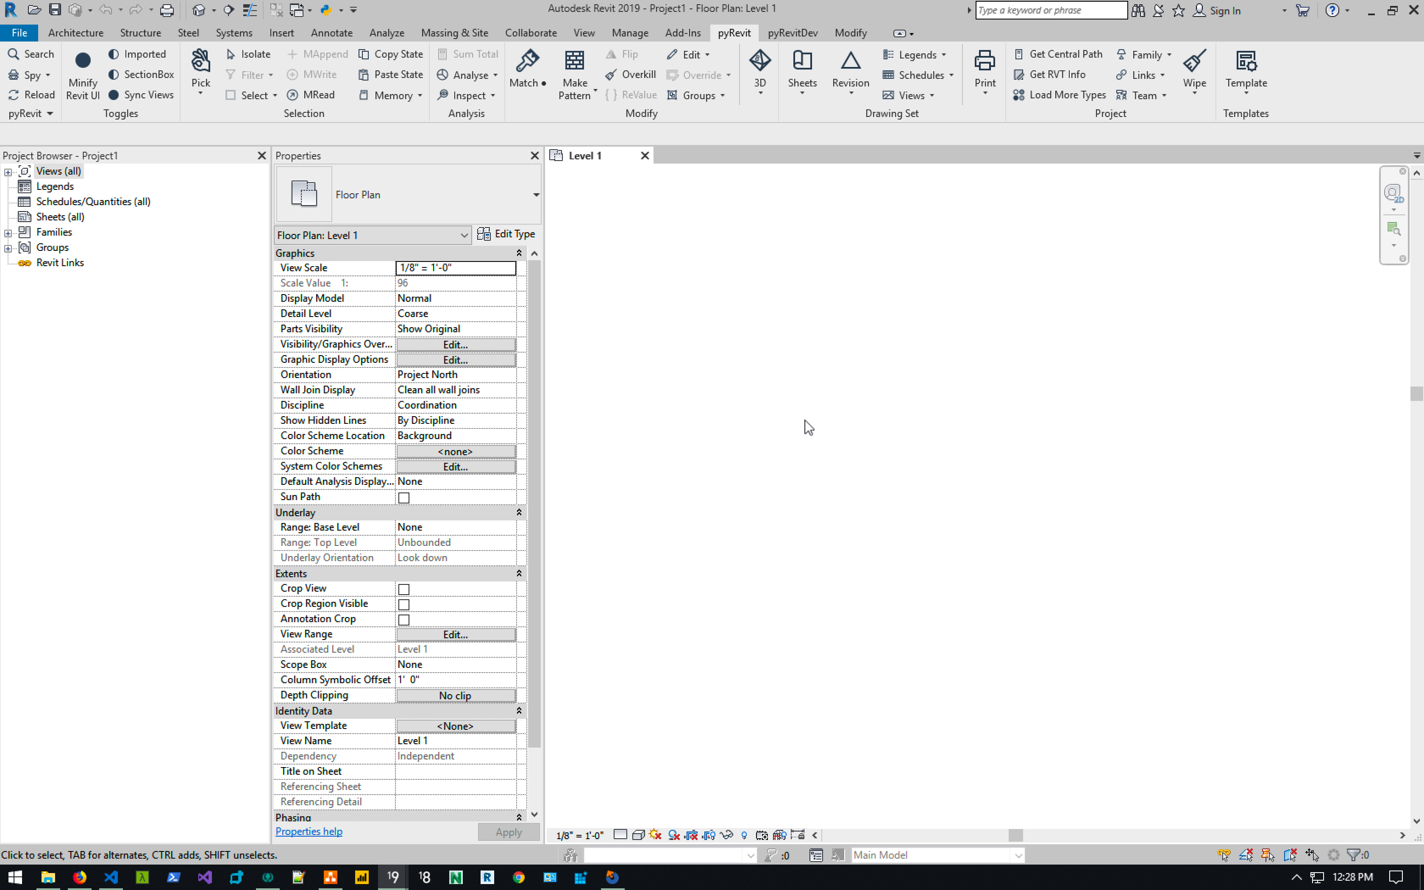
- Run pyRevit's Views > Toggle All Grid Bubbles in Current View tool after checking the About info
click(734, 32)
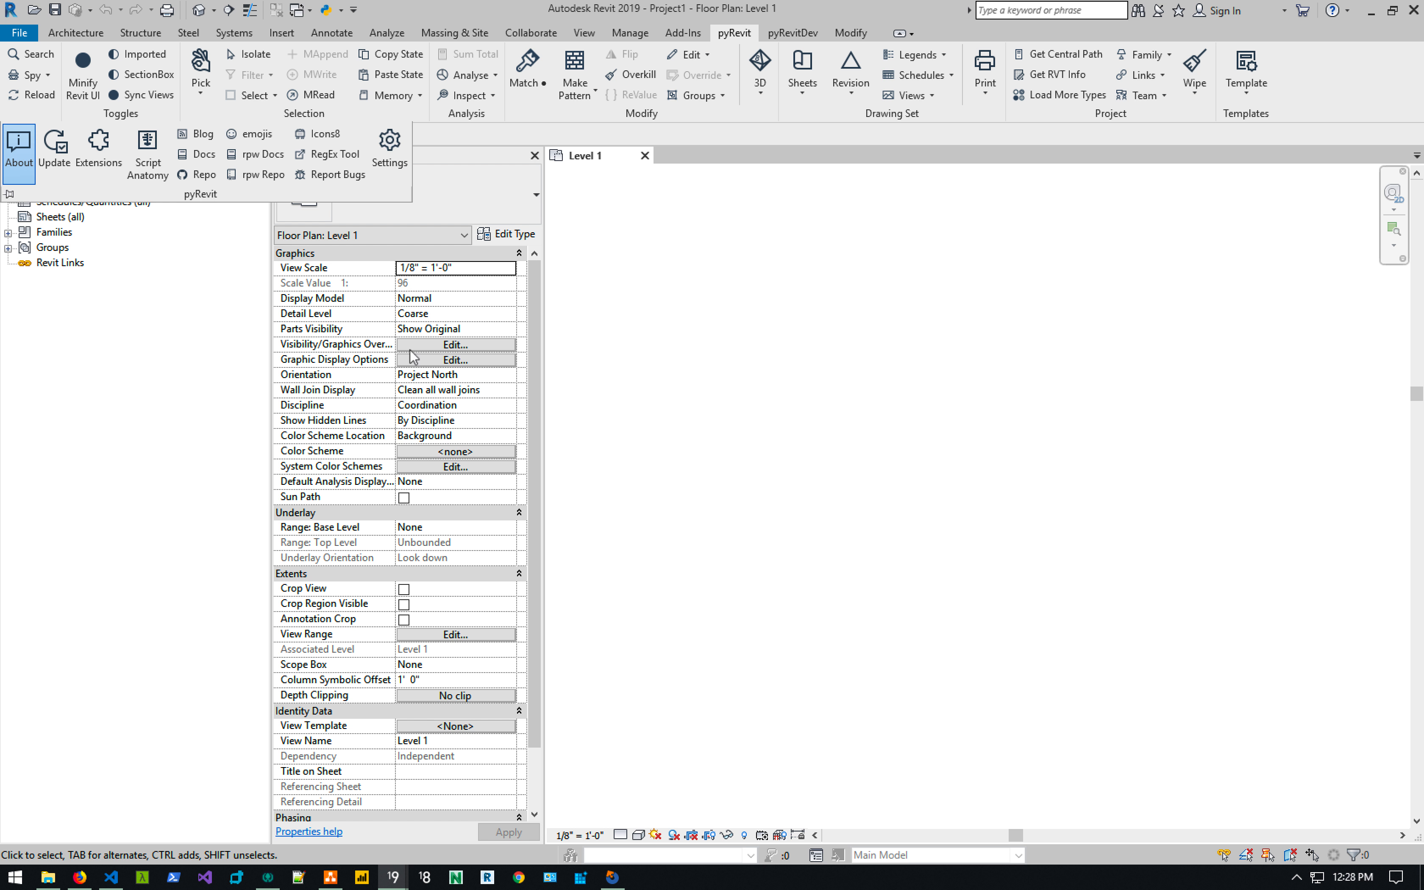
click(16, 147)
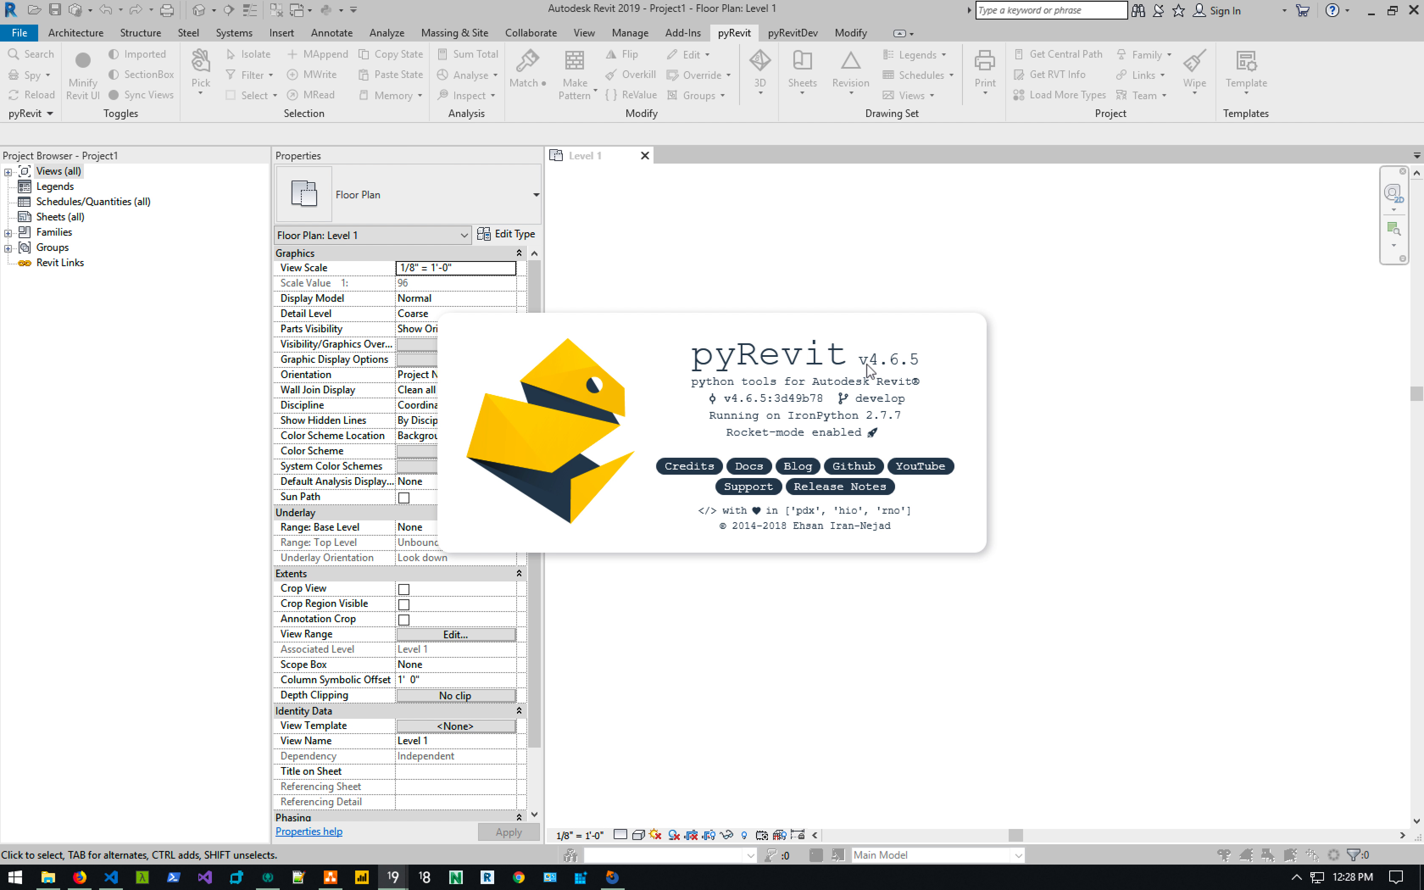
mouse_move(919, 369)
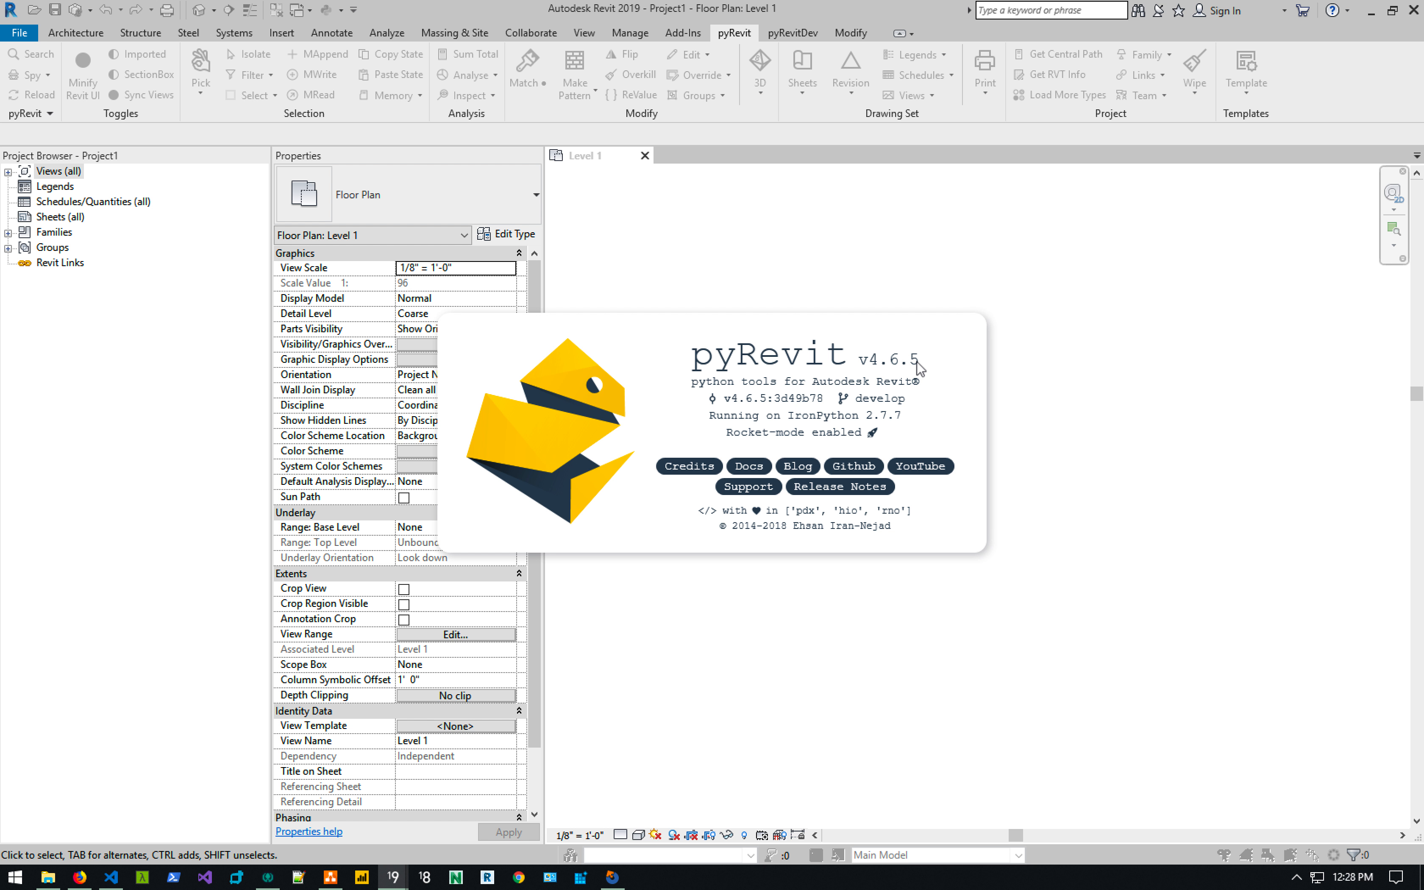
mouse_move(930, 356)
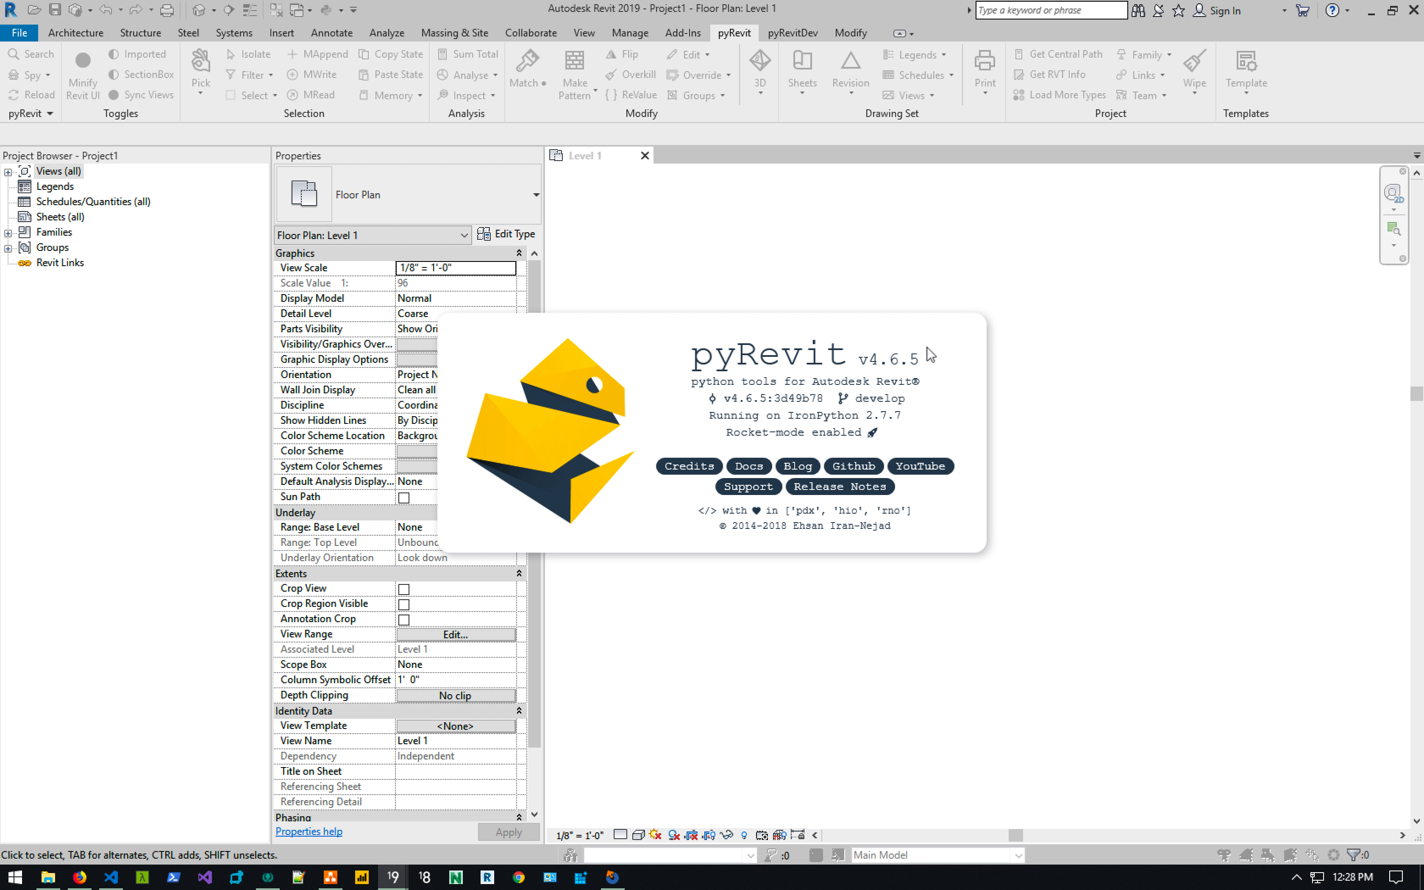
mouse_move(915, 338)
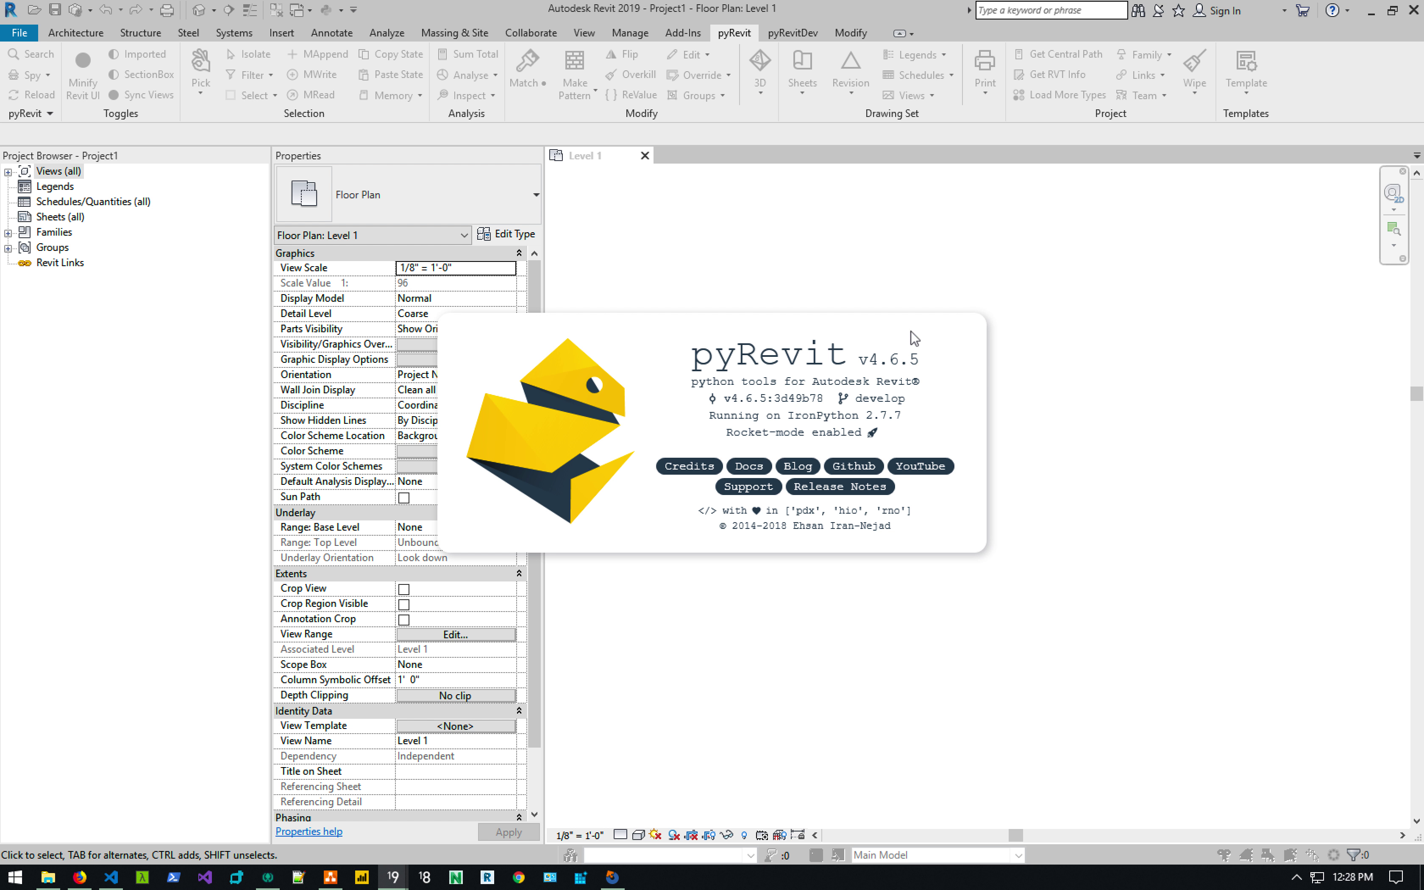
mouse_move(896, 365)
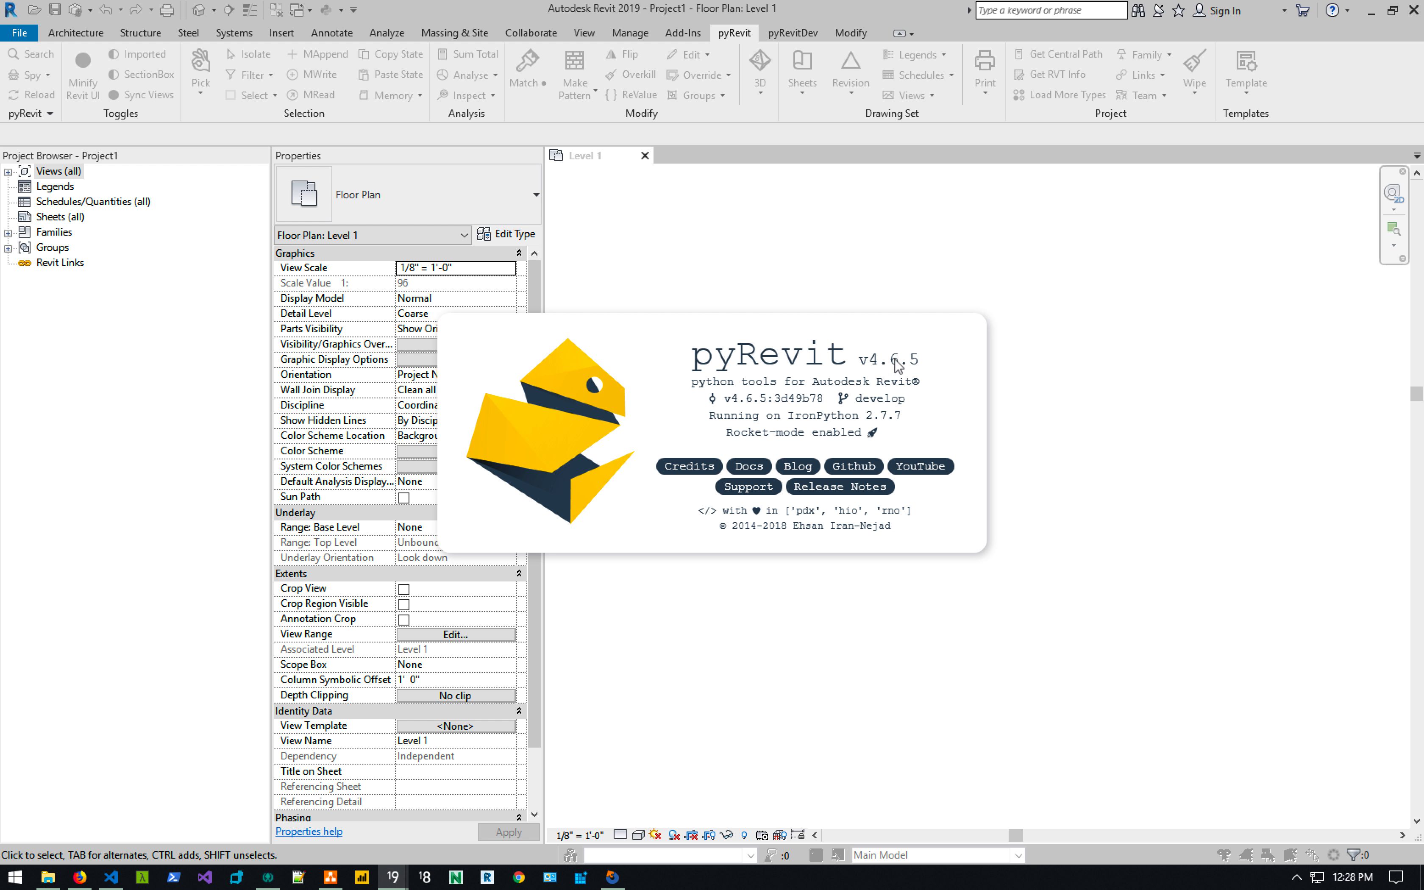
mouse_move(907, 369)
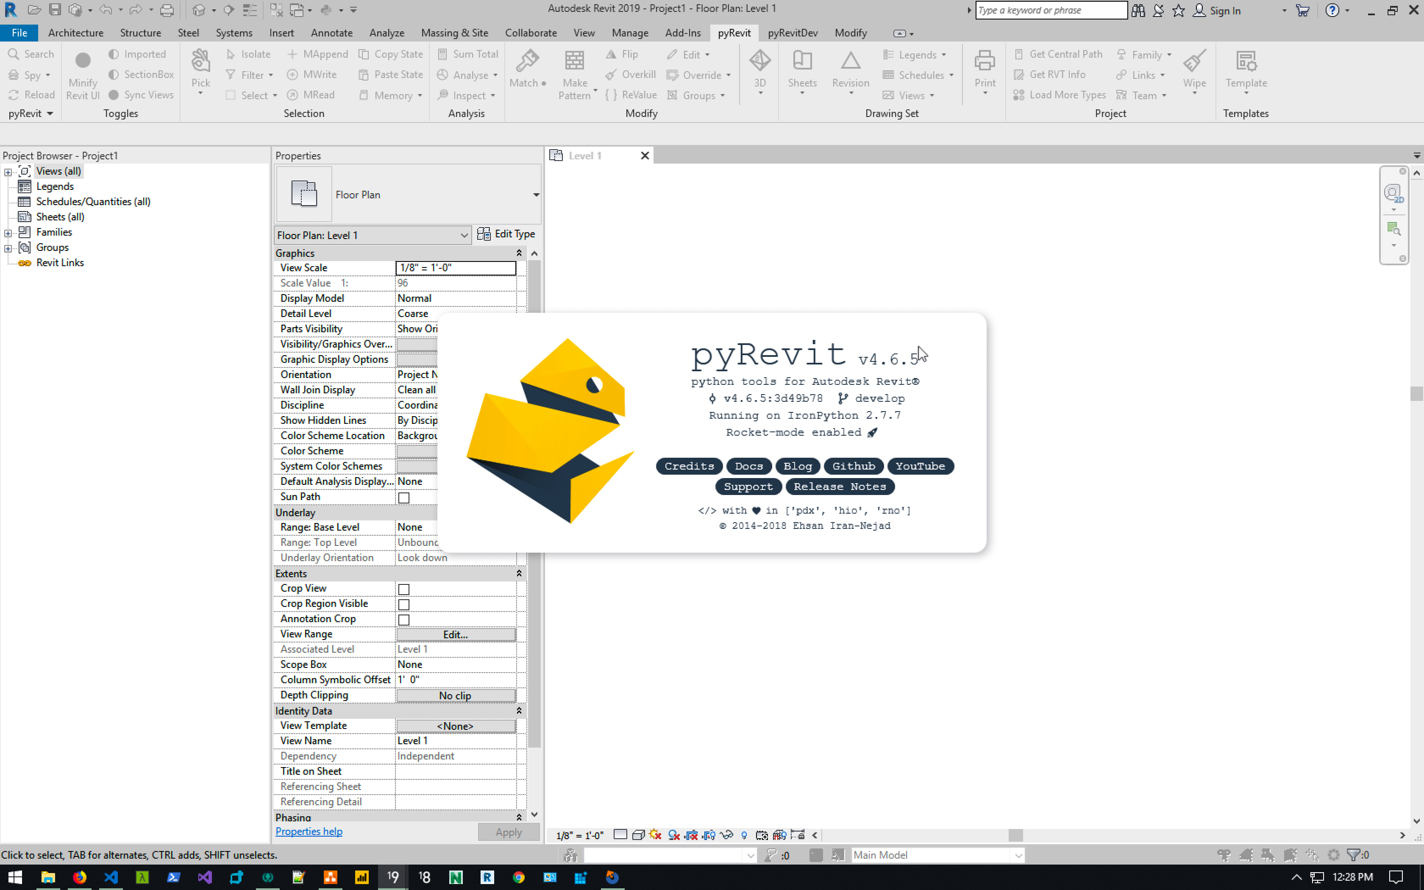
mouse_move(915, 383)
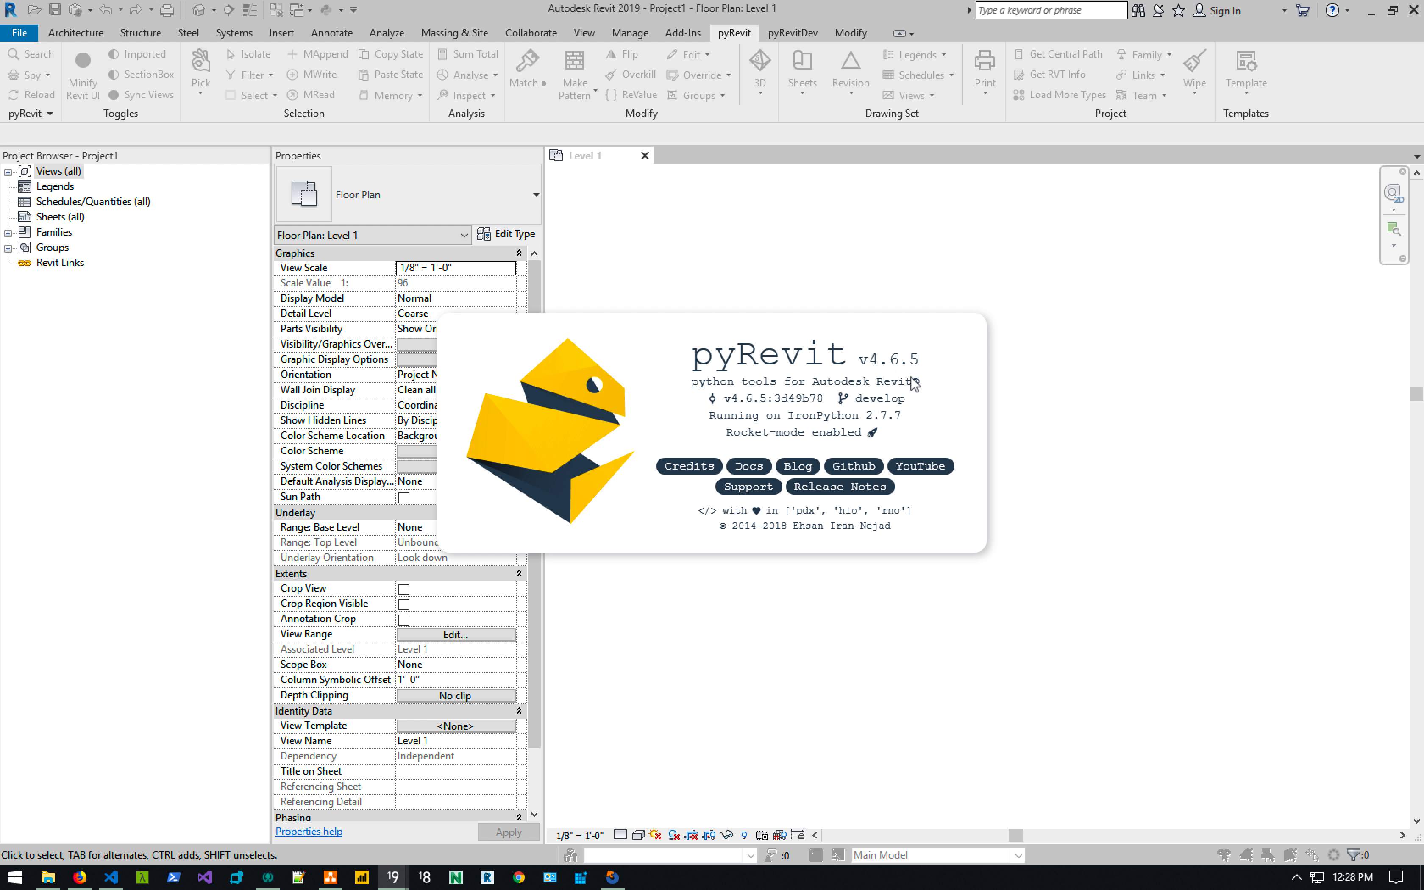
mouse_move(916, 360)
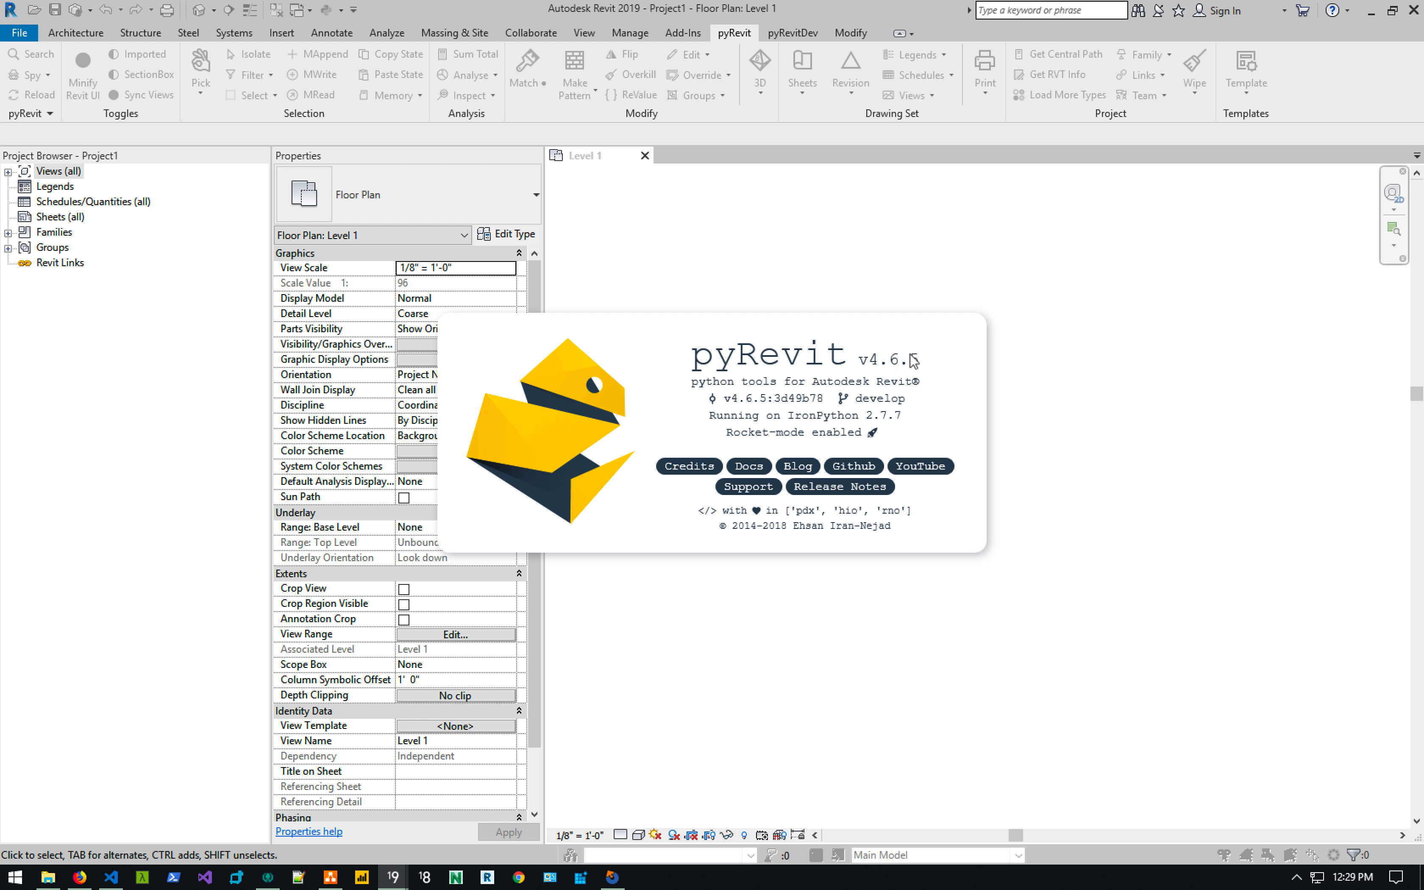
mouse_move(903, 379)
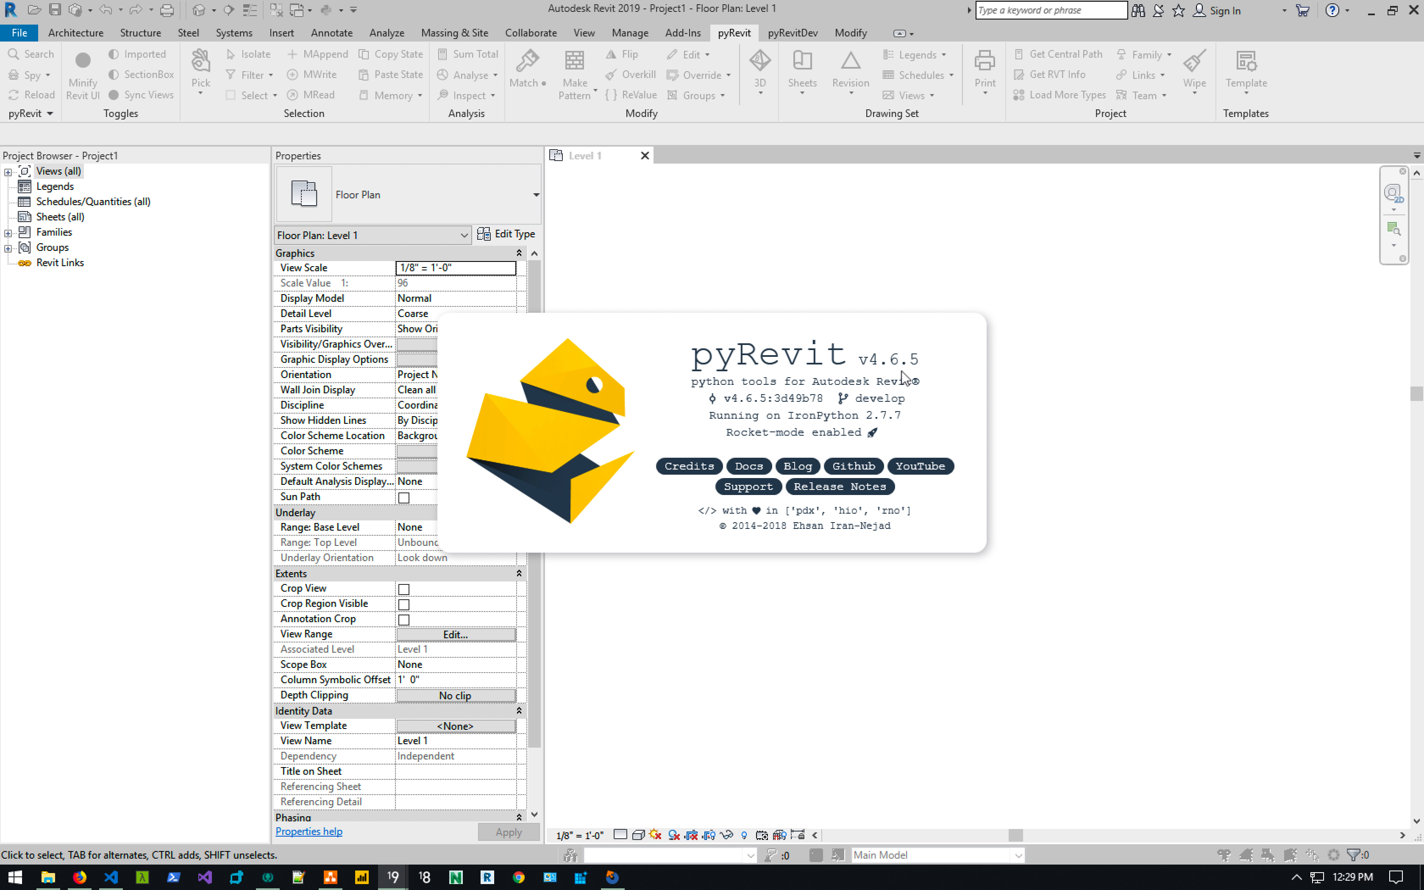
mouse_move(936, 366)
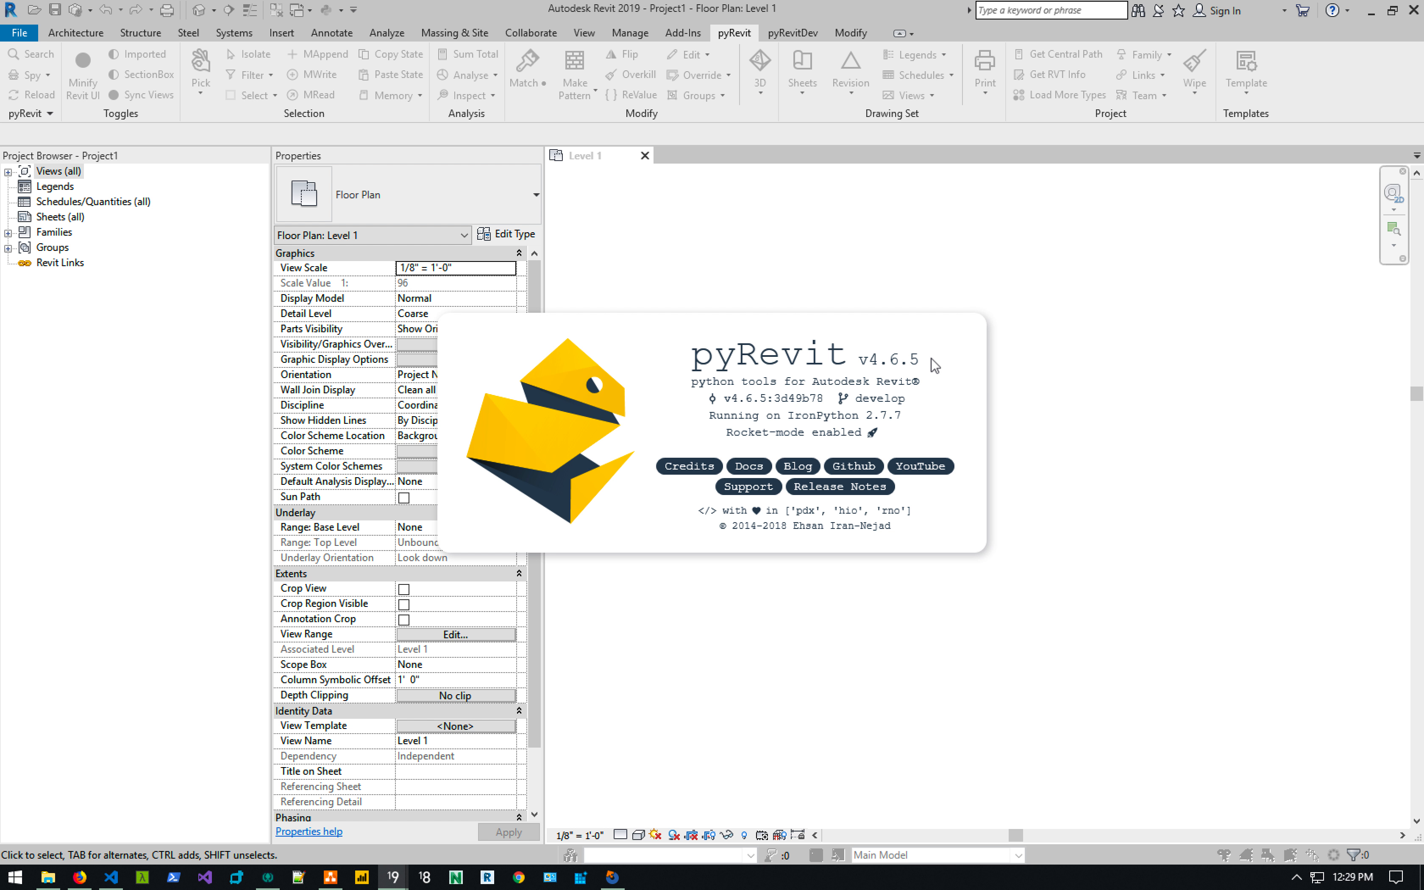
mouse_move(819, 407)
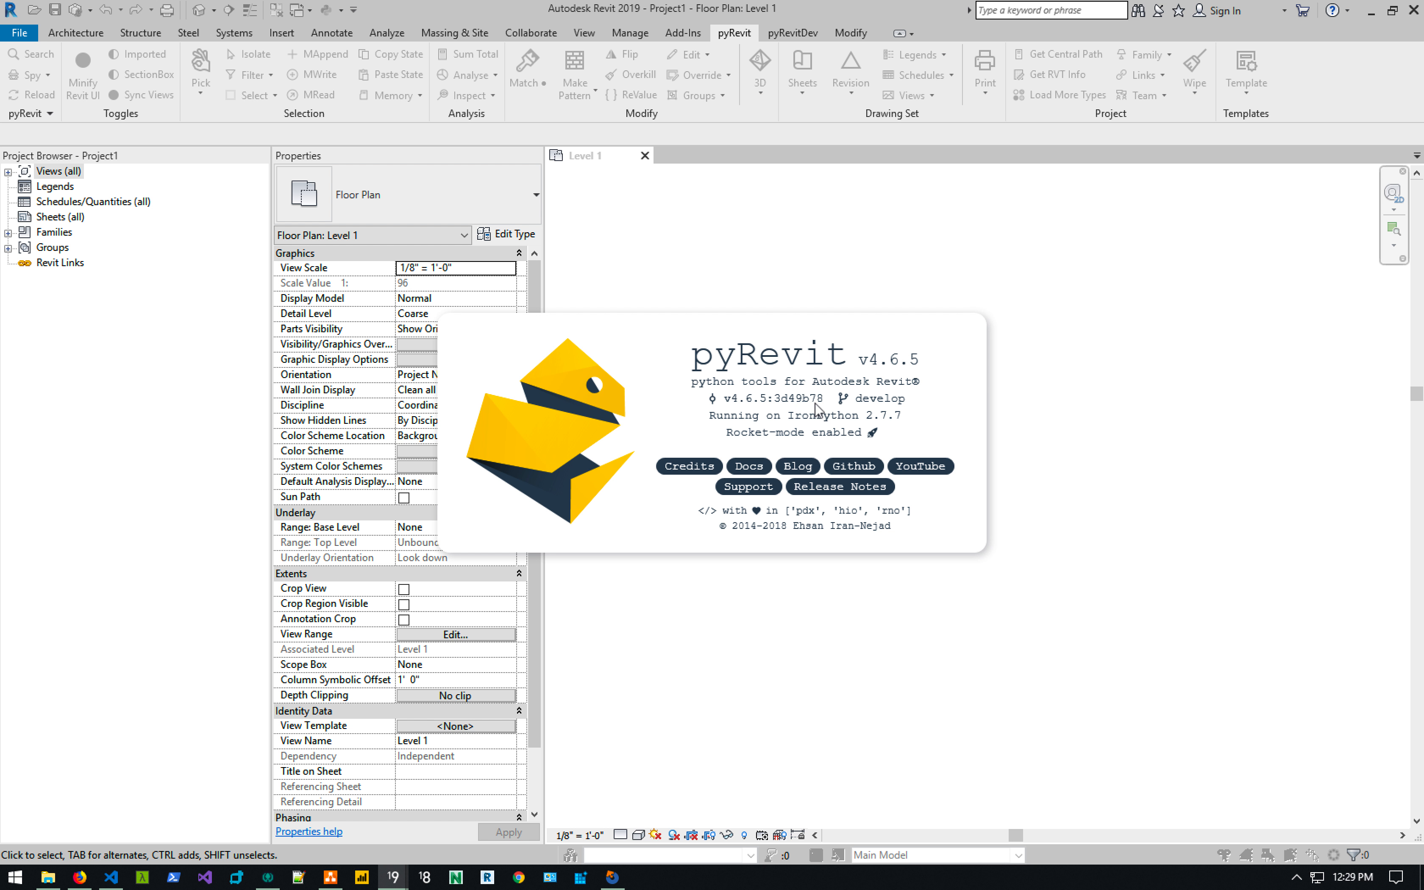
mouse_move(827, 405)
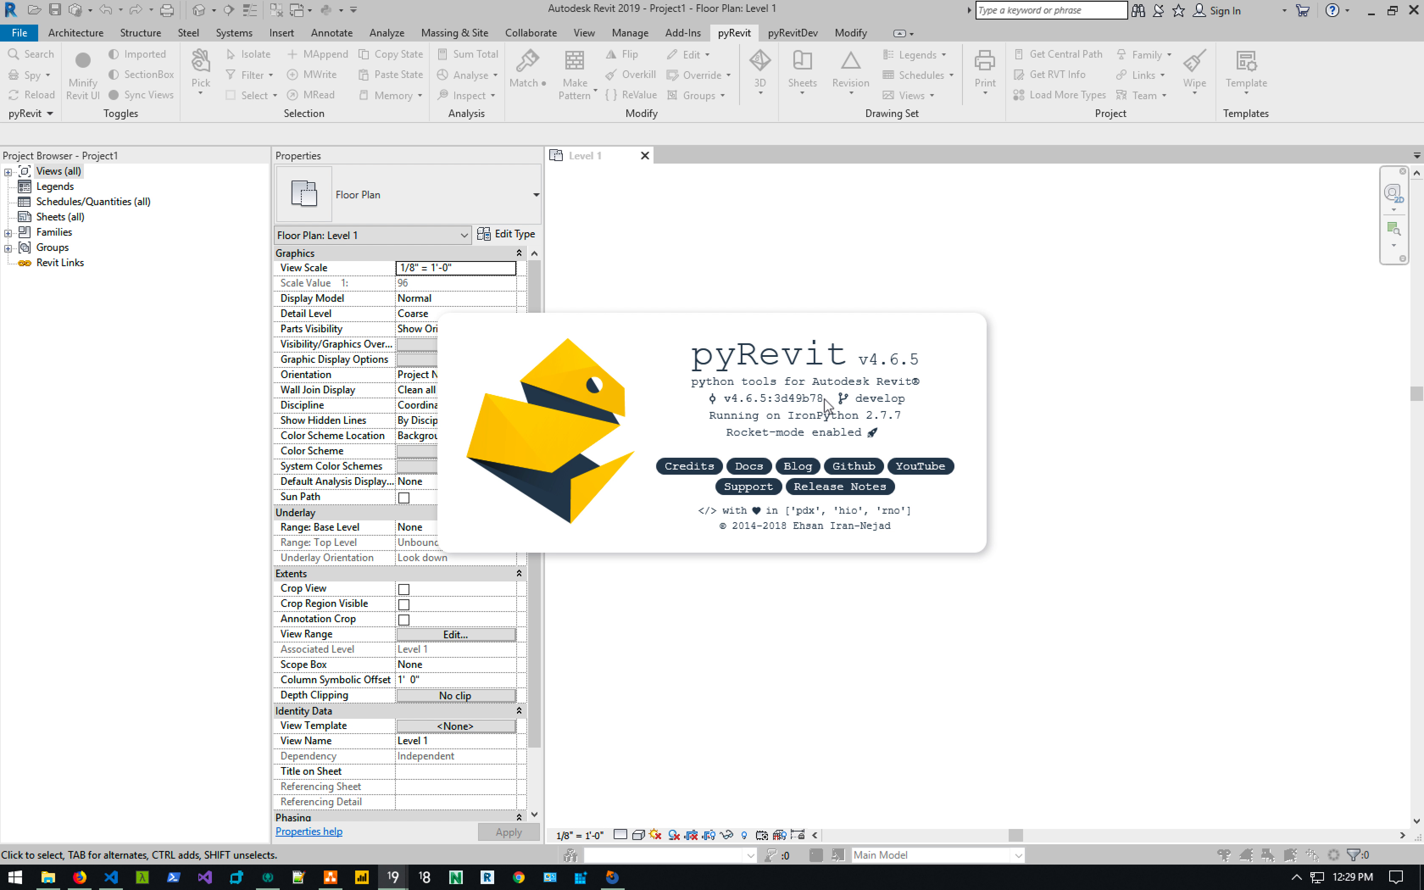
mouse_move(858, 365)
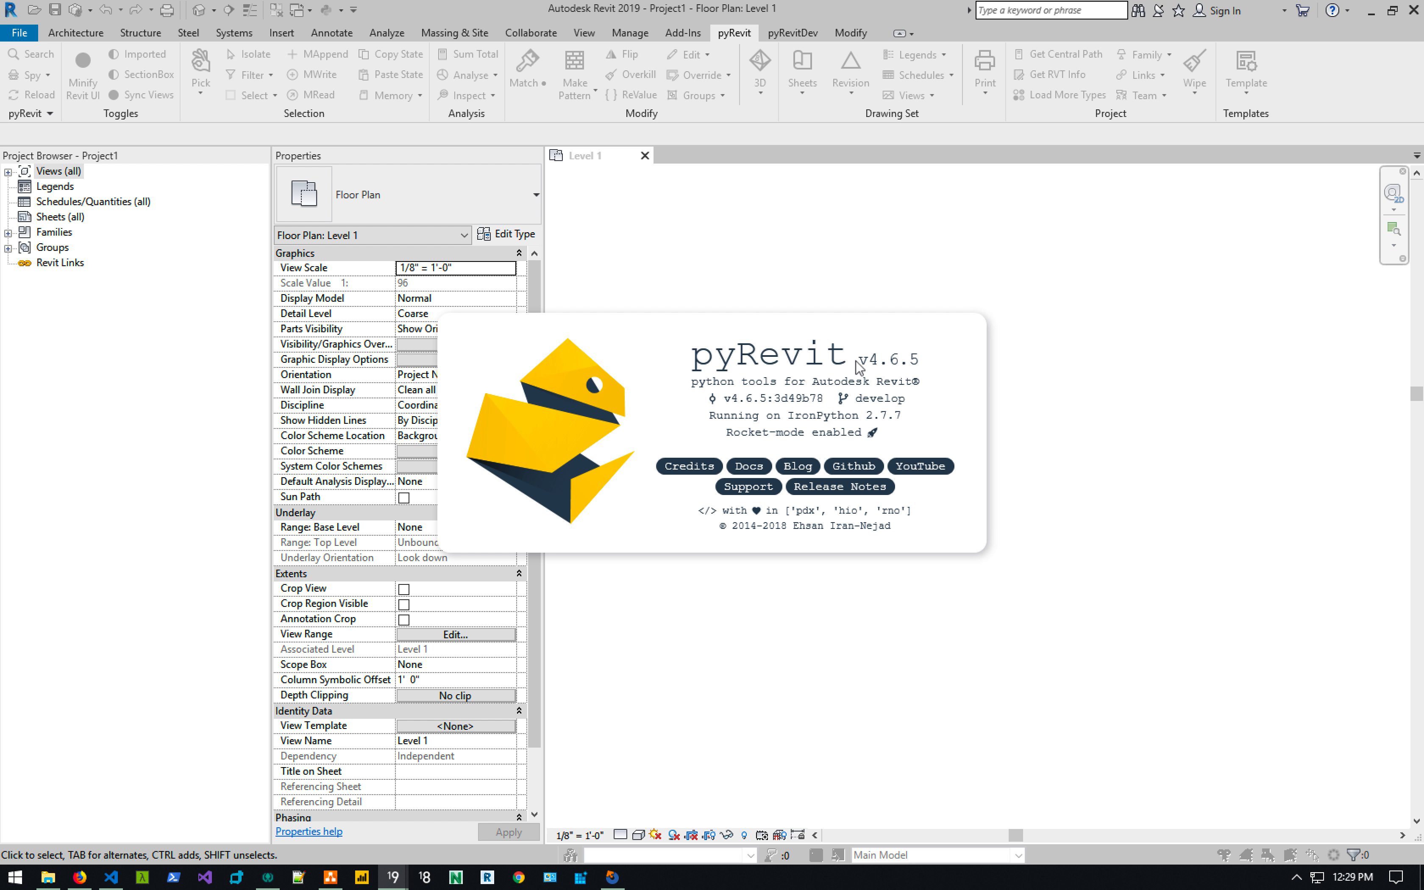
mouse_move(933, 370)
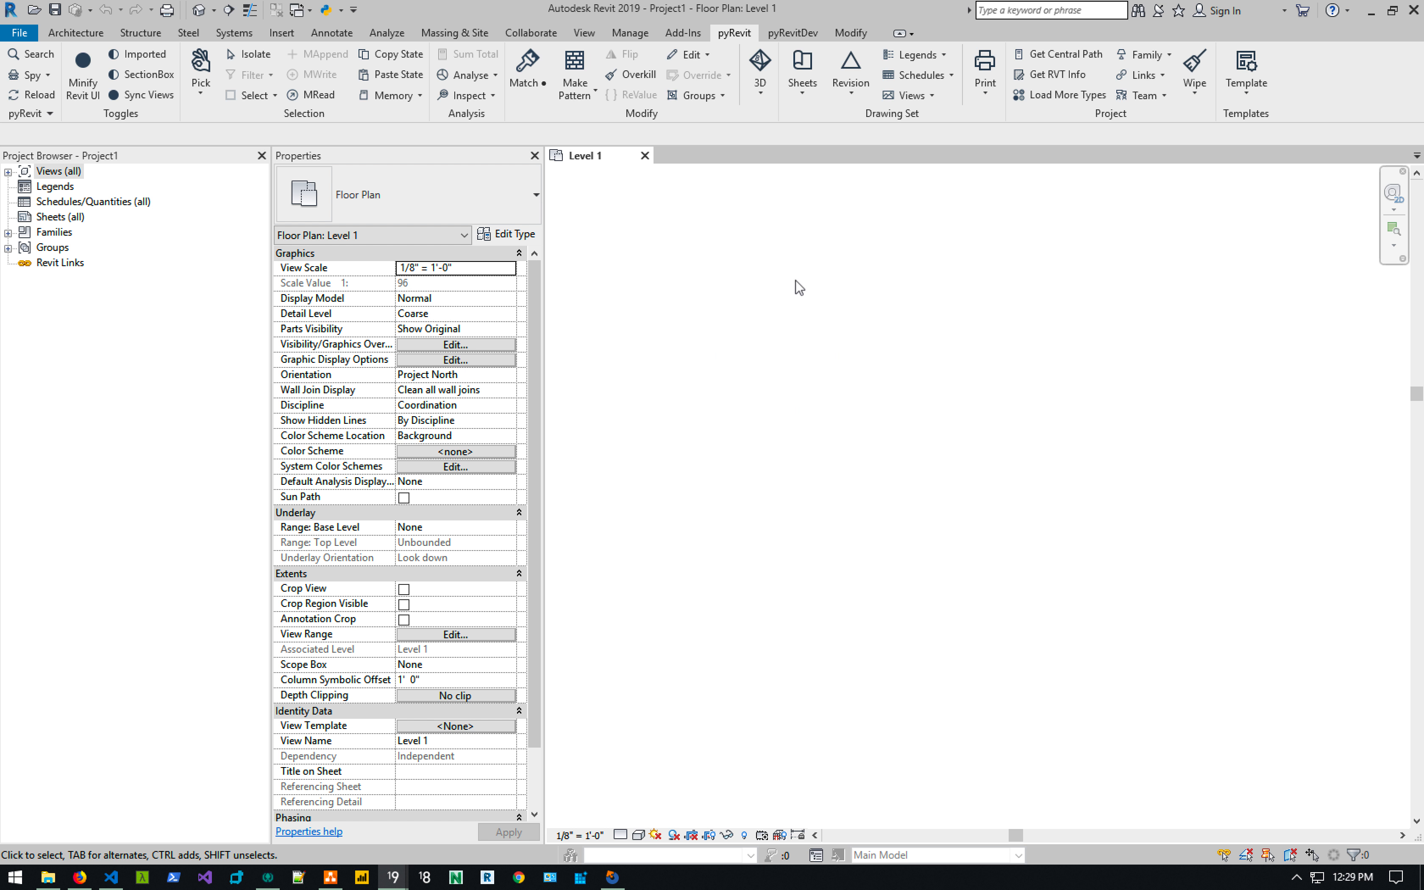
mouse_move(620, 217)
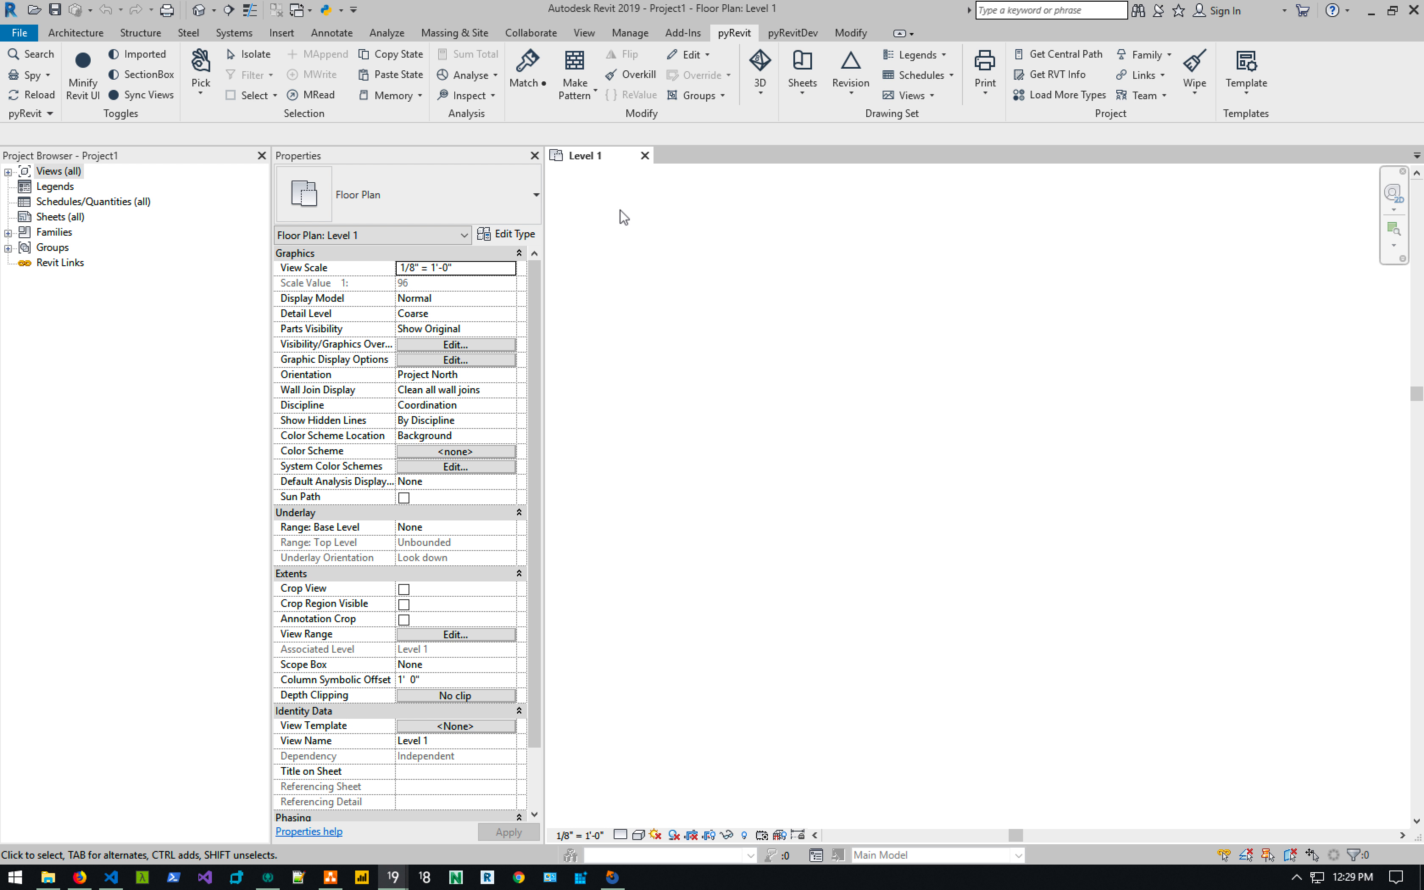
mouse_move(845, 274)
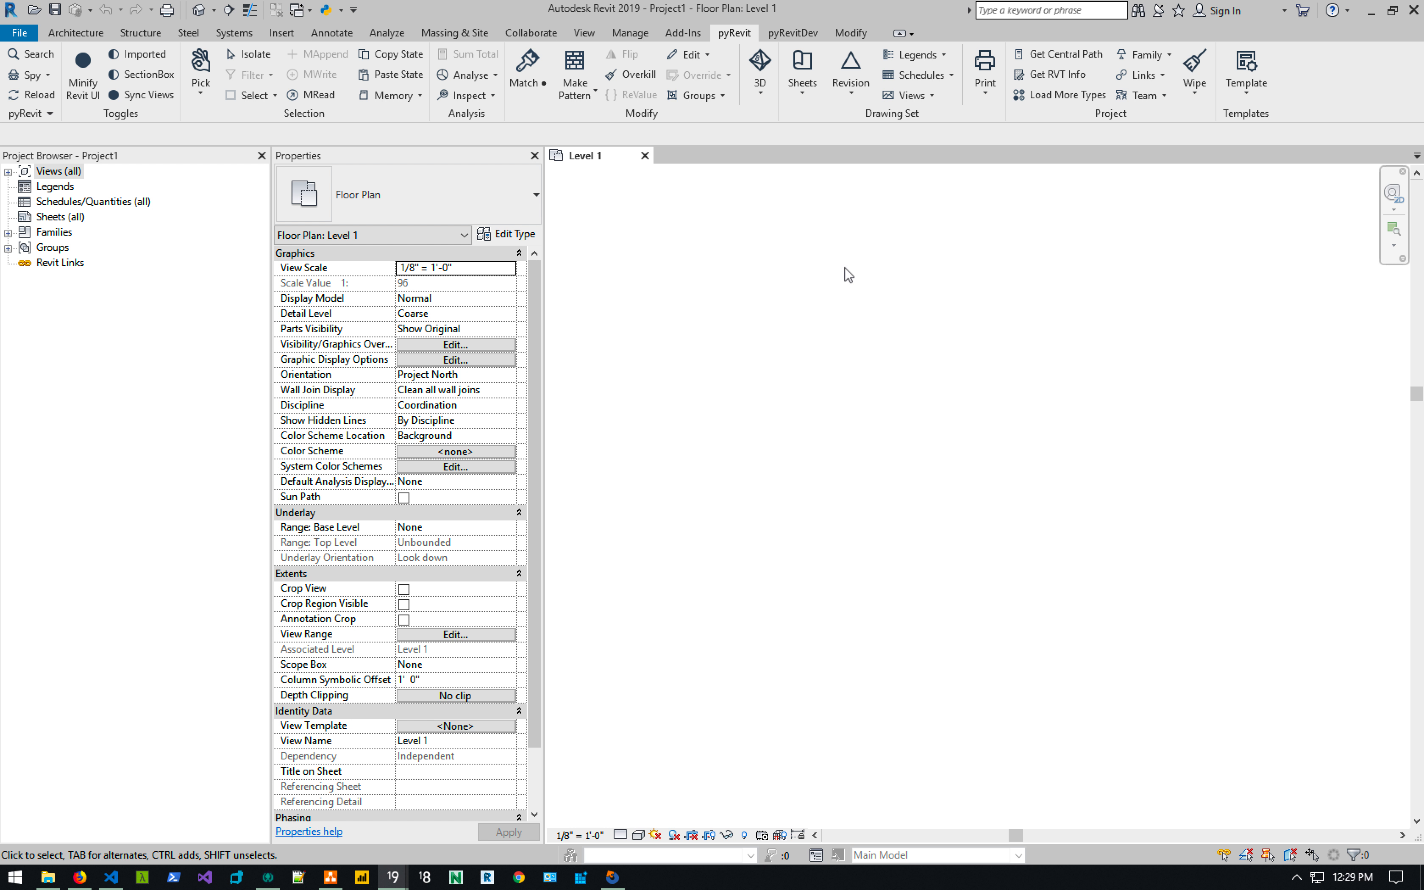
click(910, 95)
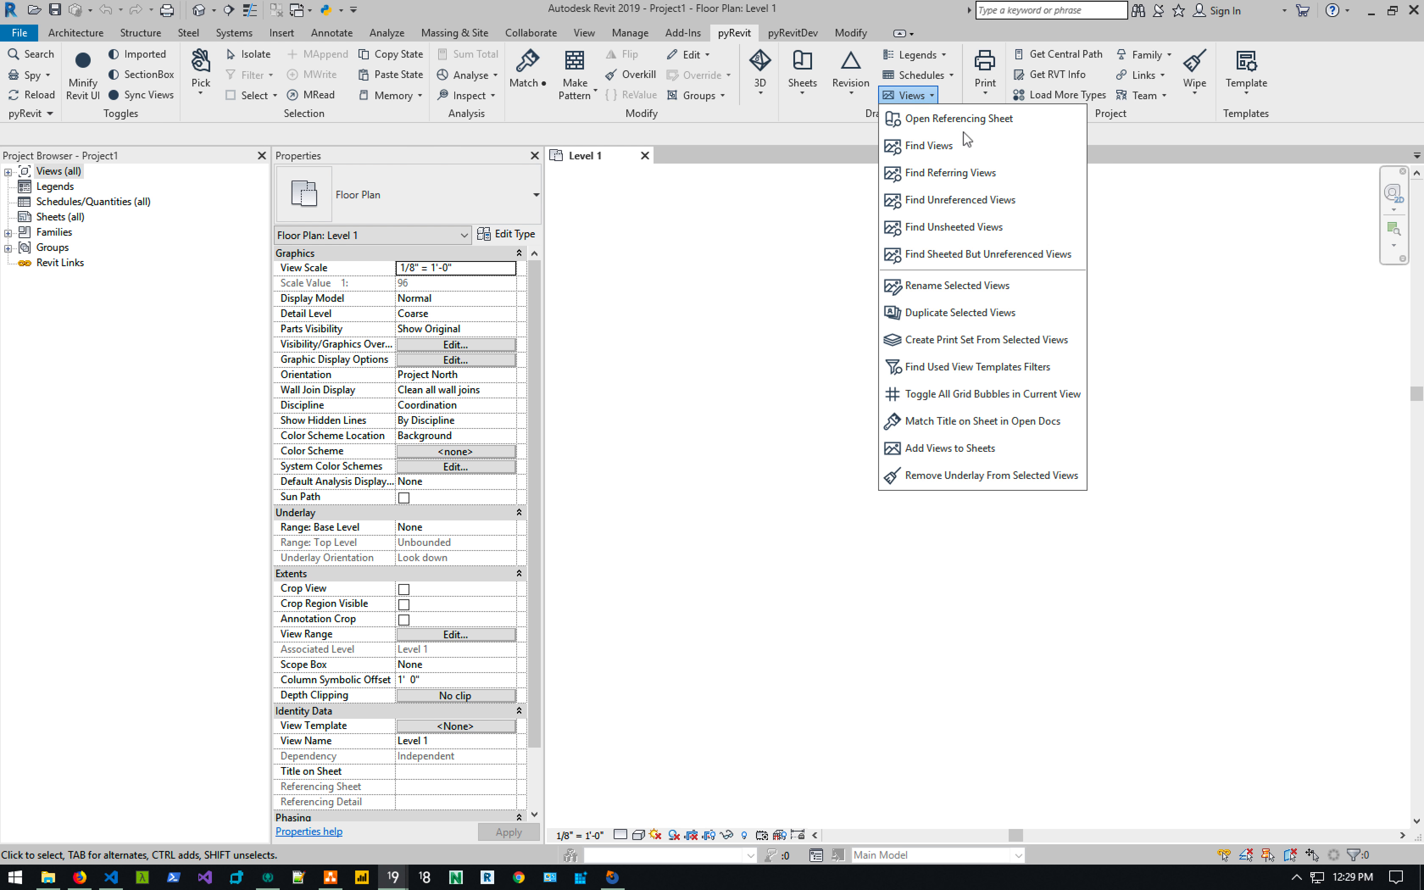
mouse_move(1005, 399)
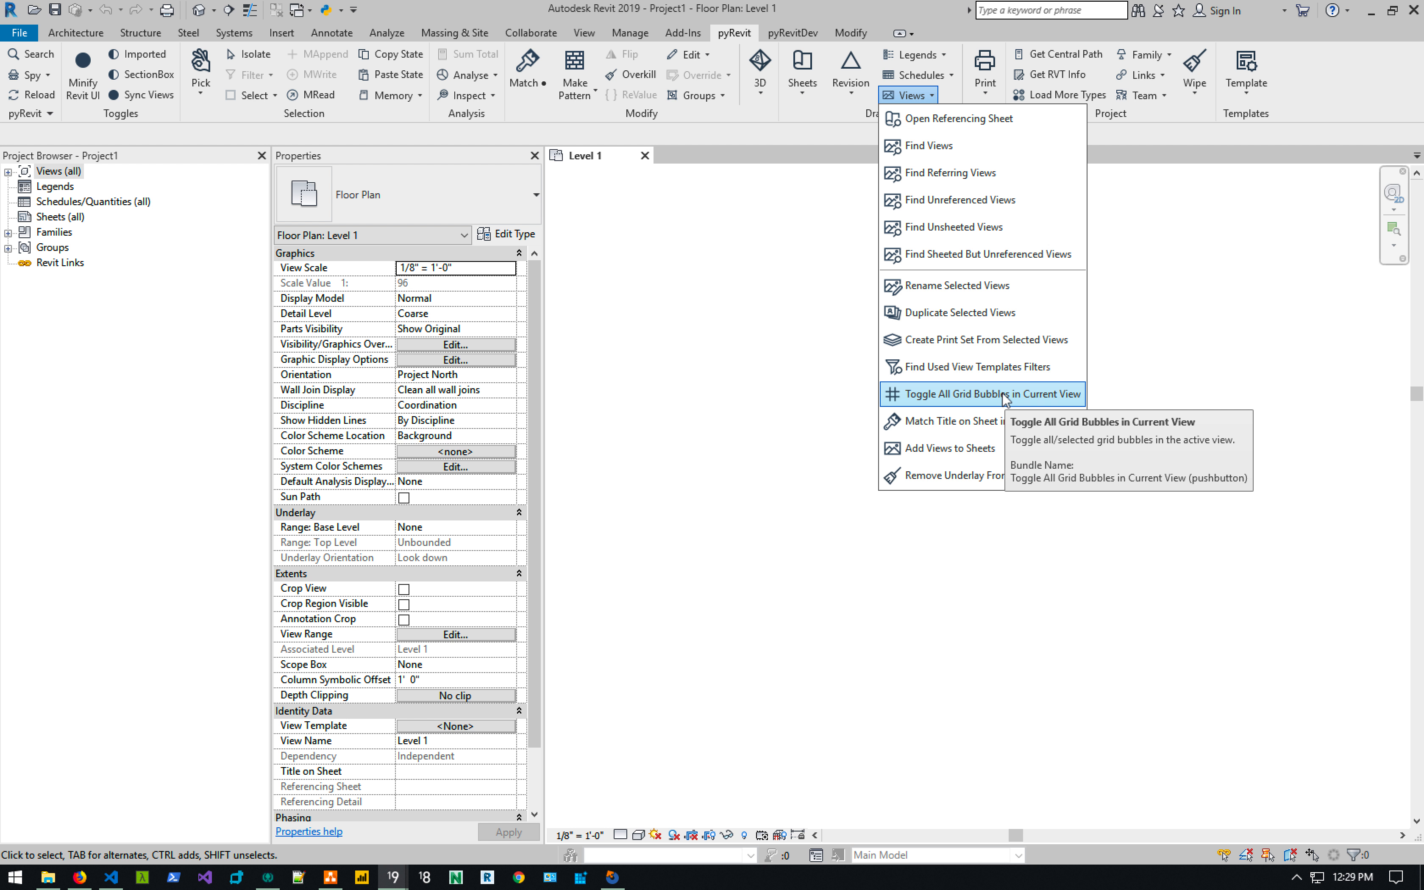
mouse_move(977, 405)
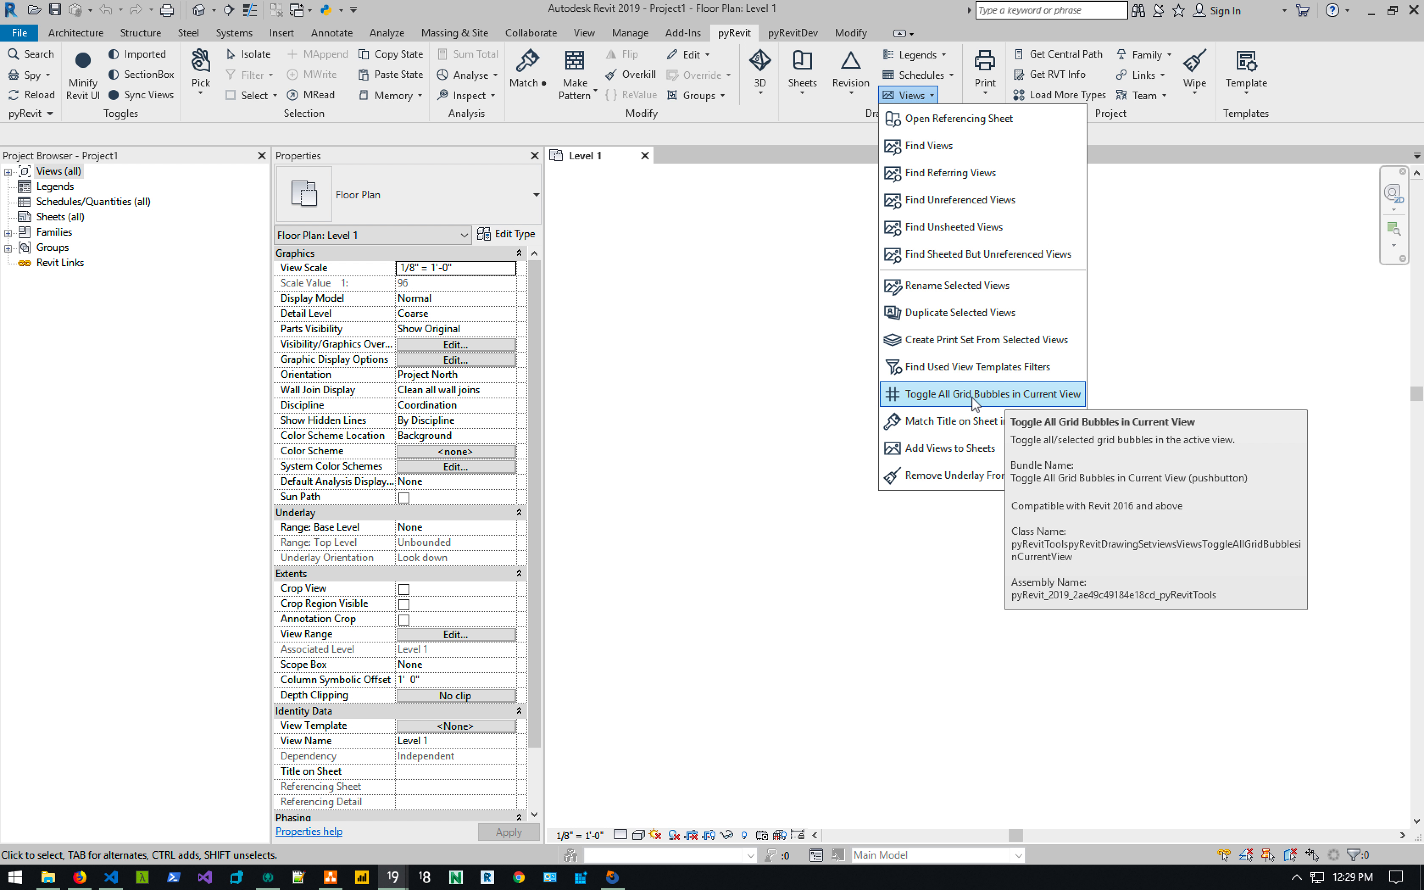
click(981, 395)
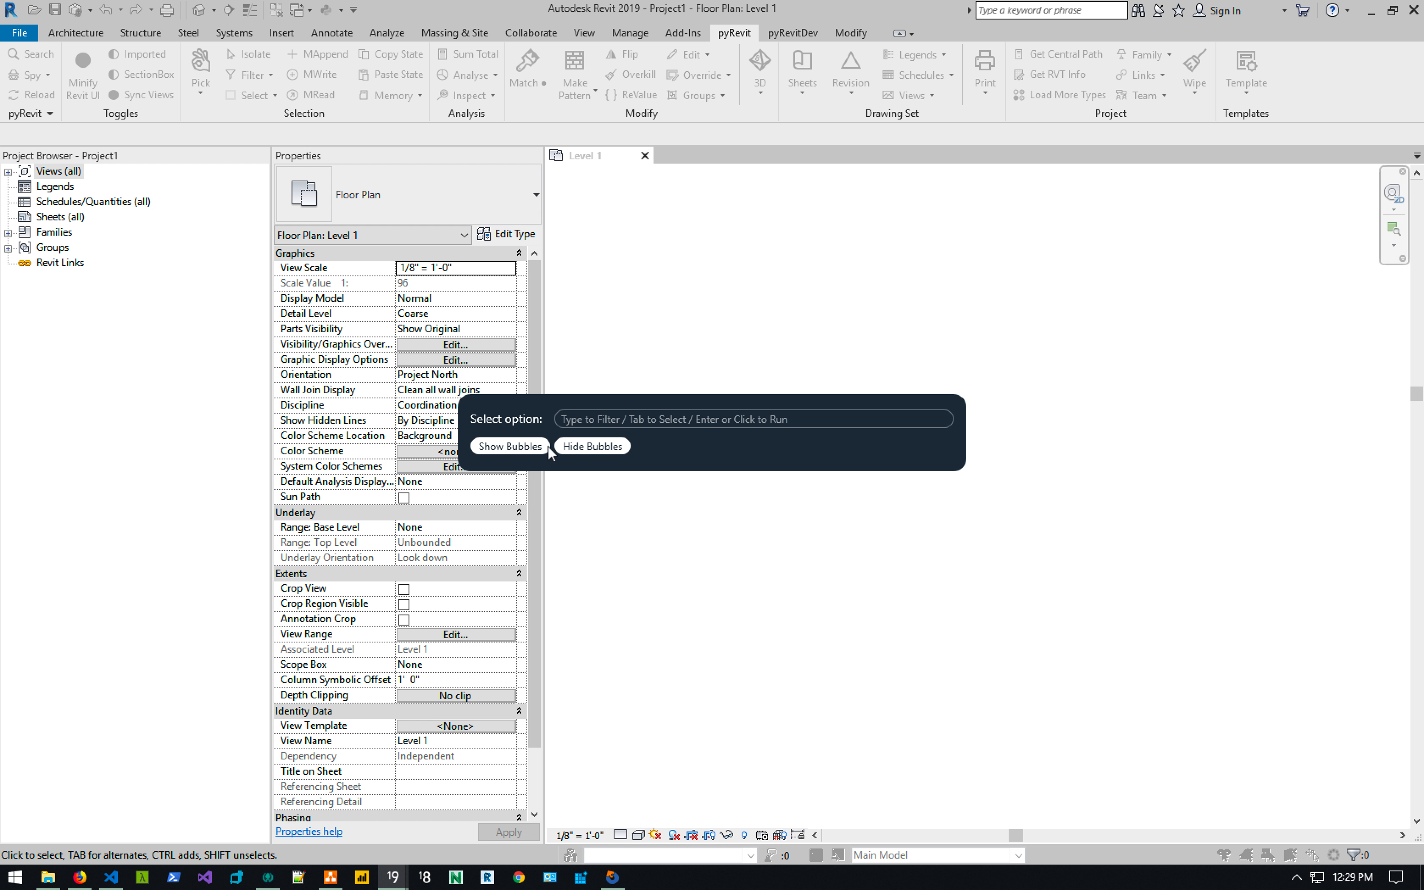
mouse_move(509, 458)
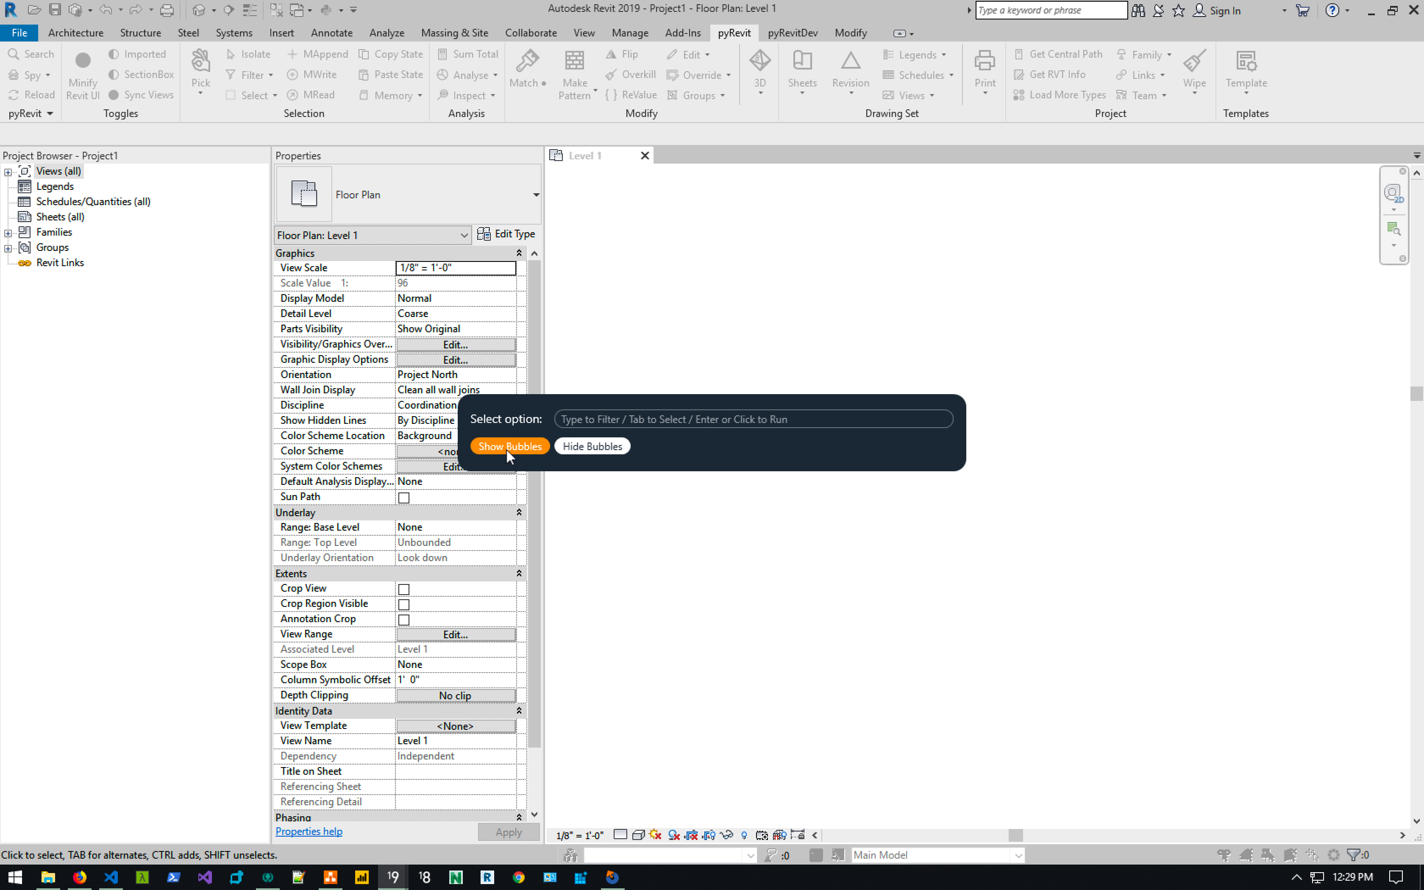
mouse_move(740, 334)
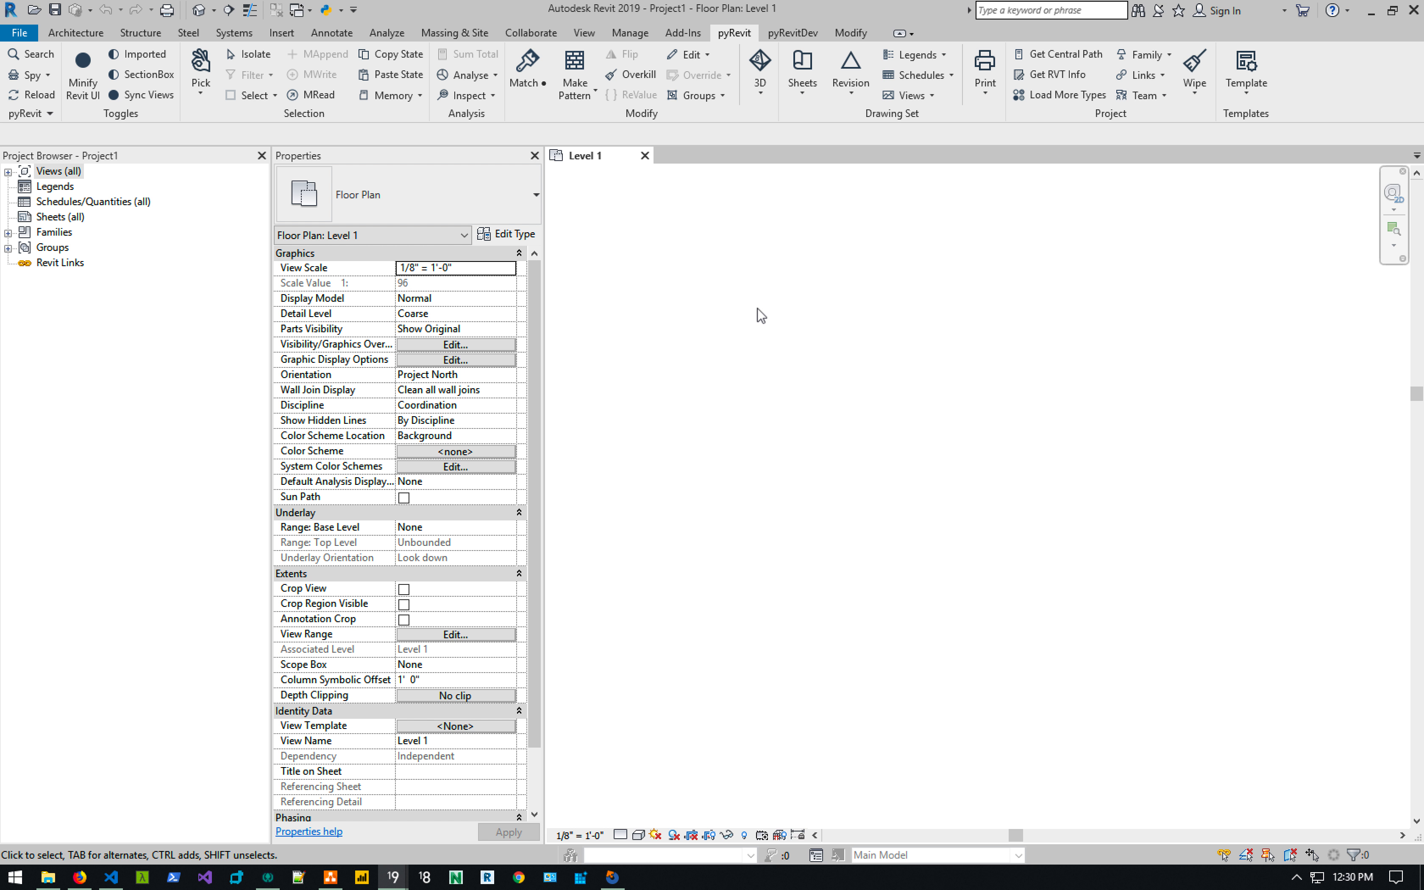
mouse_move(373, 856)
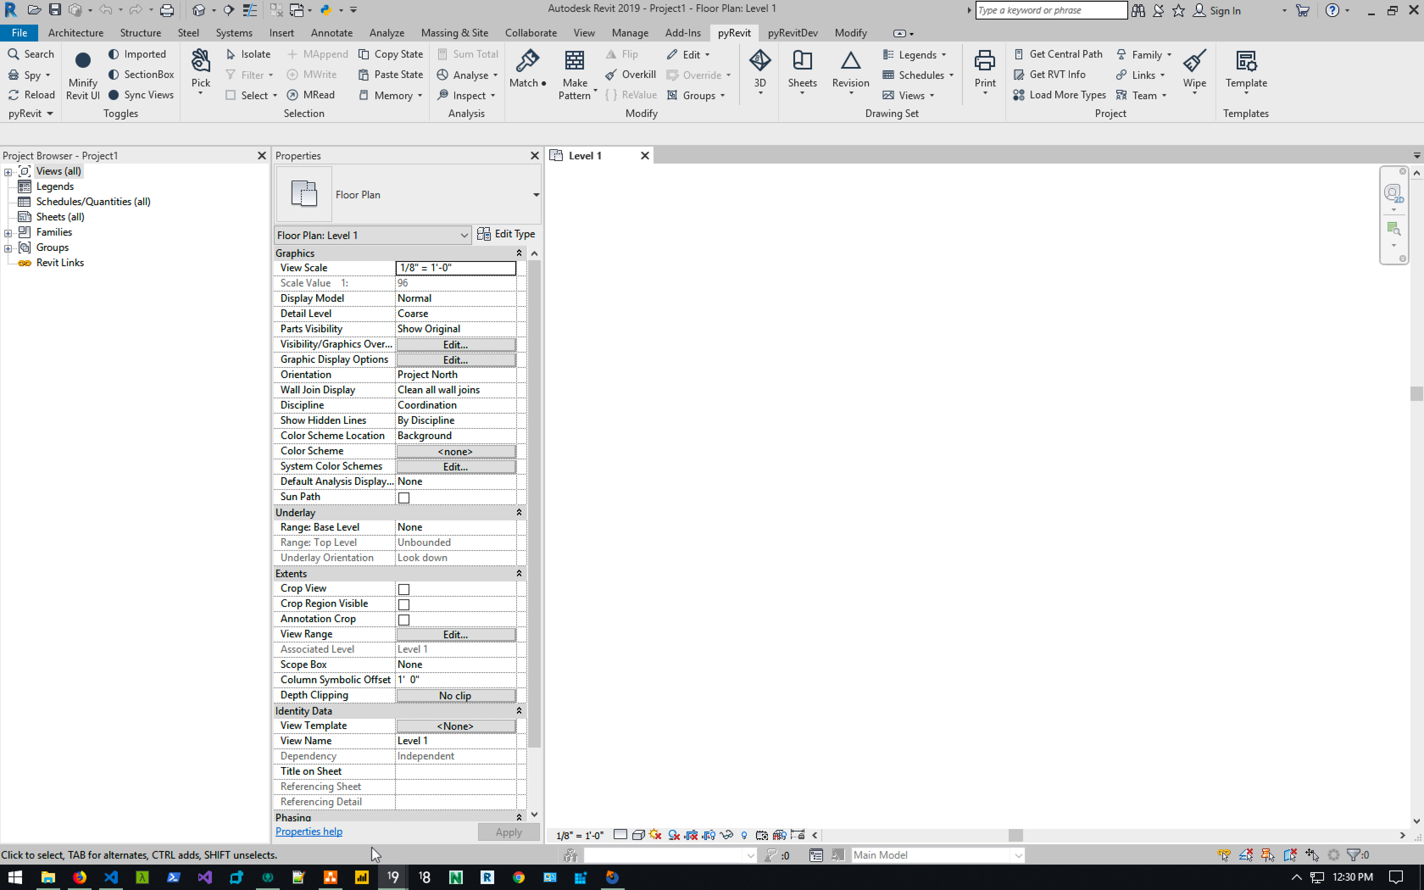
- Copy the view's Crop Region to memory with pyRevit's Memory > copy
click(268, 877)
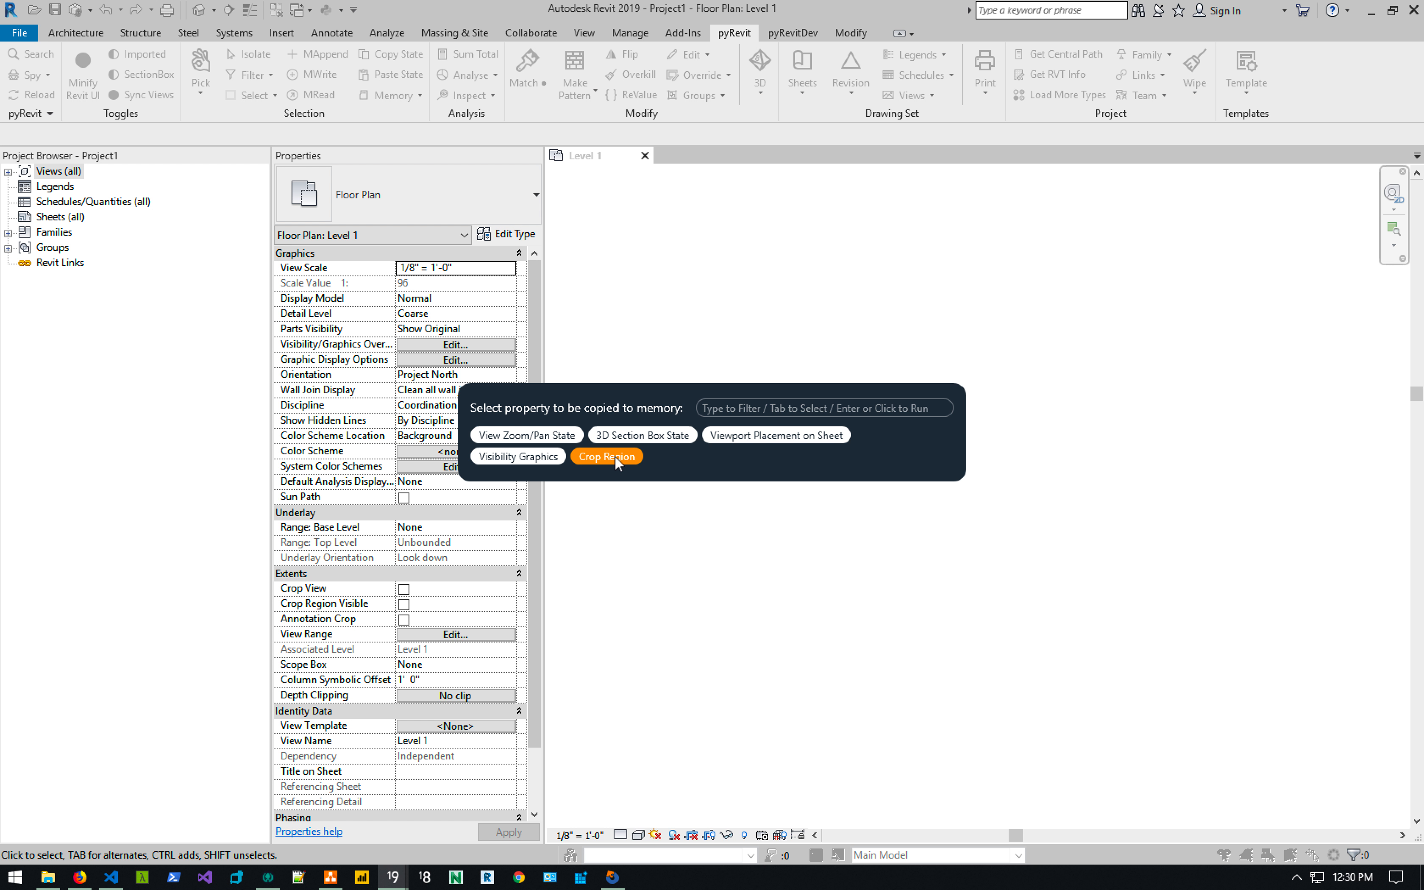
click(607, 456)
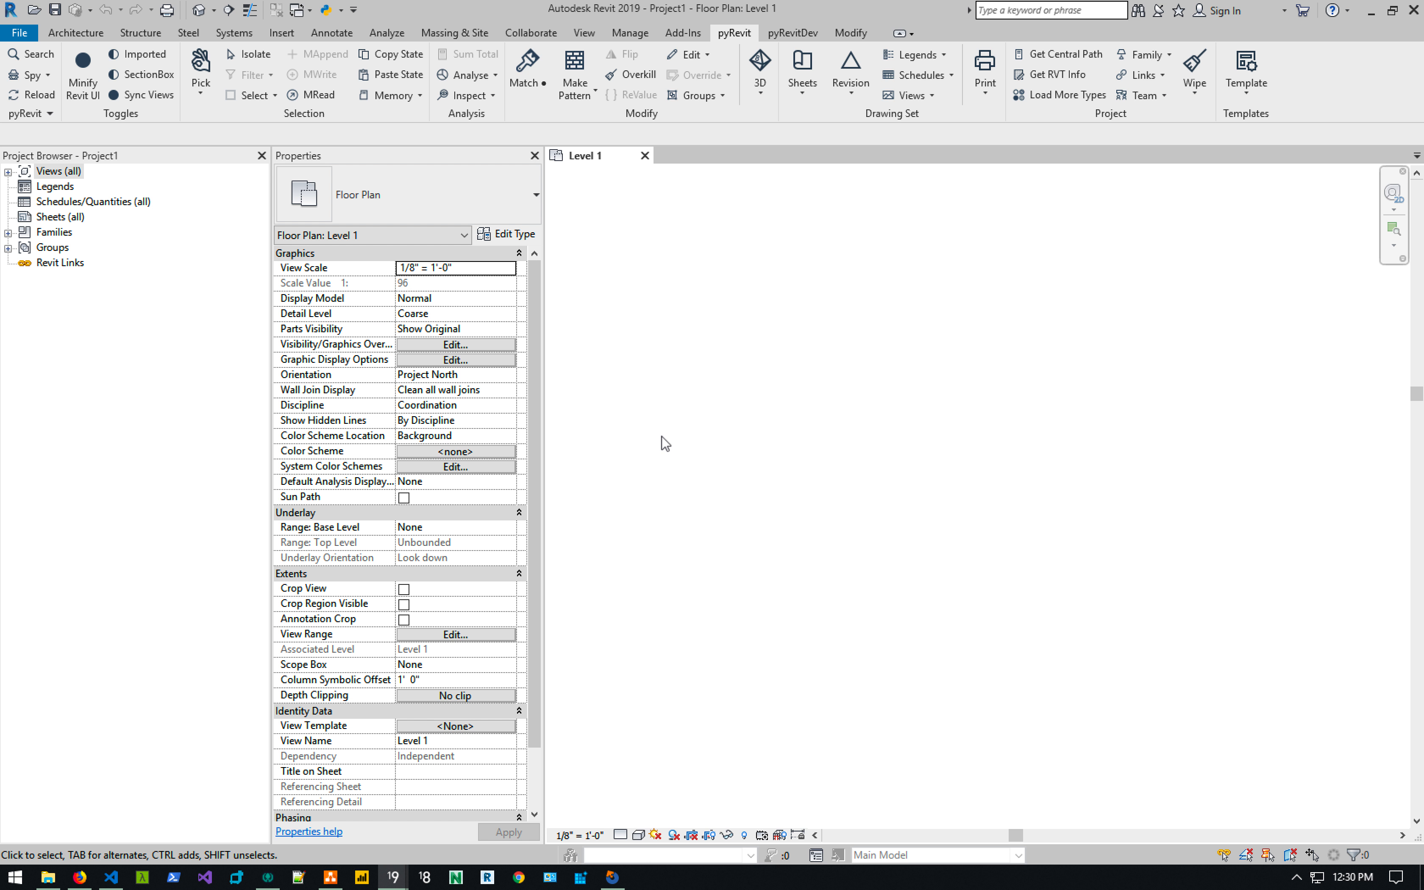
- Review the develop-branch commits in GitKraken, inspecting the revit central session commit
click(266, 877)
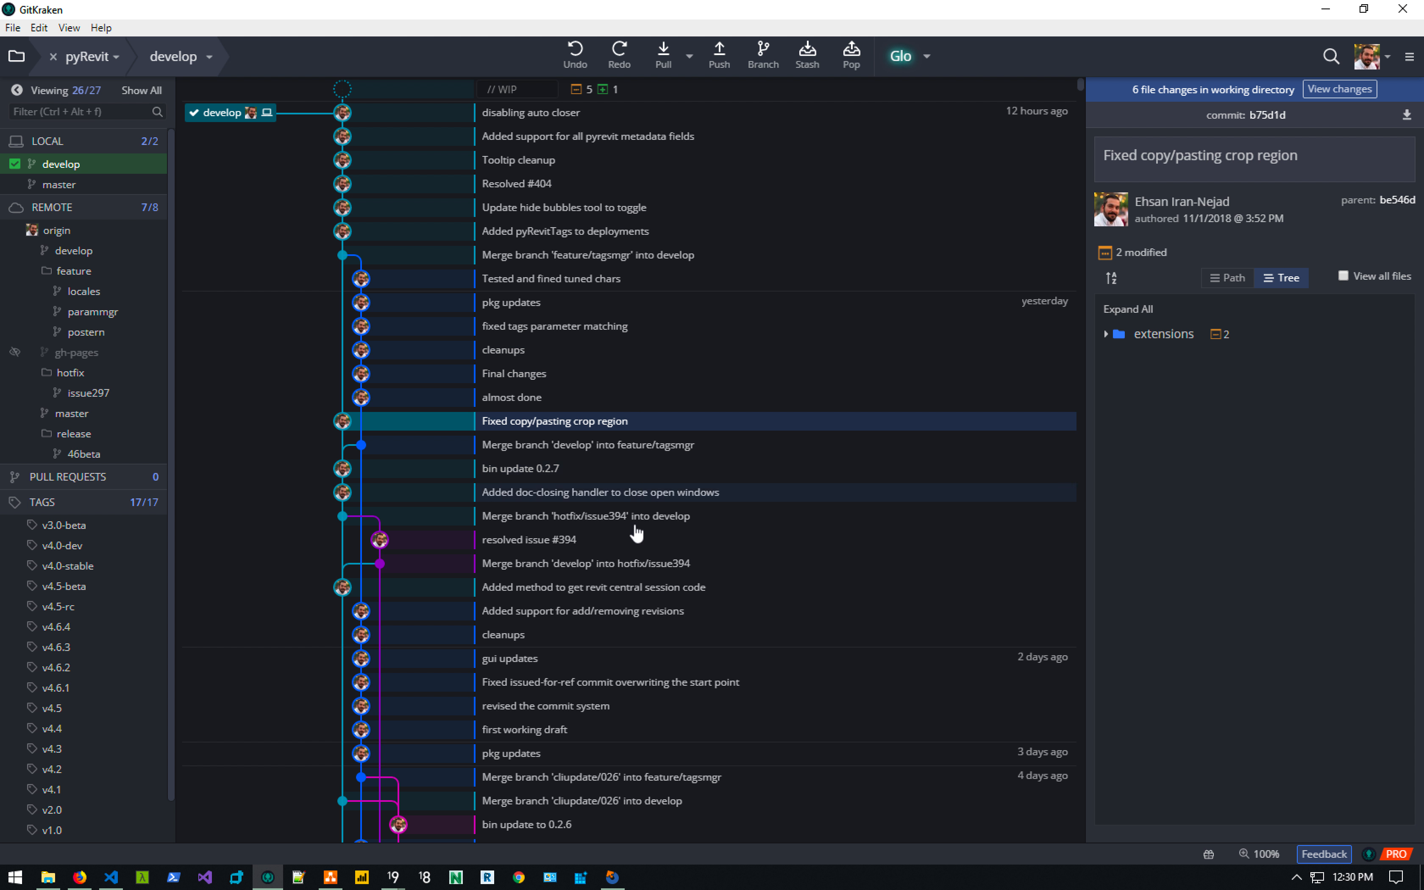
click(592, 587)
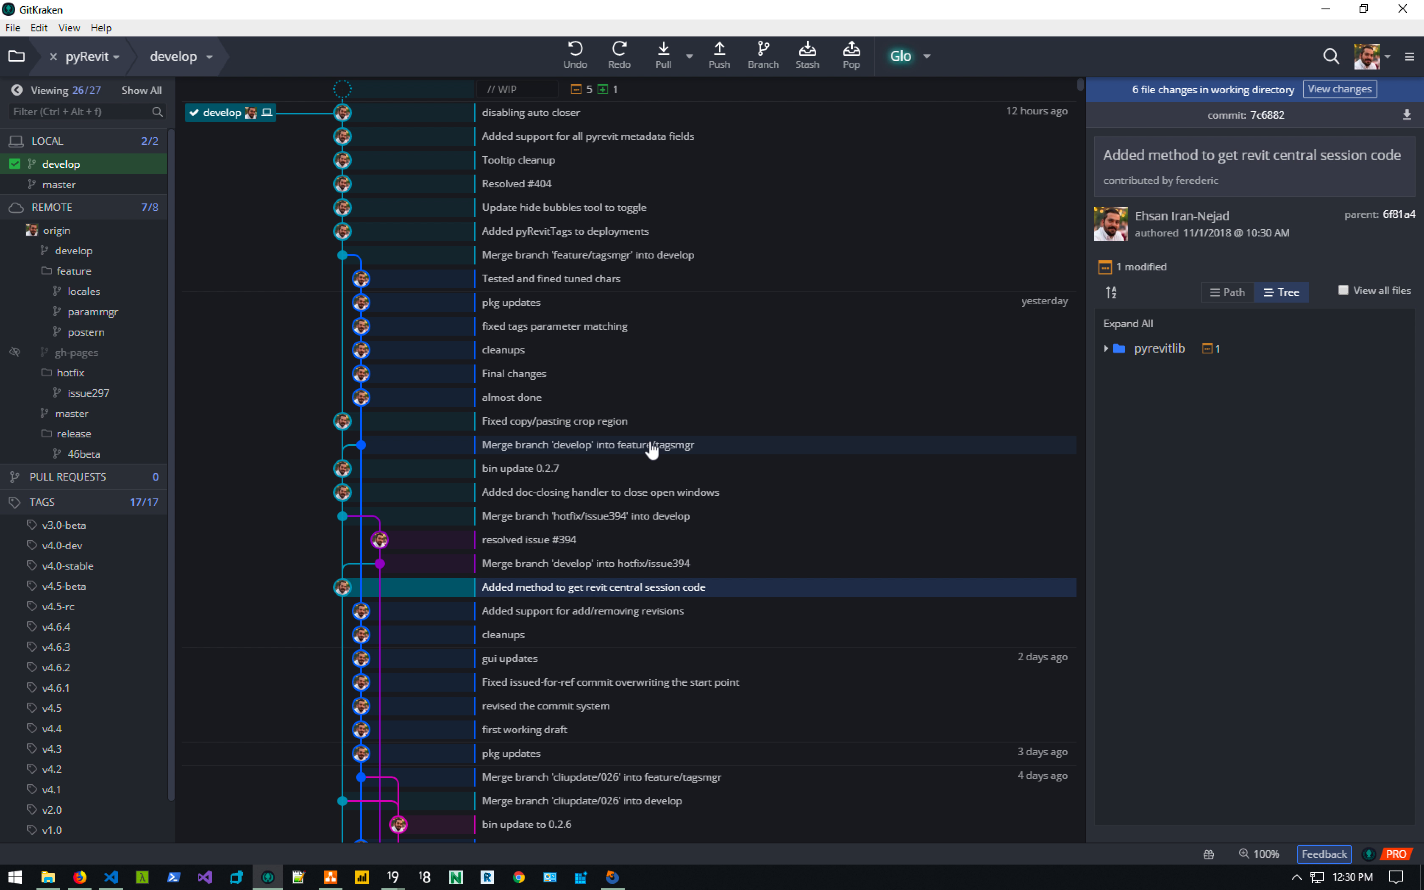
click(391, 878)
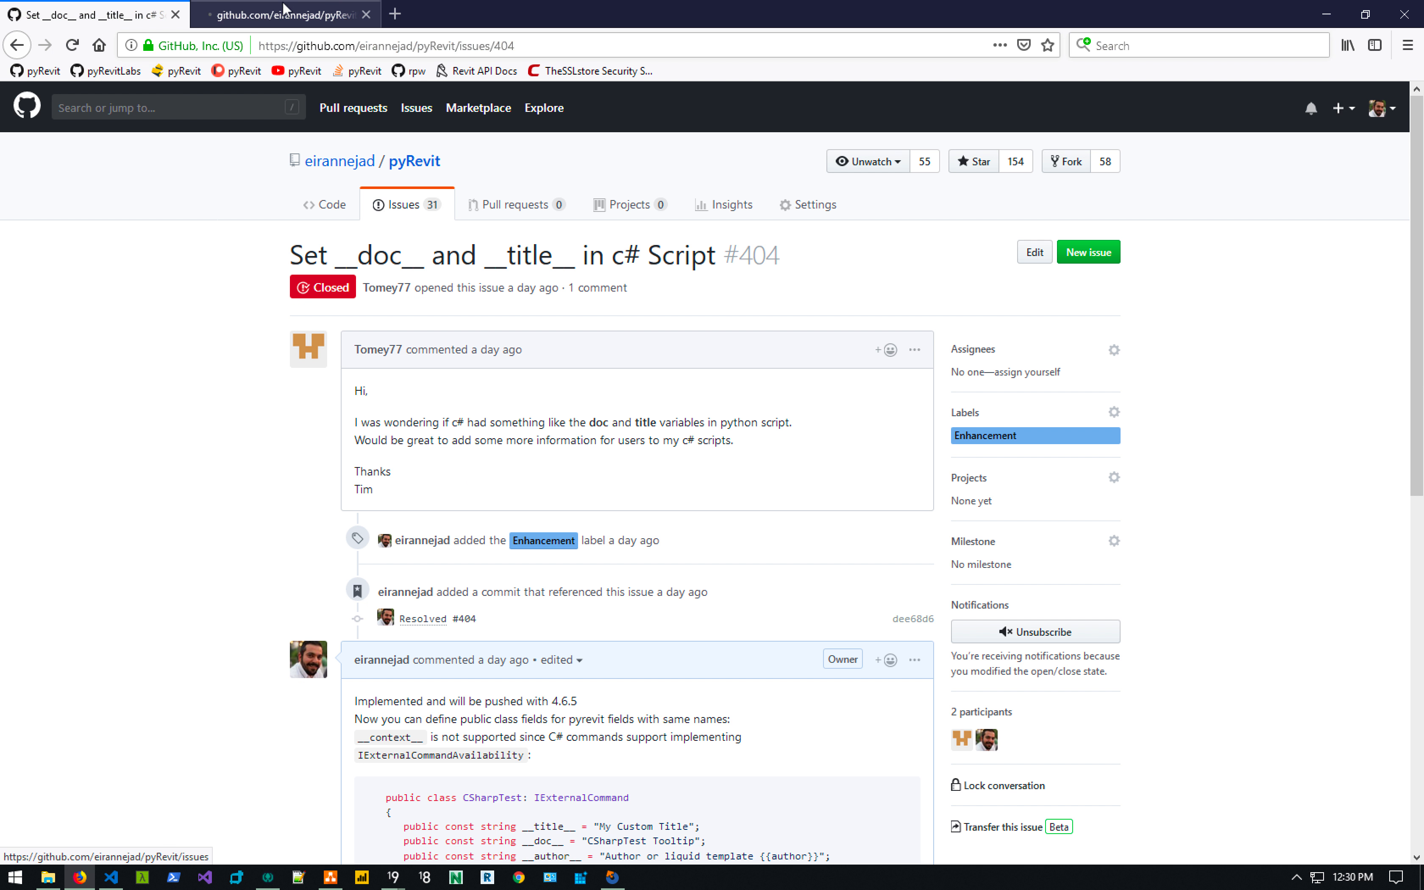
click(404, 204)
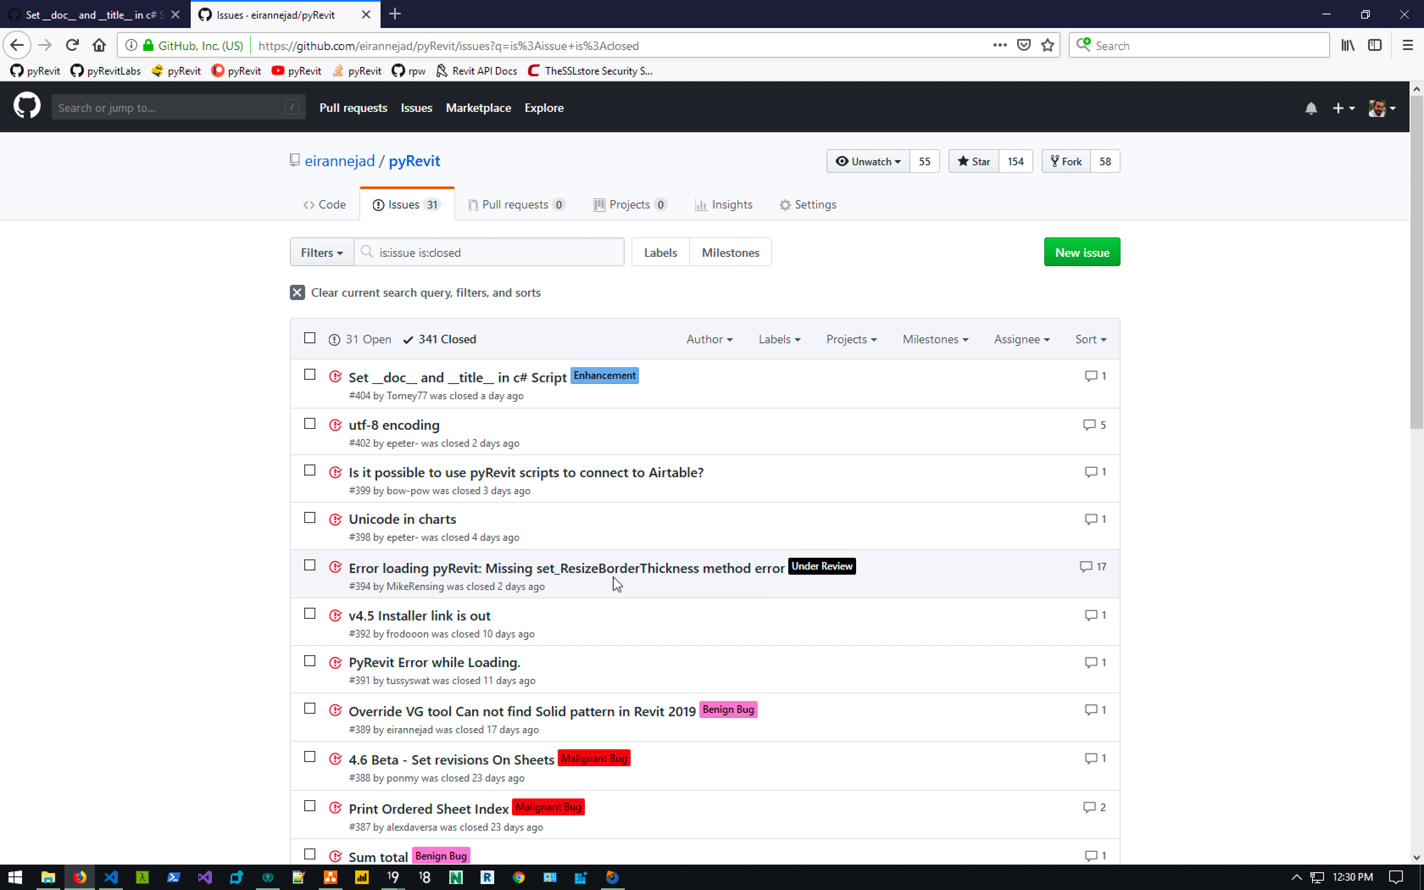
mouse_move(571, 574)
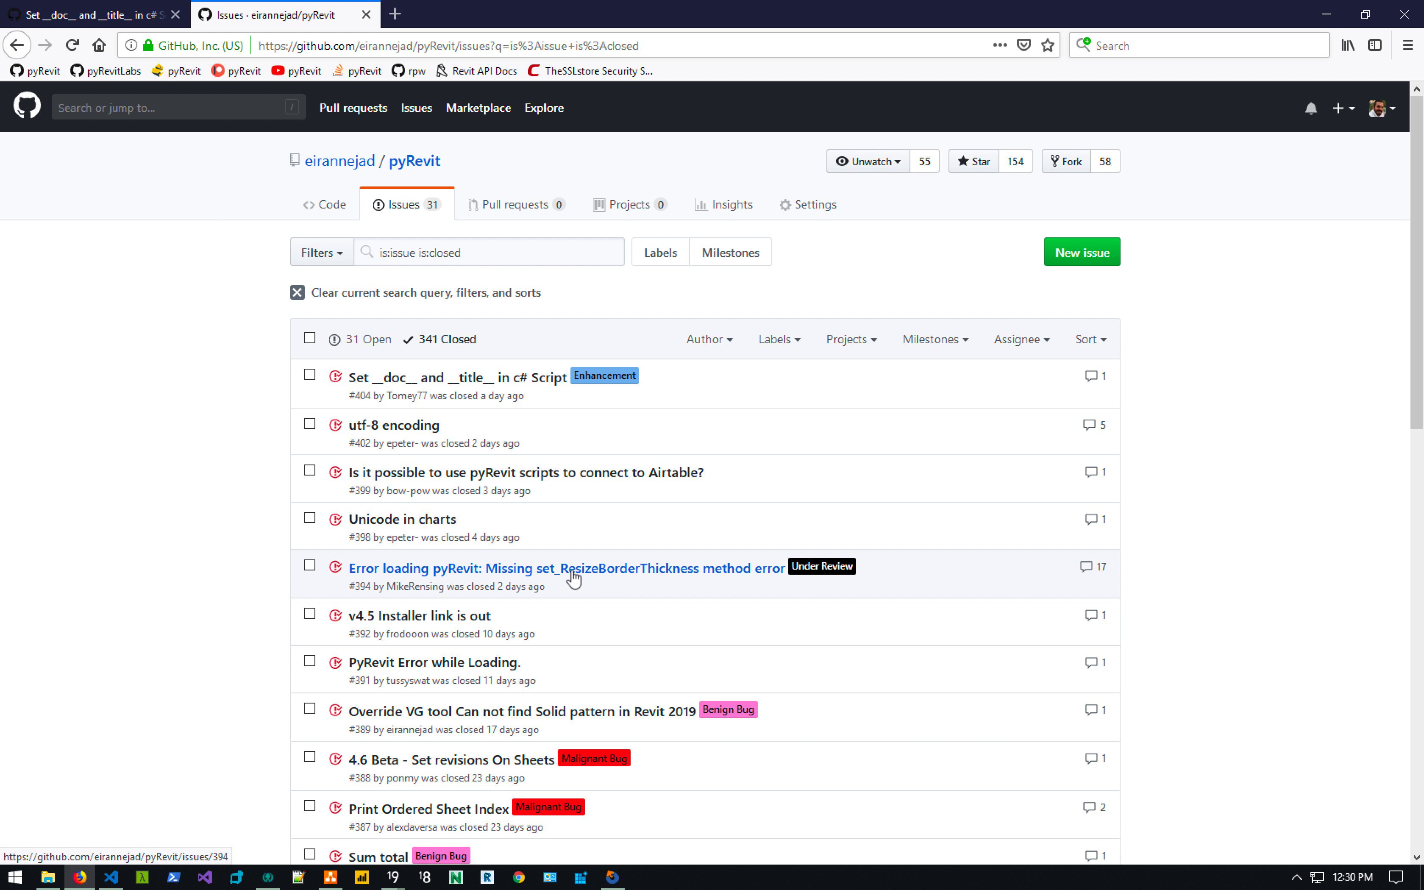
mouse_move(636, 576)
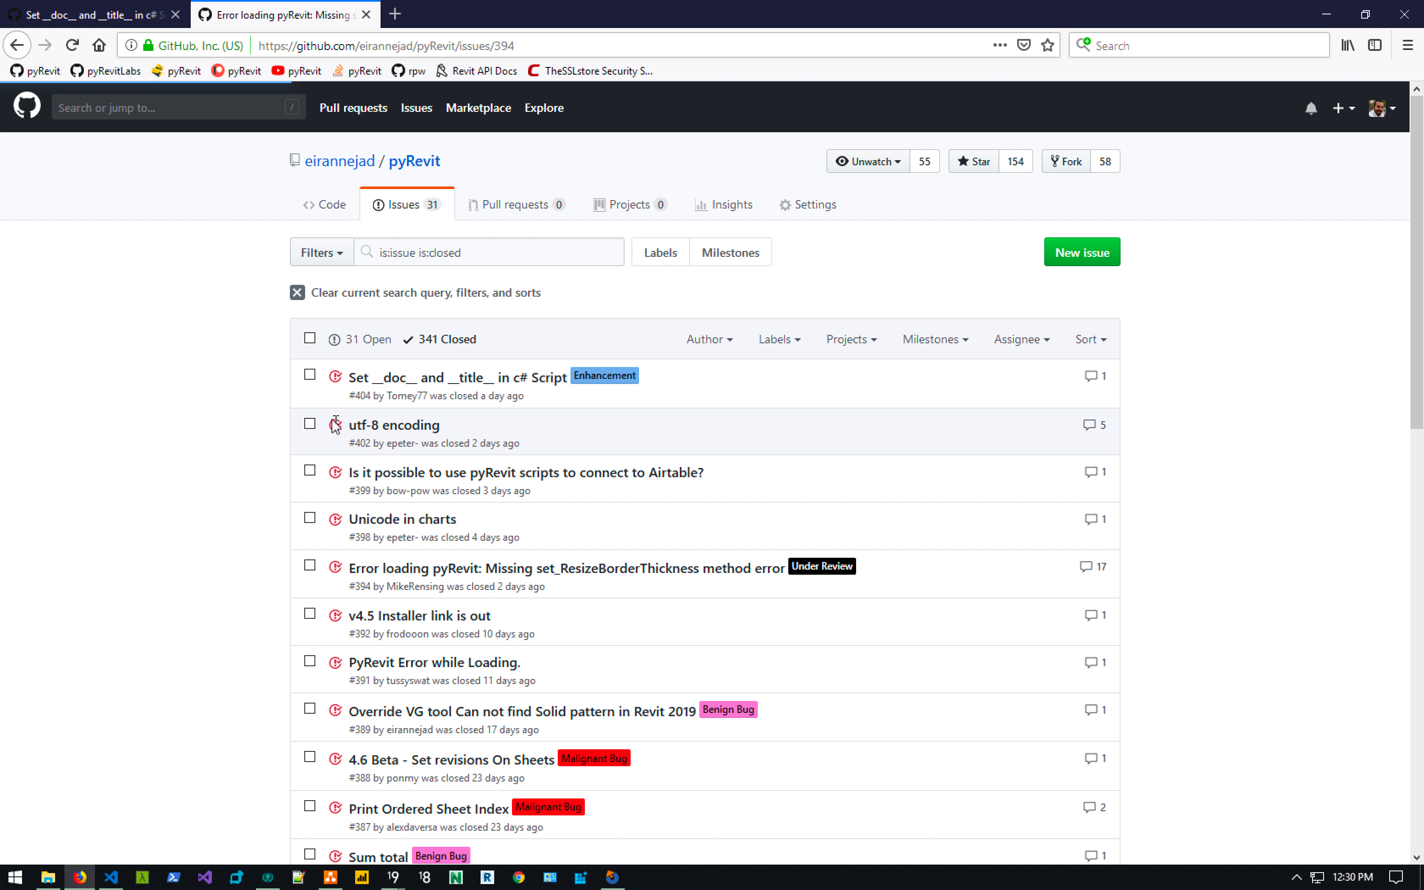
click(552, 568)
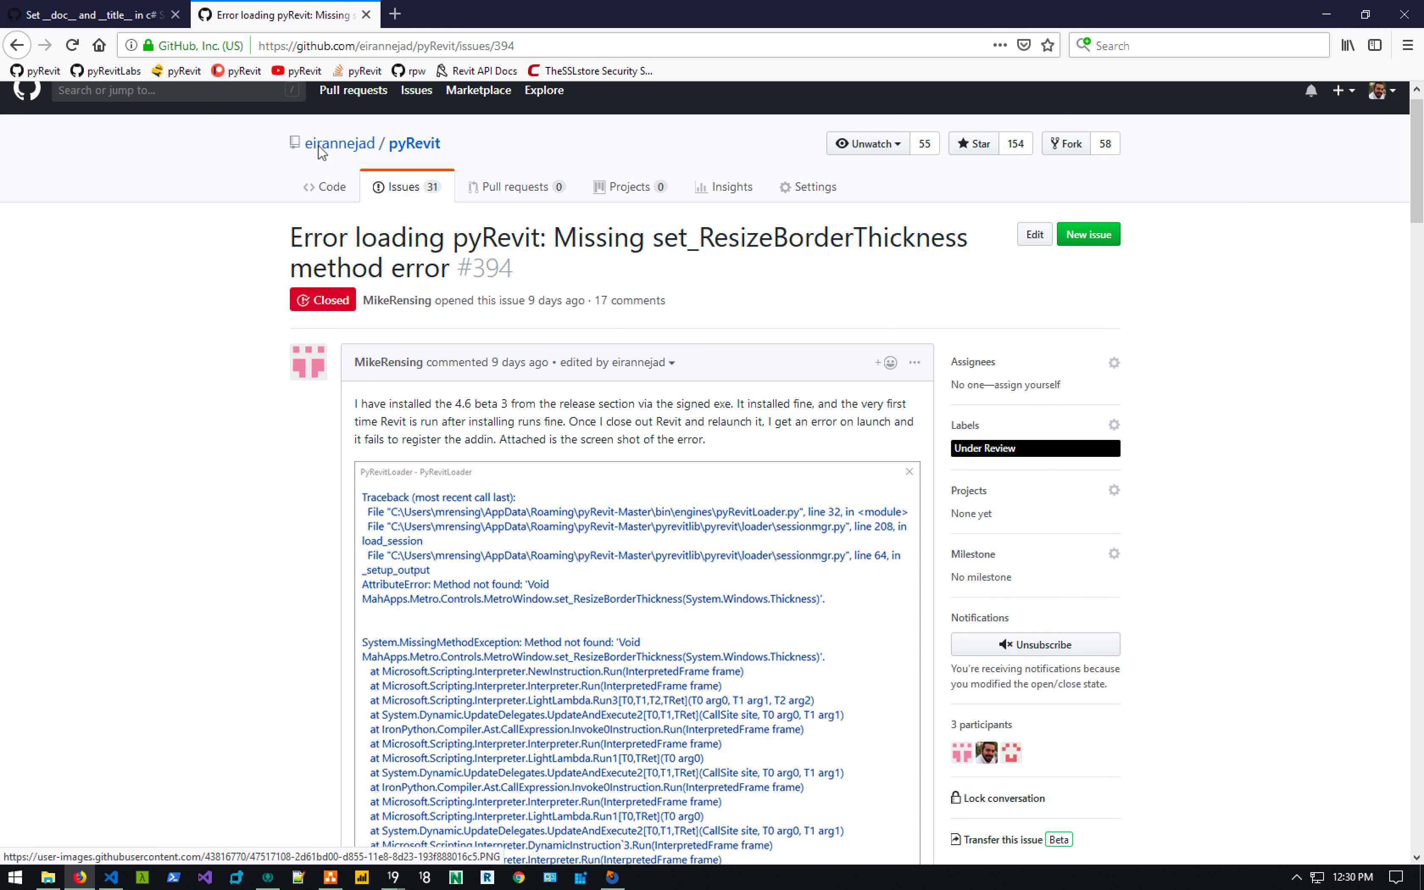
click(402, 187)
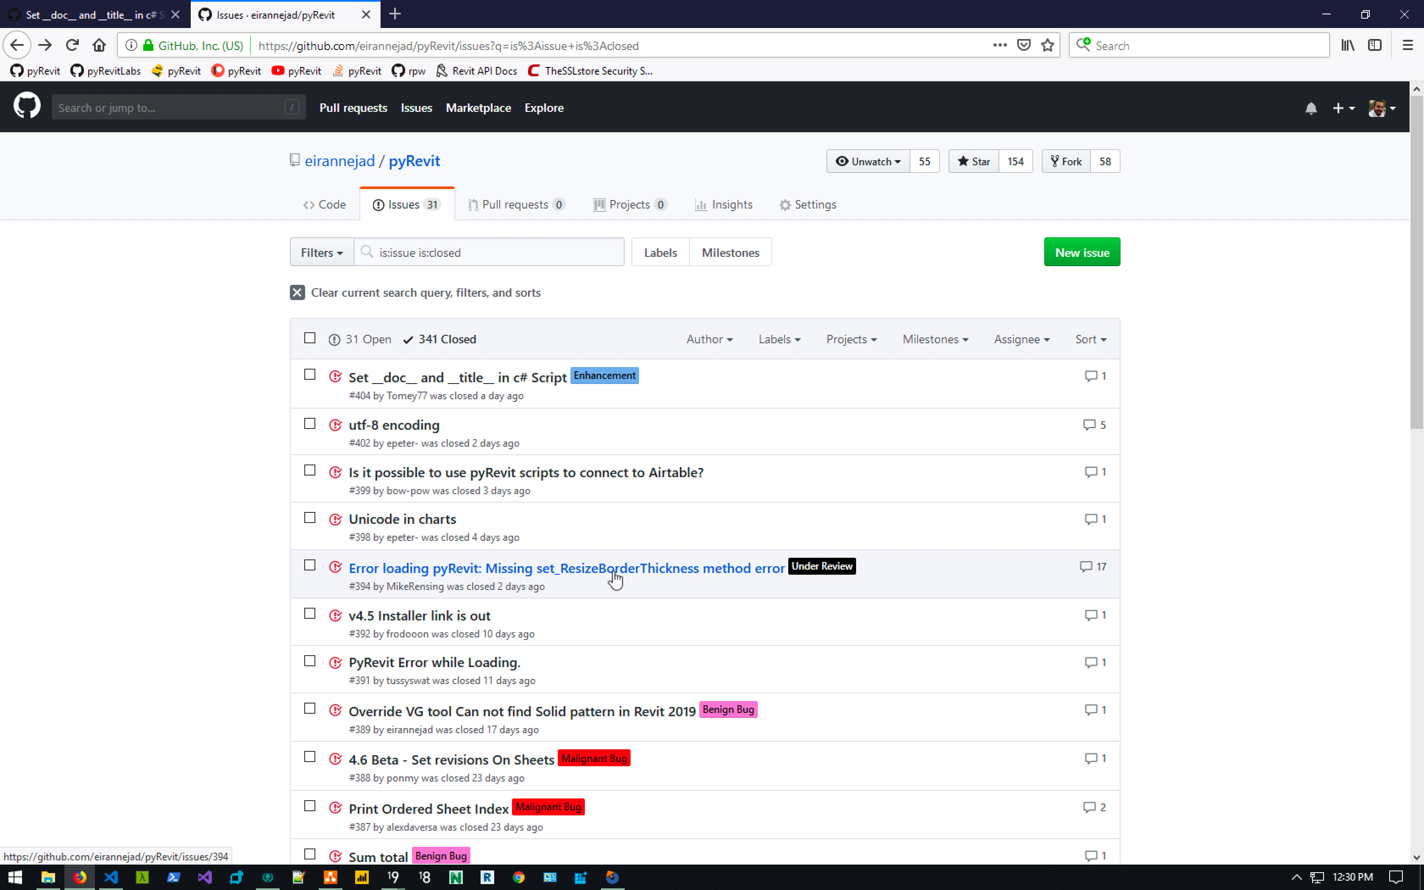
click(543, 568)
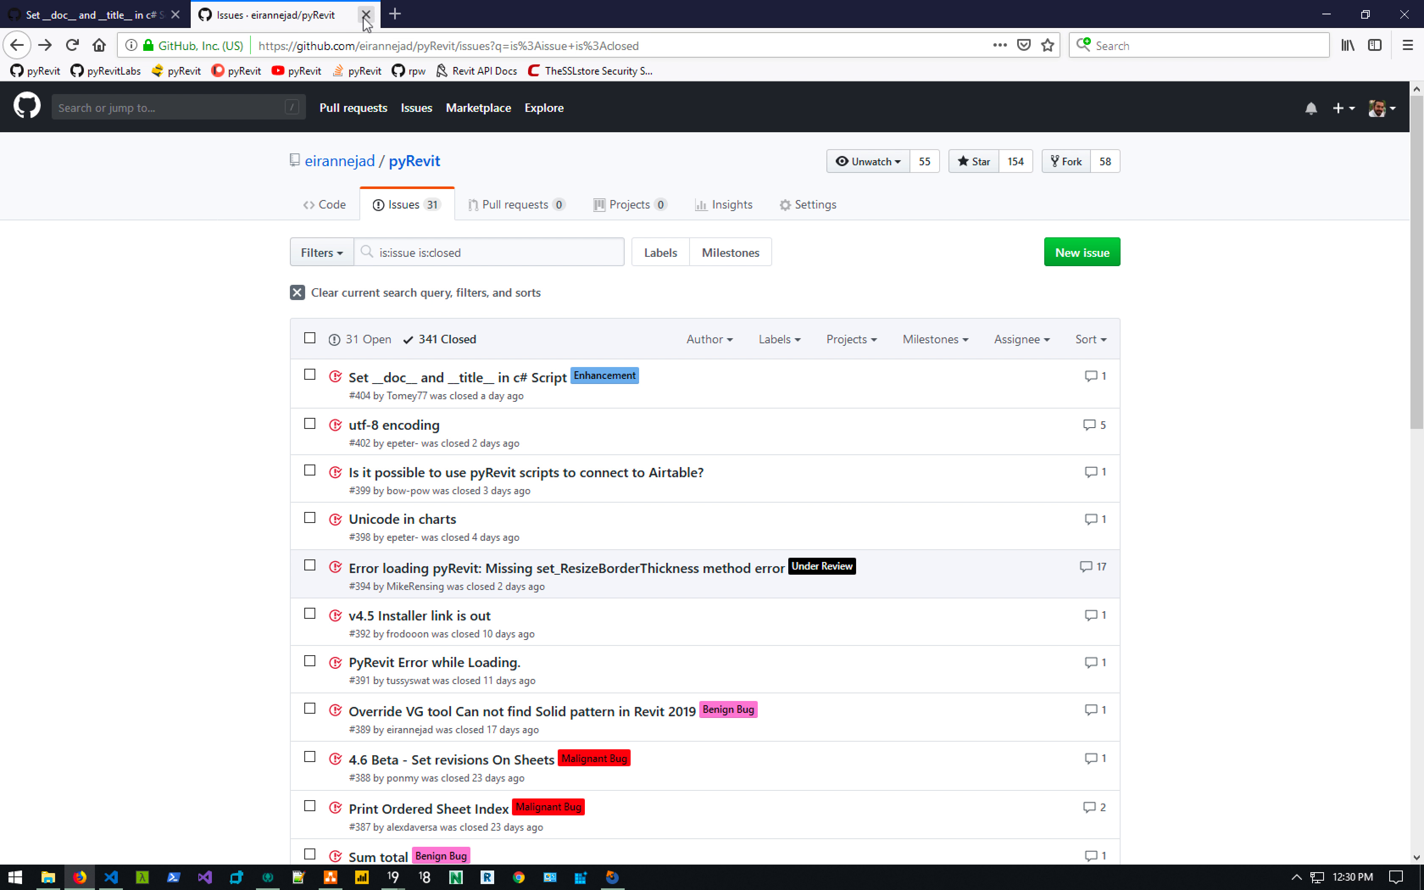
- Close the closed-issues tab and highlight __doc__ and __title__ in issue #404's title
click(456, 377)
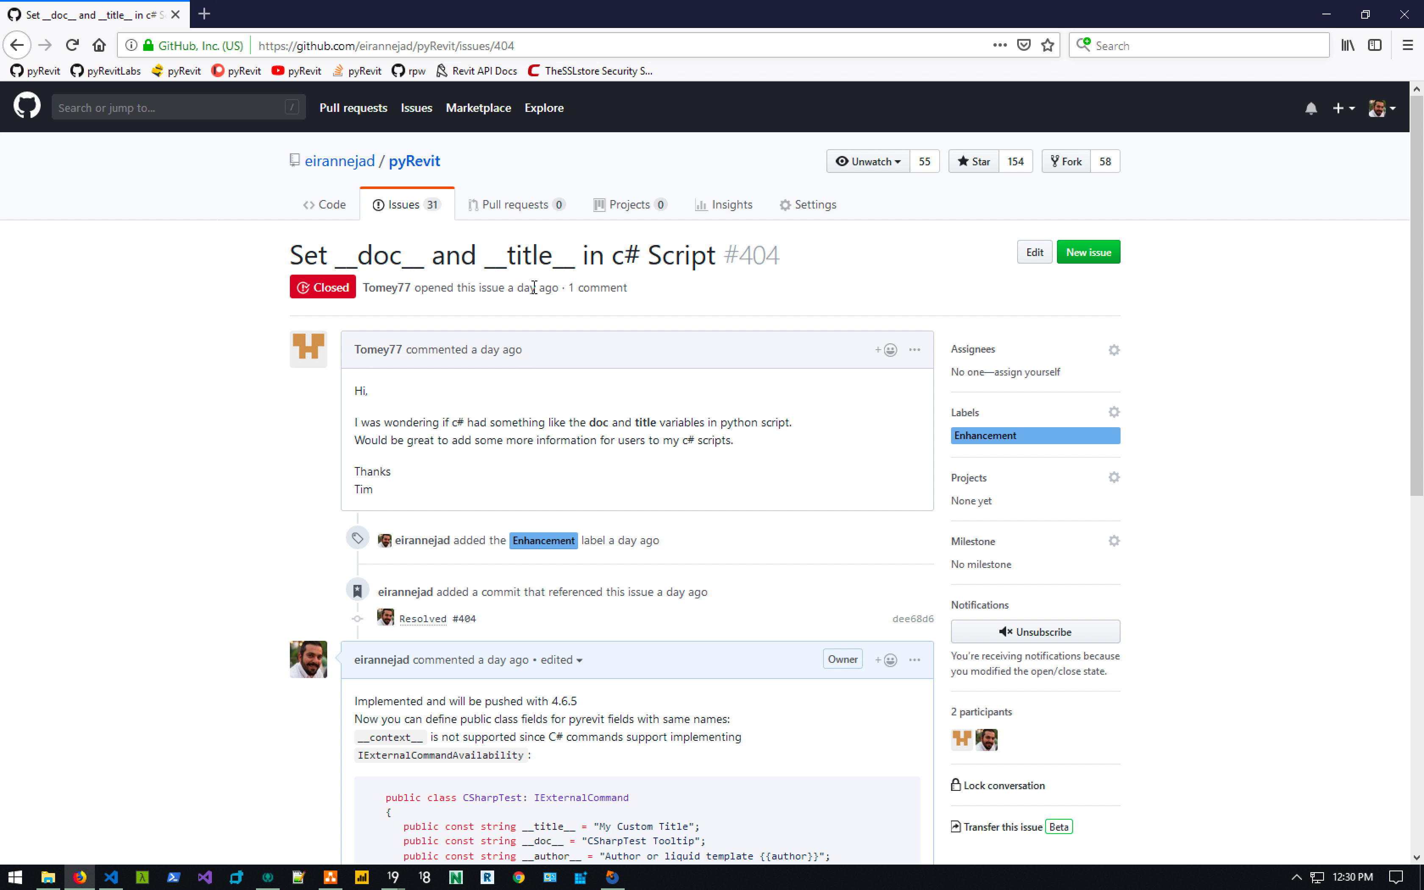
double_click(757, 254)
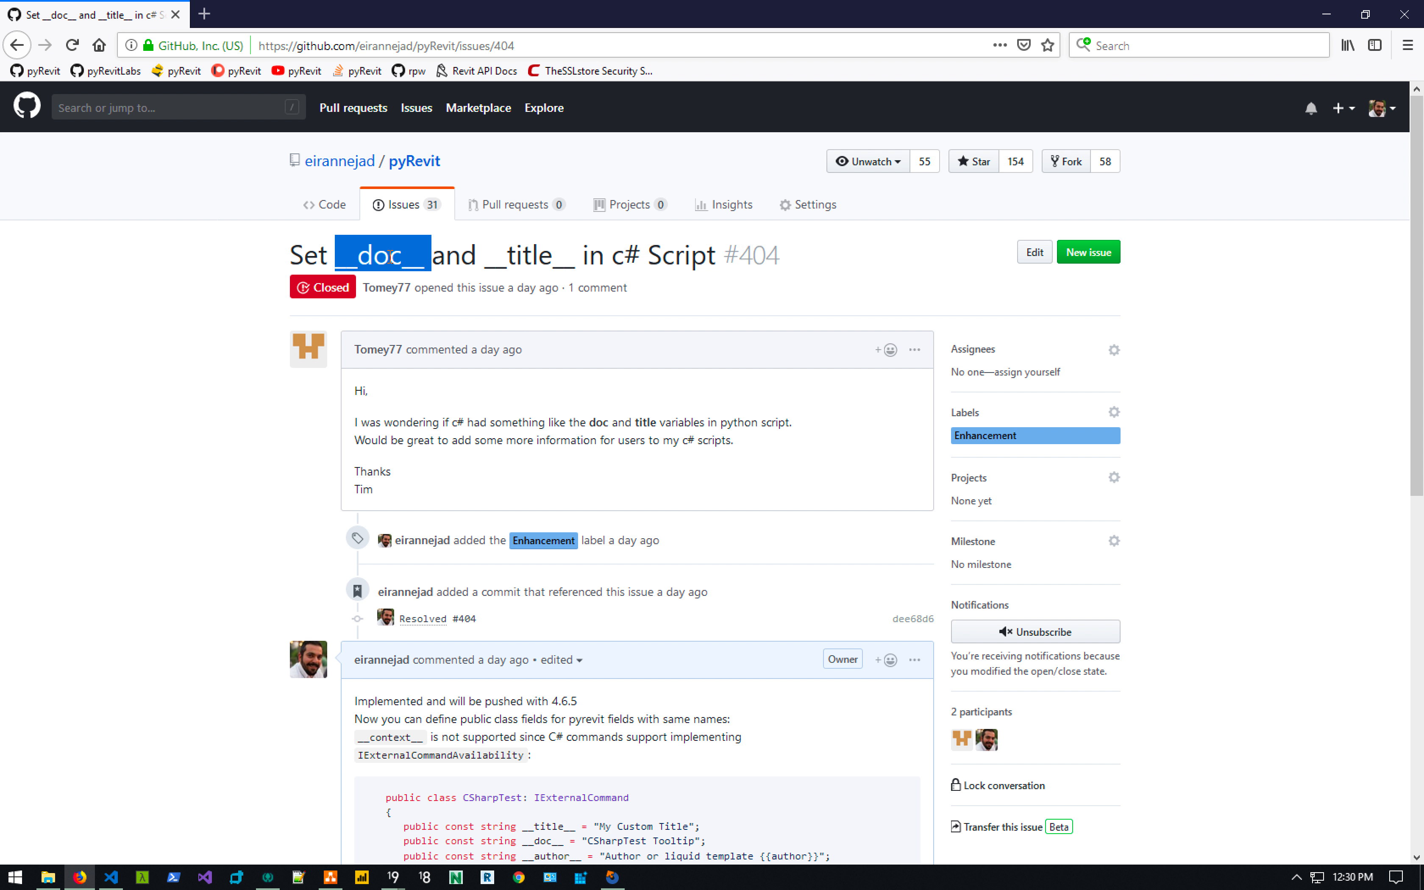
double_click(532, 255)
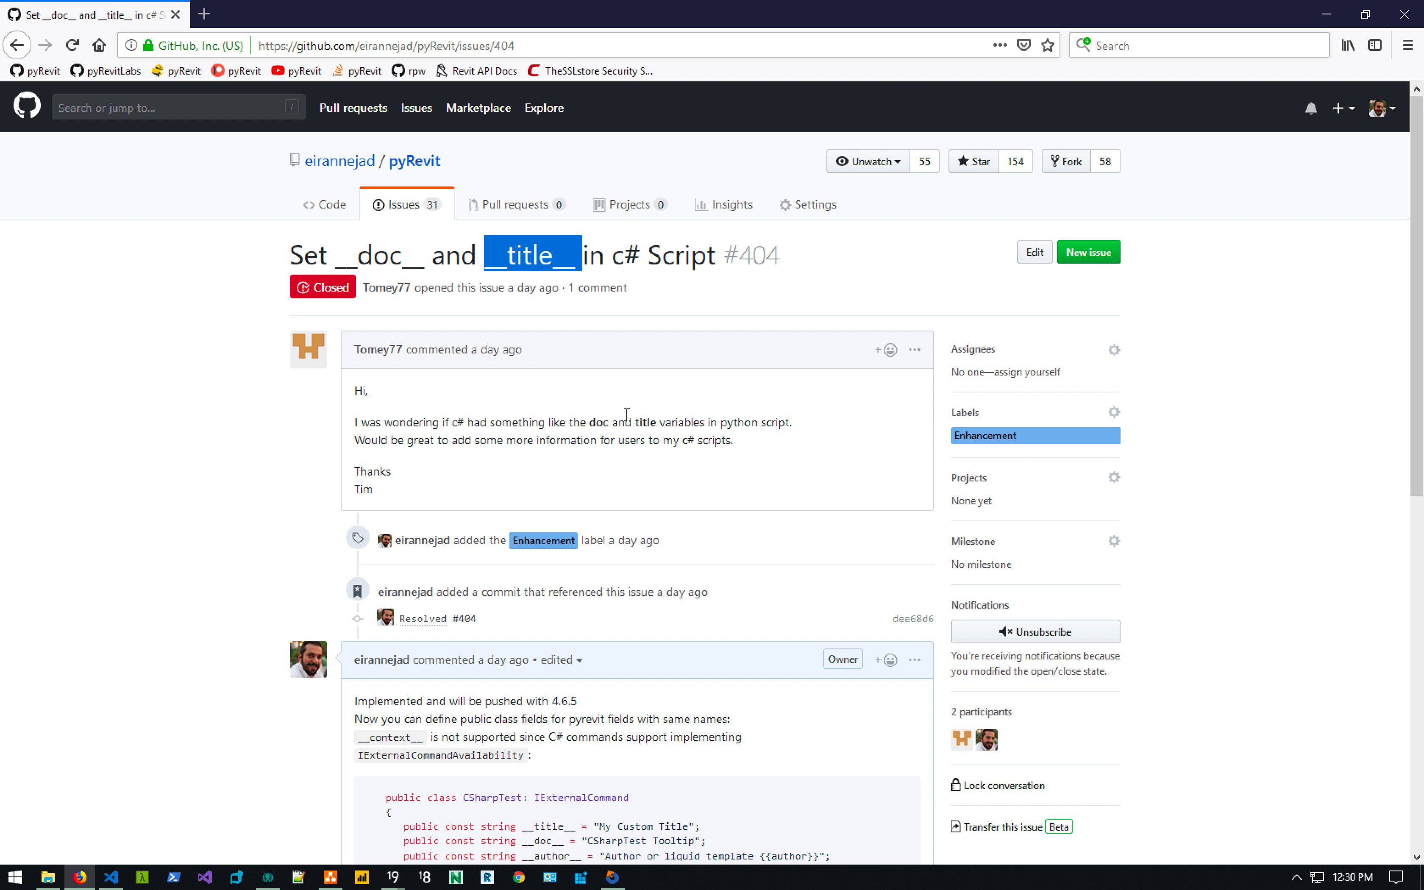
scroll(down, 3)
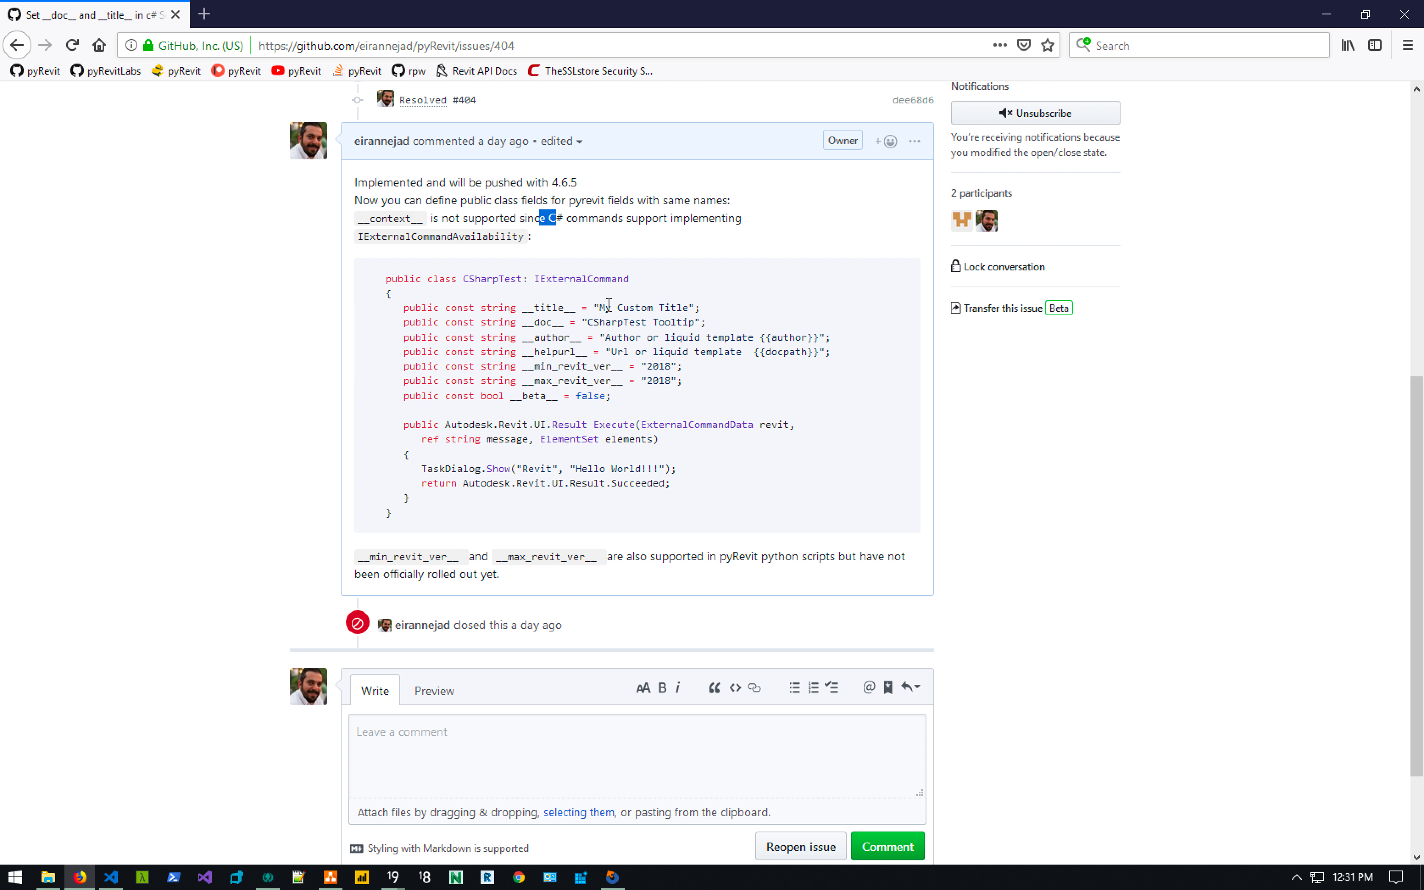
- Highlight IExternalCommand, __title__ and __max_revit_ver__ in the issue's C# code sample
double_click(581, 279)
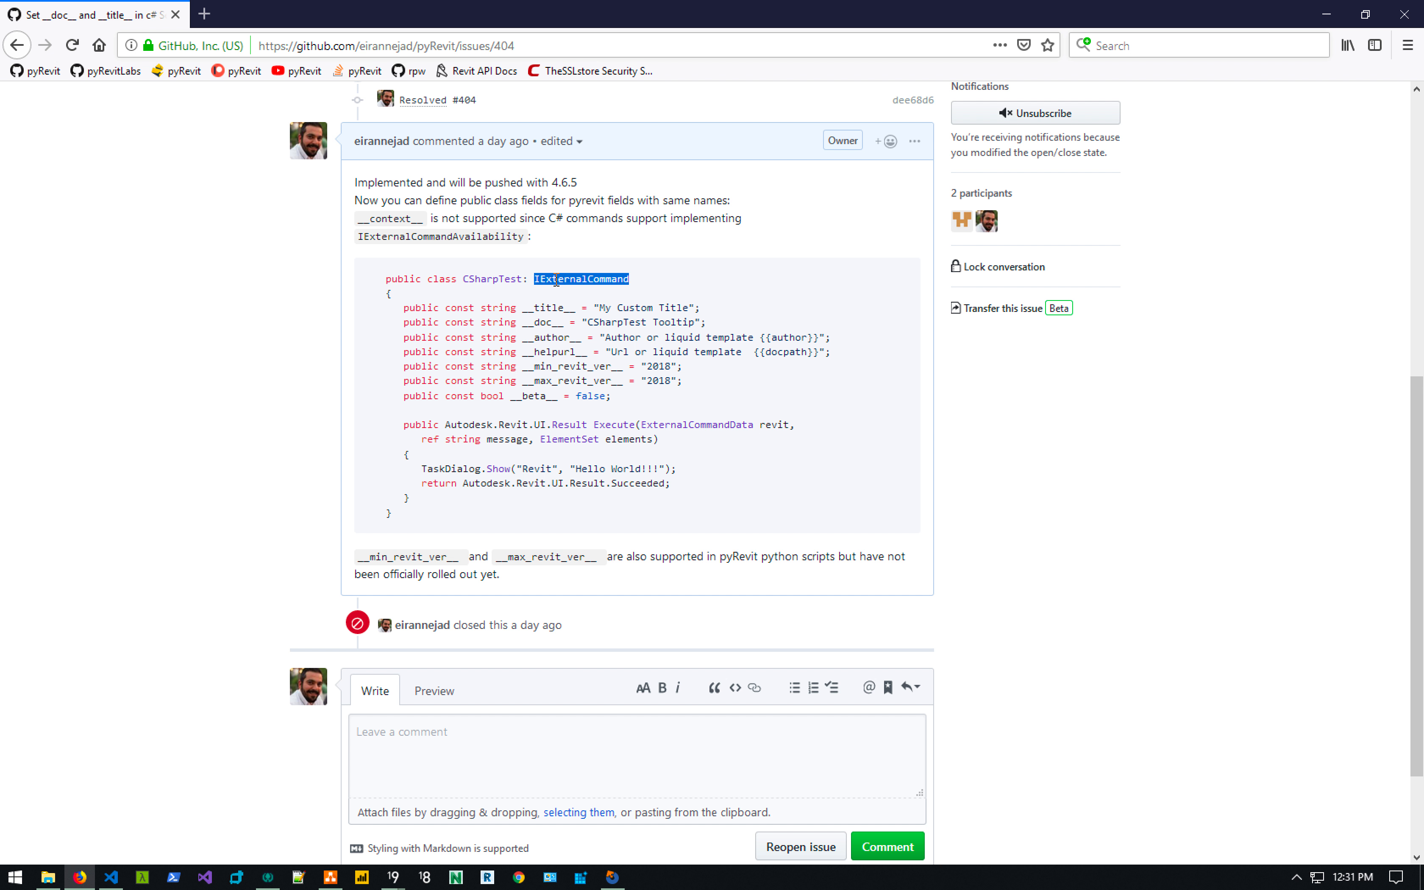
double_click(422, 308)
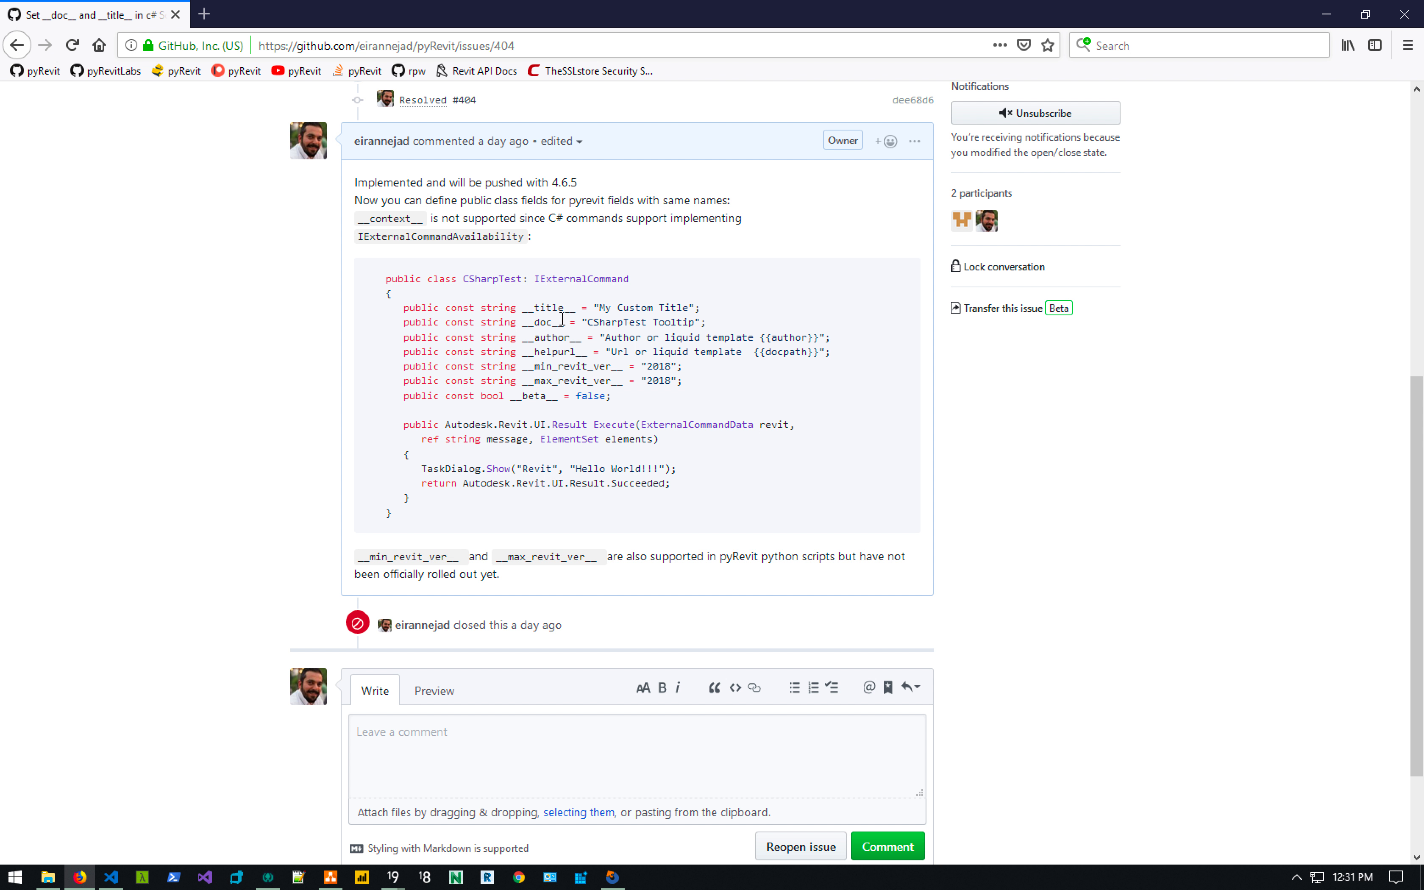
double_click(551, 308)
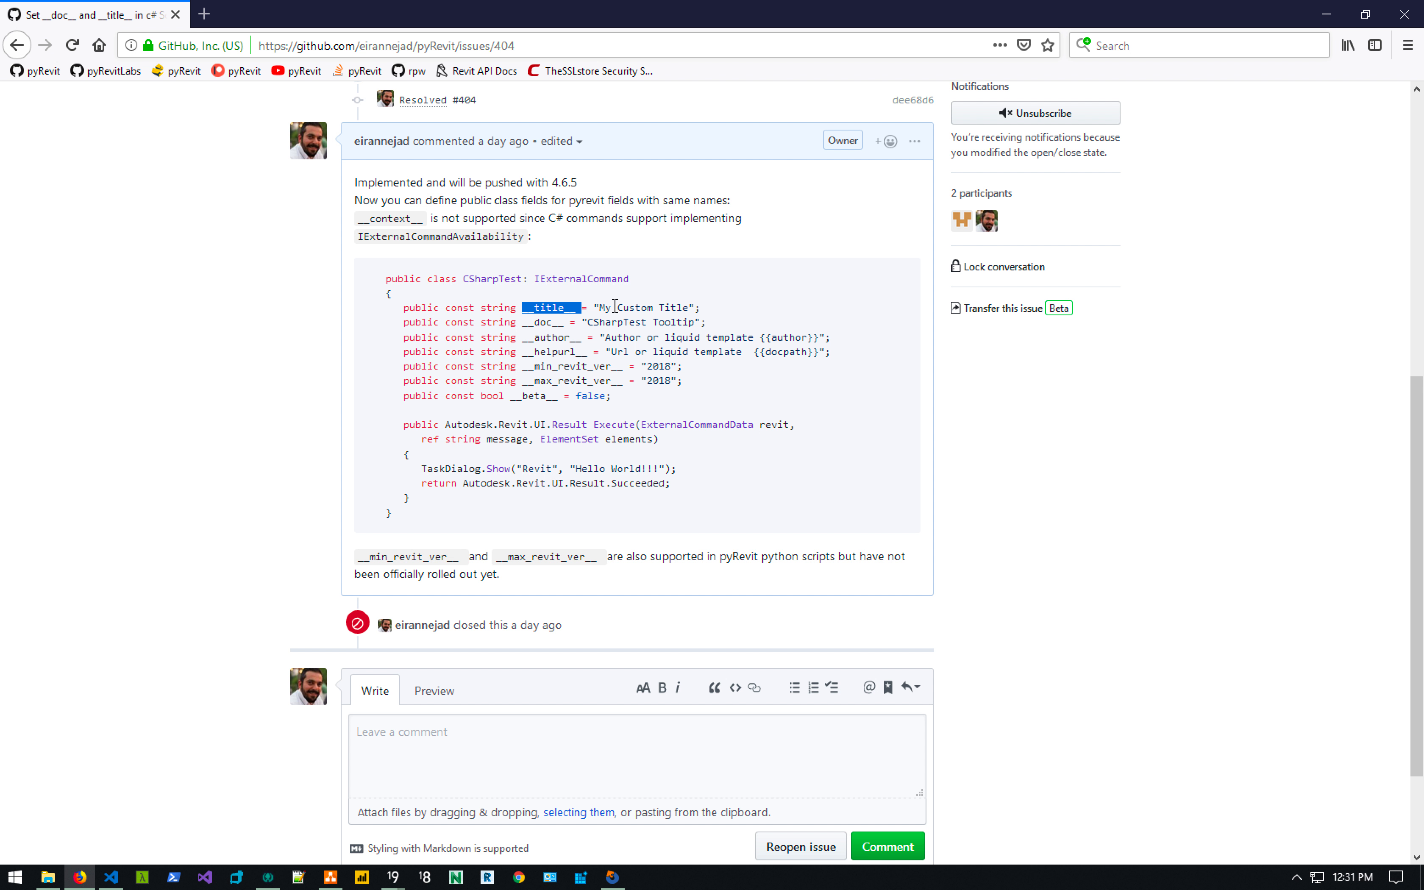
double_click(551, 338)
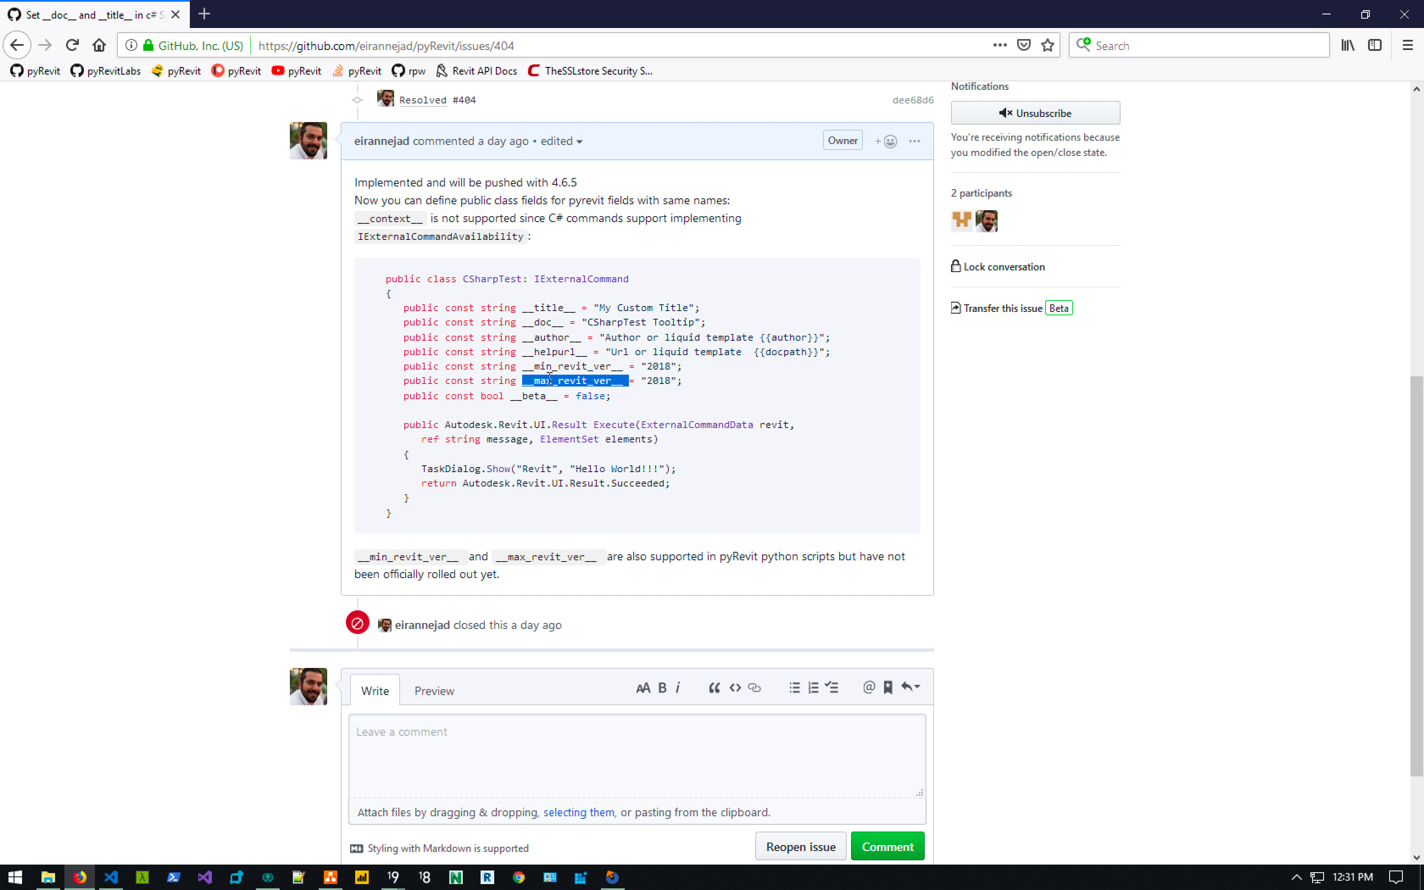
mouse_move(554, 337)
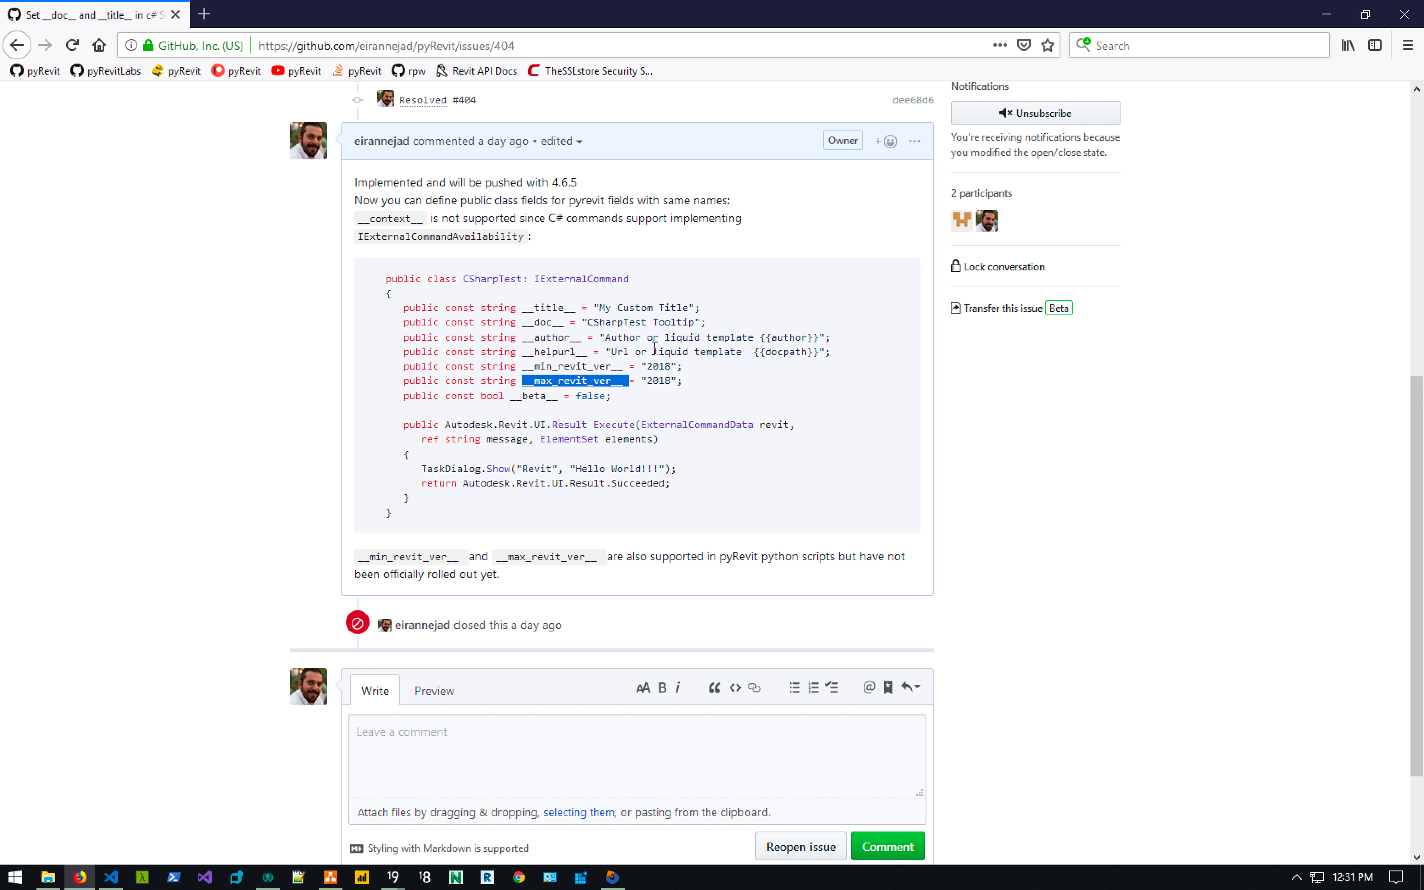
mouse_move(692, 394)
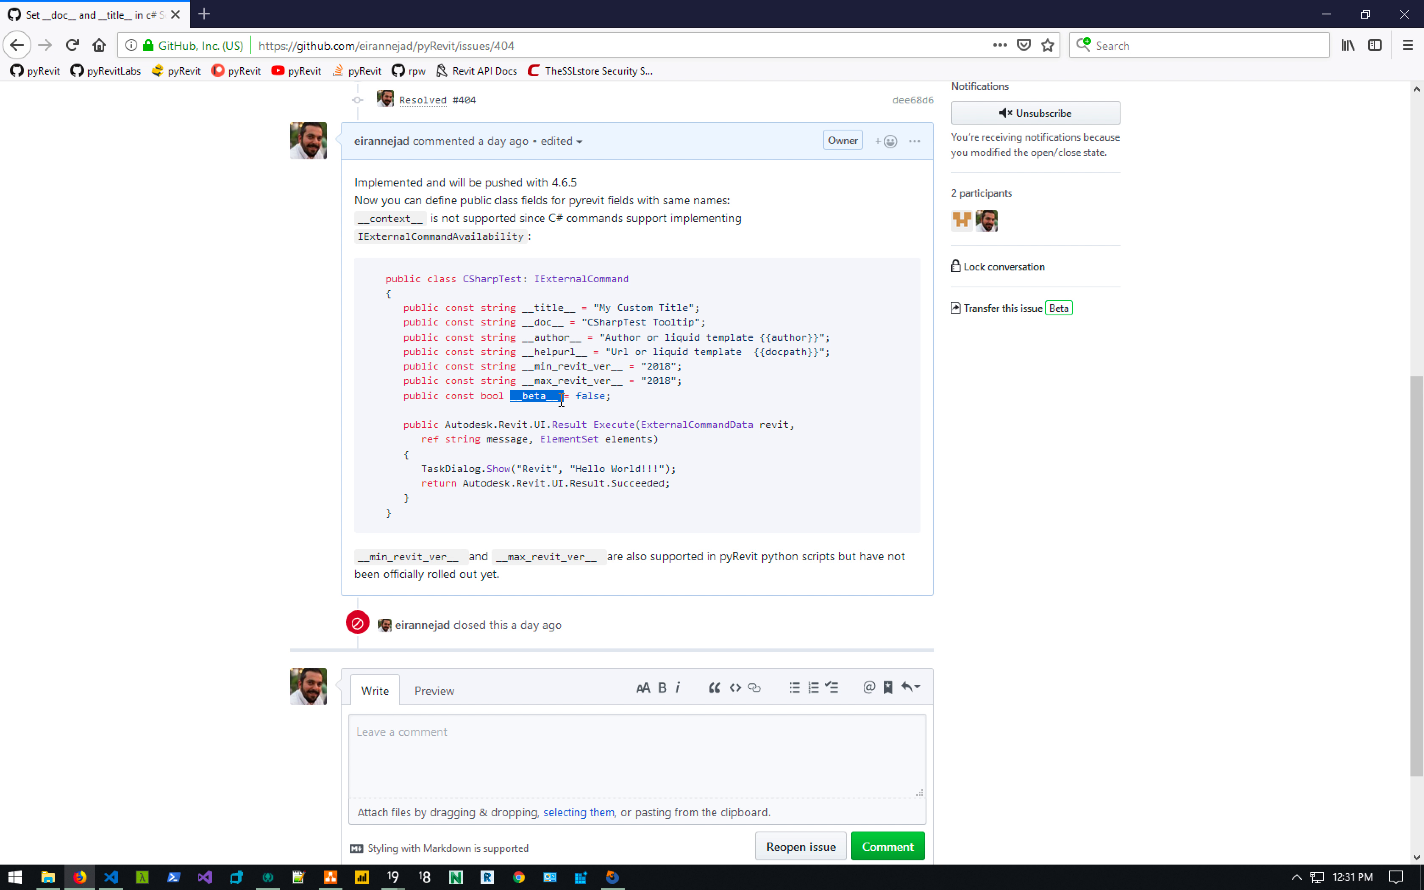
mouse_move(395, 878)
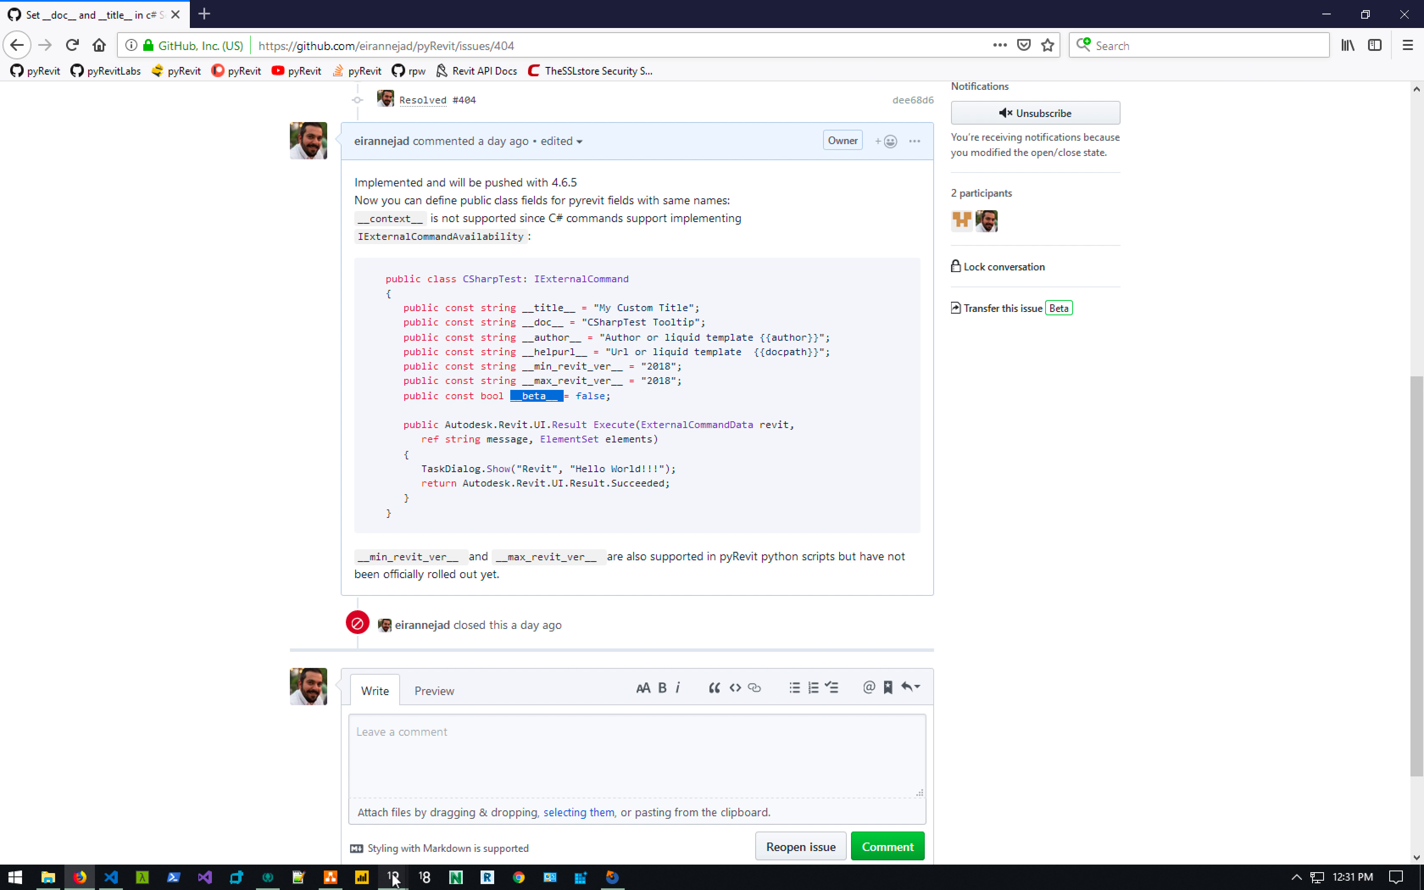
- Switch back to Revit to review the pyRevit Load Beta Tools setting
click(390, 876)
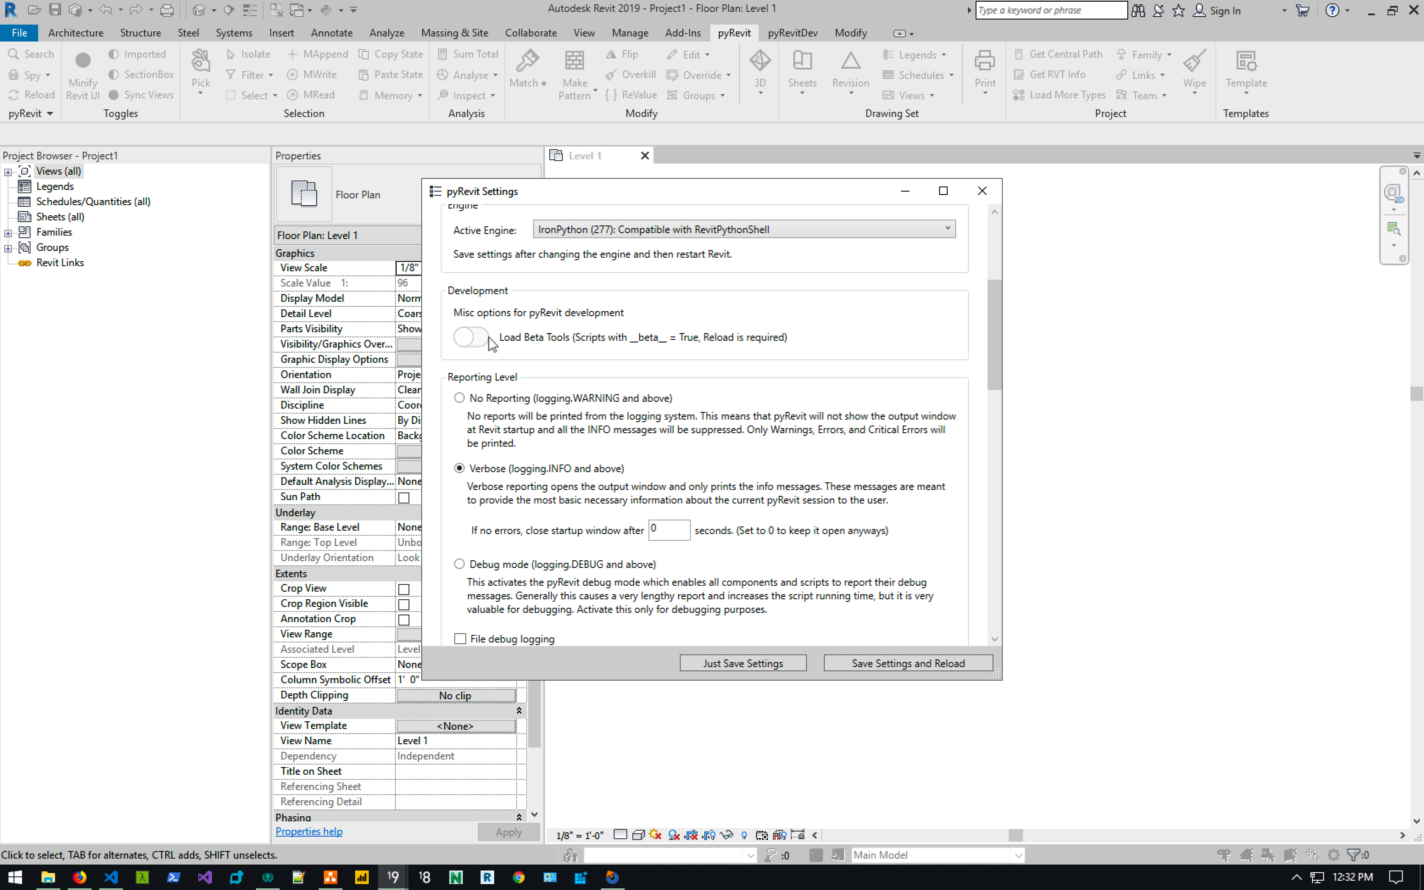
mouse_move(981, 191)
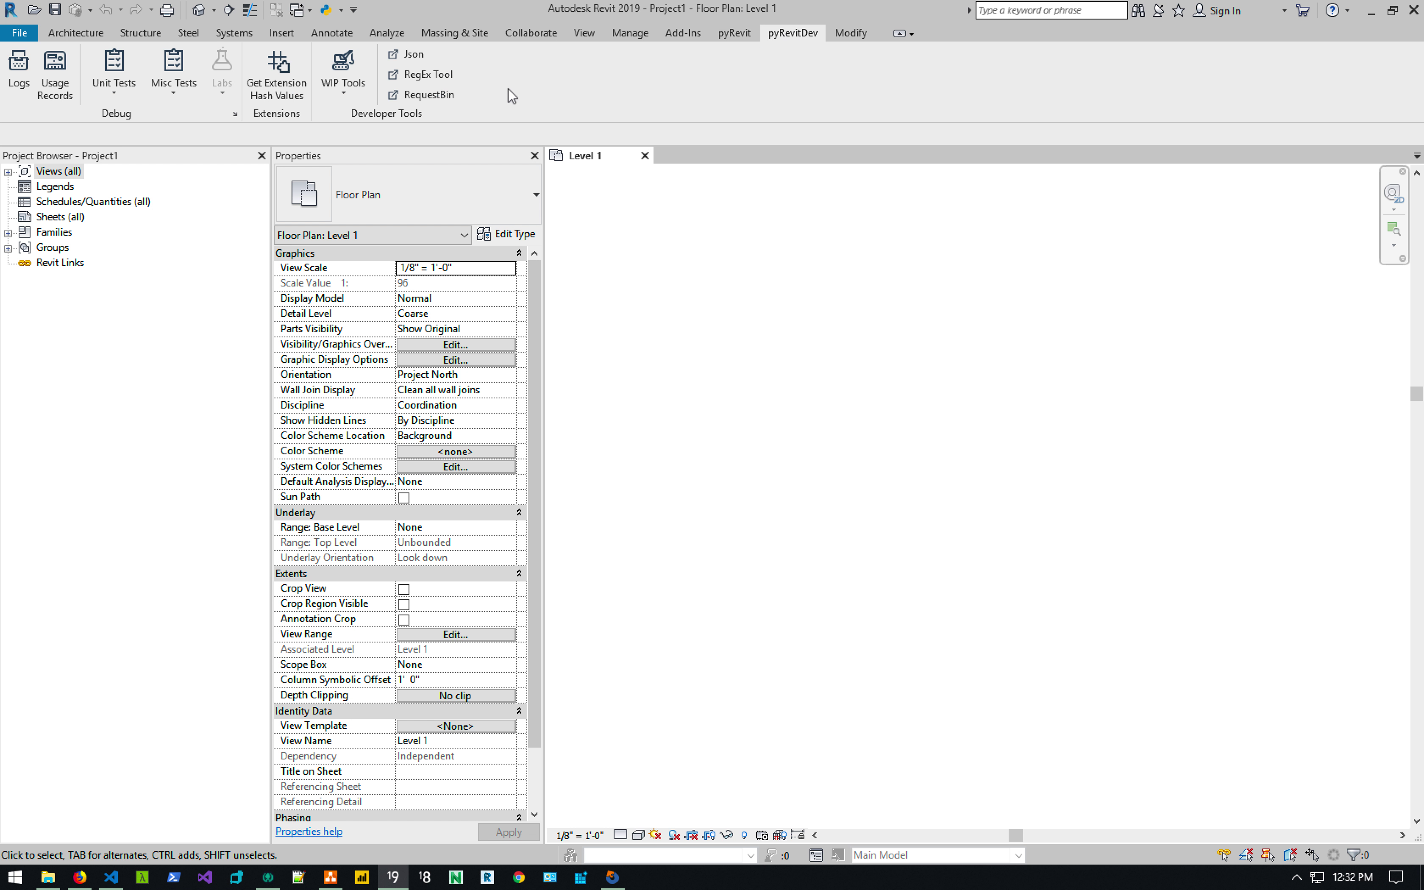
- Minimize Revit and bring Firefox showing issue #404 back to the front
click(736, 33)
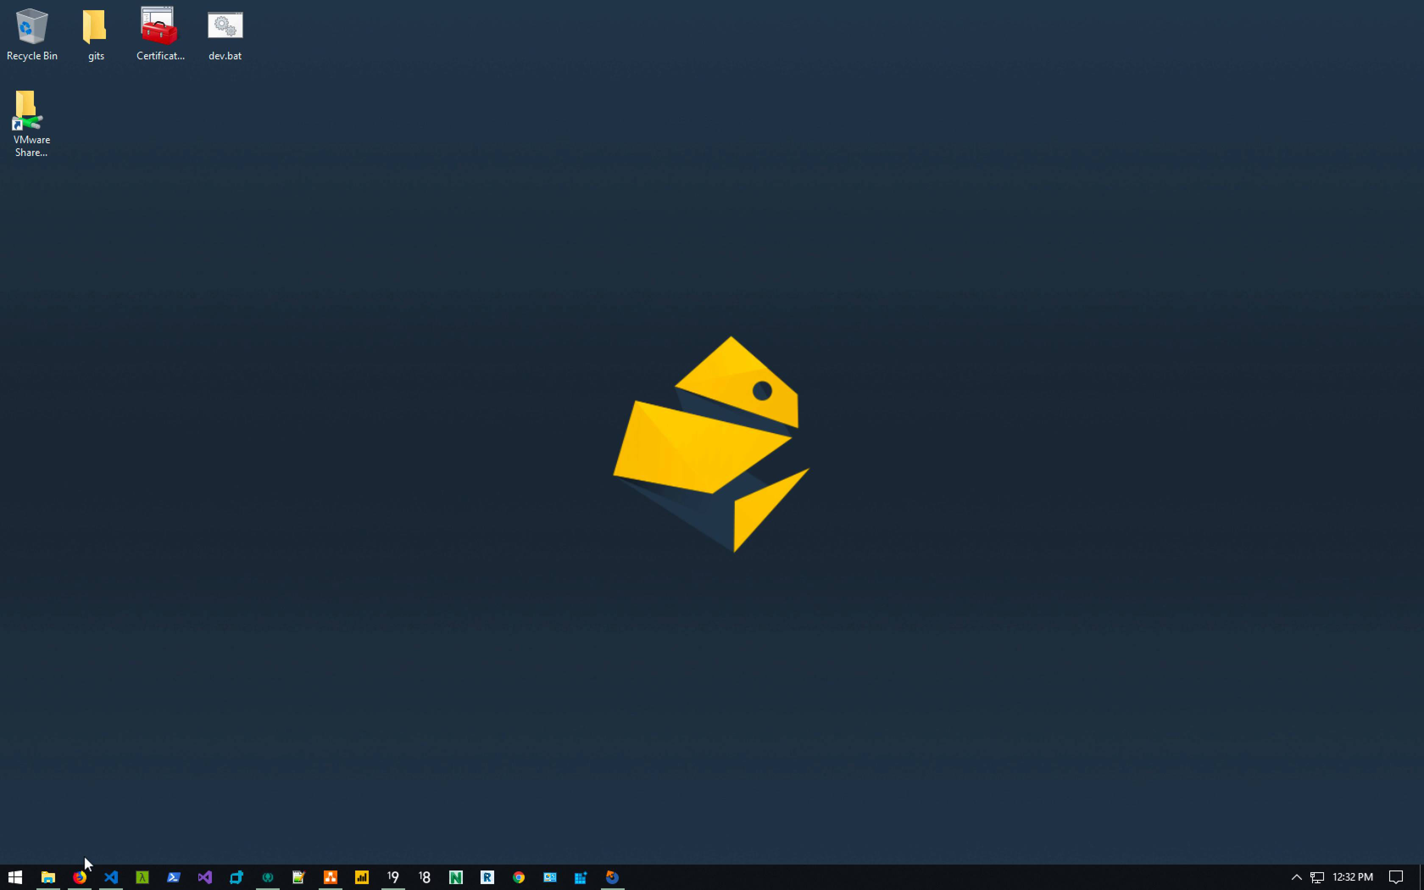
click(79, 877)
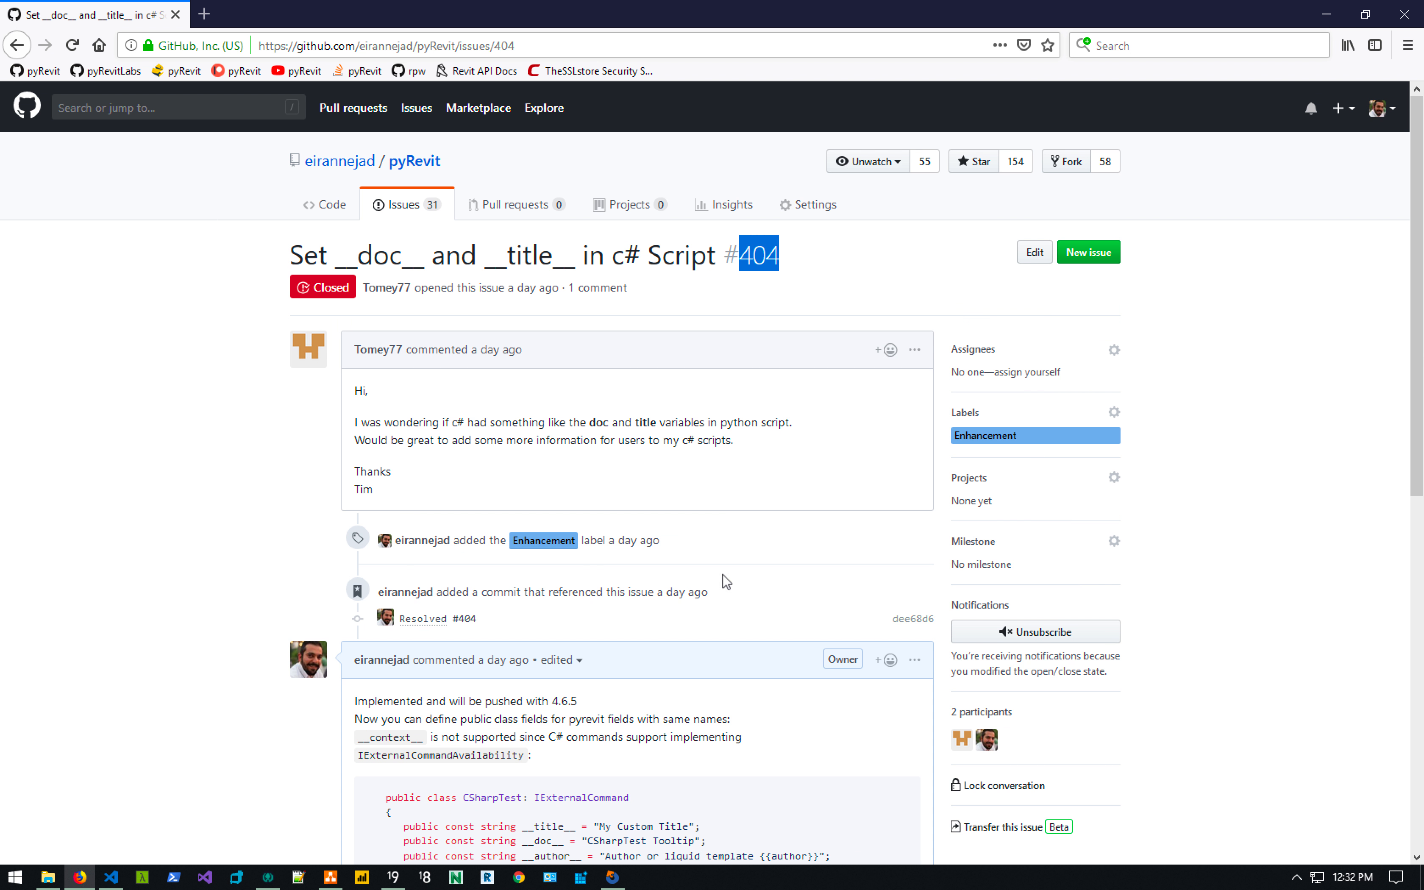
mouse_move(407, 167)
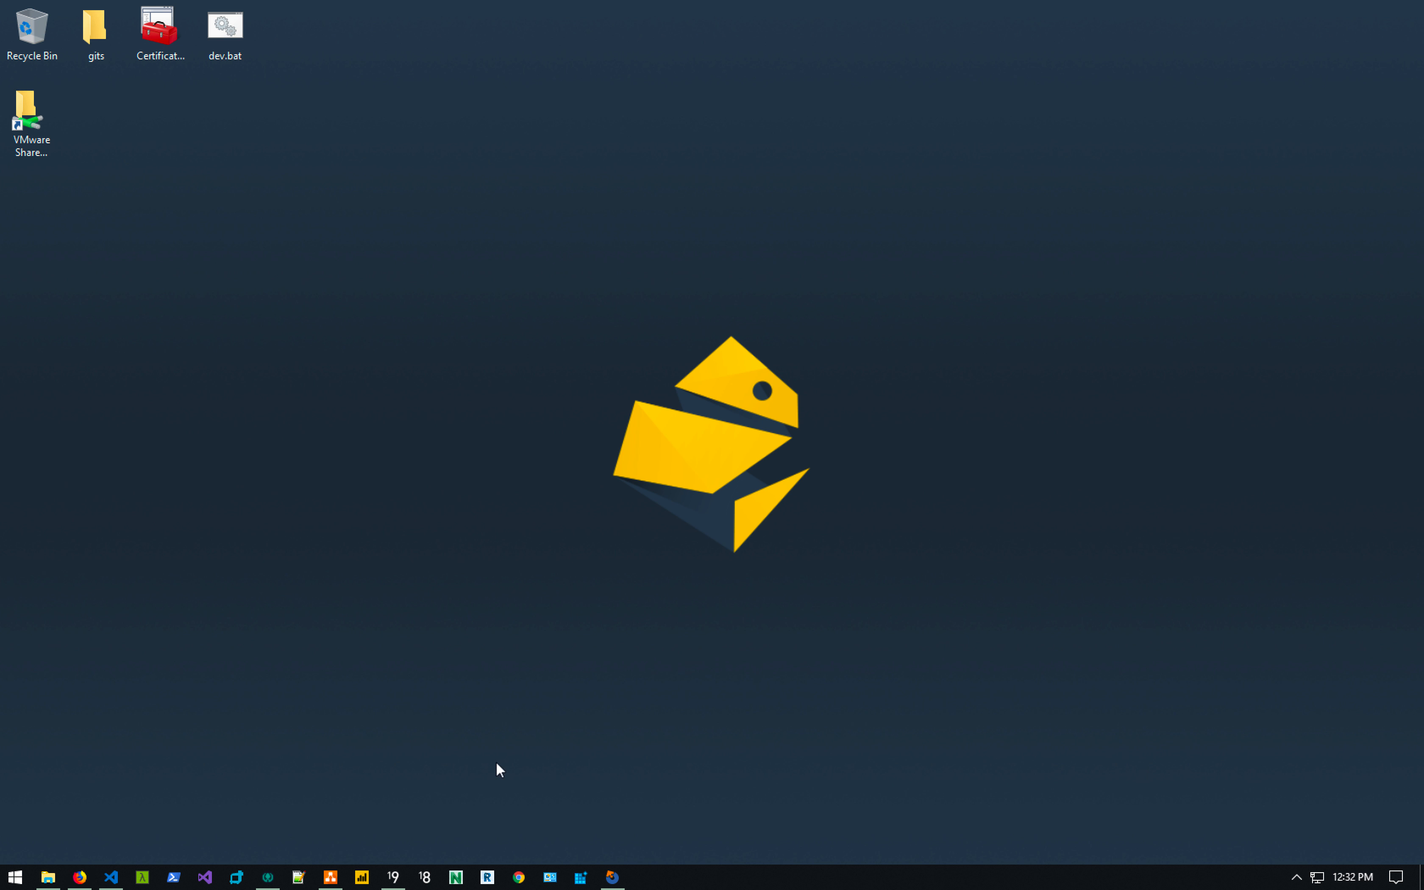
mouse_move(224, 880)
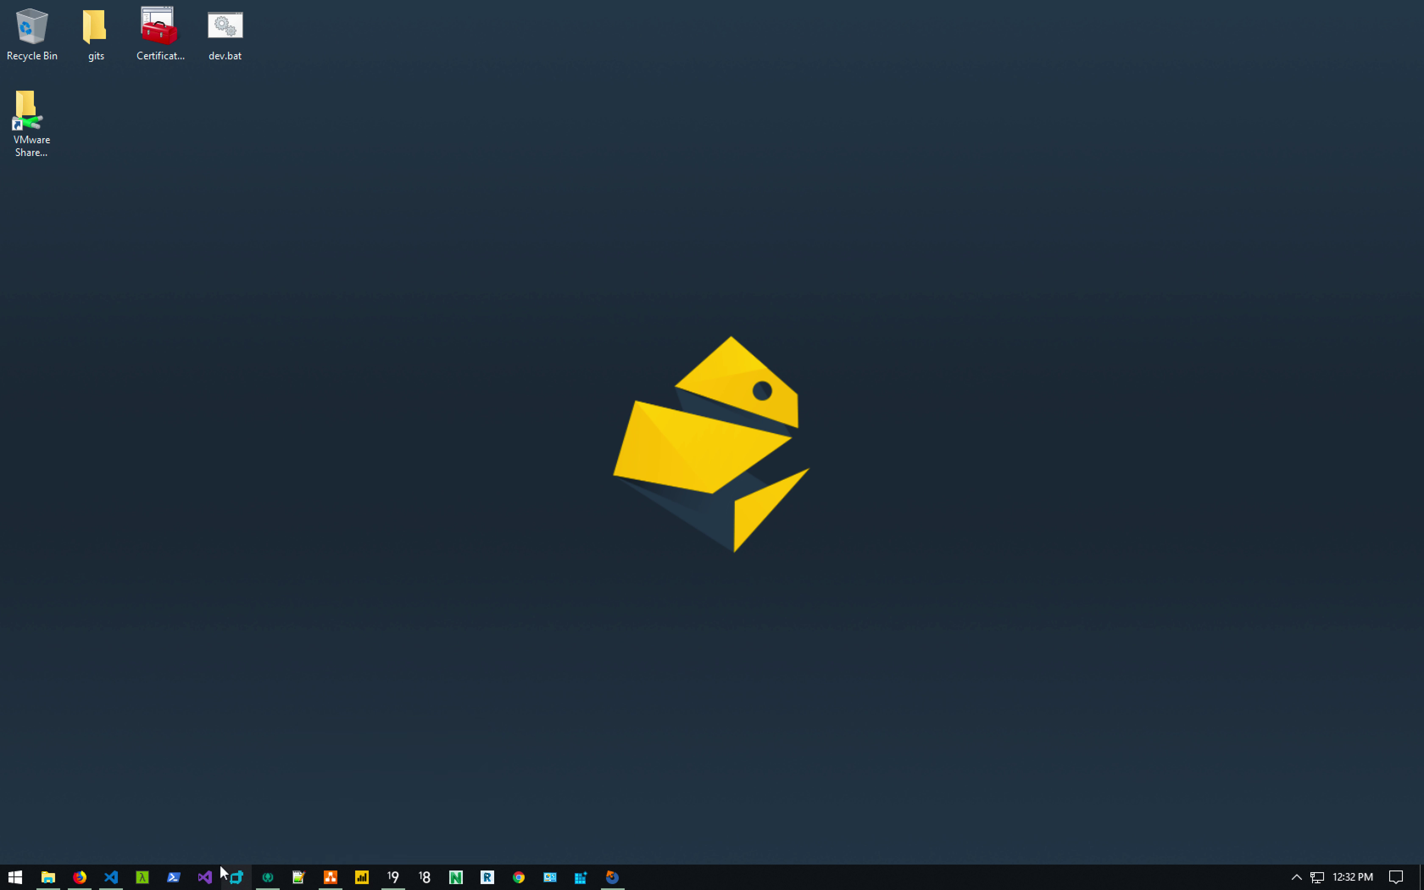
- Search AIRTABLE from a new tab and browse the Airtable.com homepage
click(79, 877)
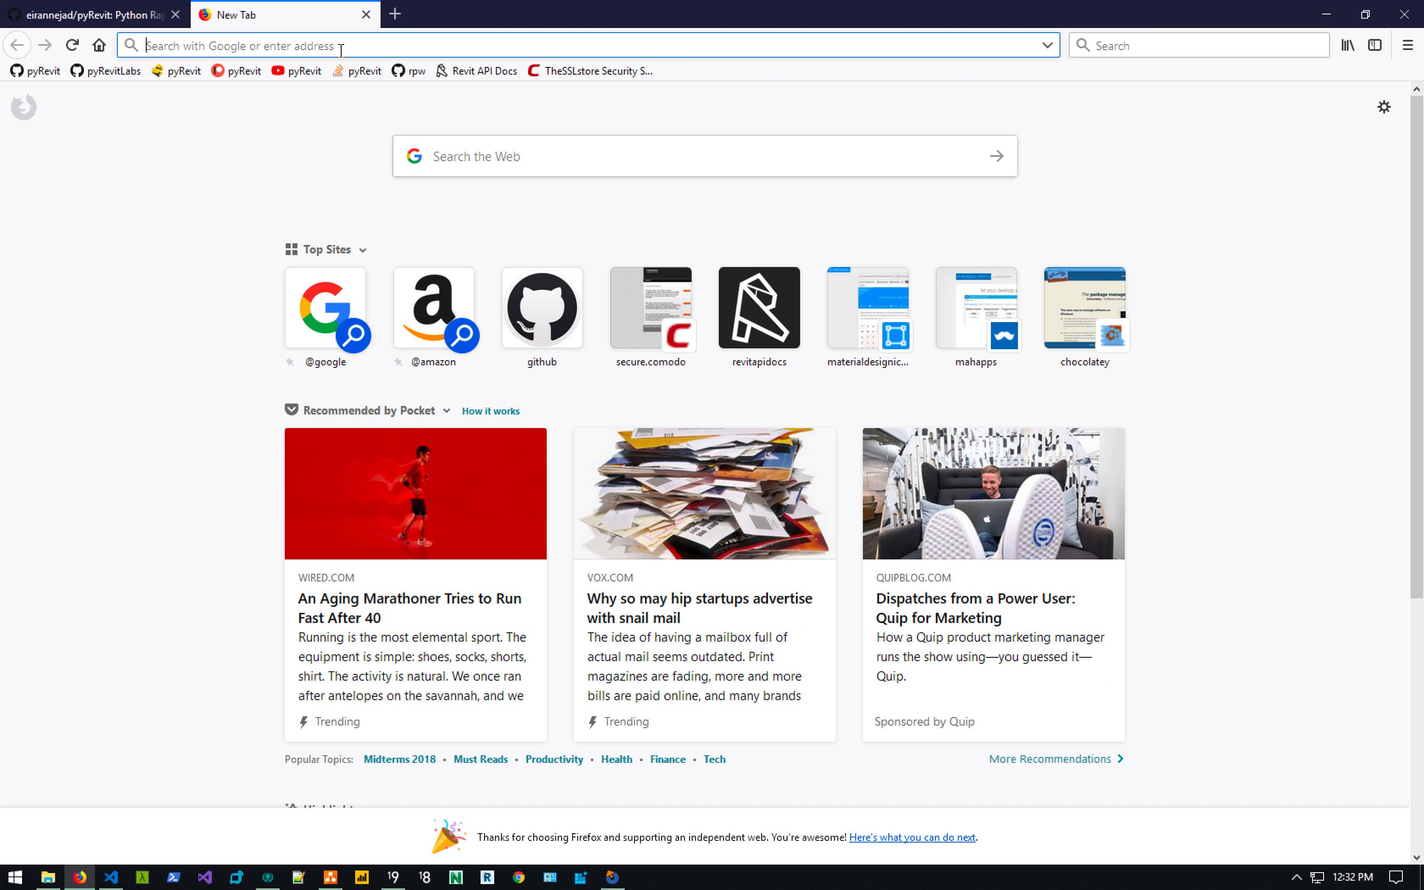
text(AIR)
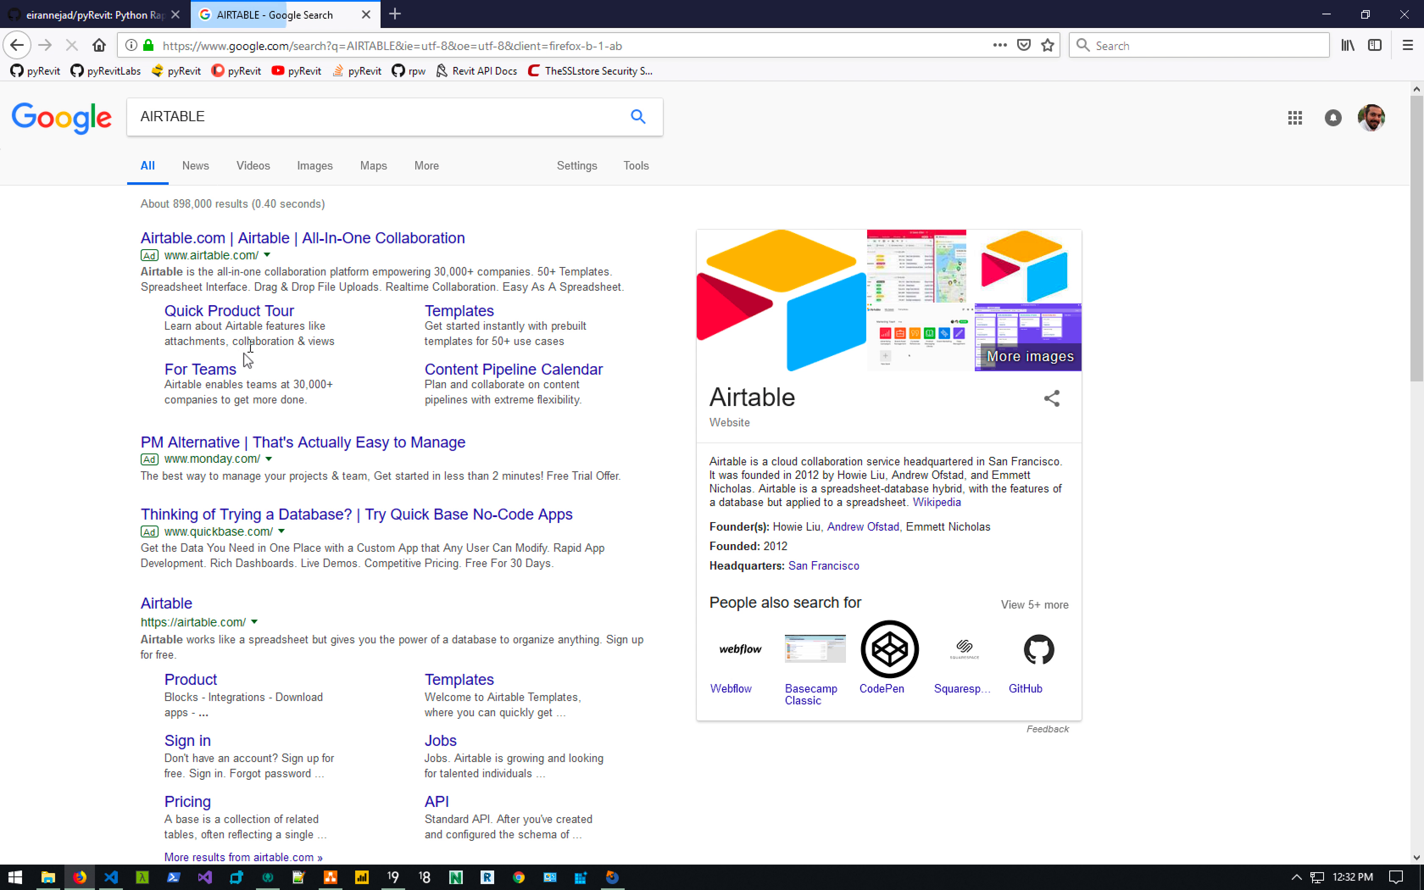
click(262, 238)
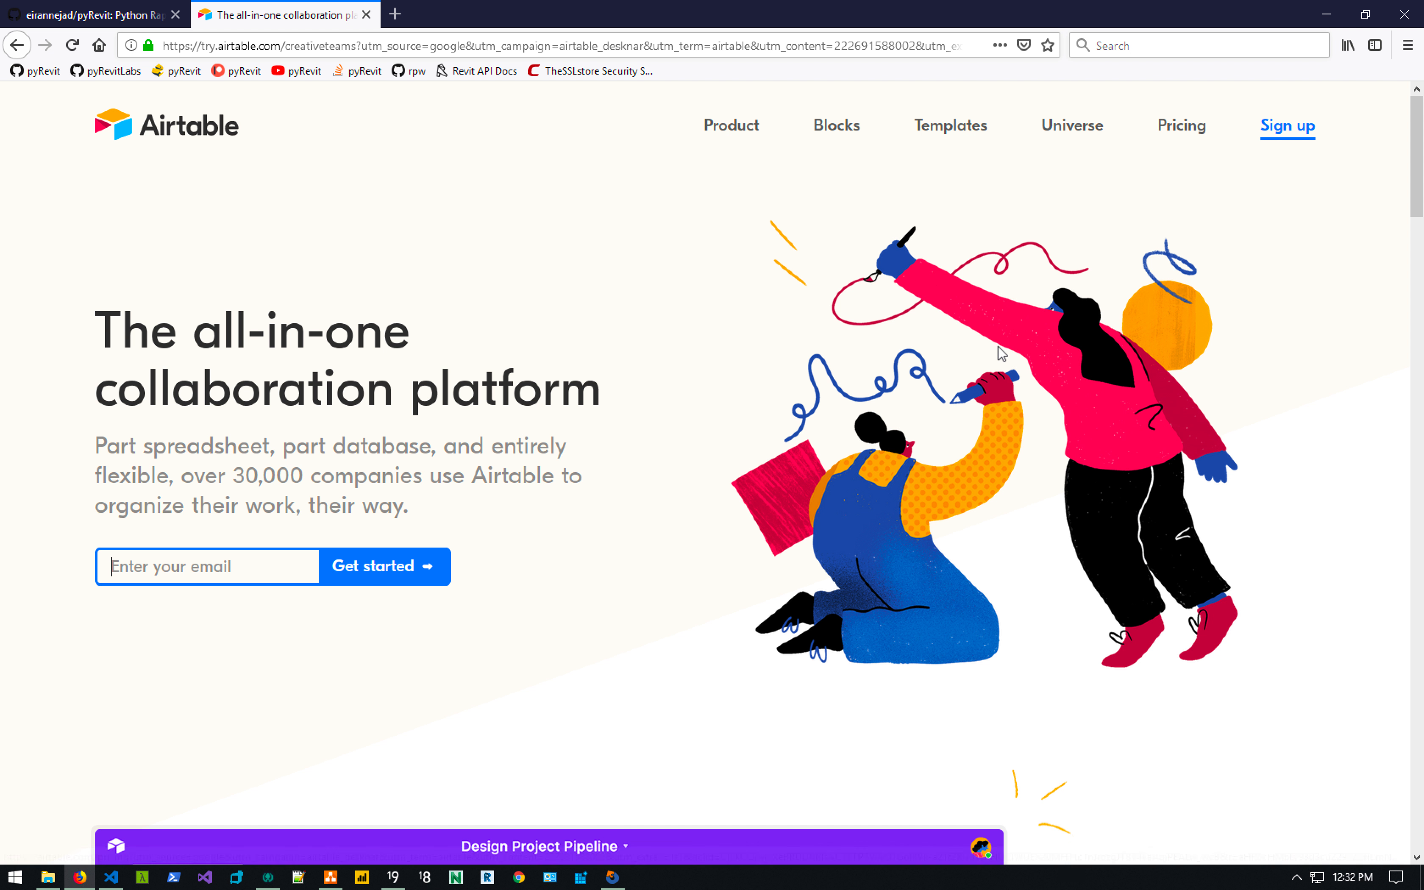
scroll(down, 3)
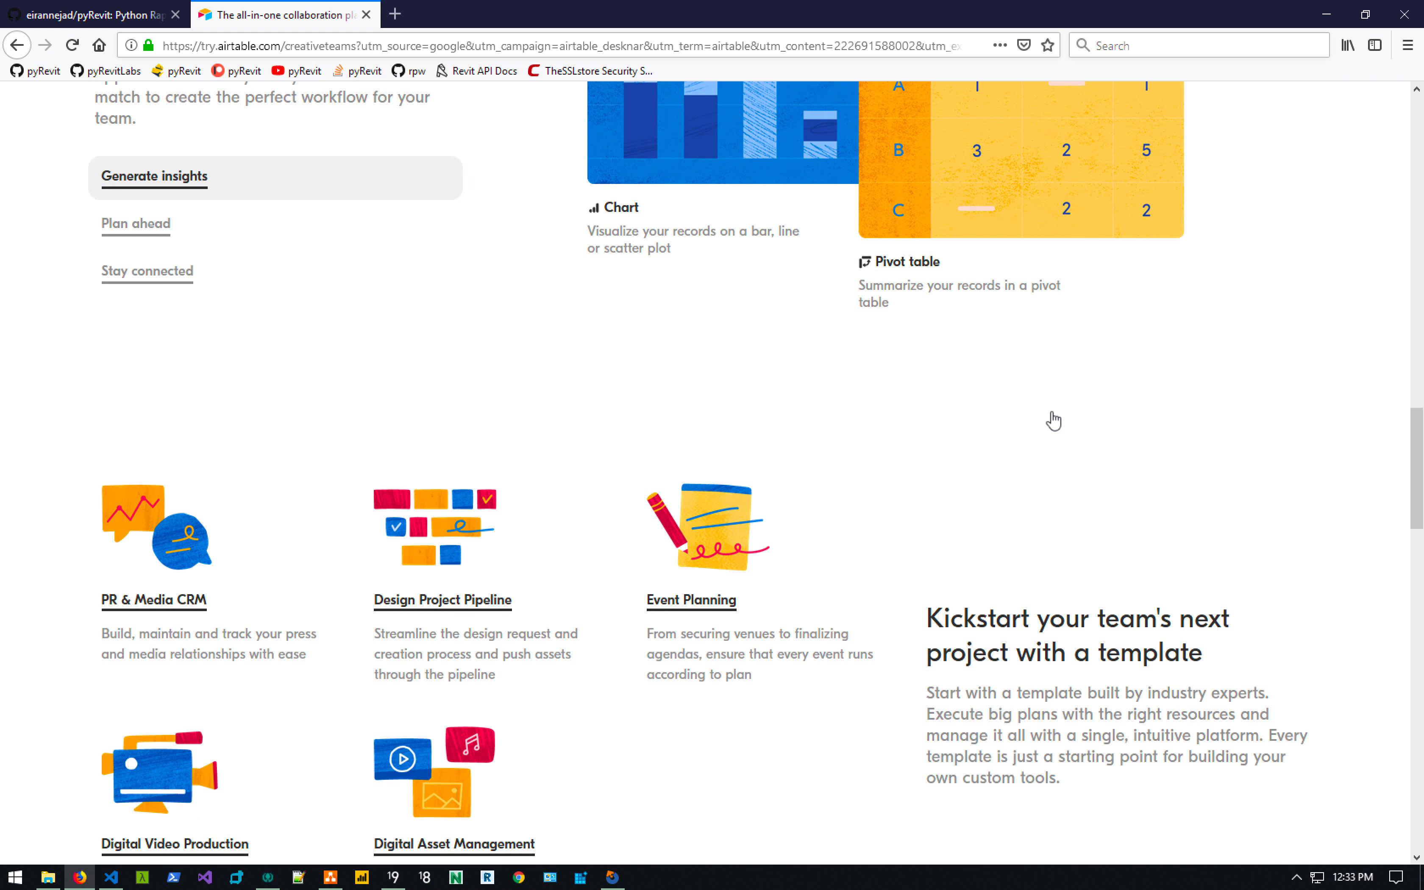
scroll(down, 3)
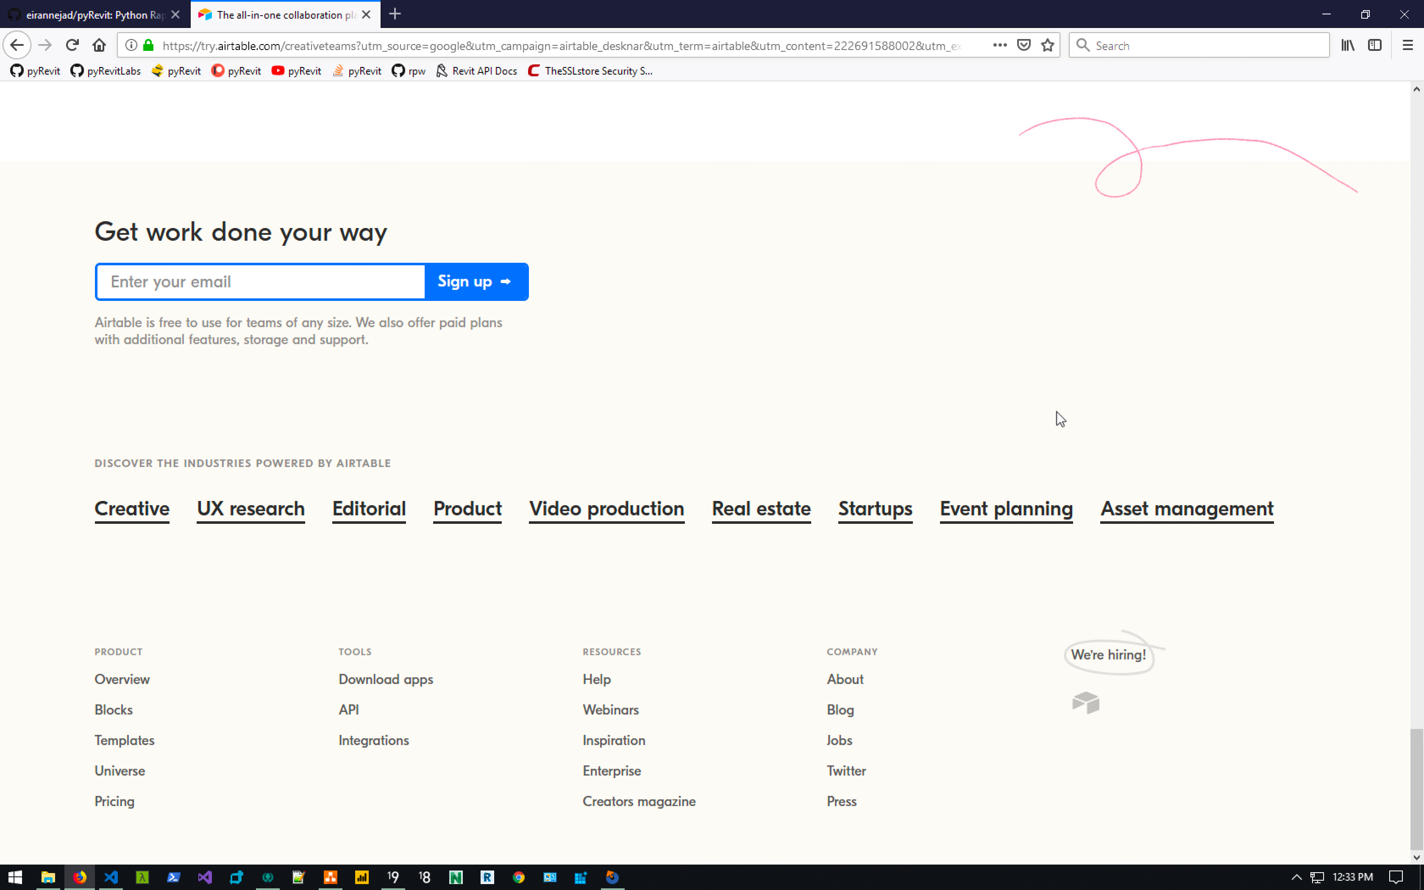
scroll(up, 3)
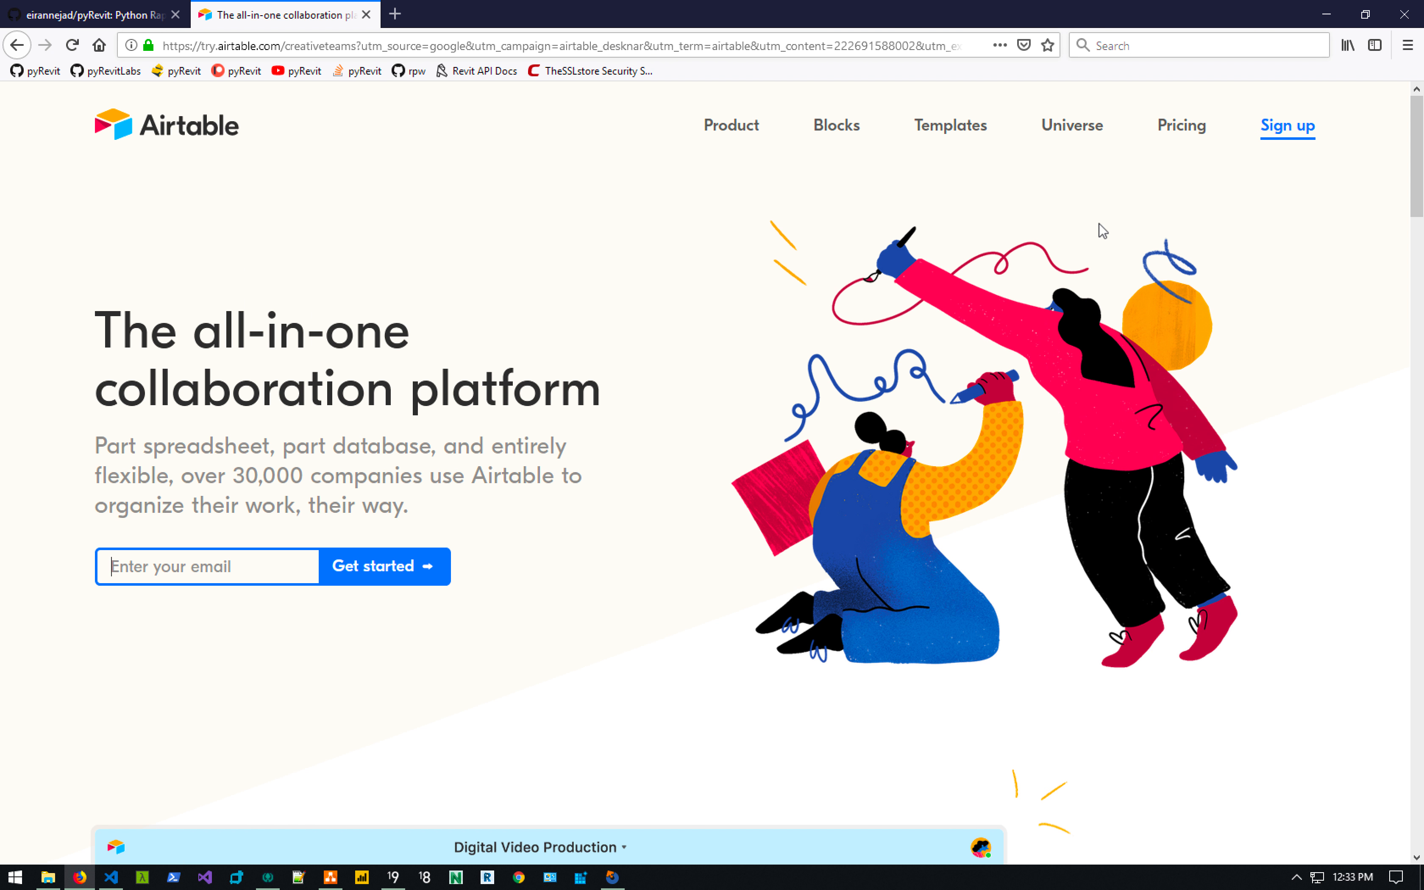
- Sign in to Airtable as eirannejad@, declining the saved-login and add-bases prompts
click(1287, 125)
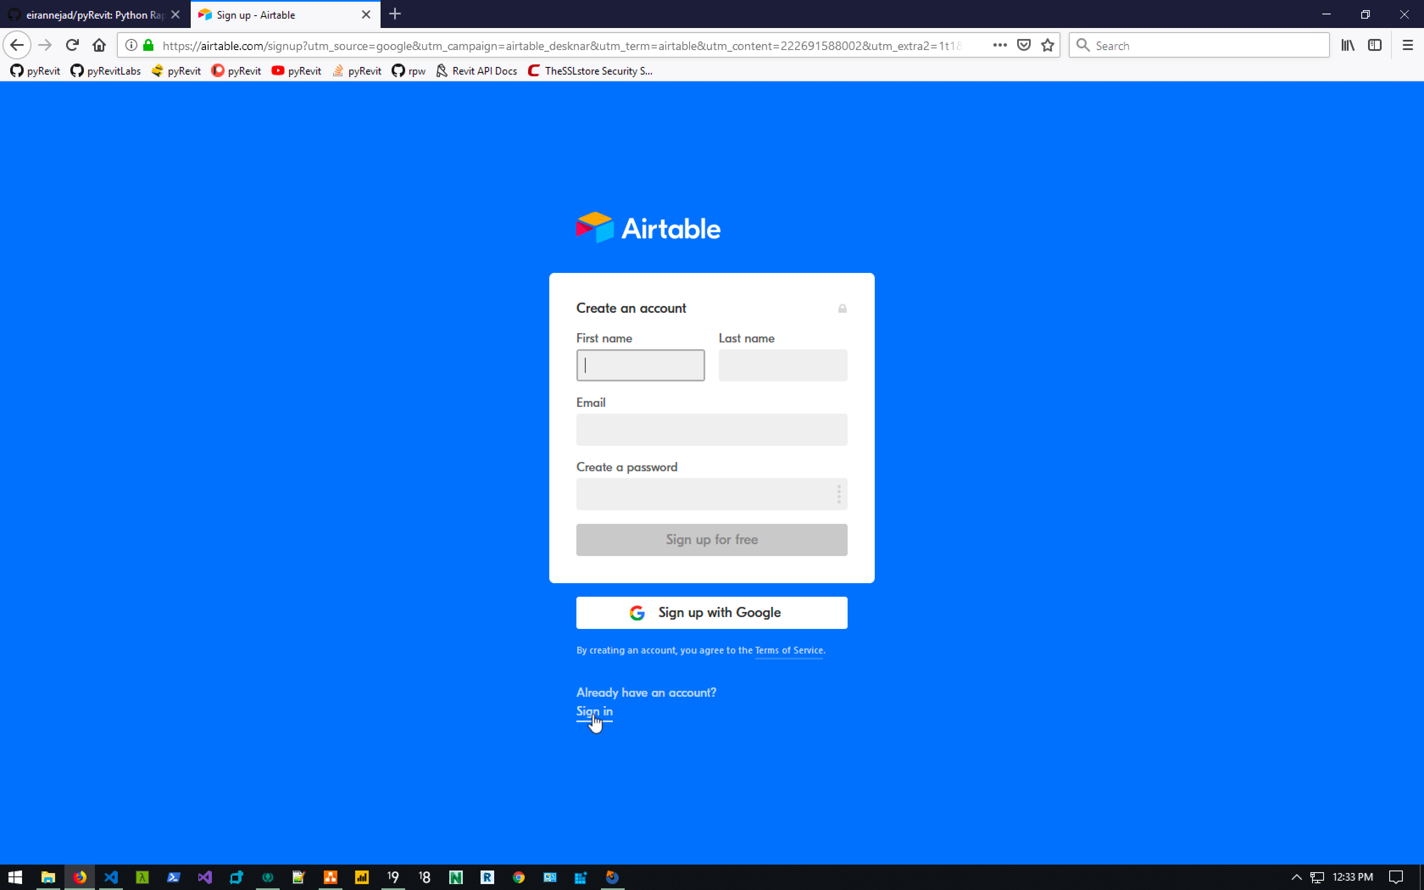
click(595, 712)
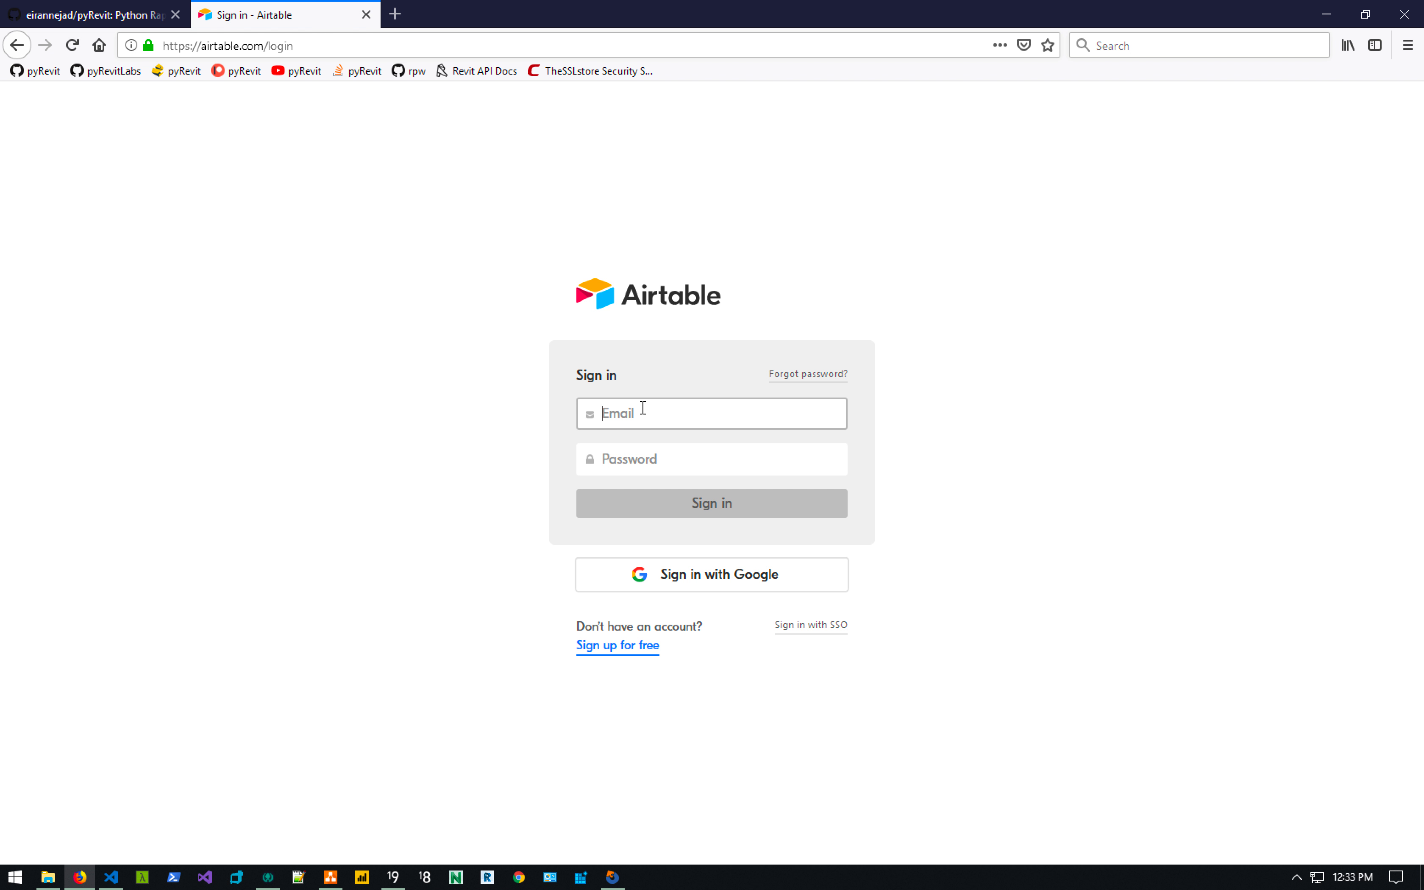
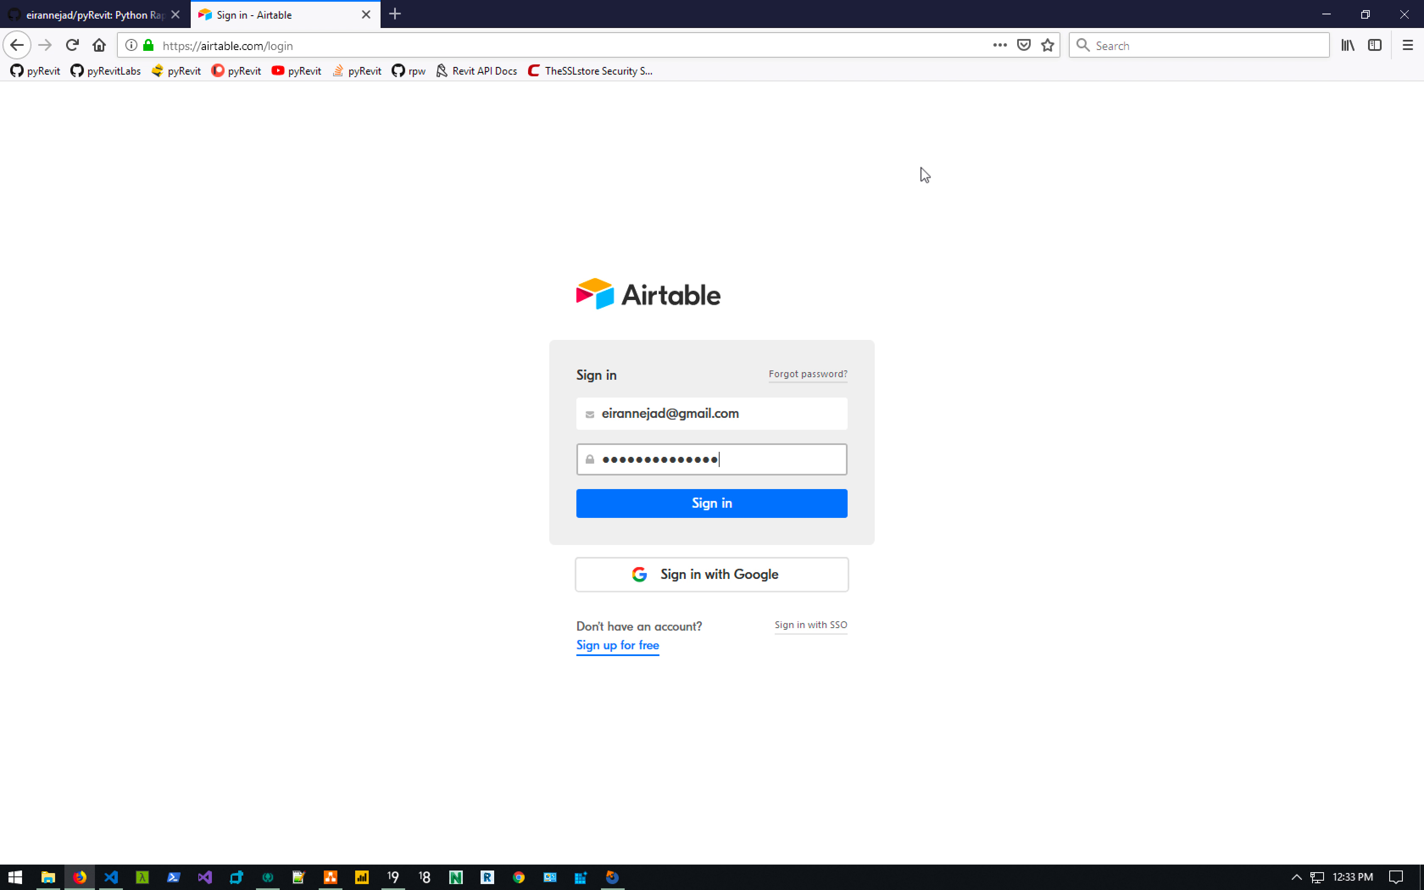
click(712, 504)
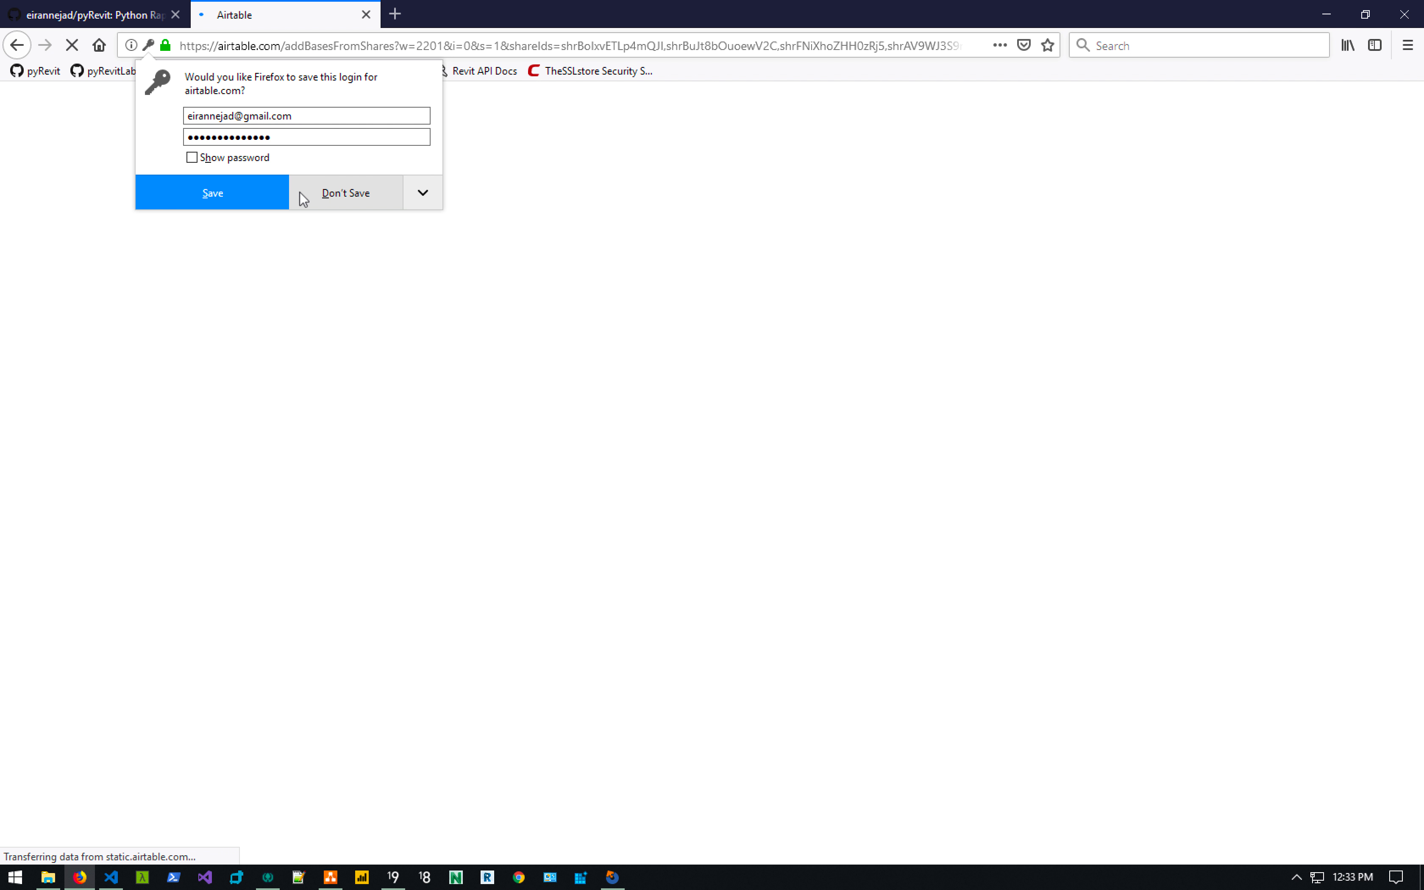
click(346, 193)
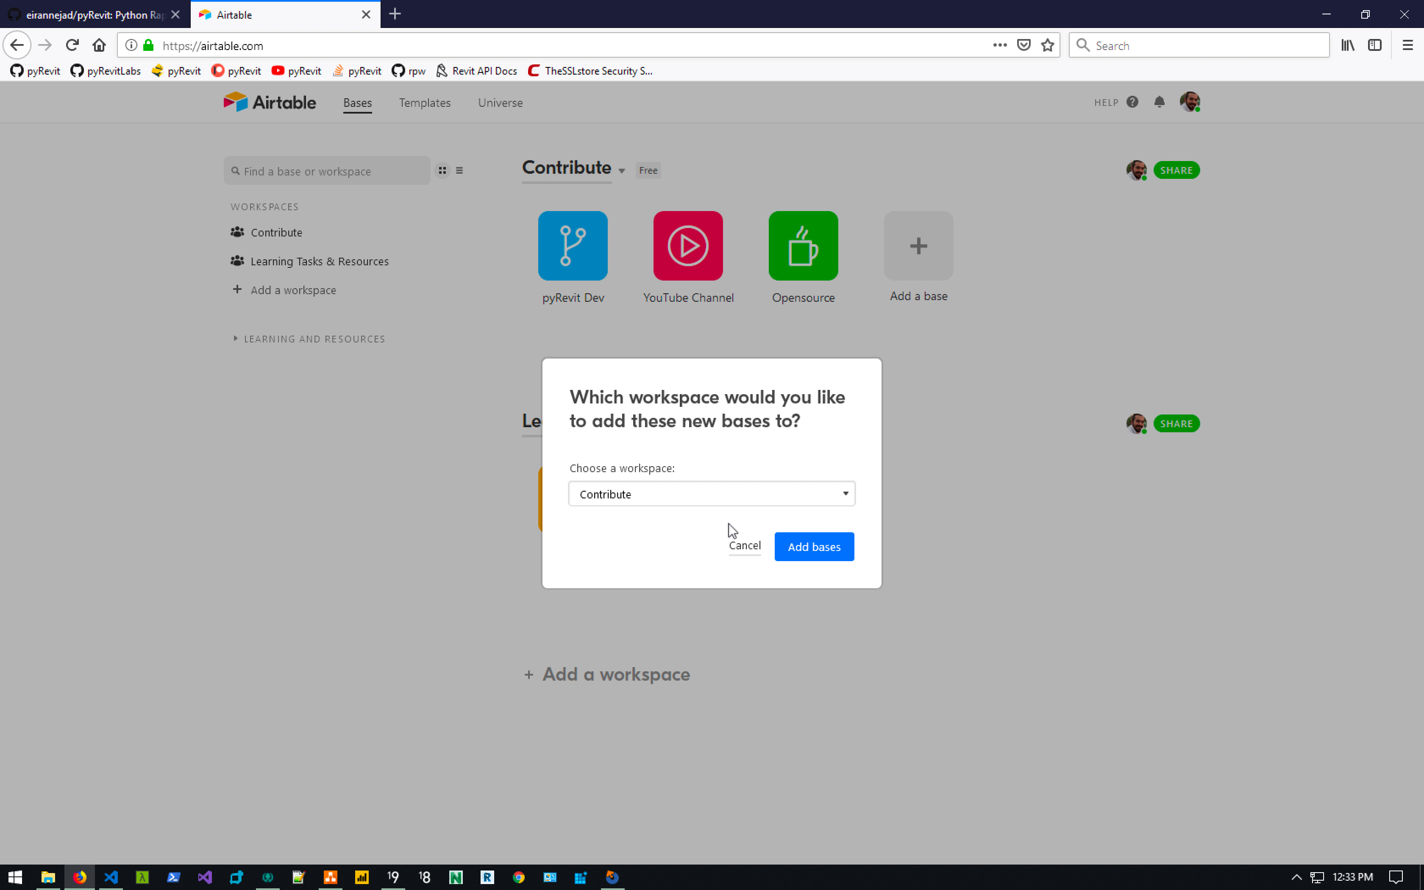
click(814, 547)
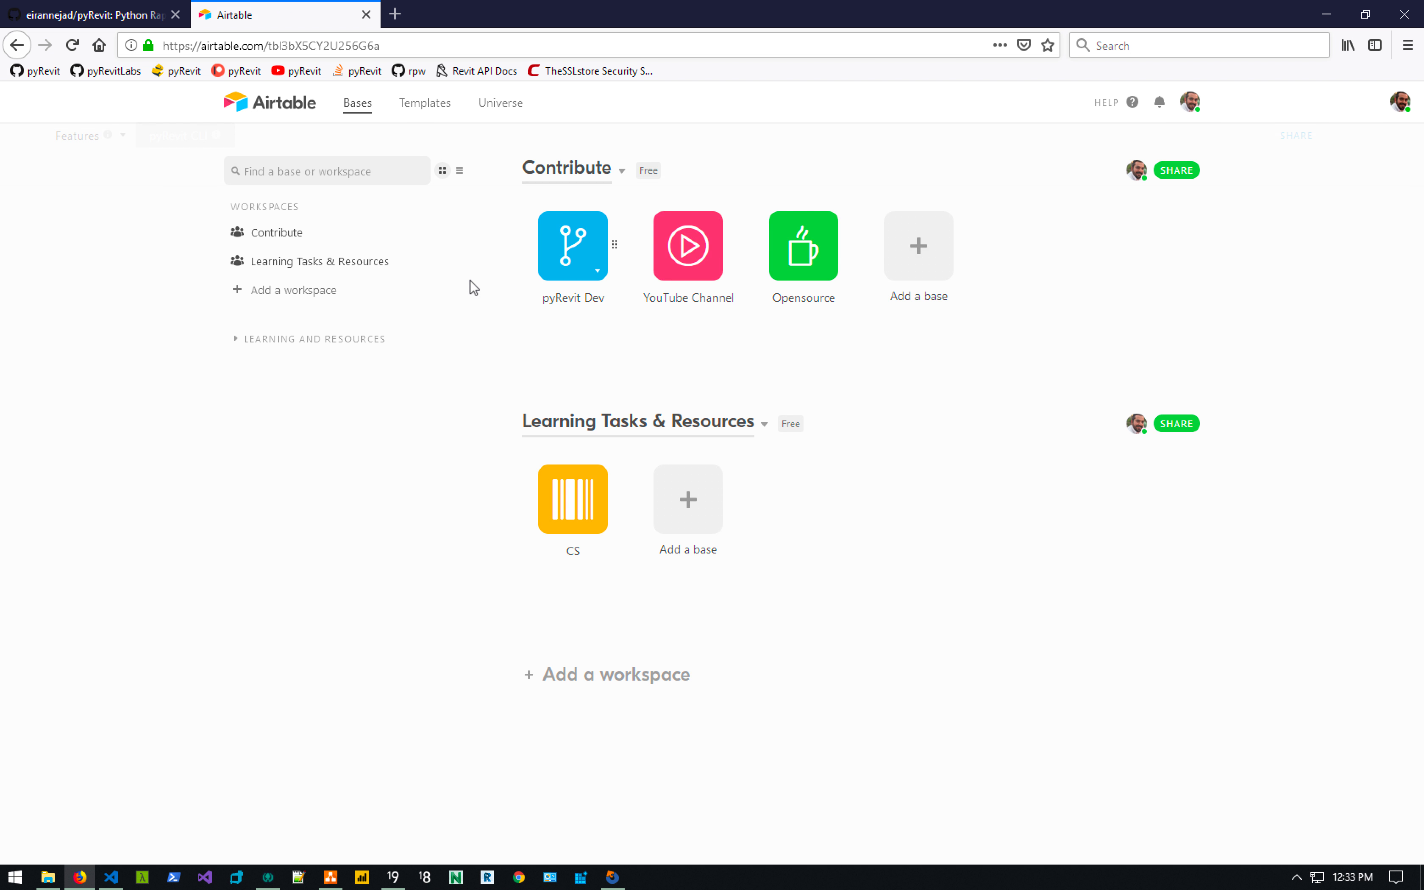
- Open the pyRevit Dev base and expand the 'test and publish pkg and tags' card
click(573, 245)
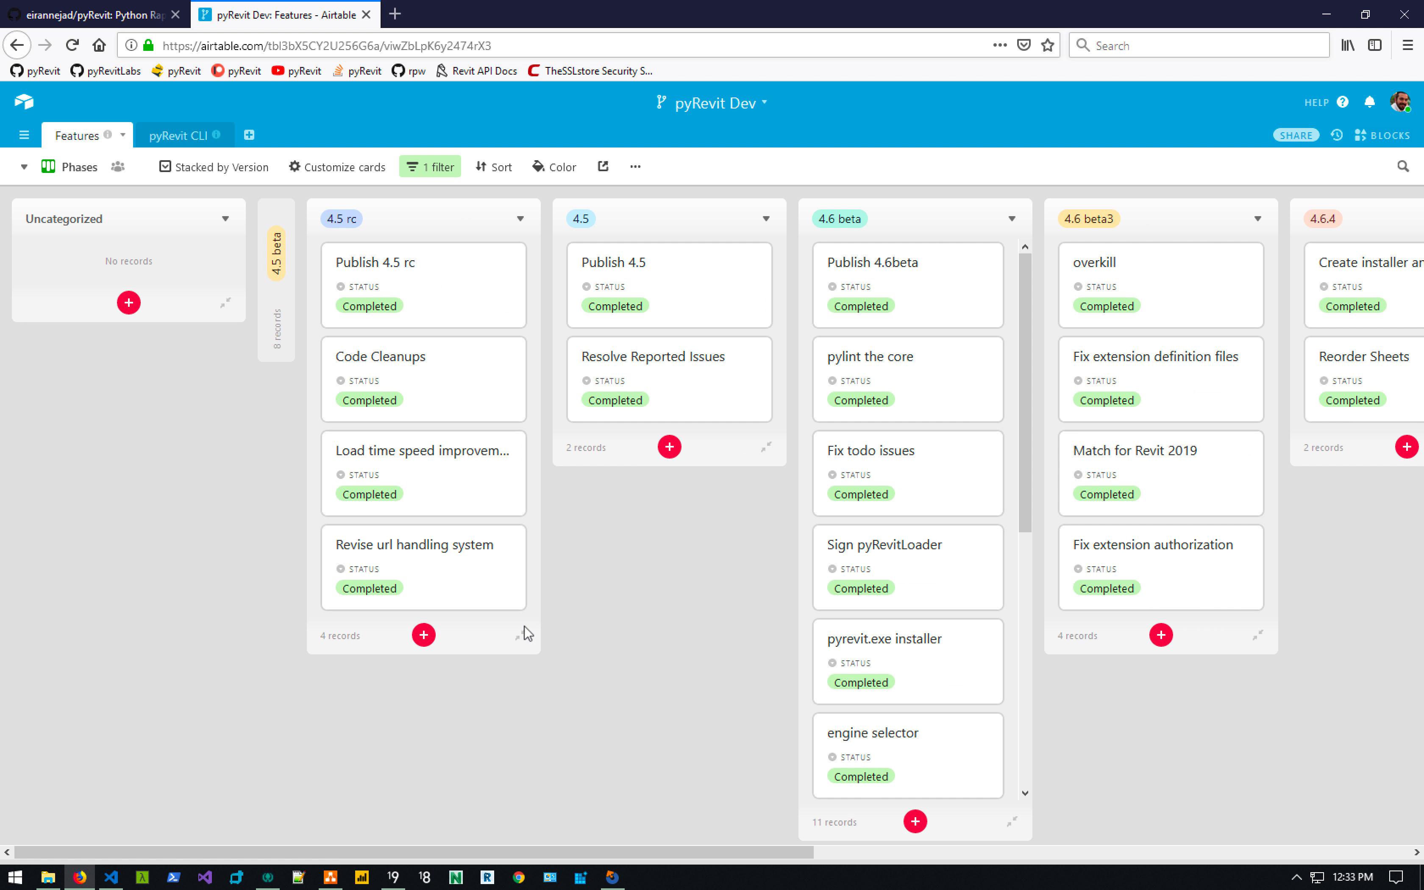
scroll(right, 3)
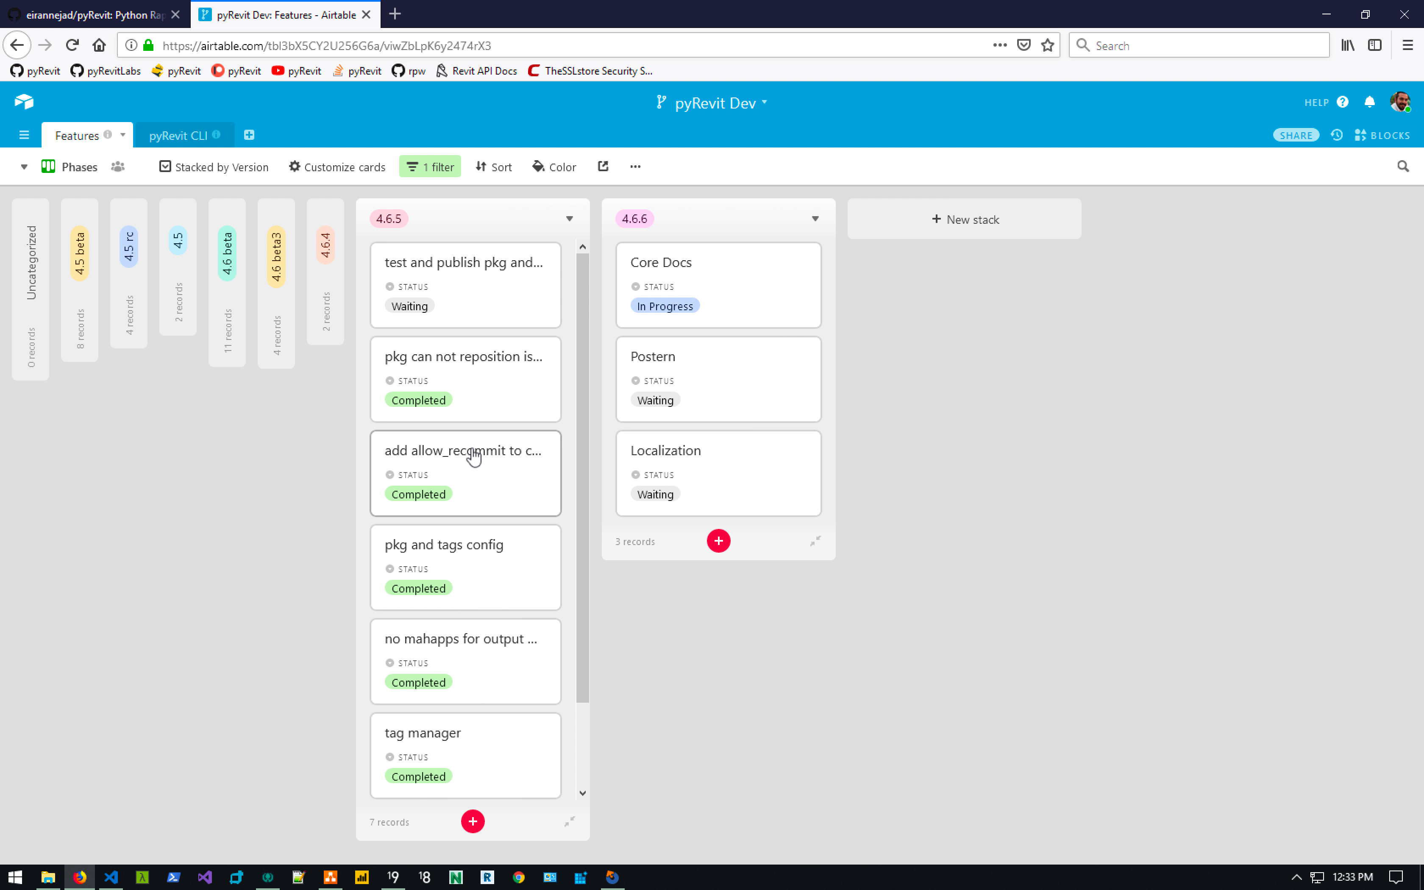
mouse_move(508, 357)
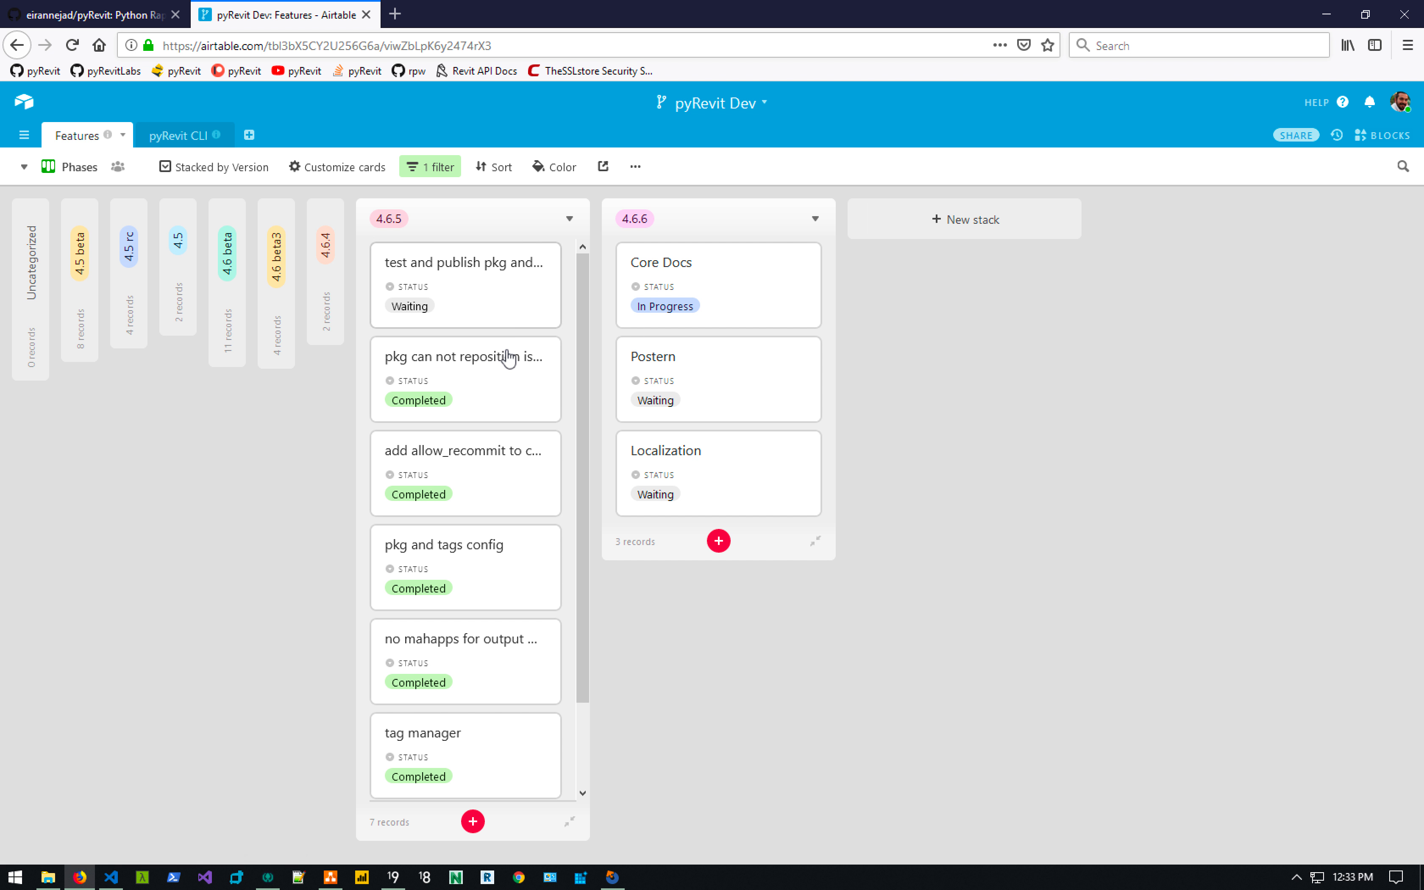
click(464, 263)
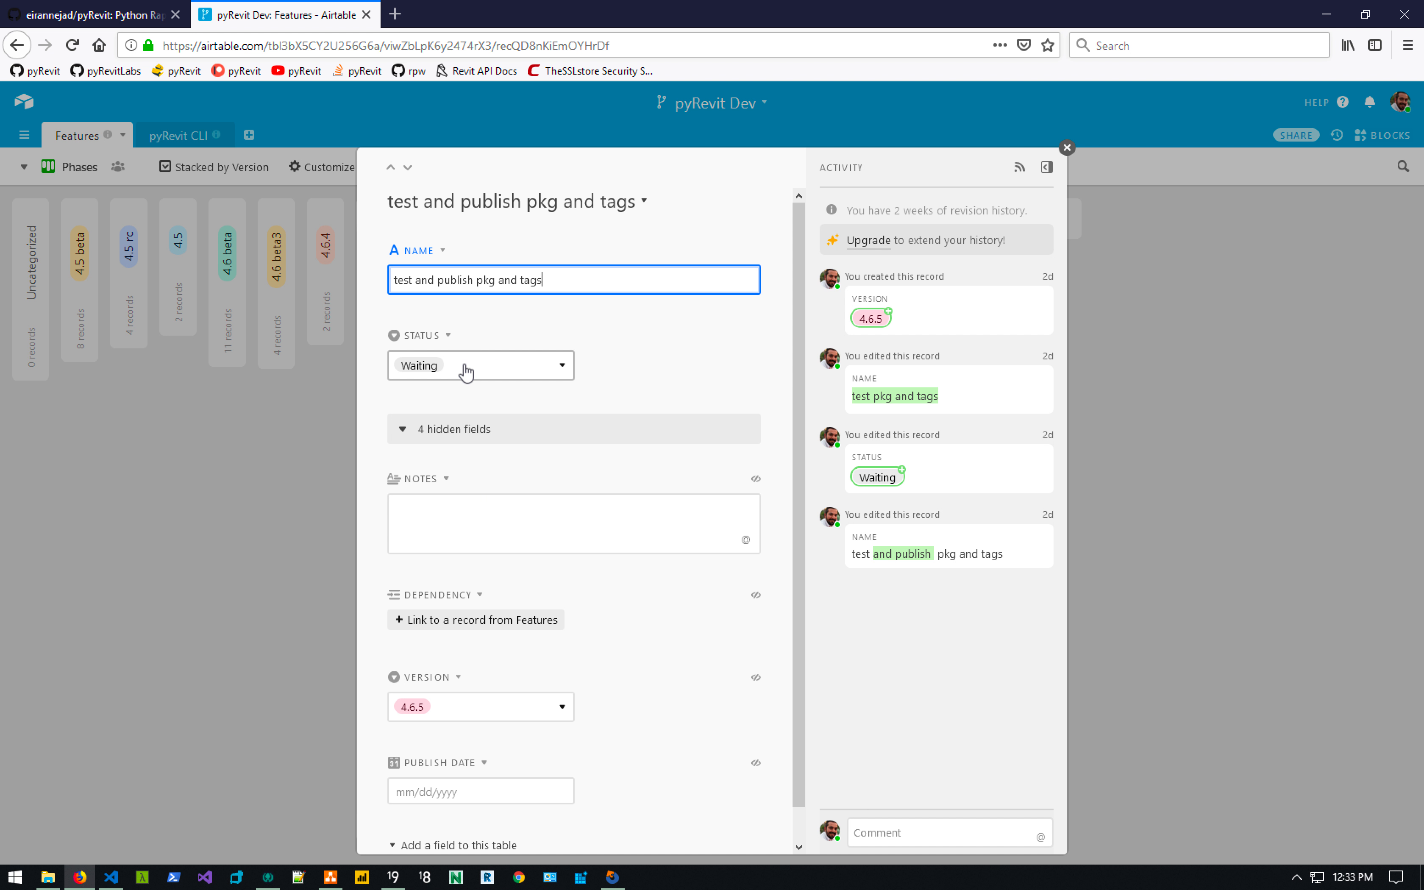
click(478, 365)
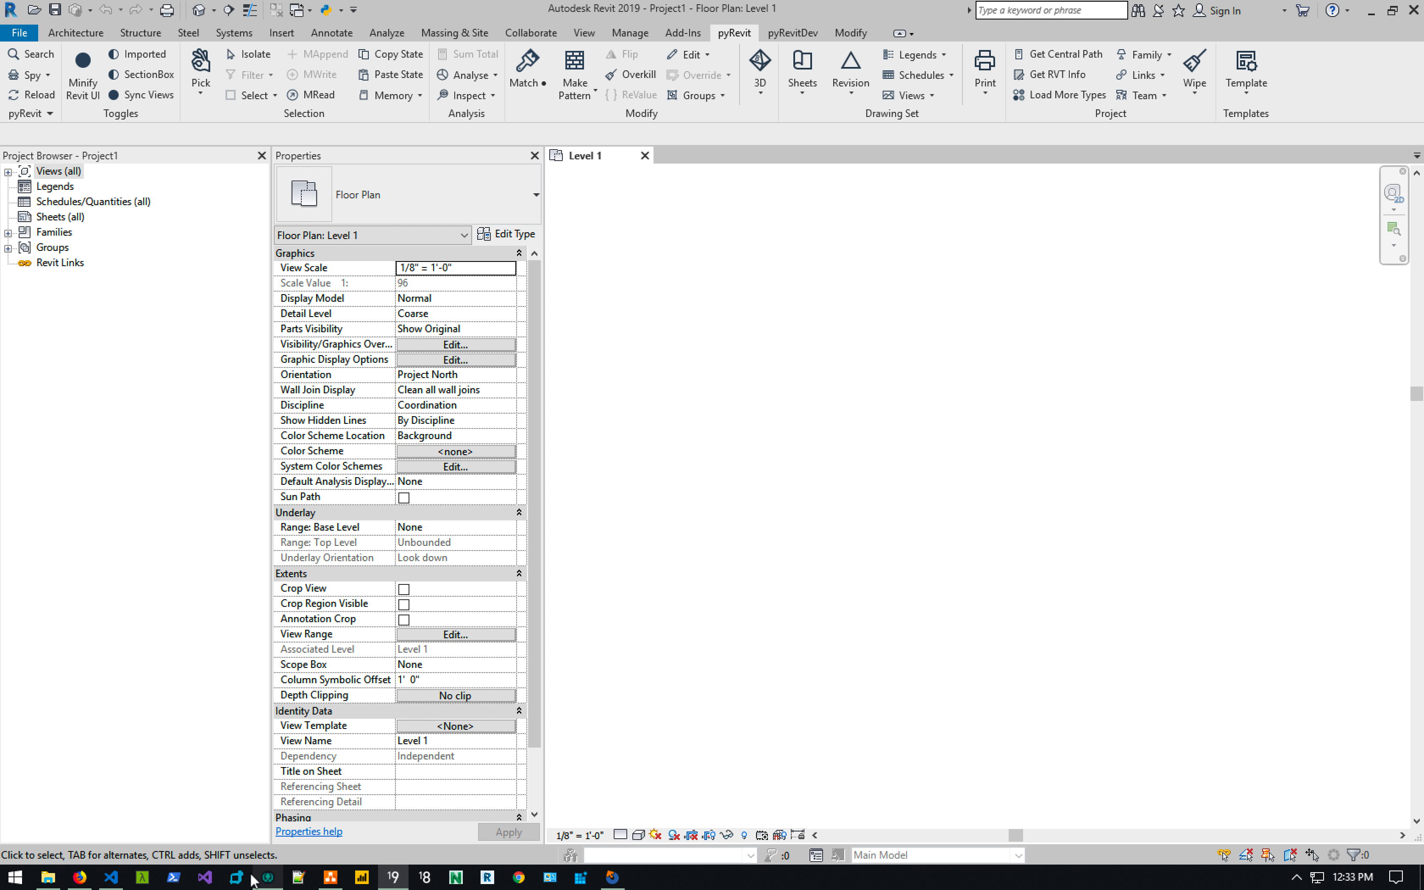
- Glance at pyRevit's develop-branch history in GitKraken and return to Revit
click(264, 876)
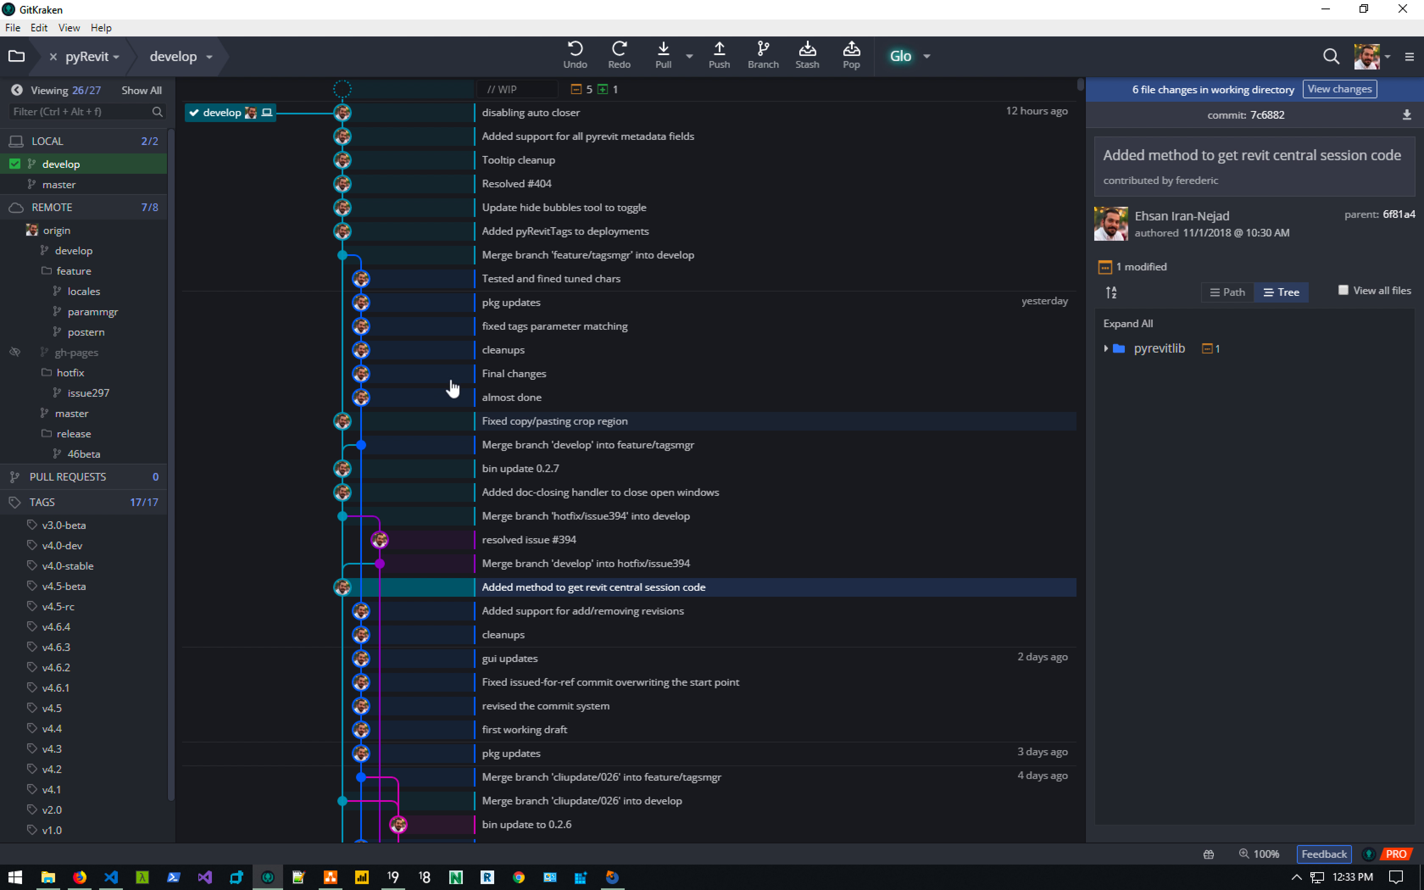
click(395, 878)
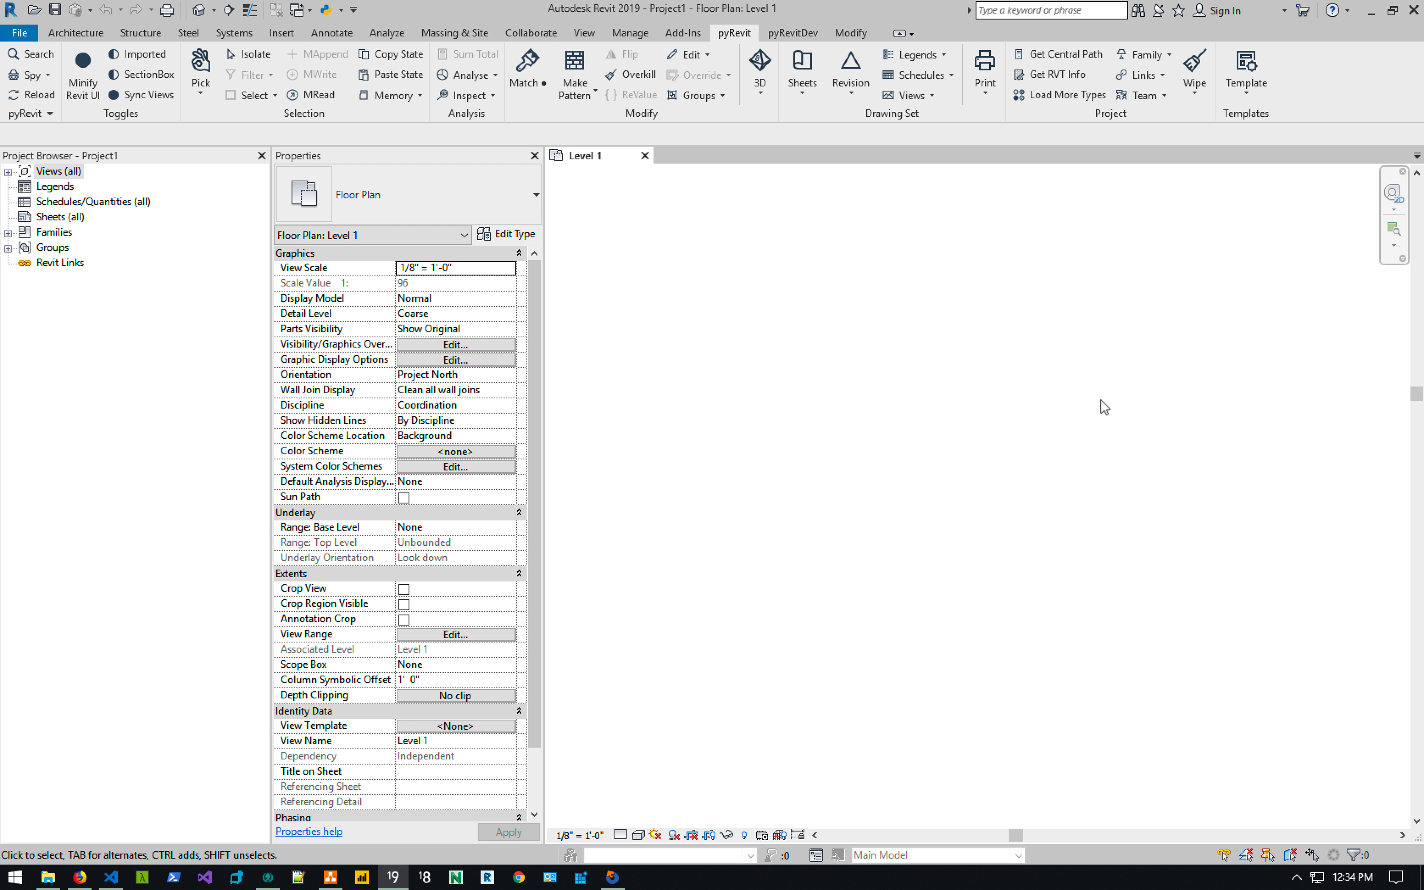
mouse_move(63, 122)
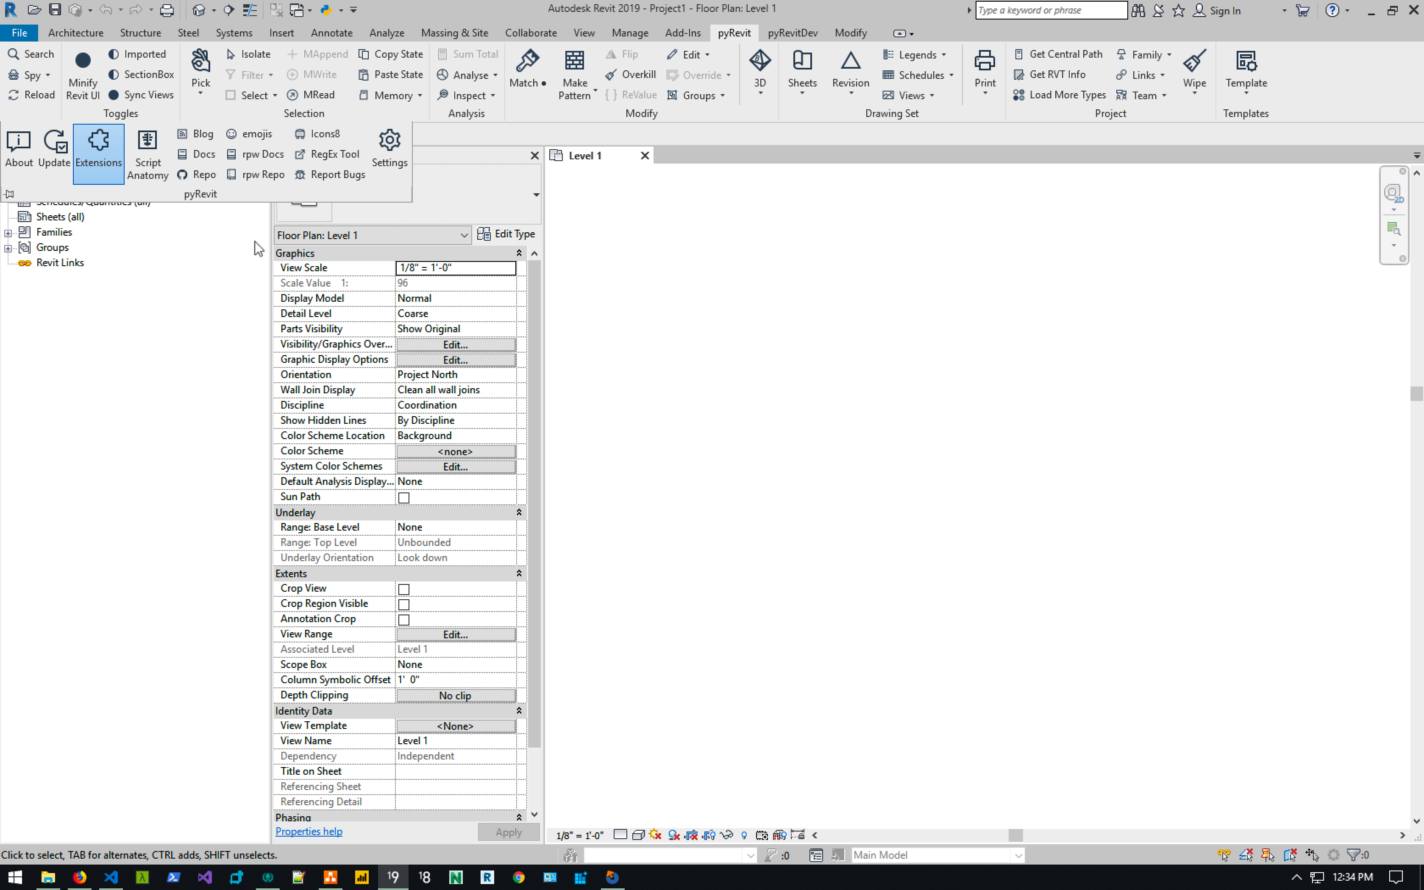
- Show pyRevitTemplates then the disabled pyRevitTags package in the Extension Manager
click(99, 139)
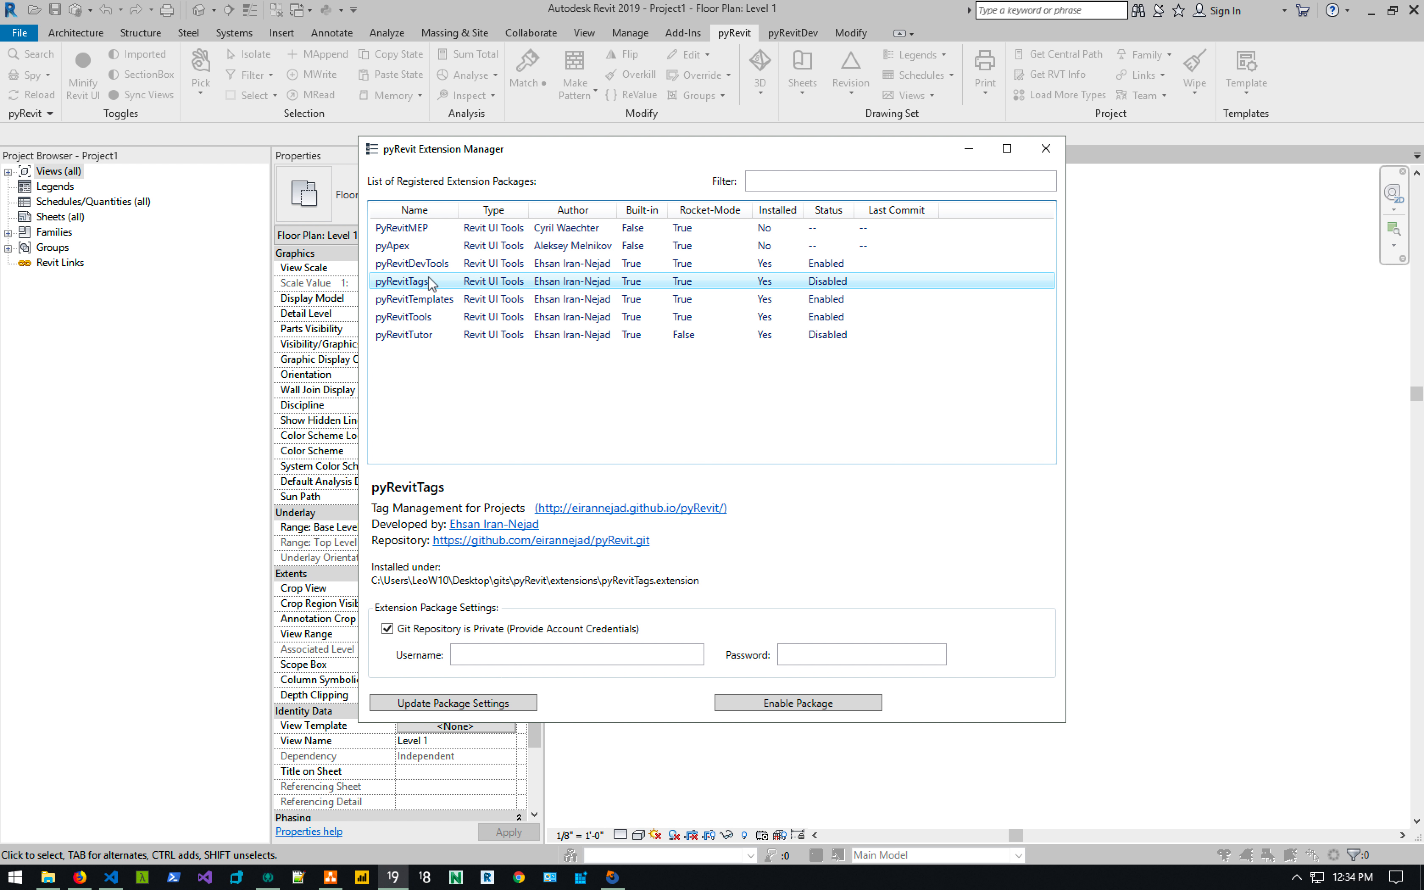
click(414, 298)
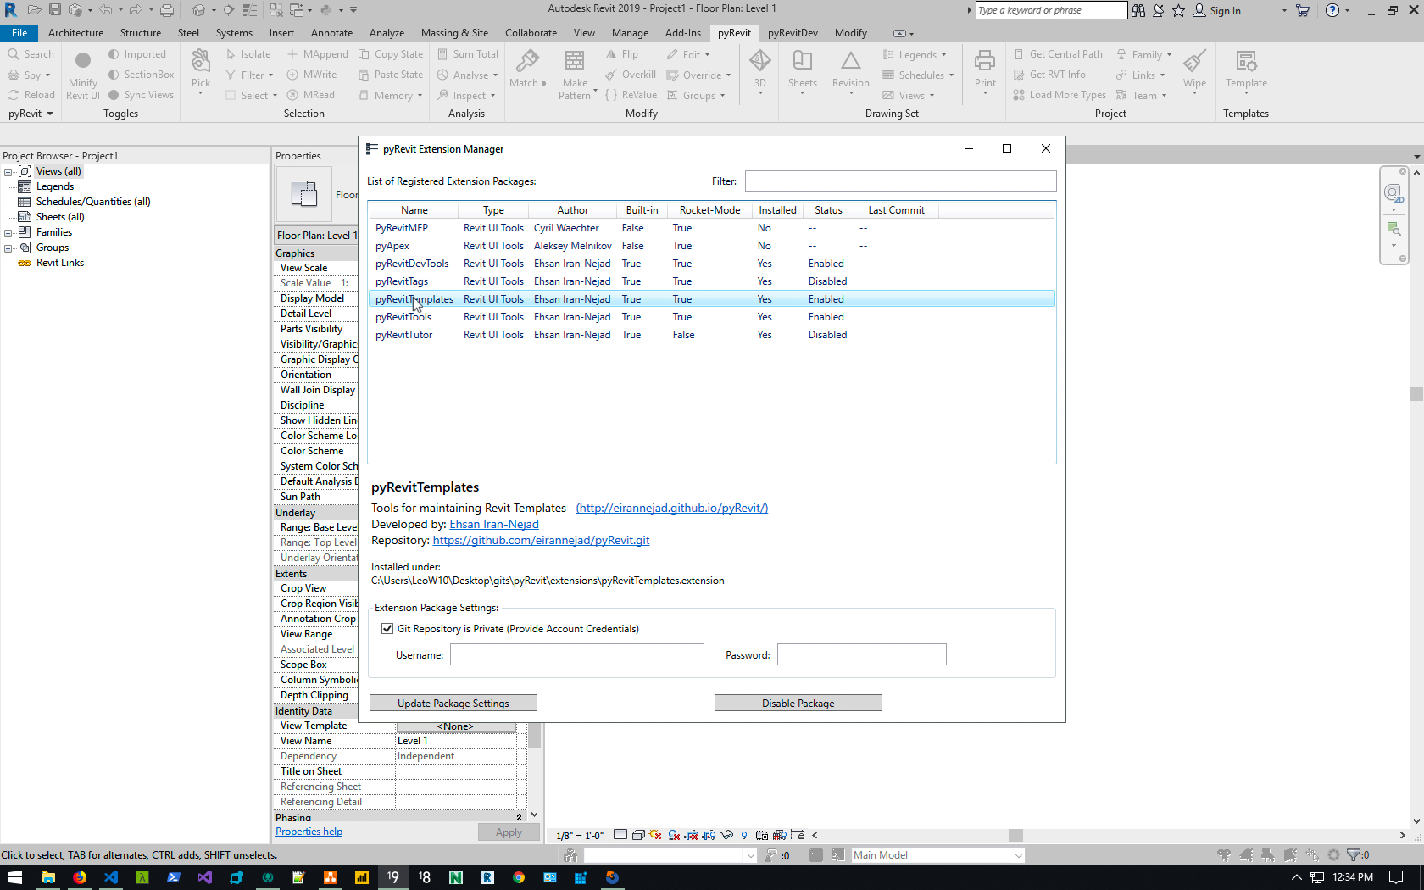
mouse_move(453, 305)
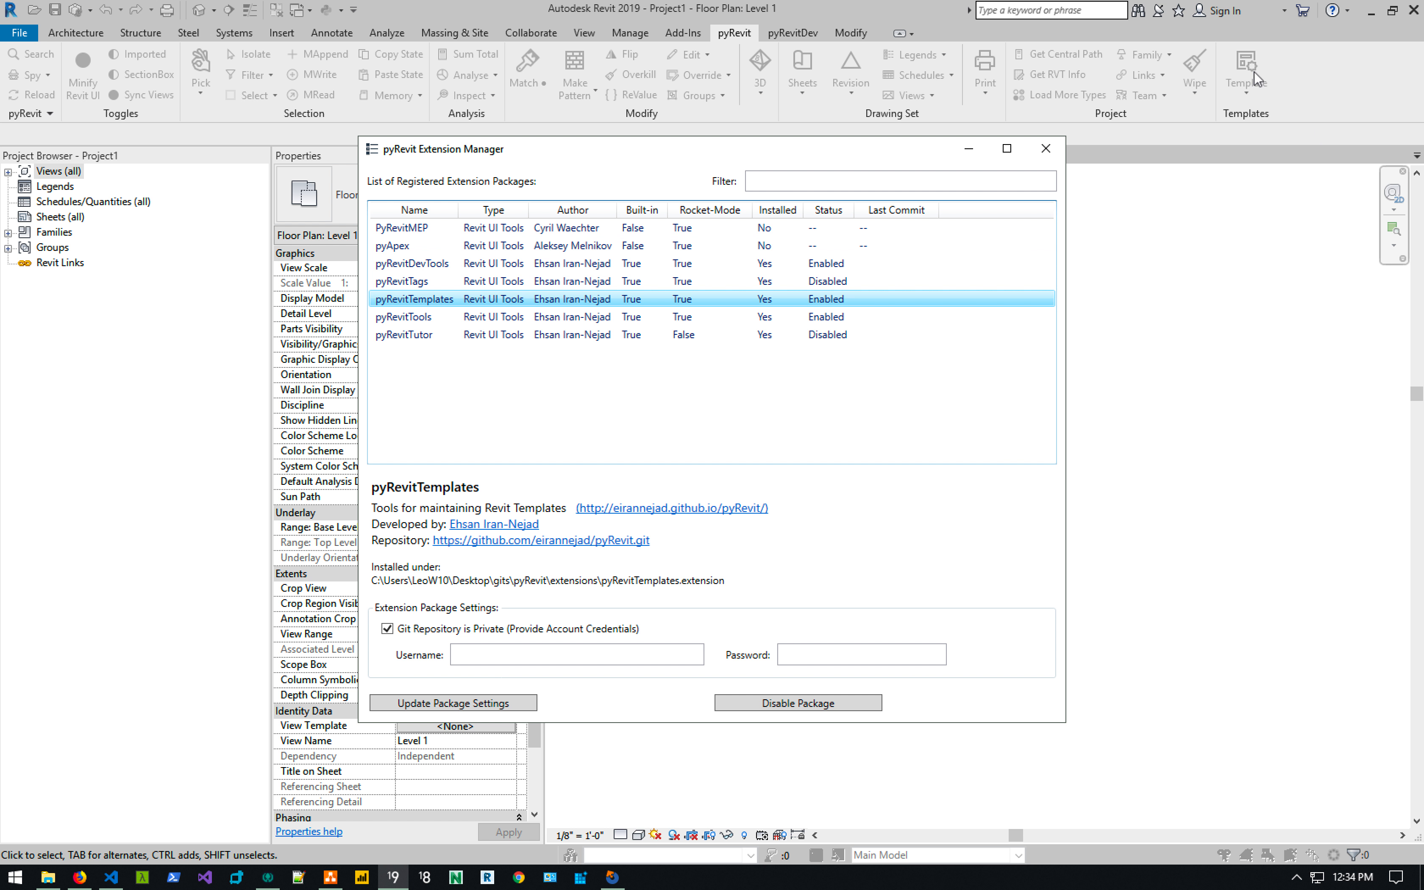
click(401, 281)
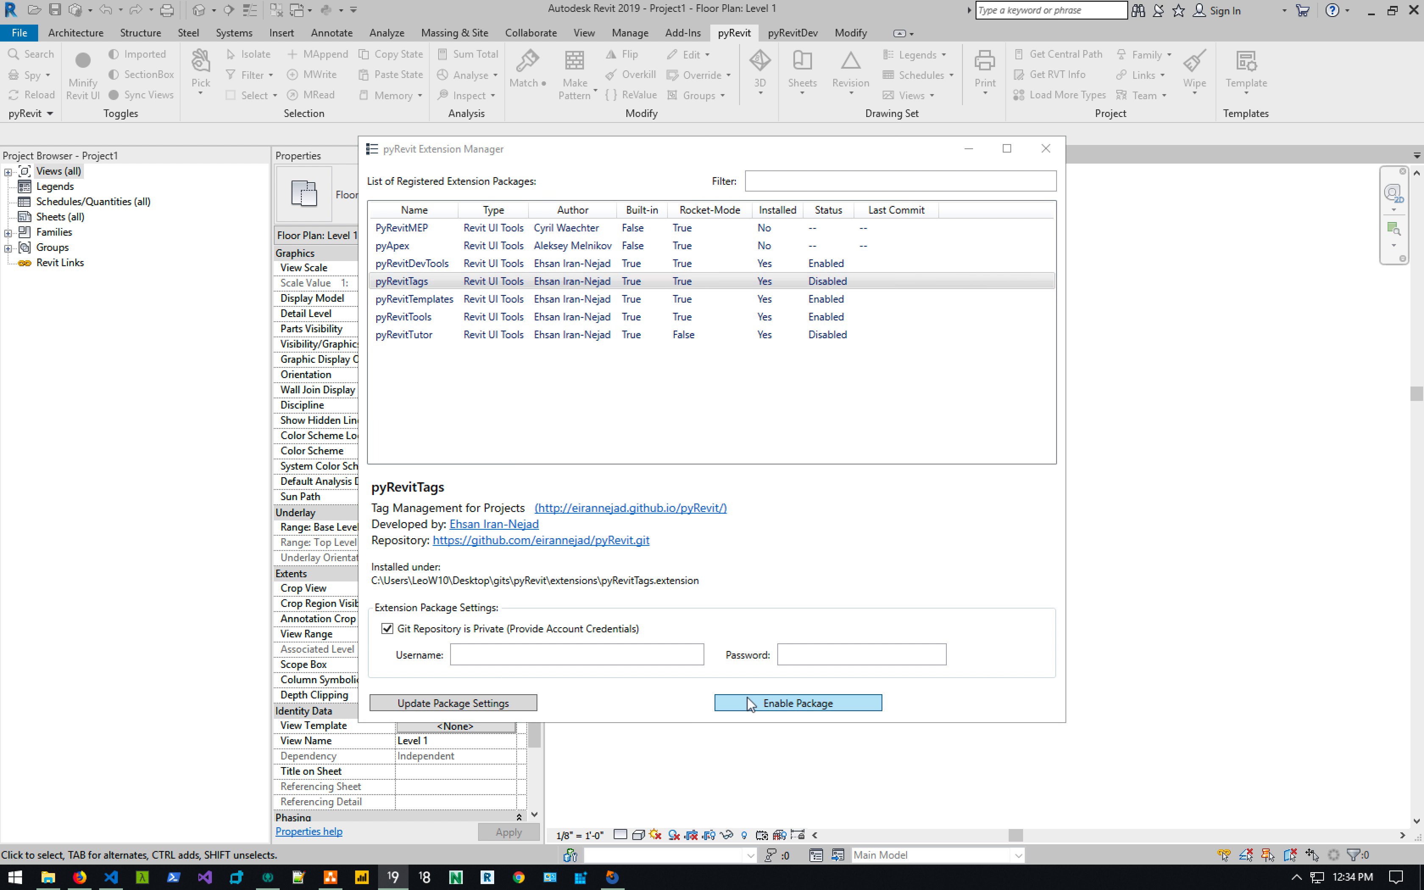
- Enable the pyRevitTags extension and bring up the Packages & Tags configuration window
click(799, 703)
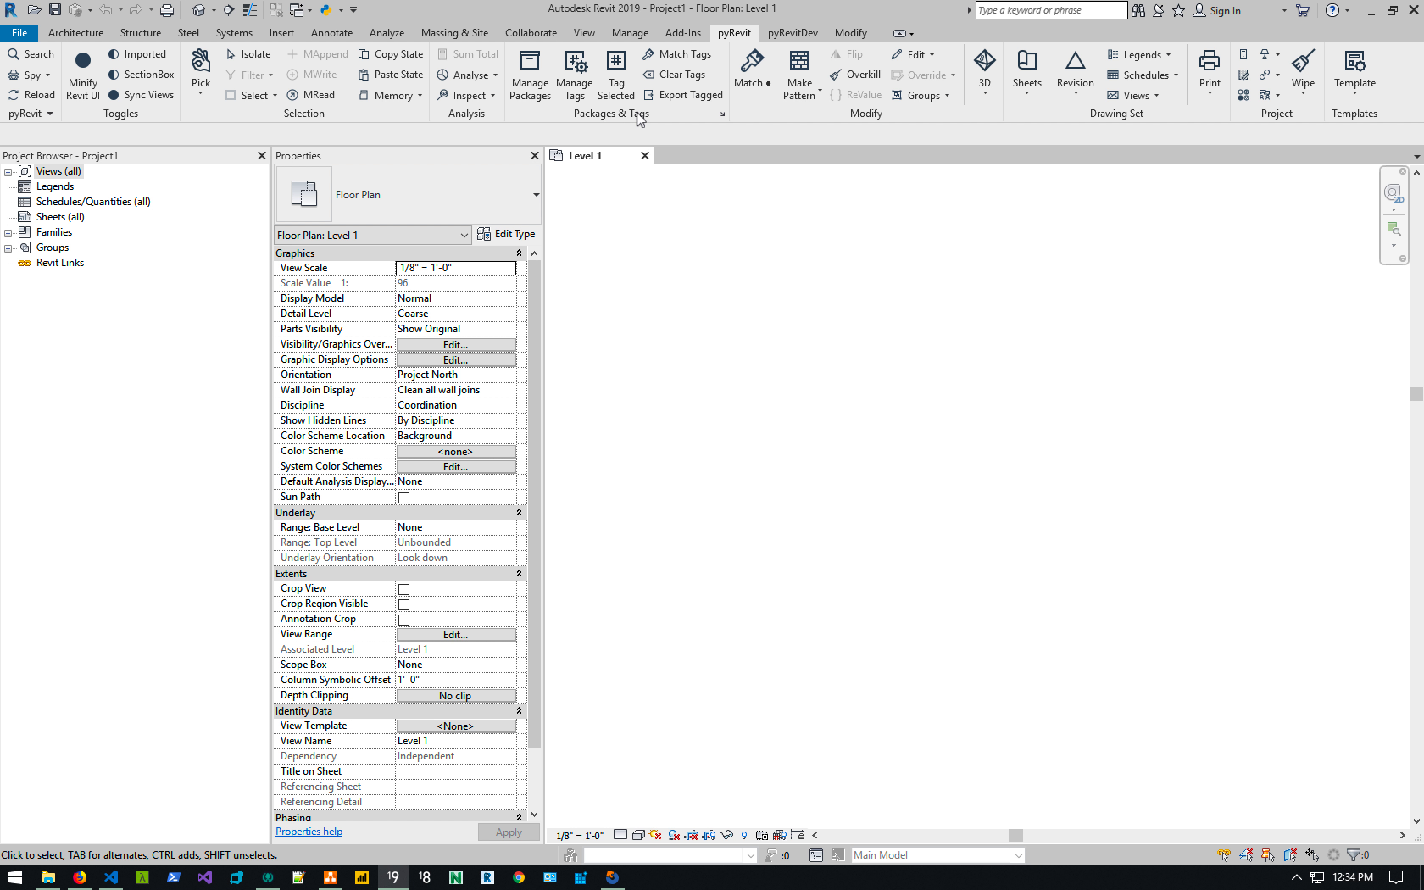
mouse_move(616, 67)
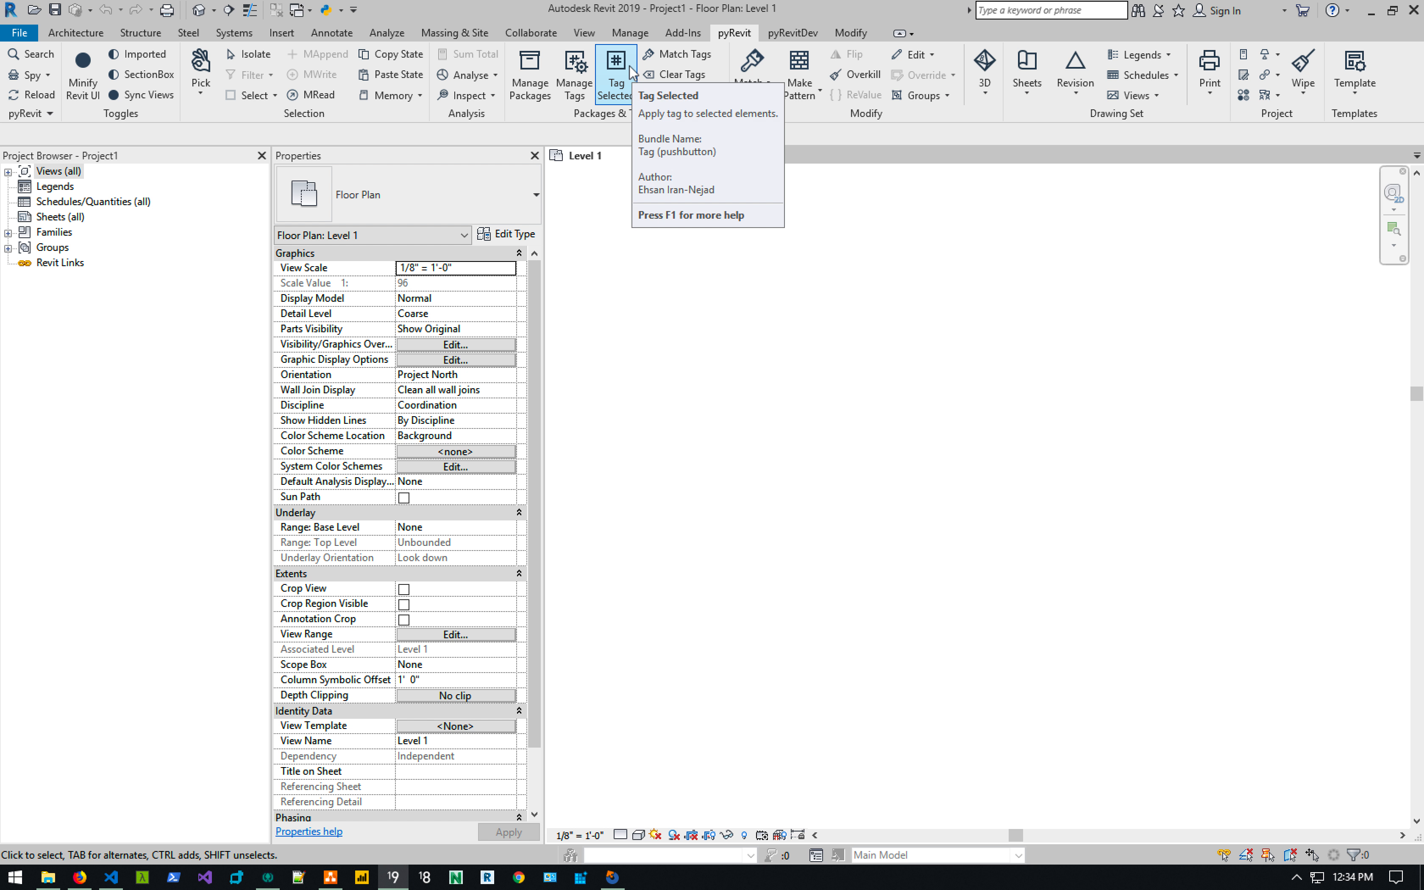
mouse_move(545, 102)
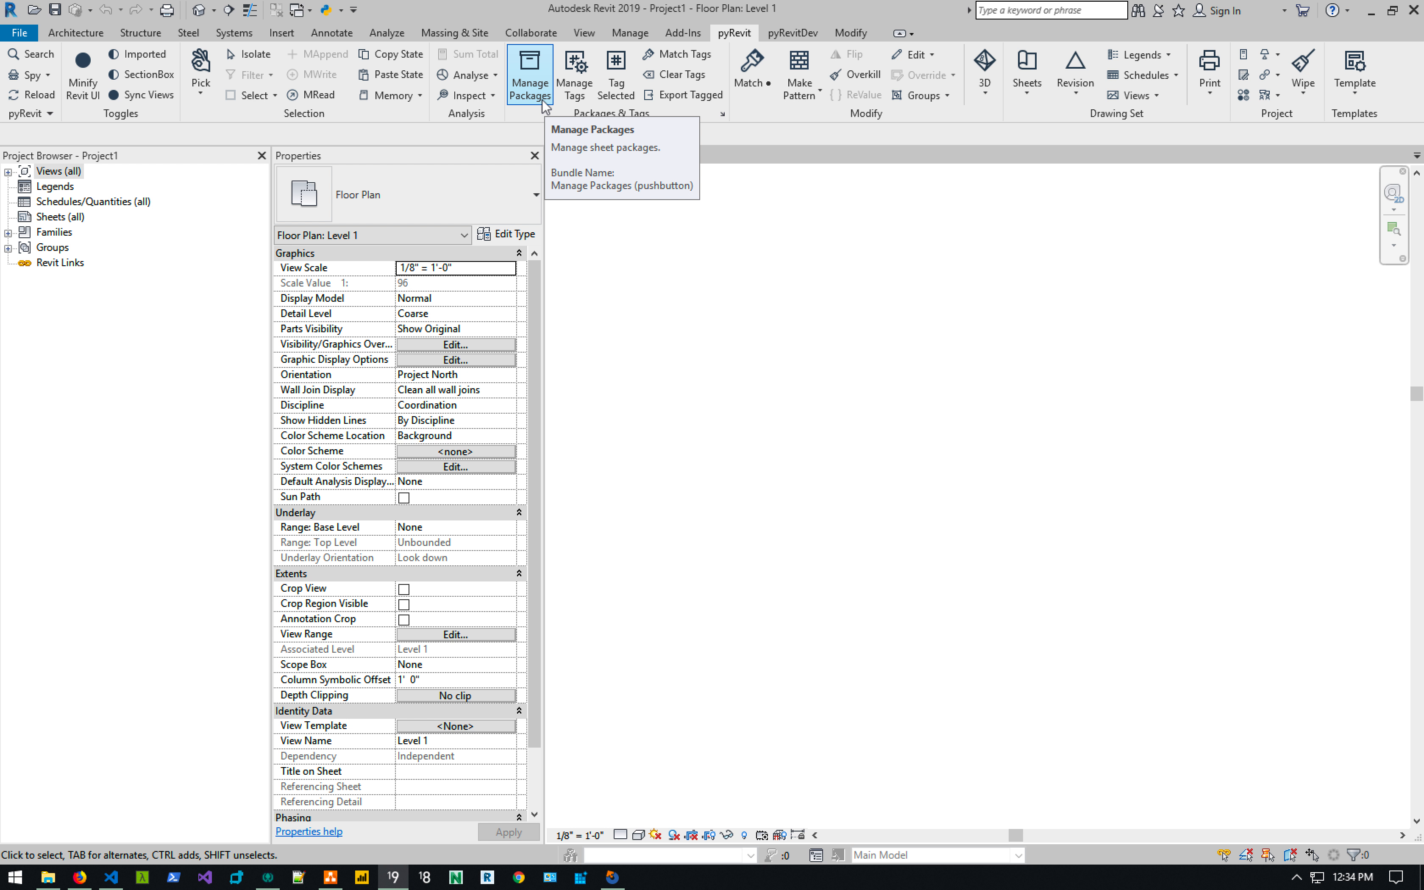
mouse_move(524, 109)
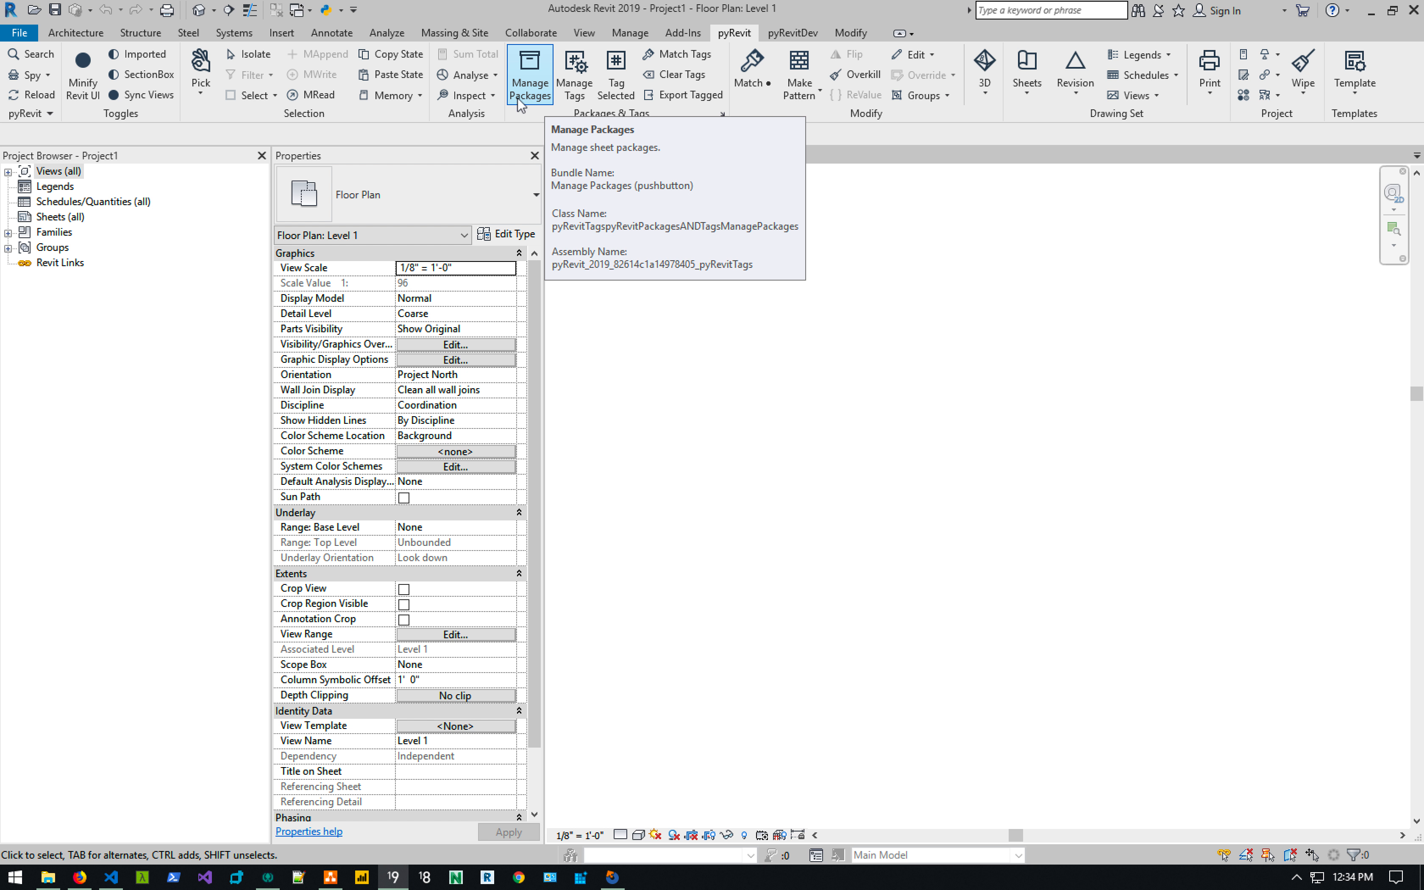
mouse_move(539, 109)
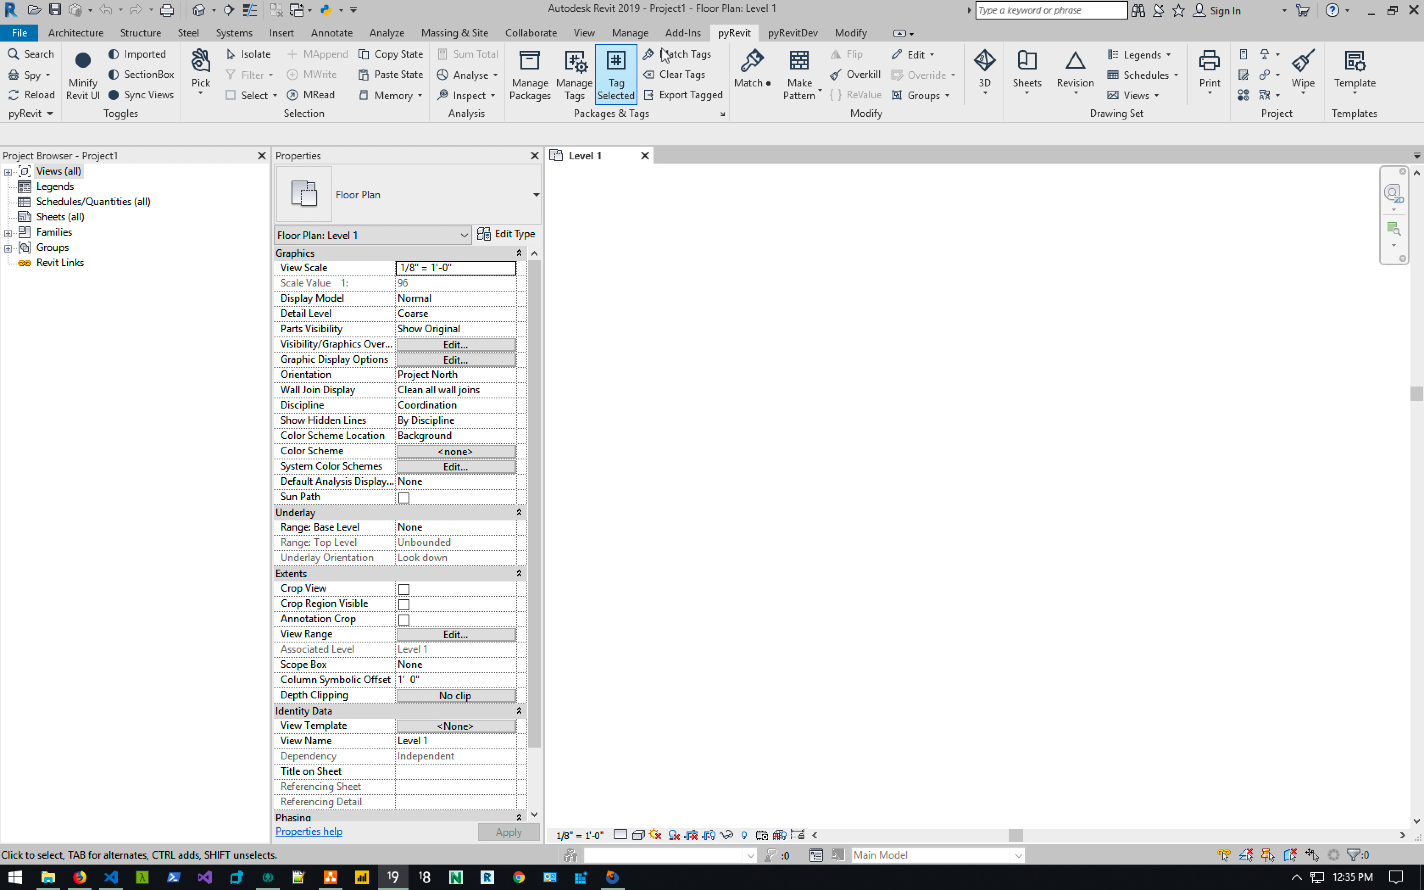
mouse_move(616, 95)
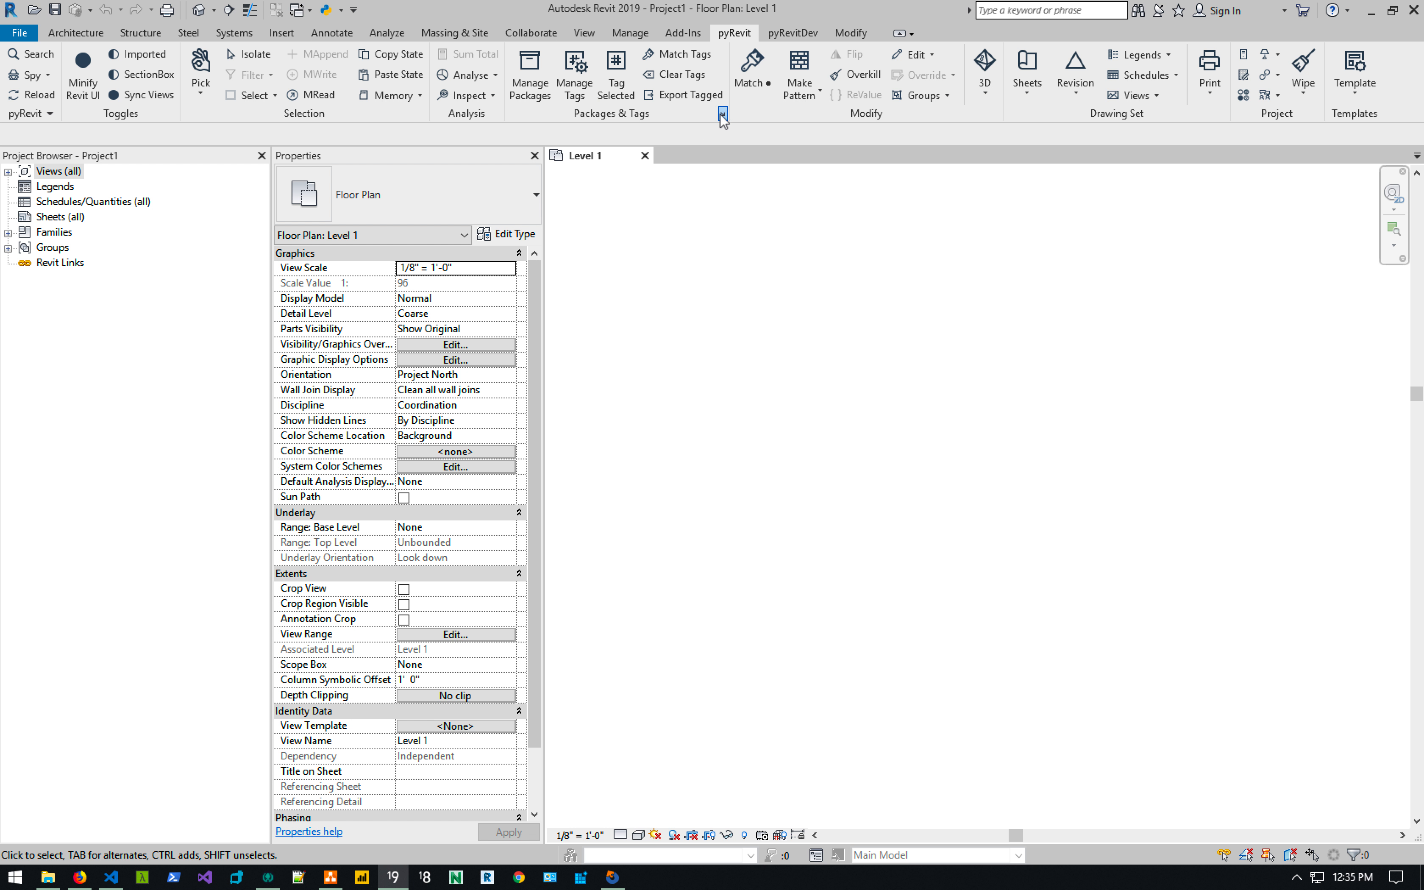
click(718, 113)
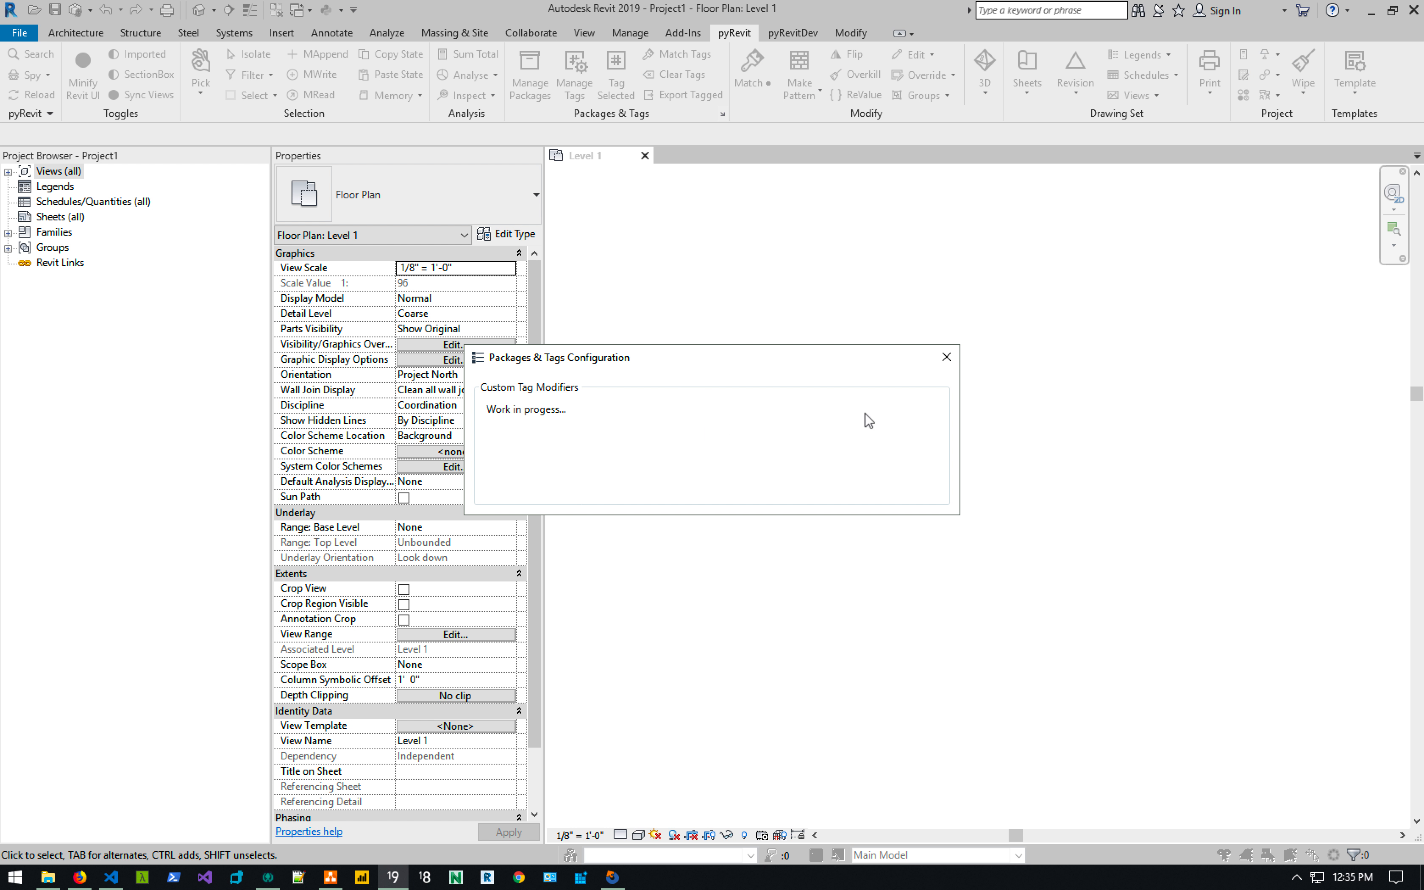
mouse_move(946, 357)
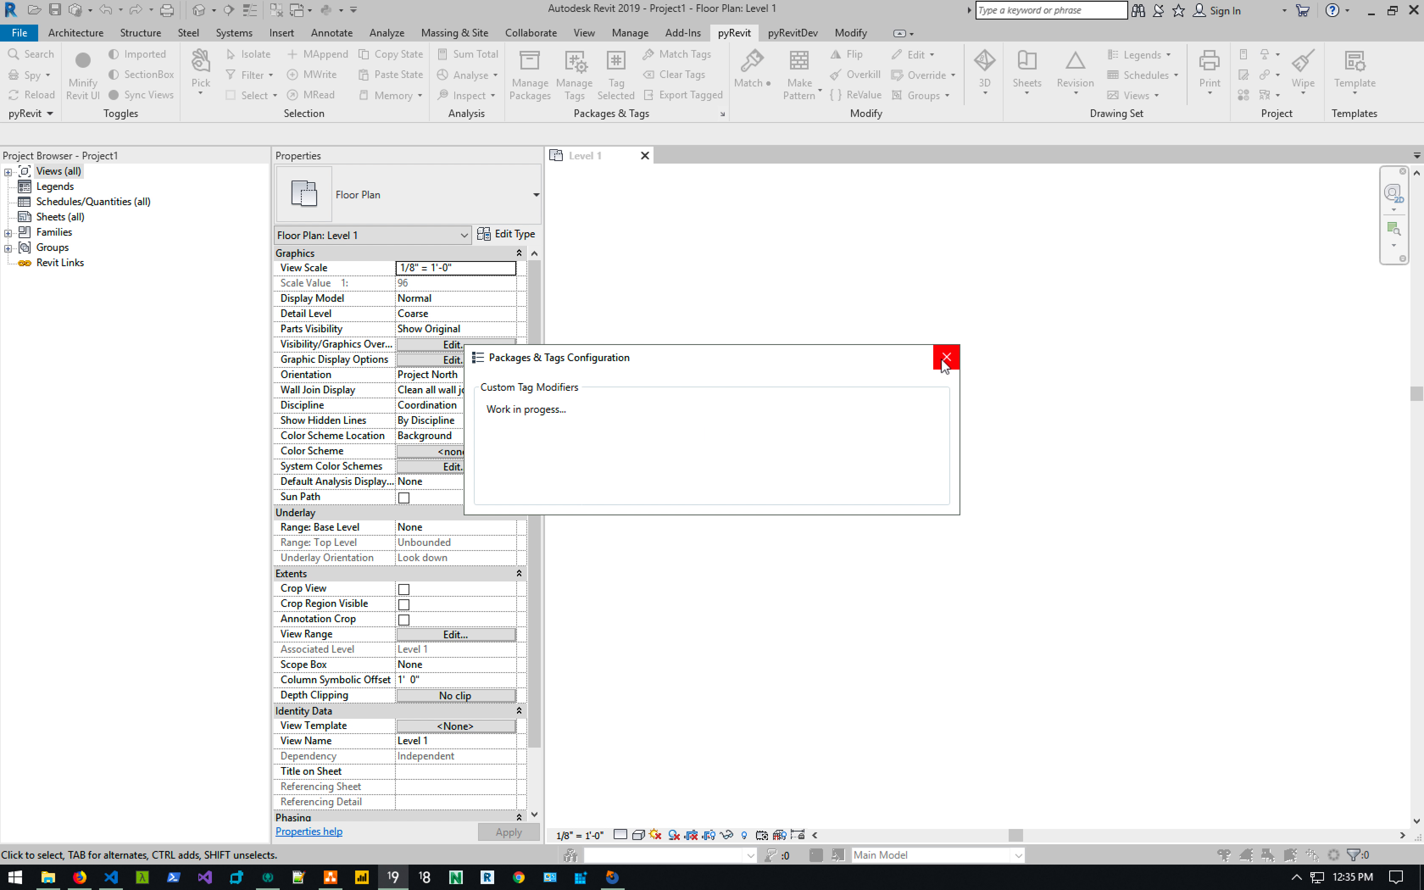
mouse_move(736, 151)
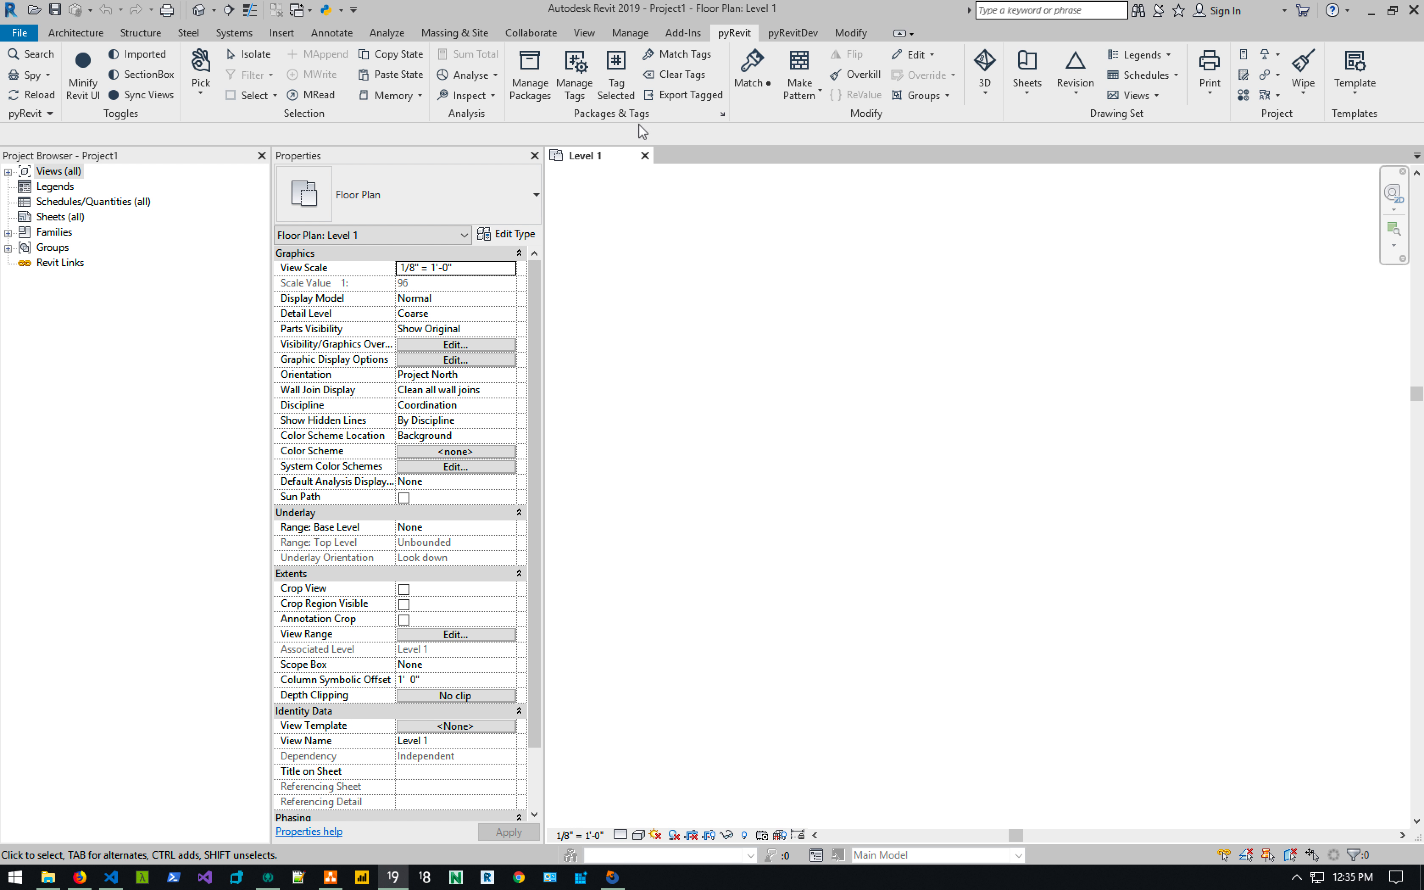
mouse_move(650, 123)
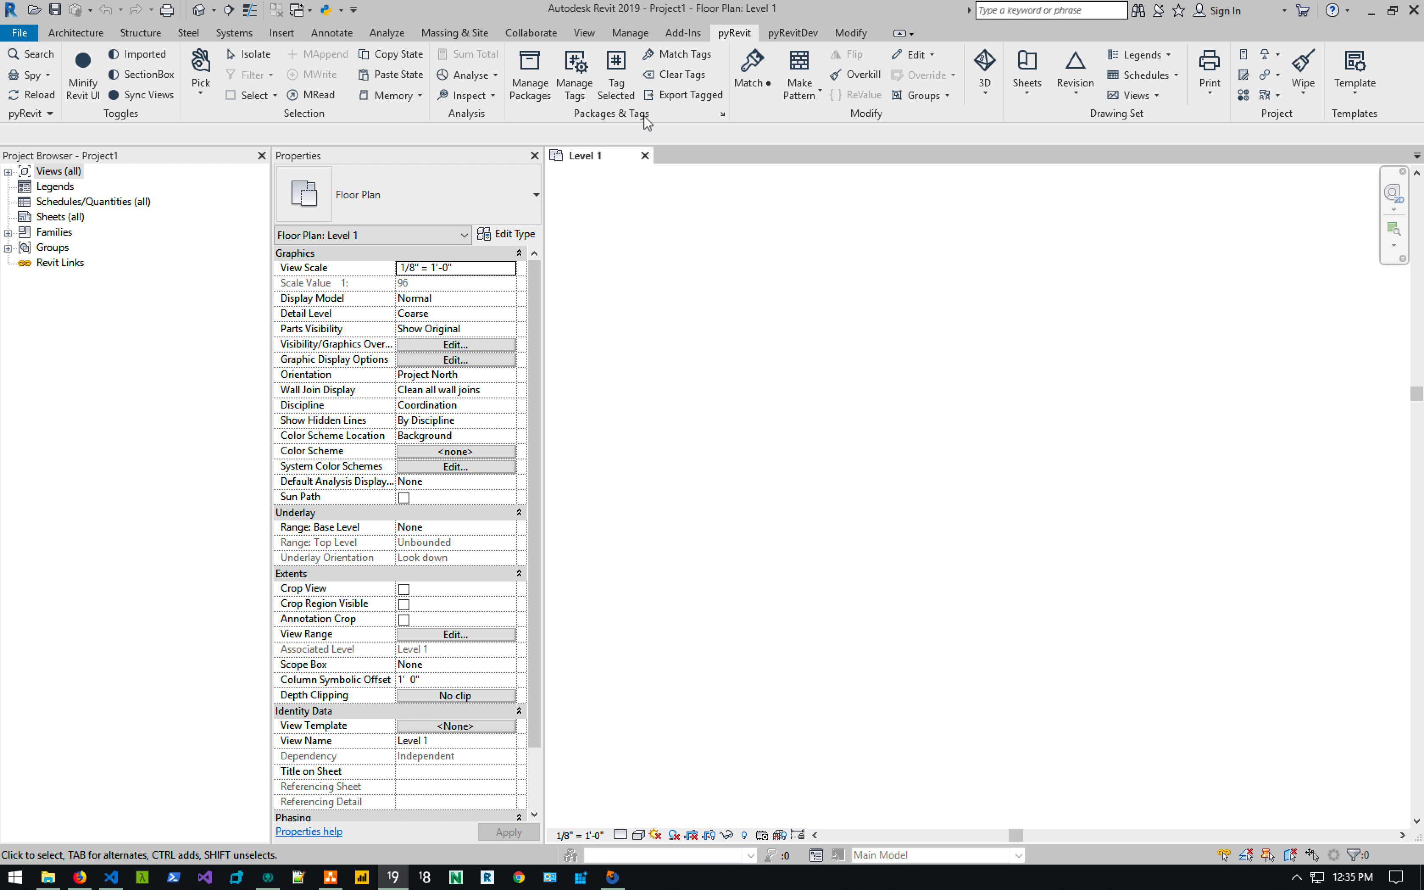
mouse_move(673, 224)
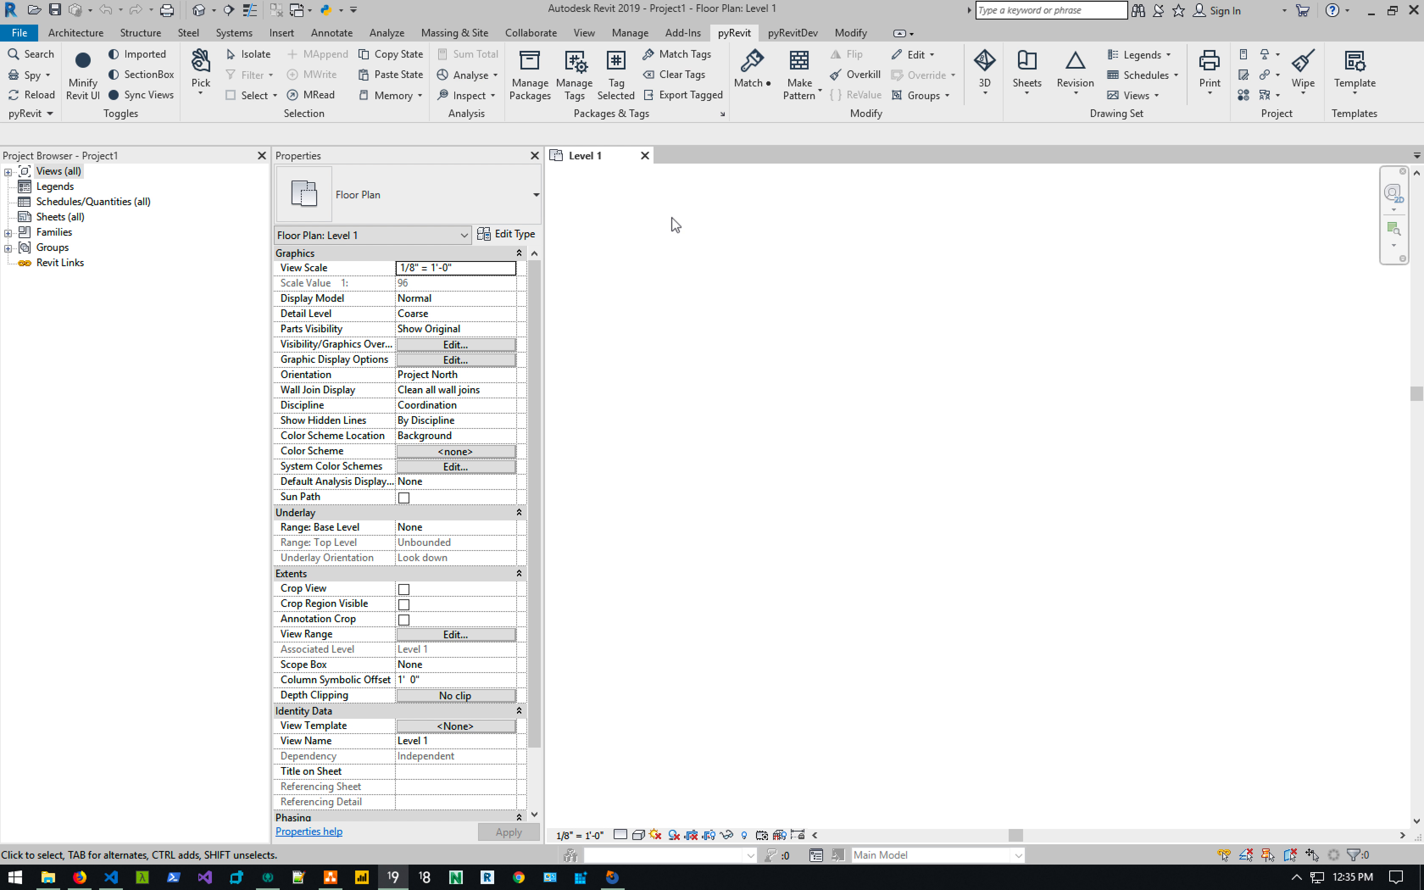
mouse_move(529, 97)
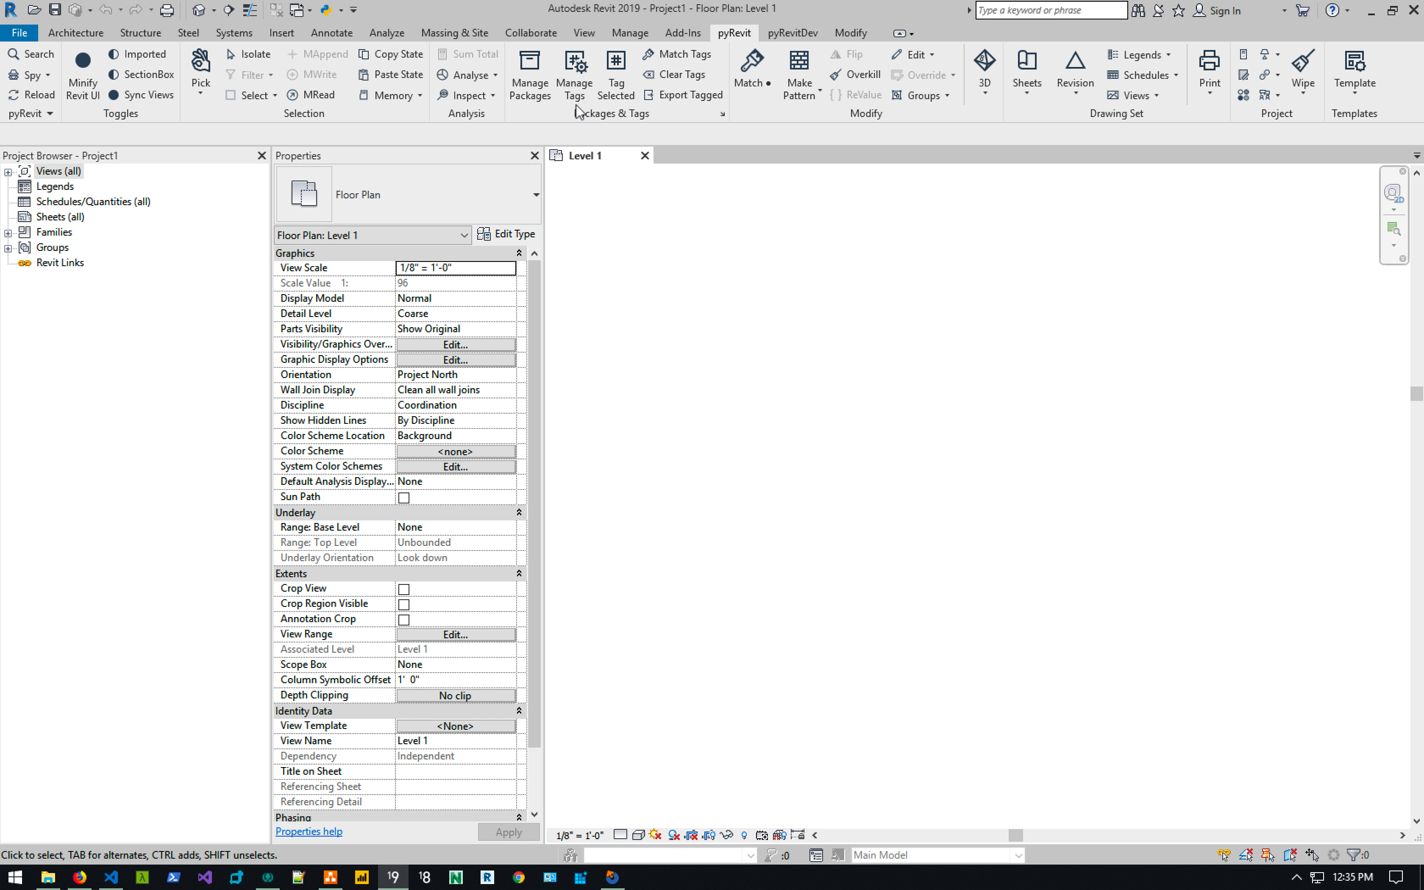
mouse_move(1011, 205)
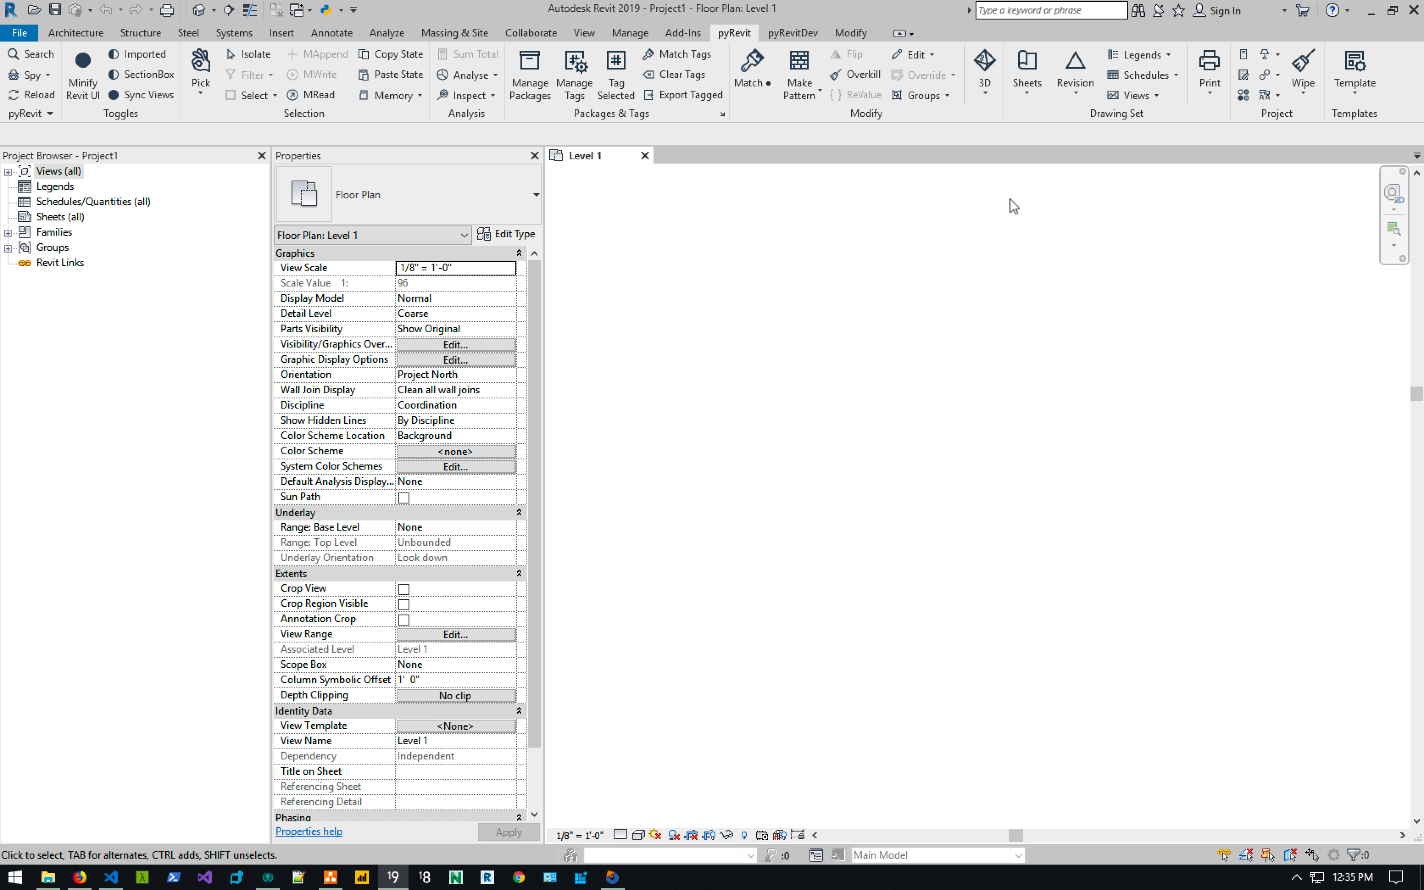
mouse_move(1372, 13)
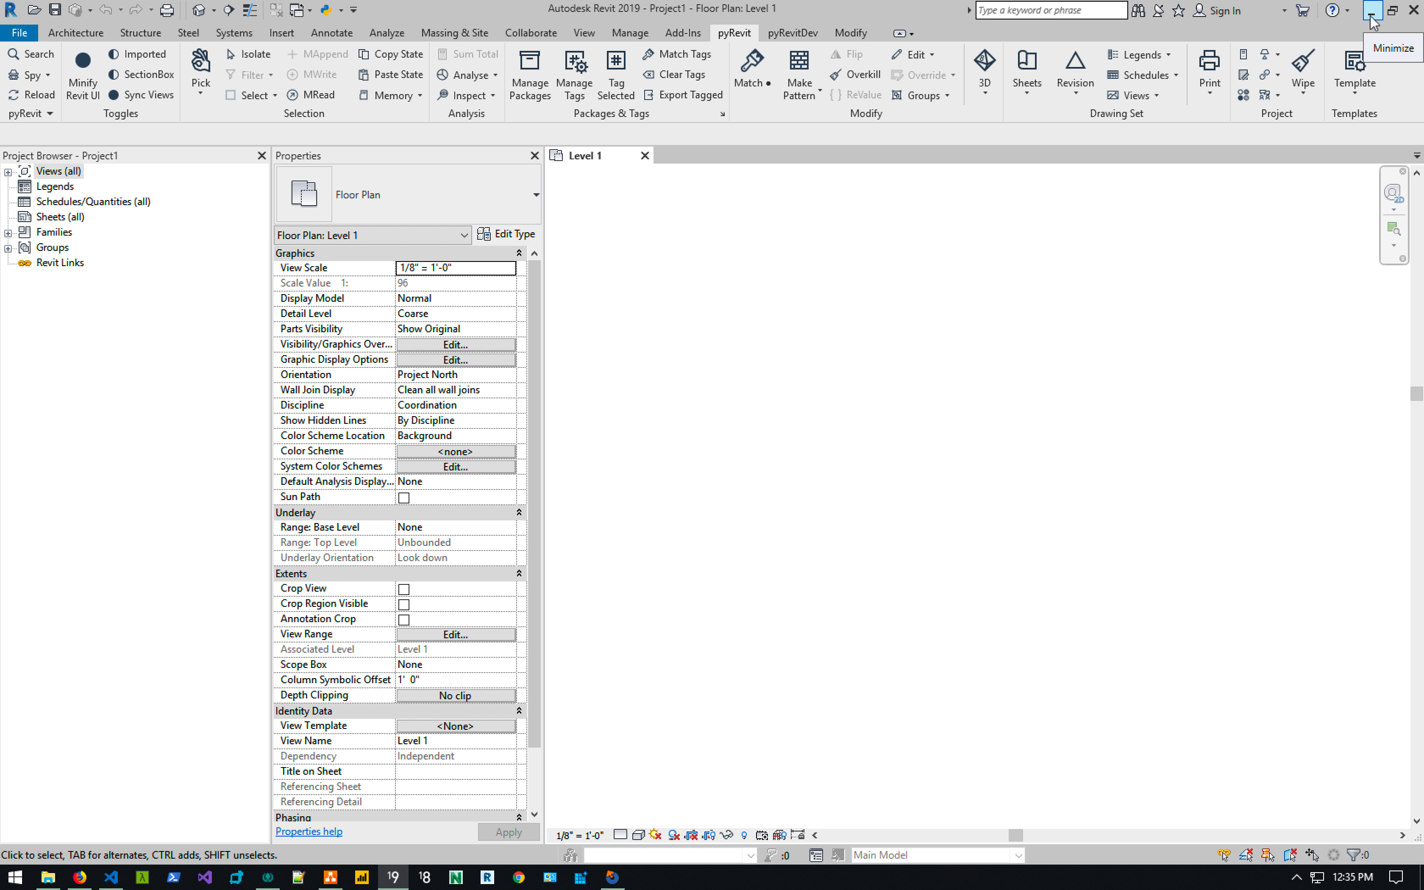
- Minimize the Revit project window so the desktop shows
click(1370, 11)
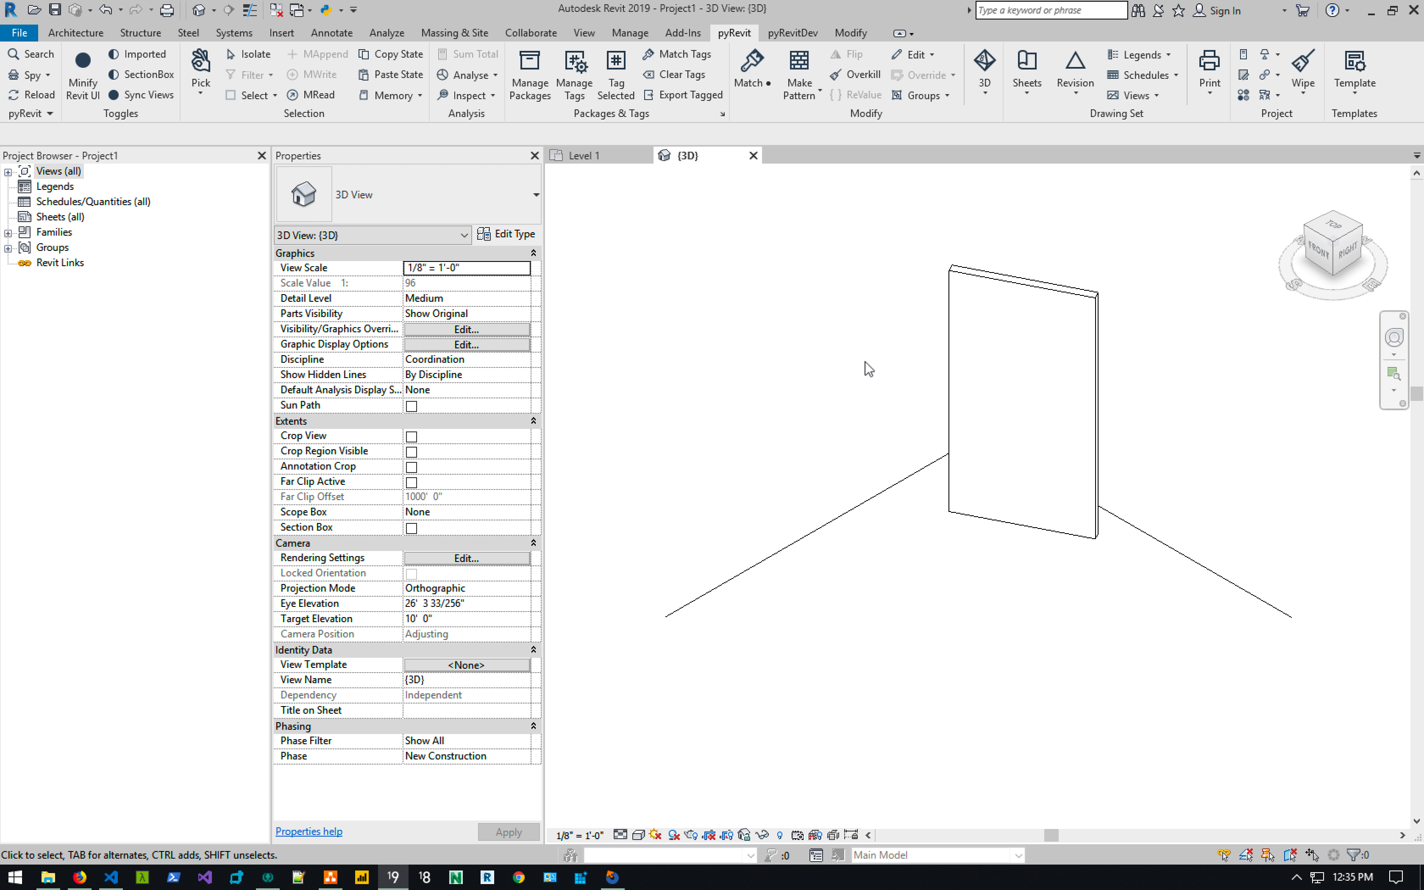
mouse_move(892, 365)
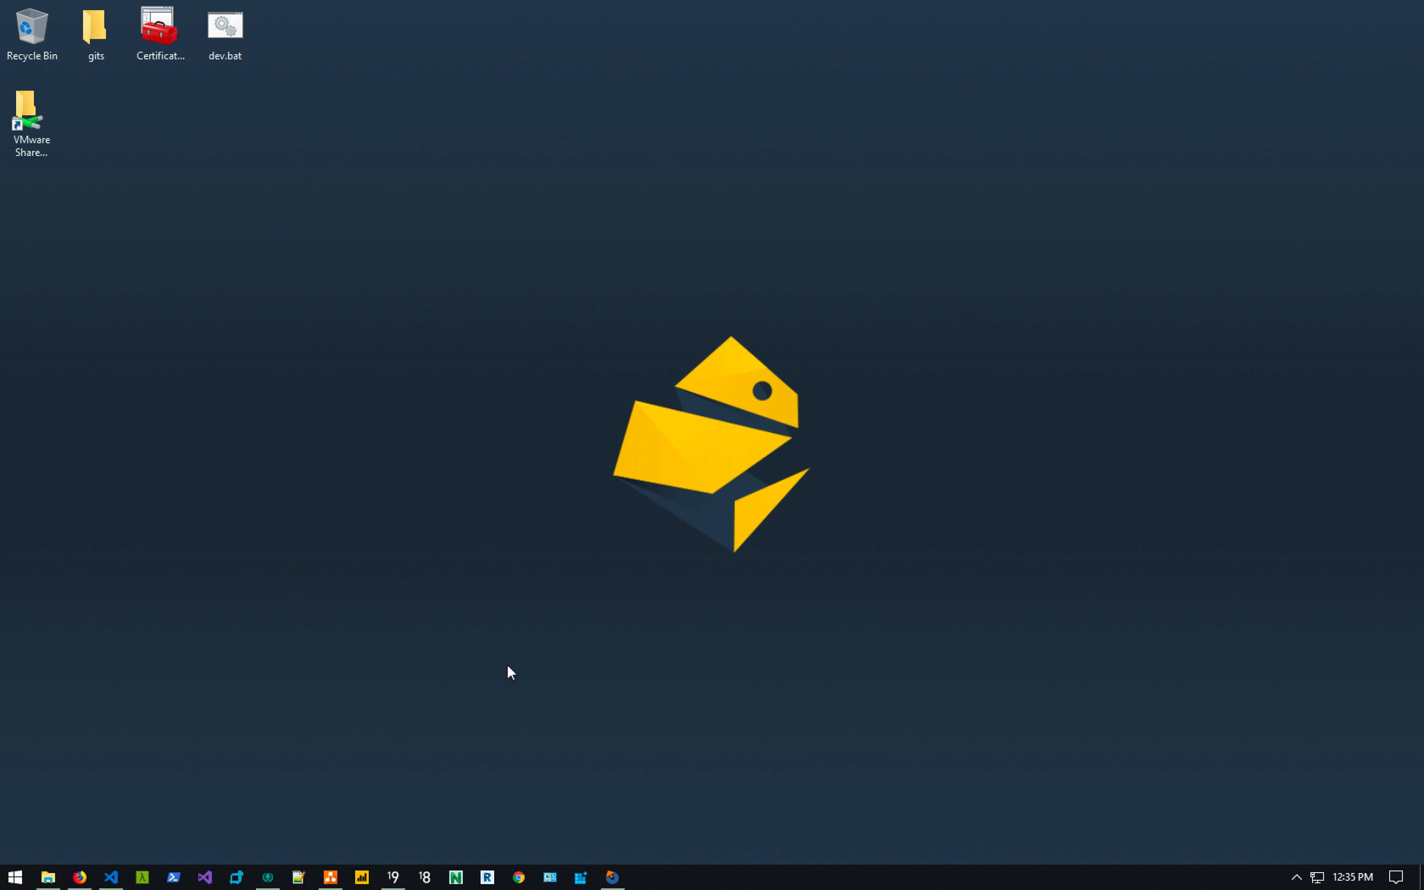
- Bring up the draw.io diagram and retitle the left ELEMENT table as PACKAGES
click(335, 889)
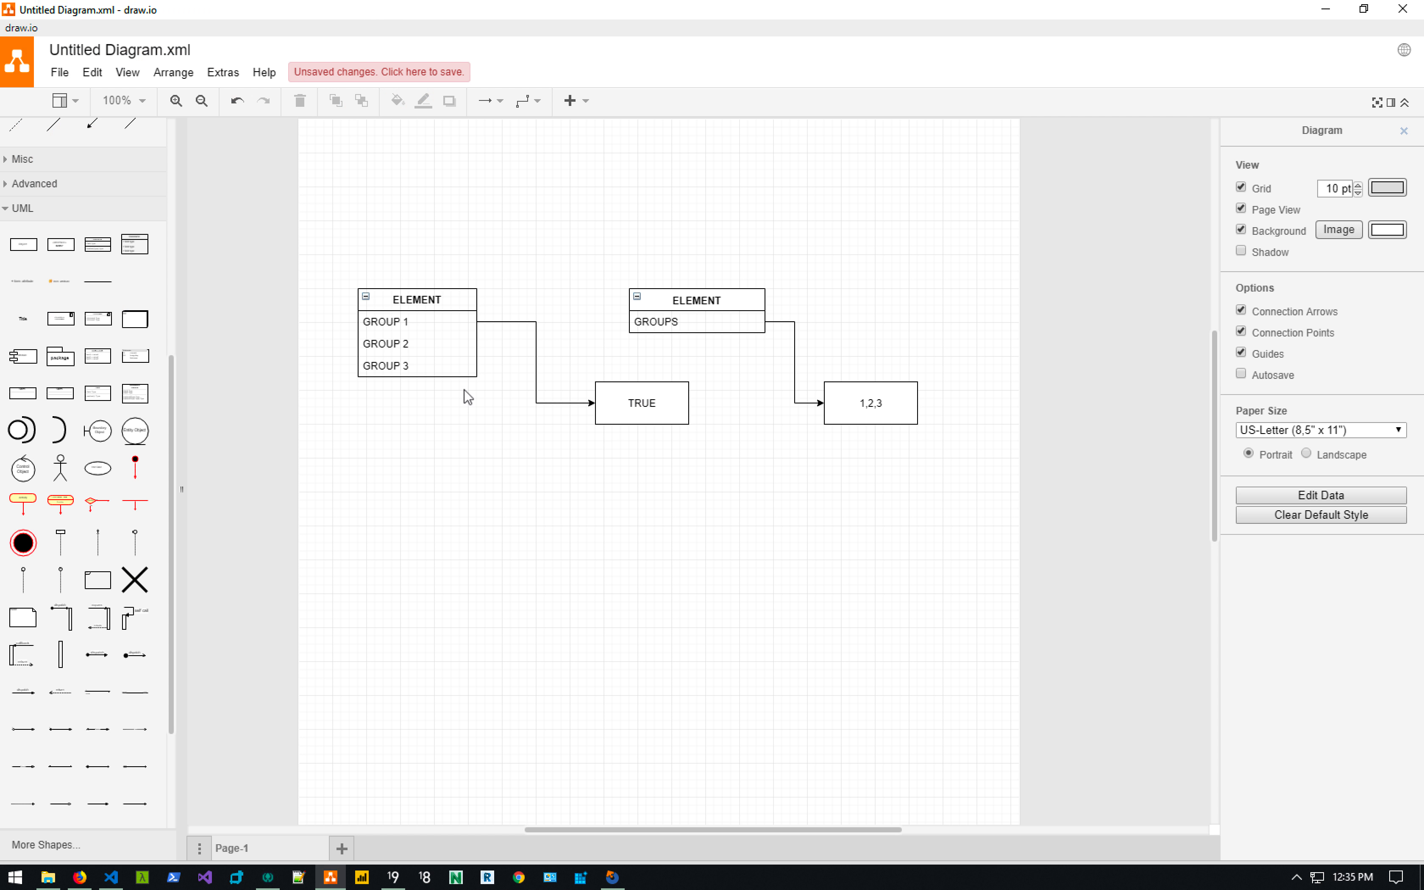
click(417, 321)
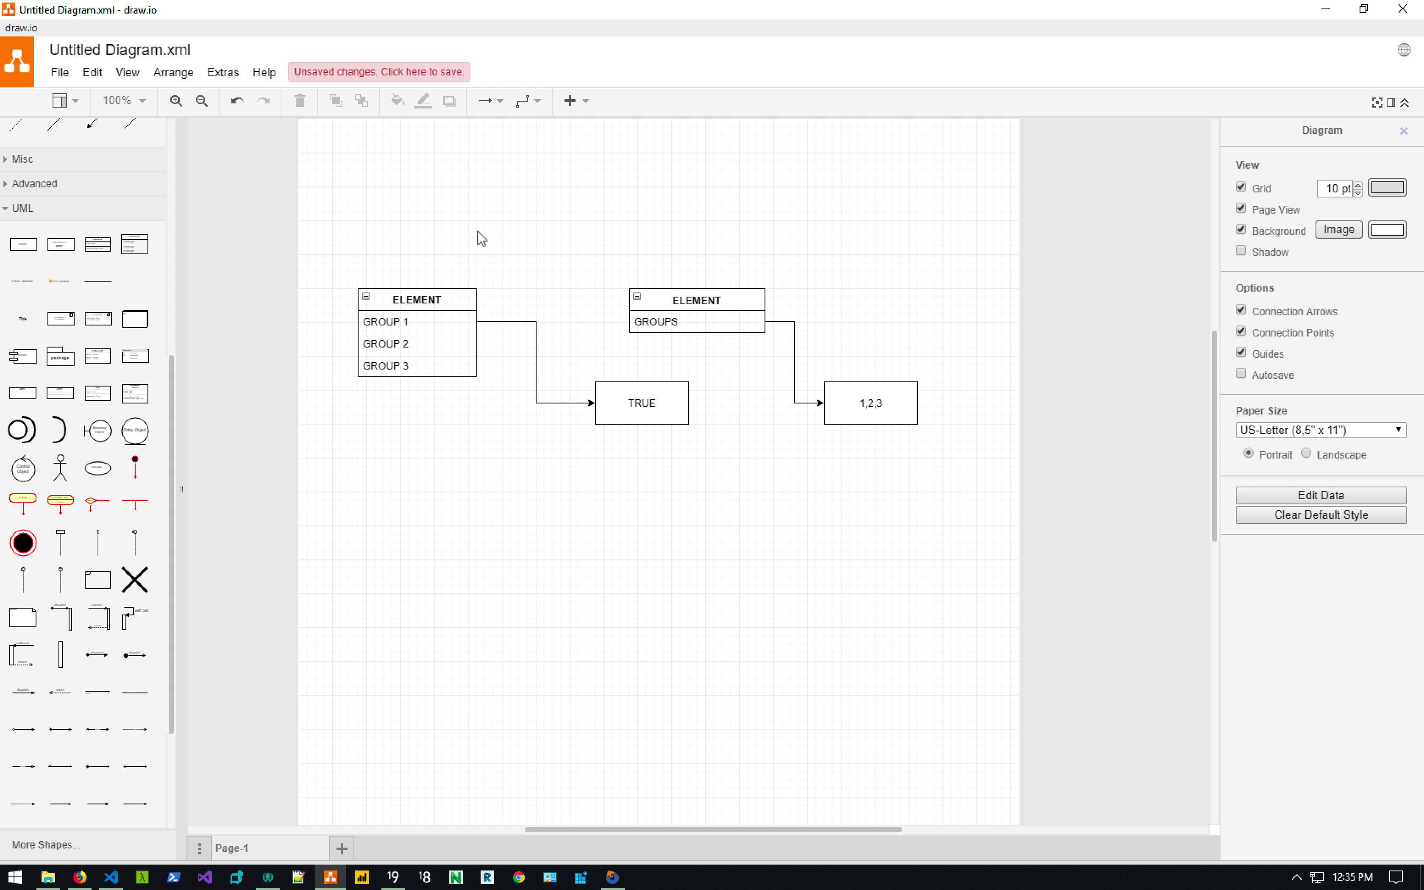
mouse_move(495, 238)
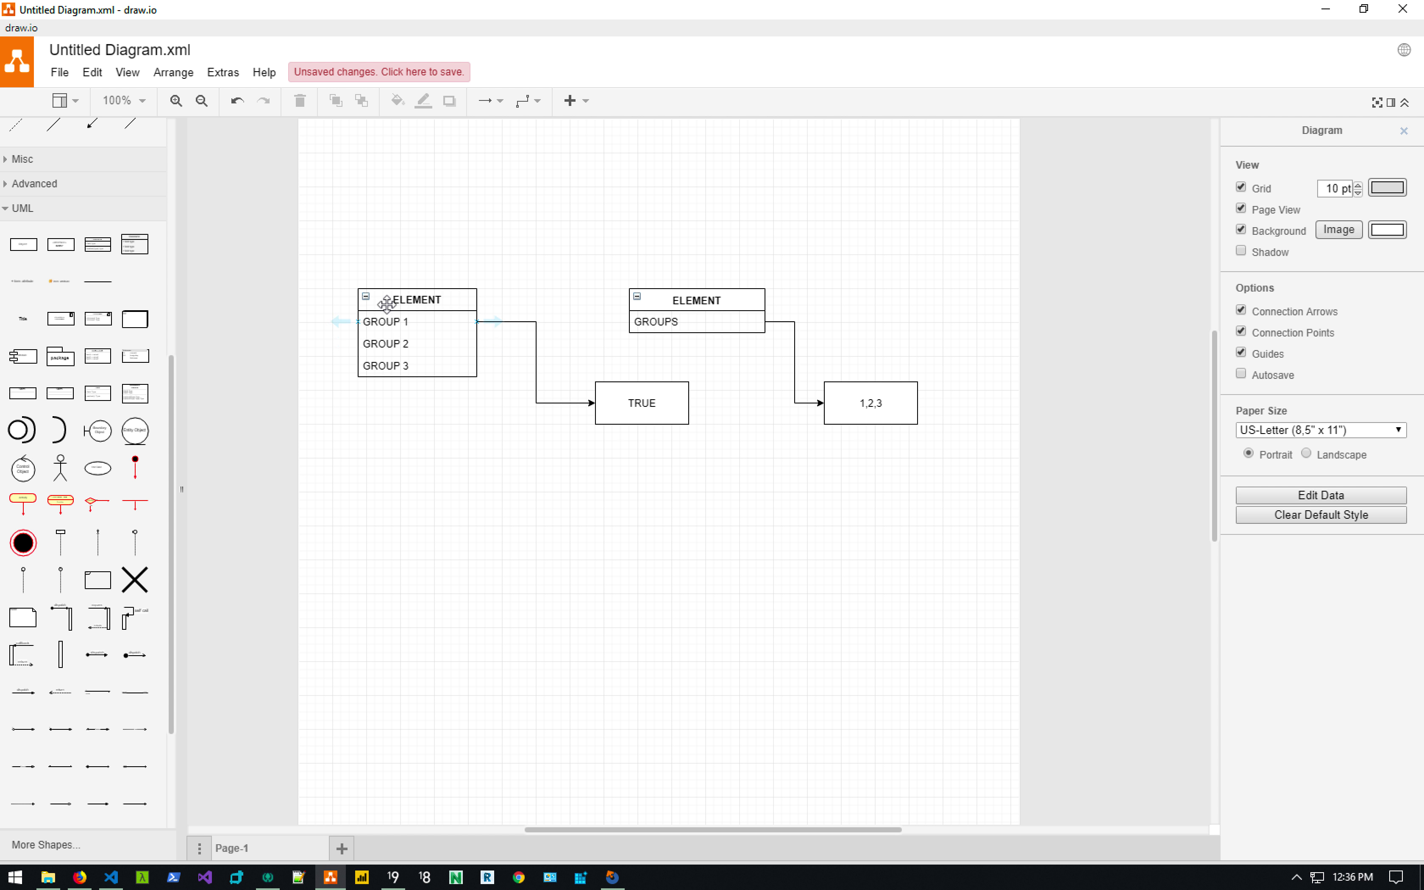
mouse_move(465, 322)
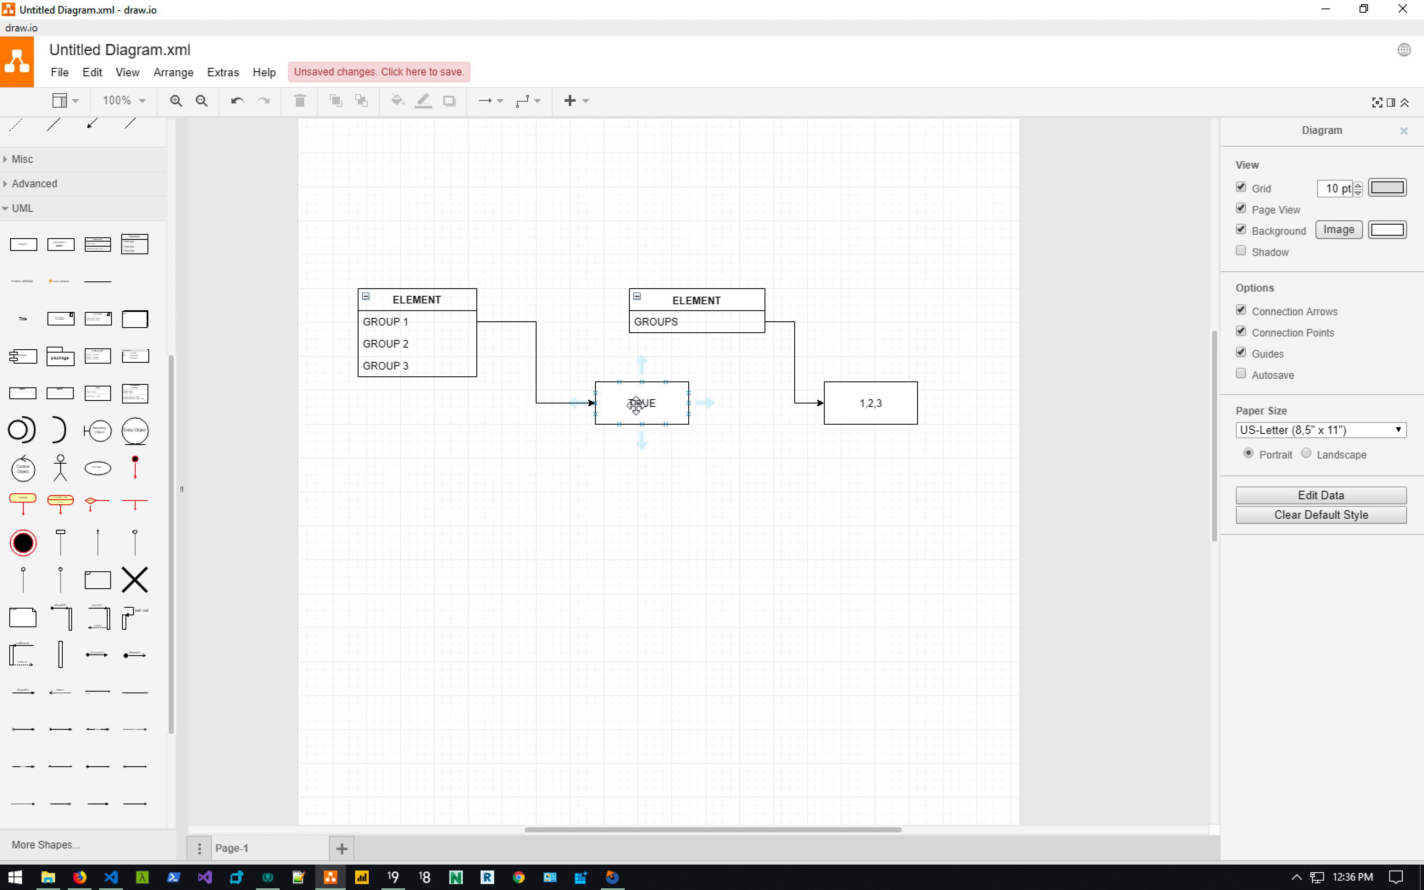
click(697, 300)
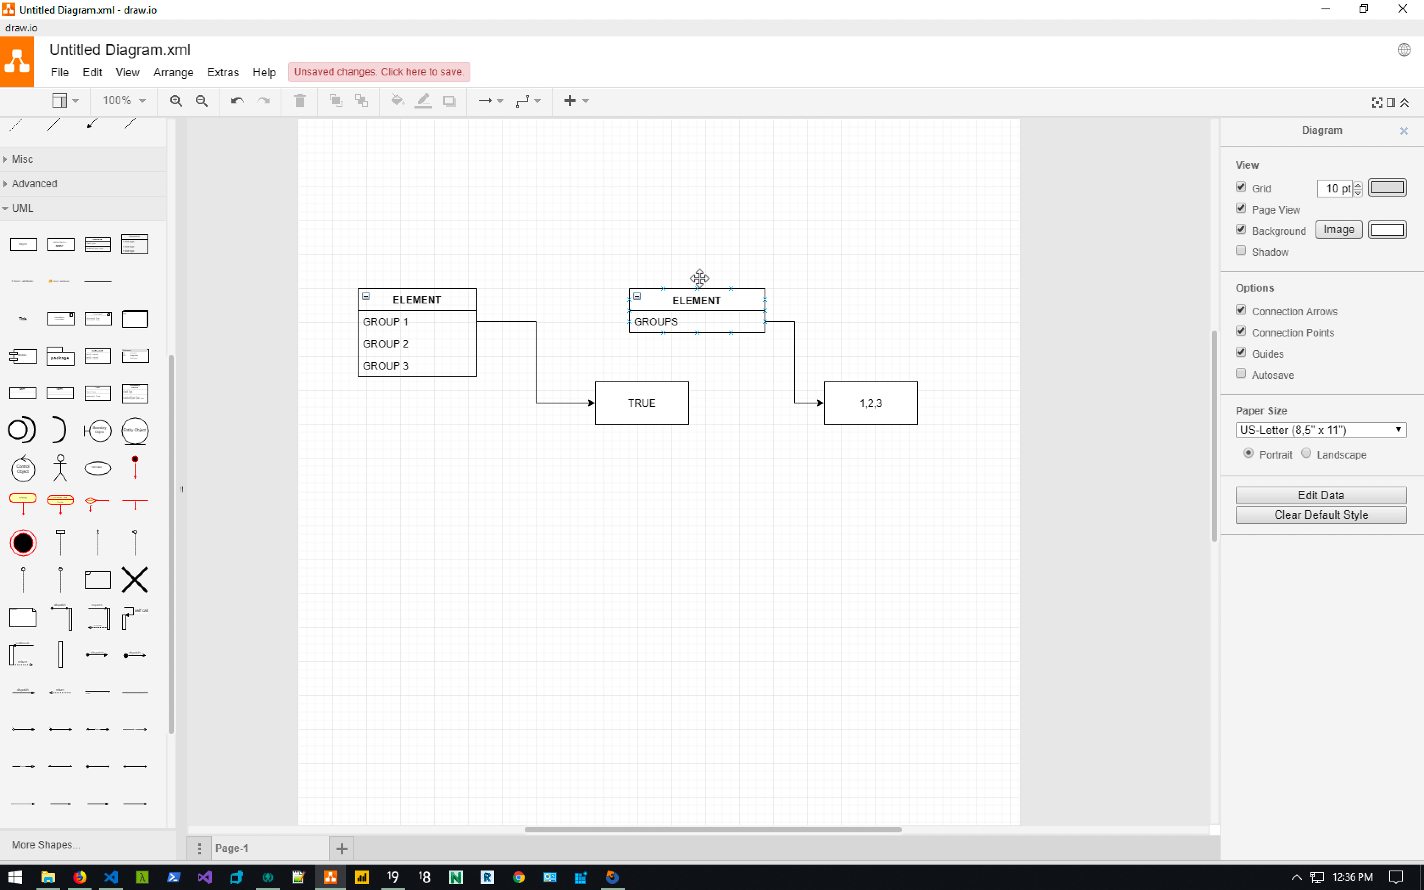
click(696, 301)
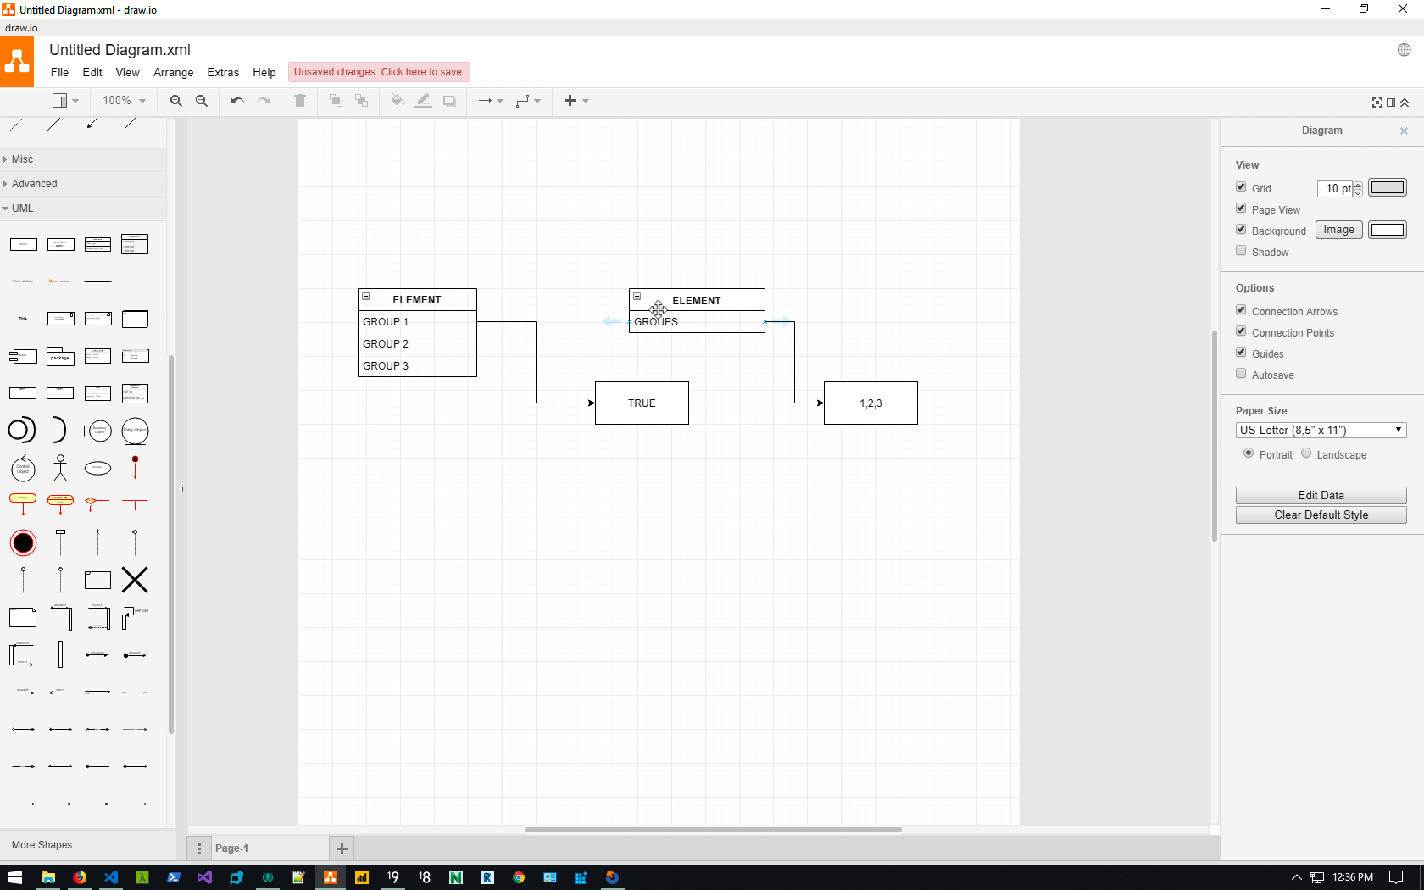
mouse_move(685, 256)
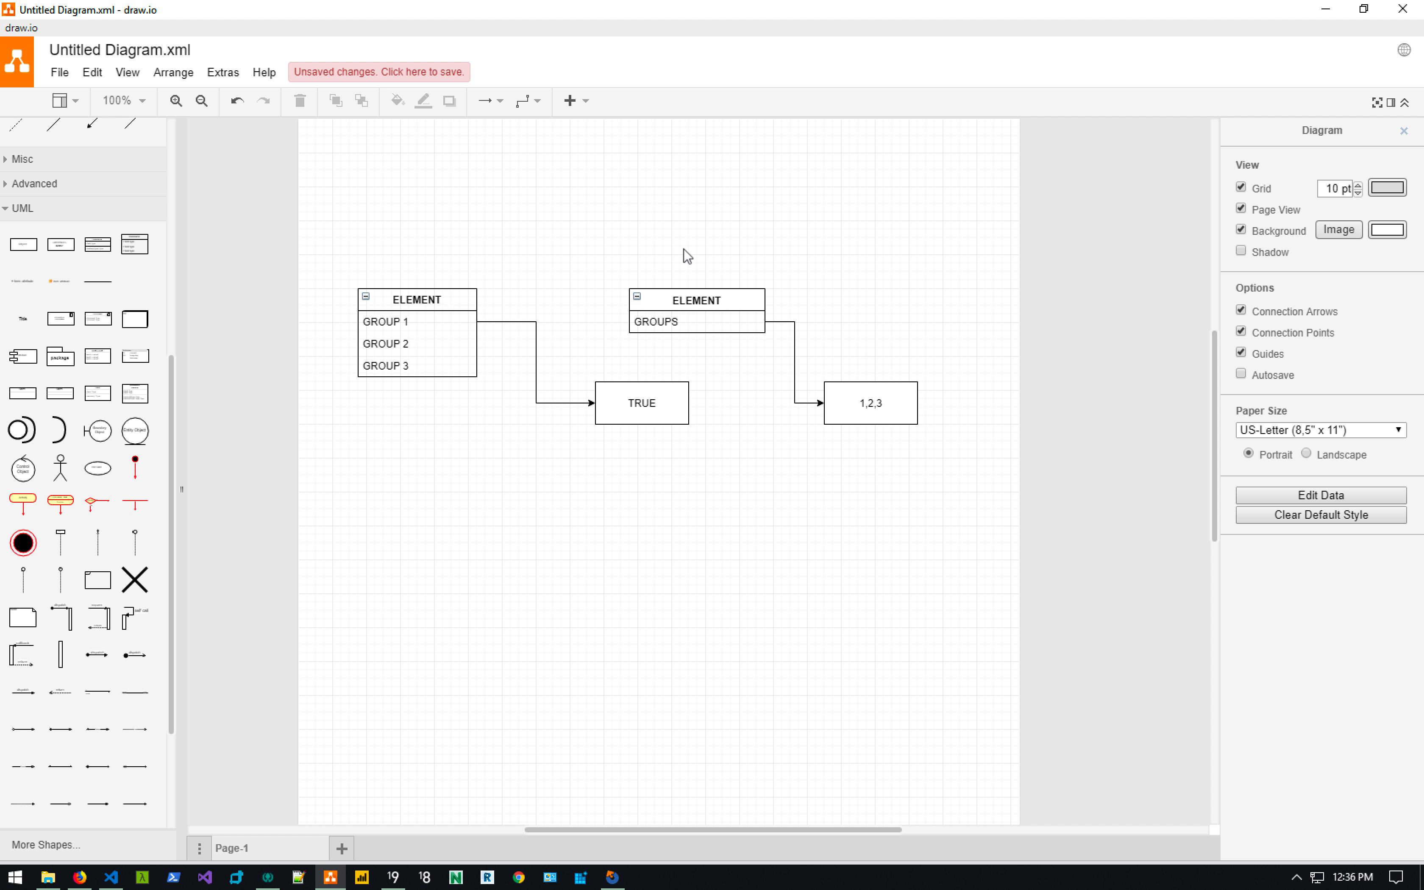
mouse_move(820, 348)
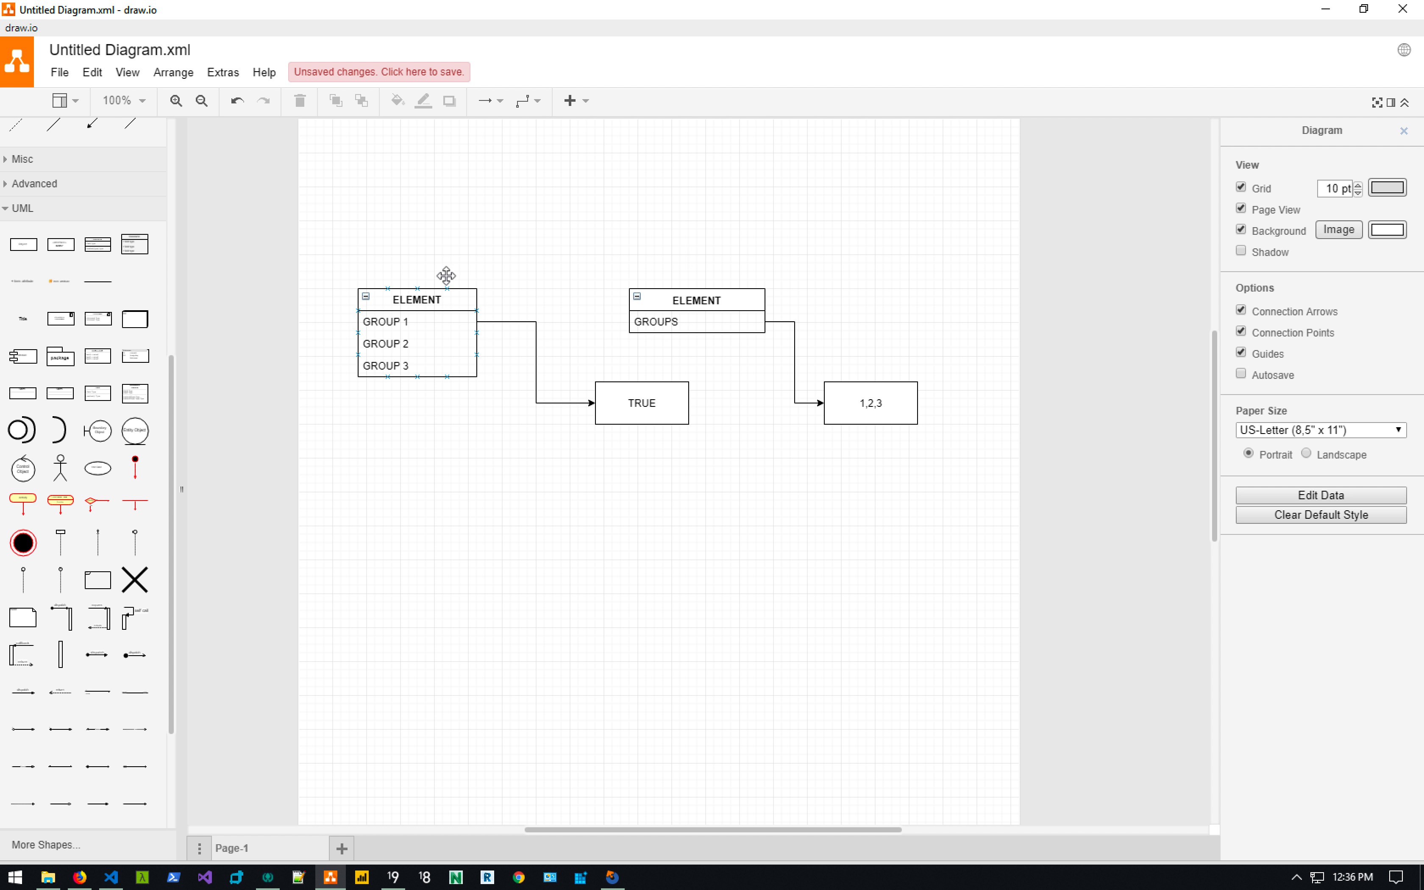
double_click(417, 300)
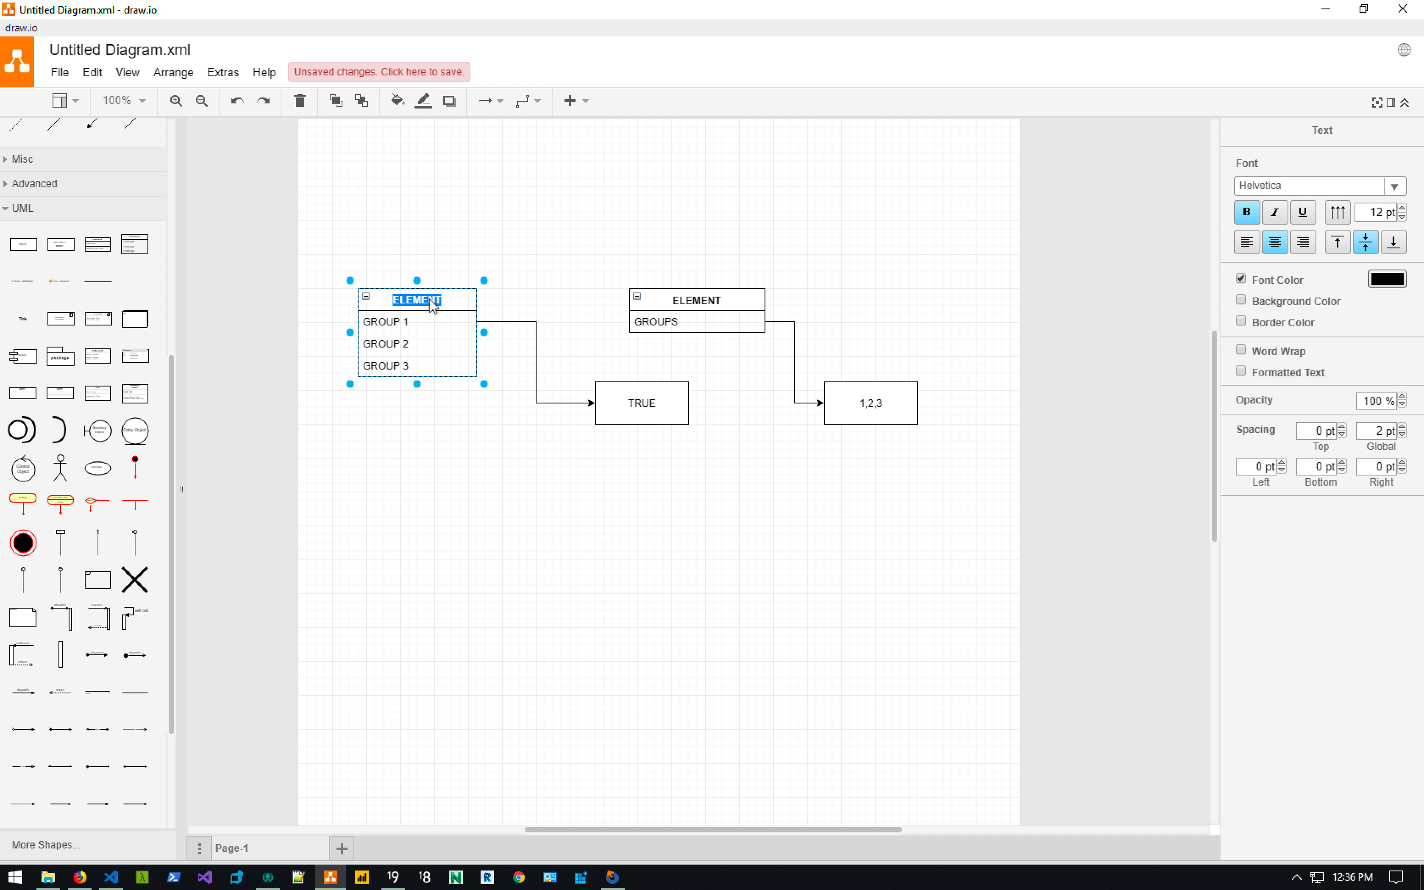
text(PACKAGES)
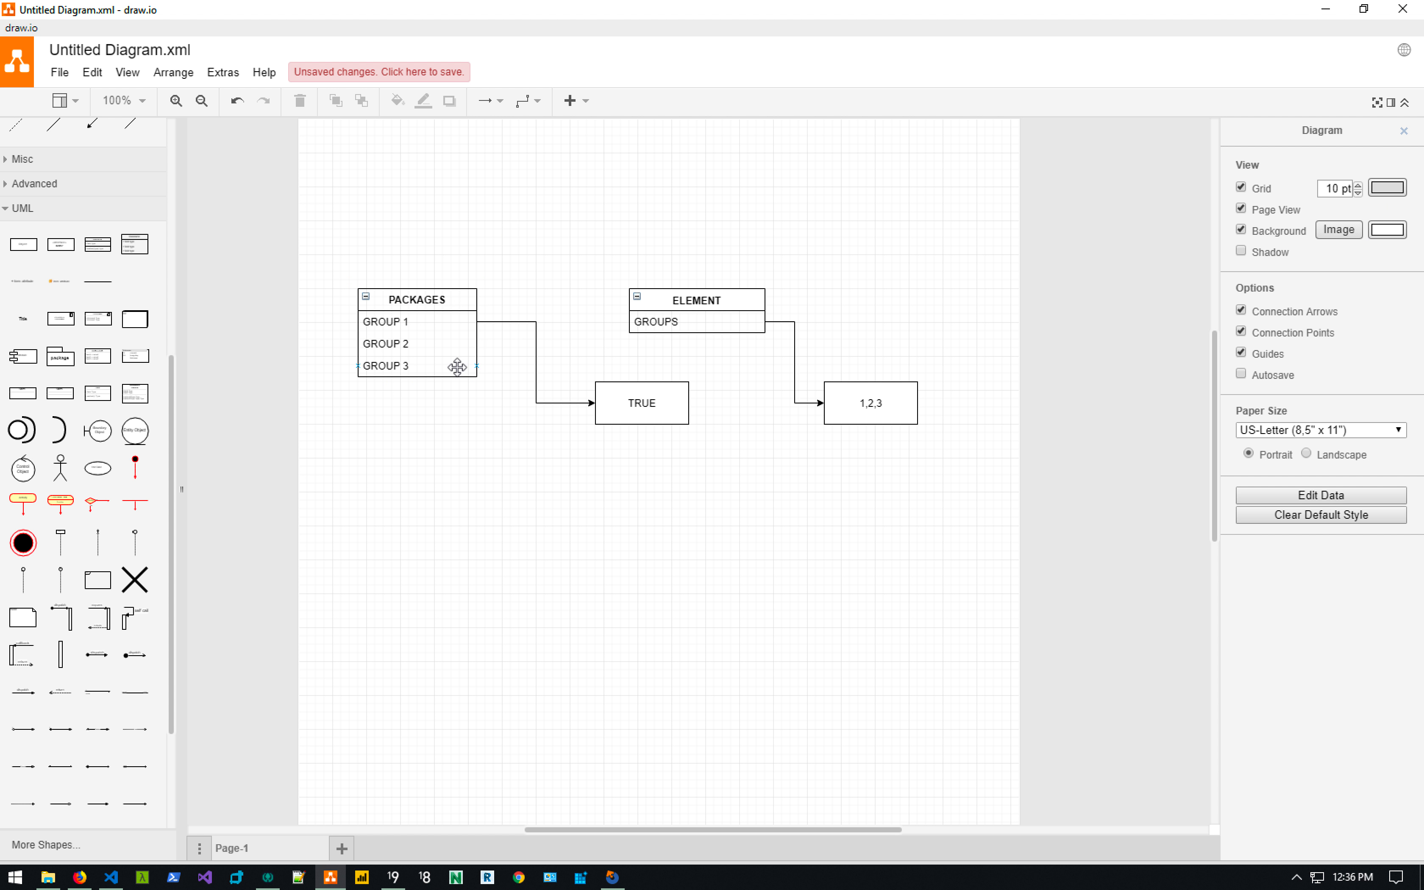
mouse_move(422, 254)
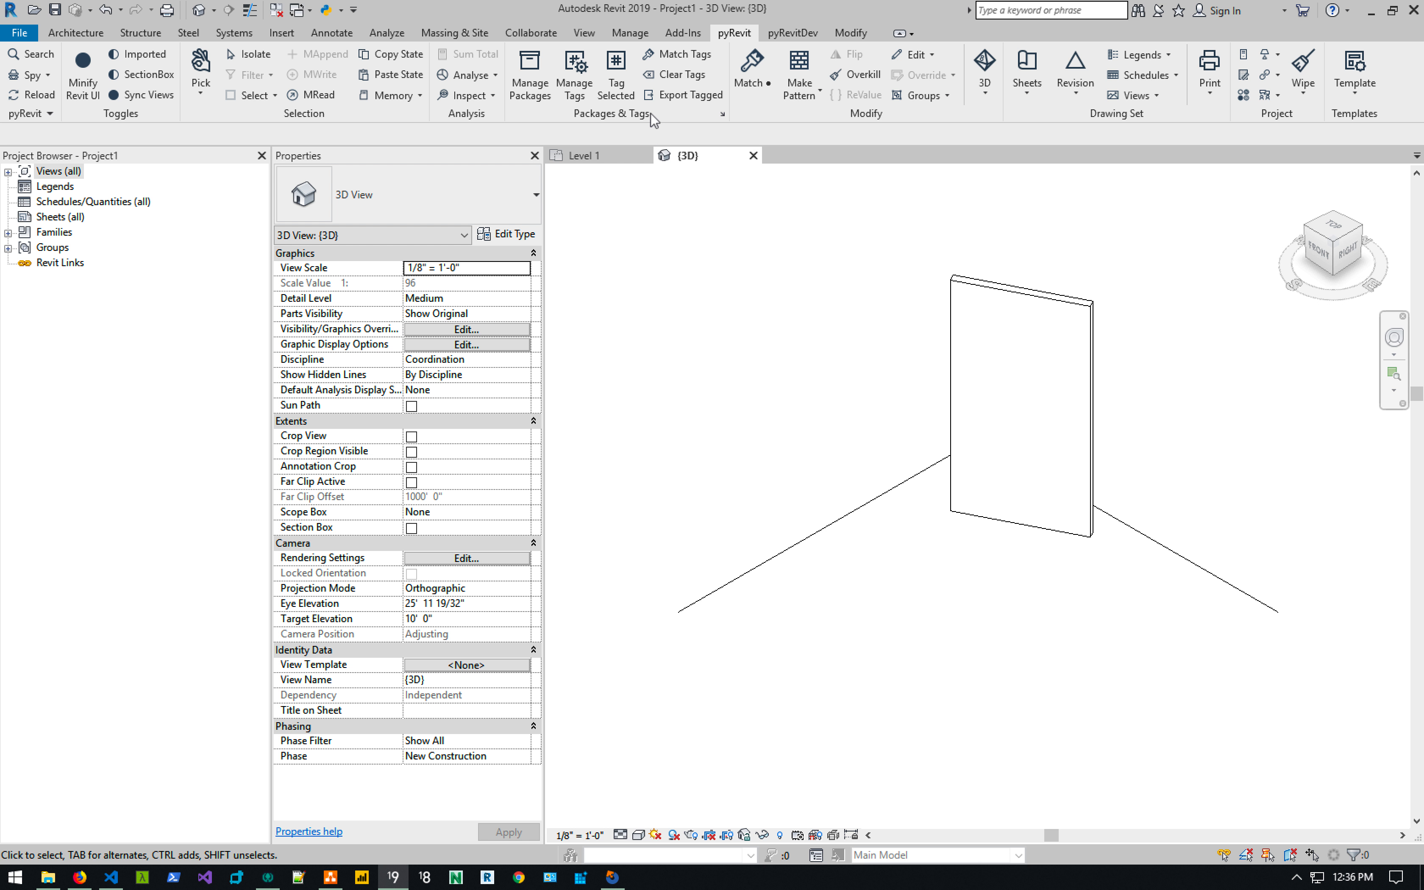
mouse_move(648, 128)
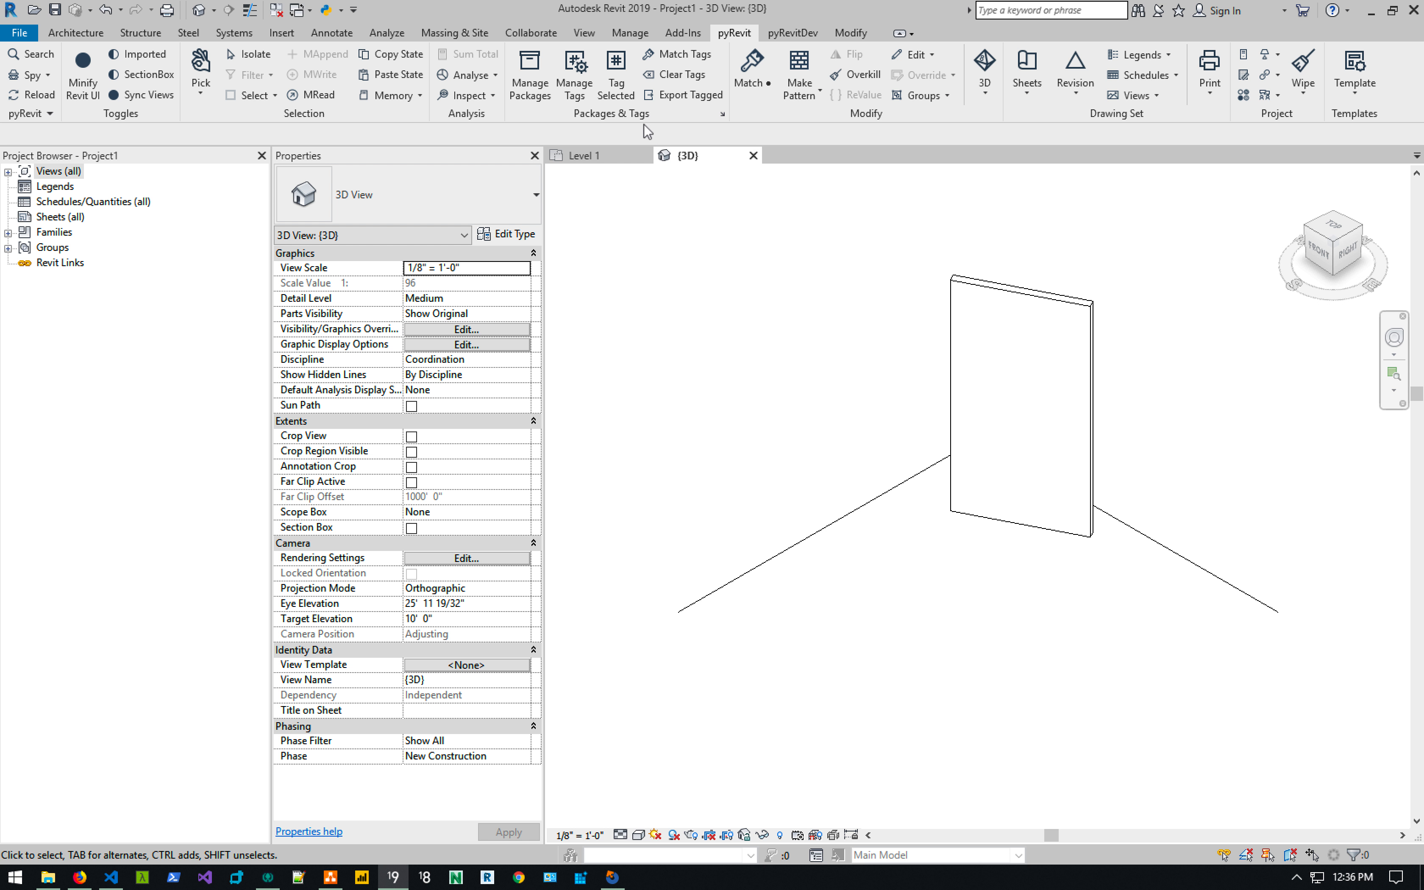
mouse_move(687, 136)
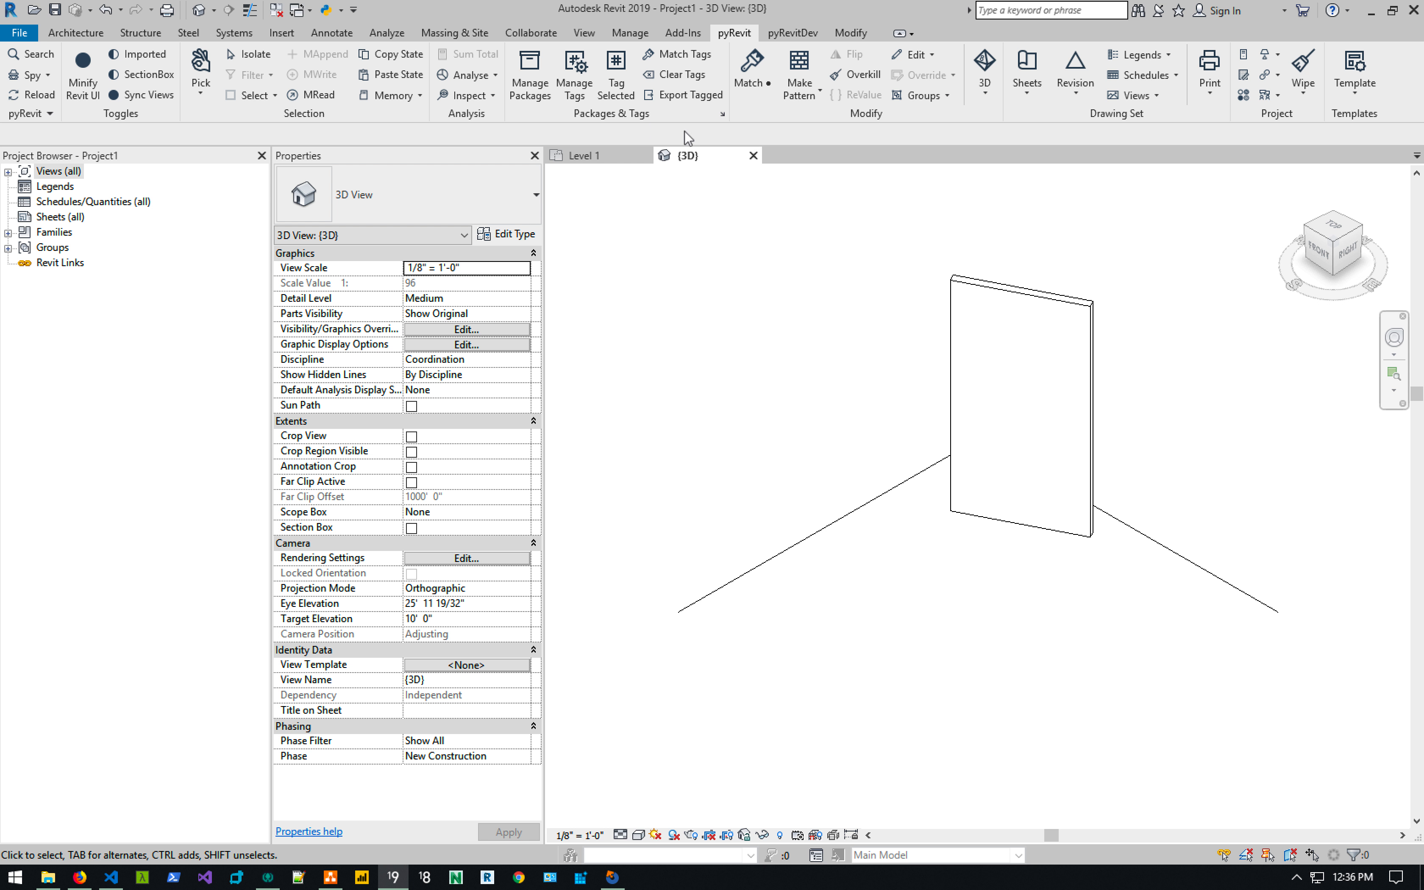
mouse_move(573, 140)
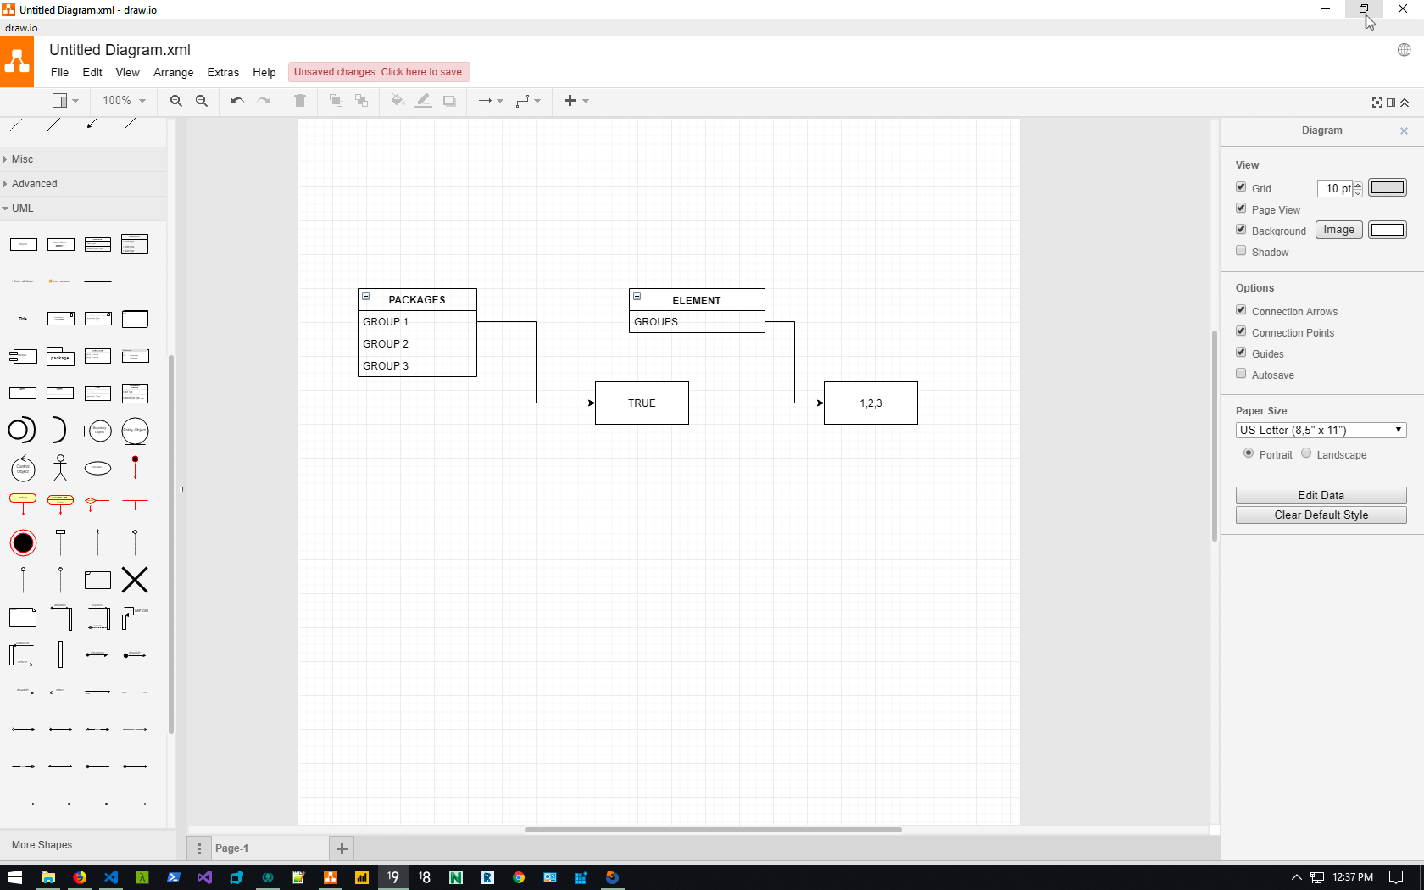
- Retitle the right ELEMENT table as TAGS, then minimize draw.io back to Revit
click(670, 306)
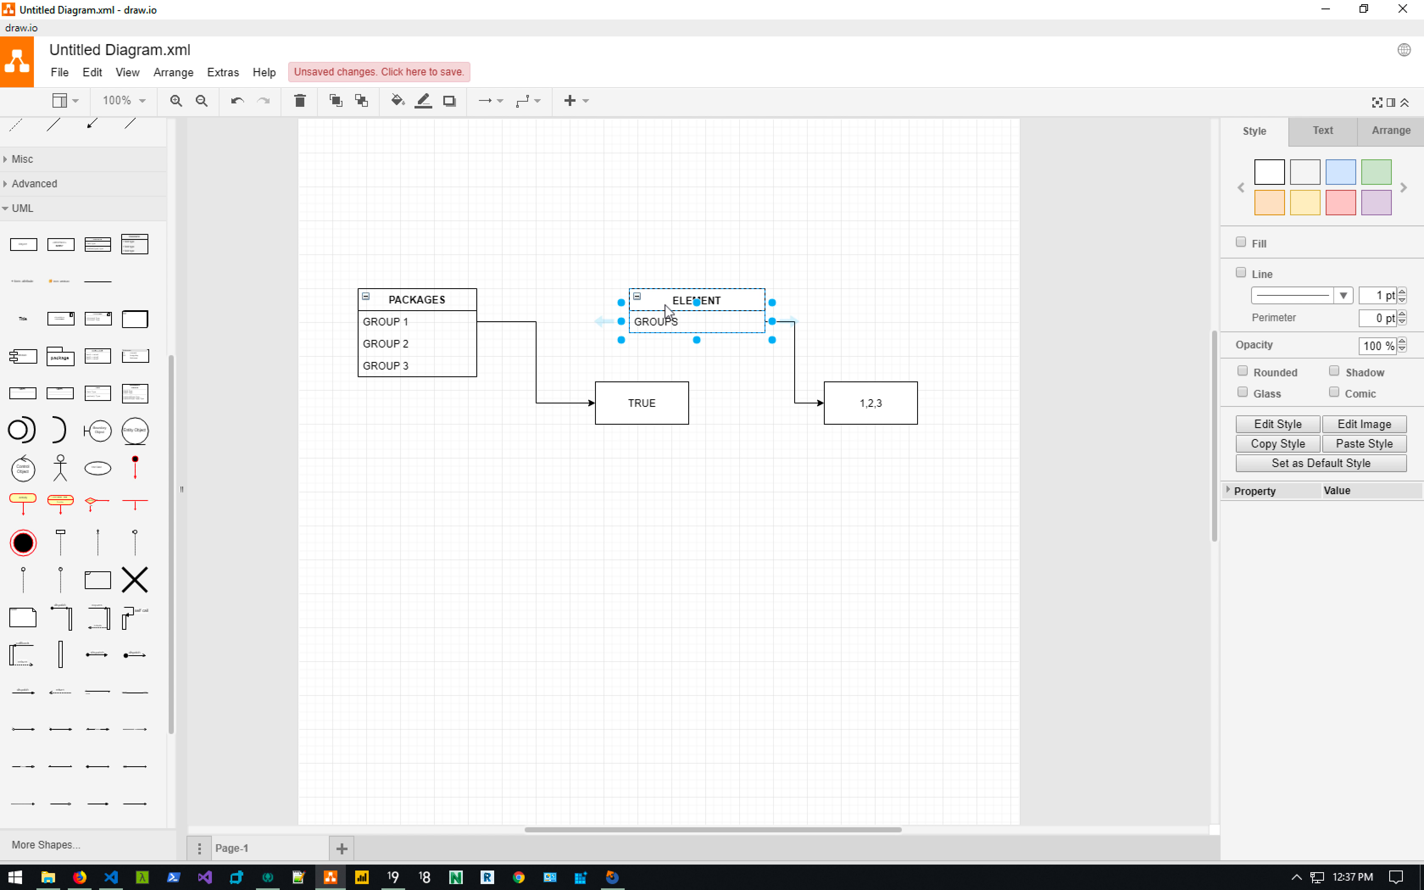
text(TAGS)
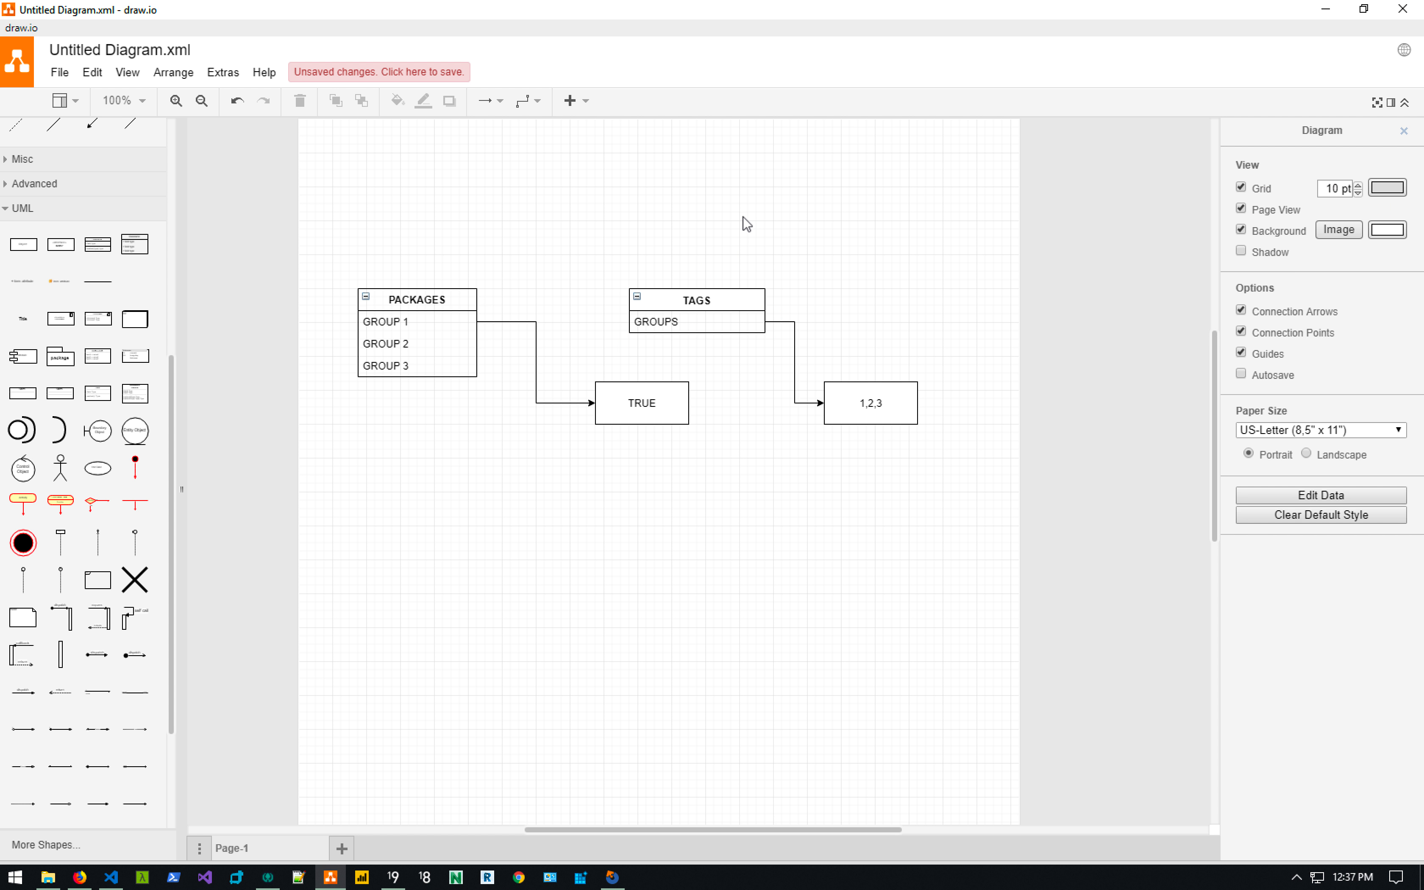
mouse_move(787, 394)
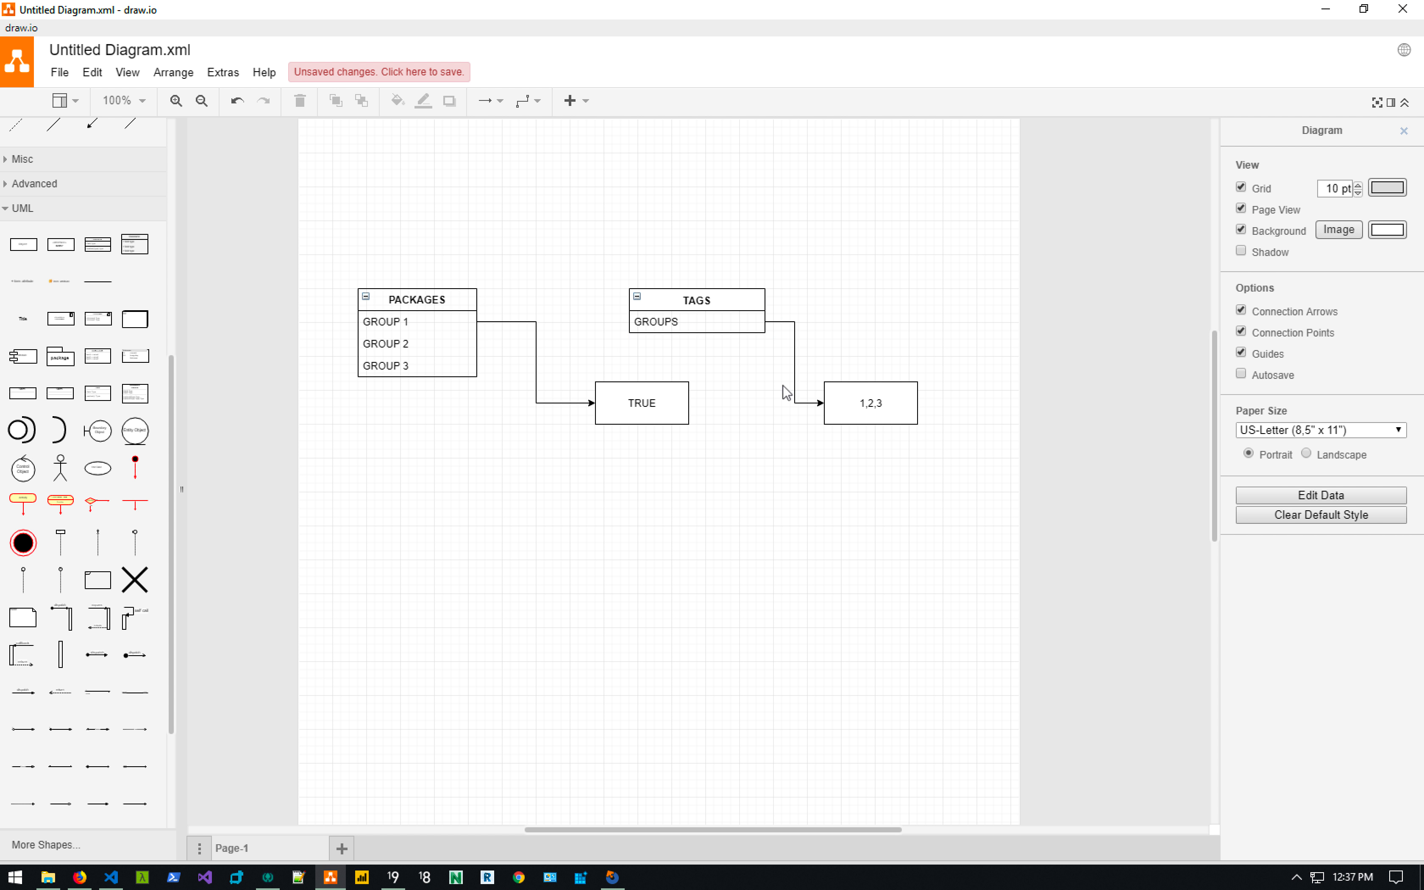
mouse_move(886, 276)
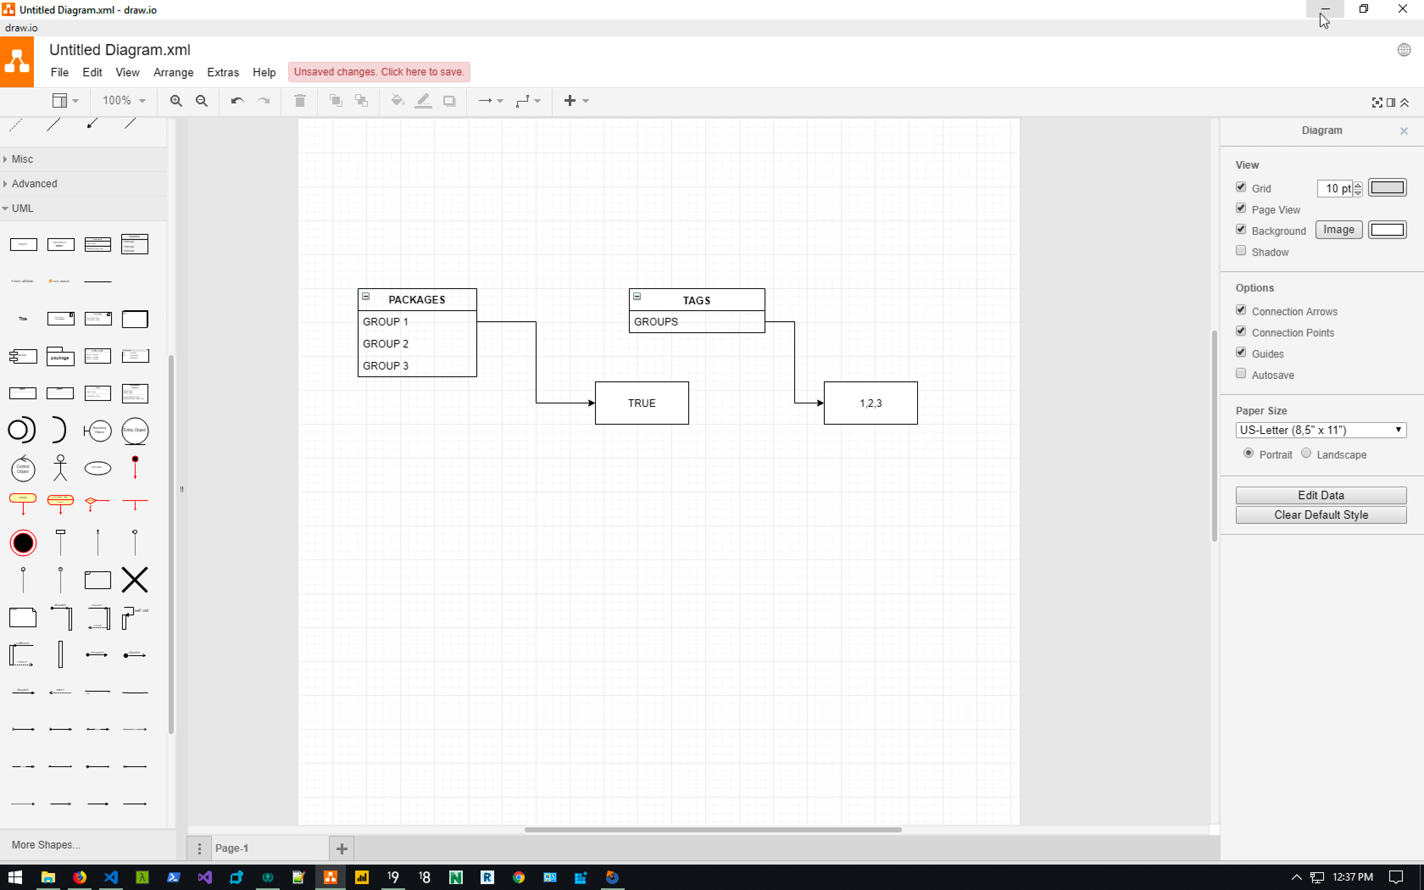
click(1325, 9)
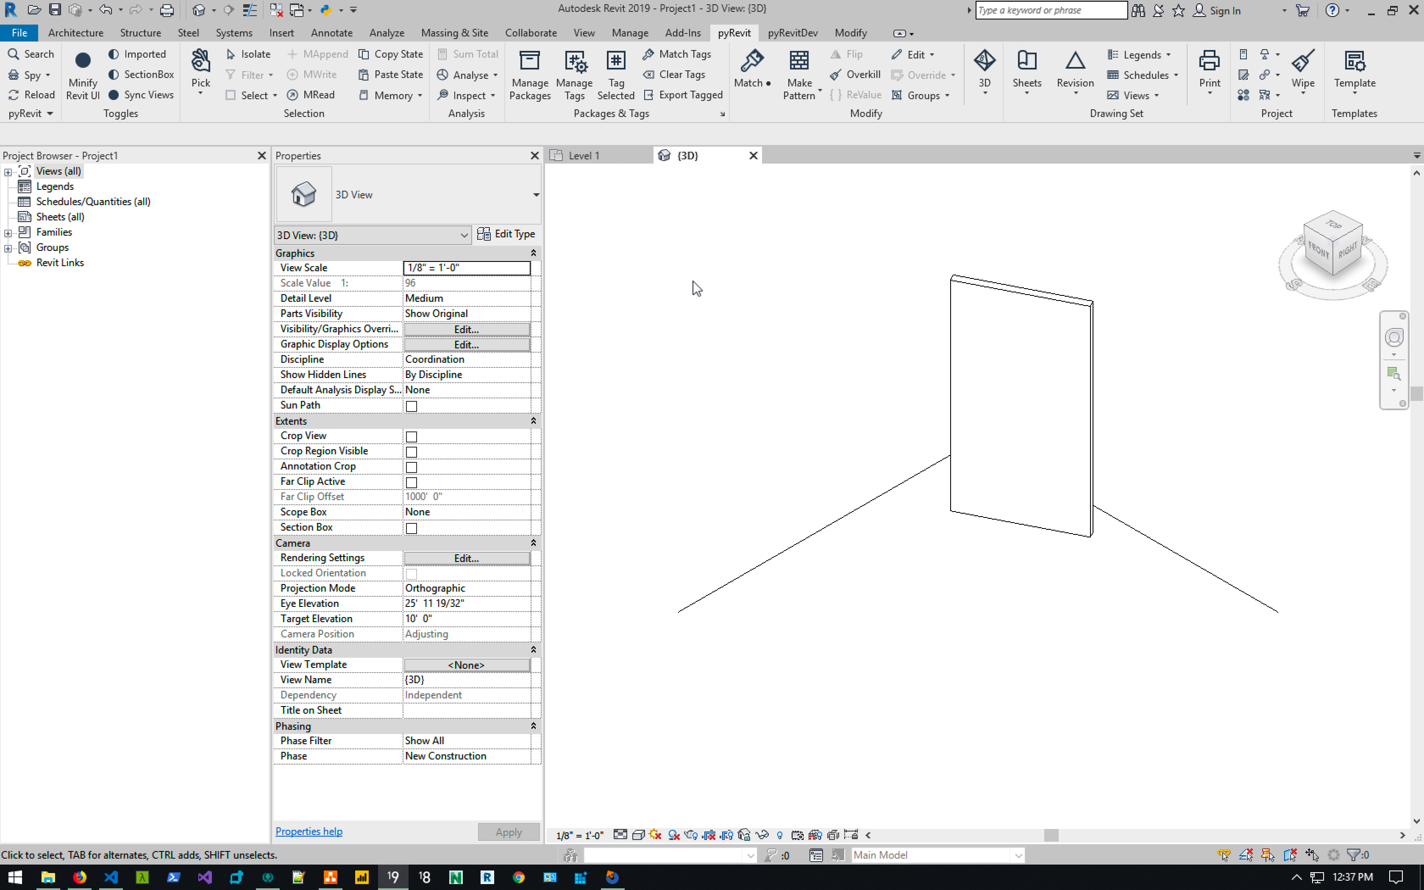
mouse_move(787, 263)
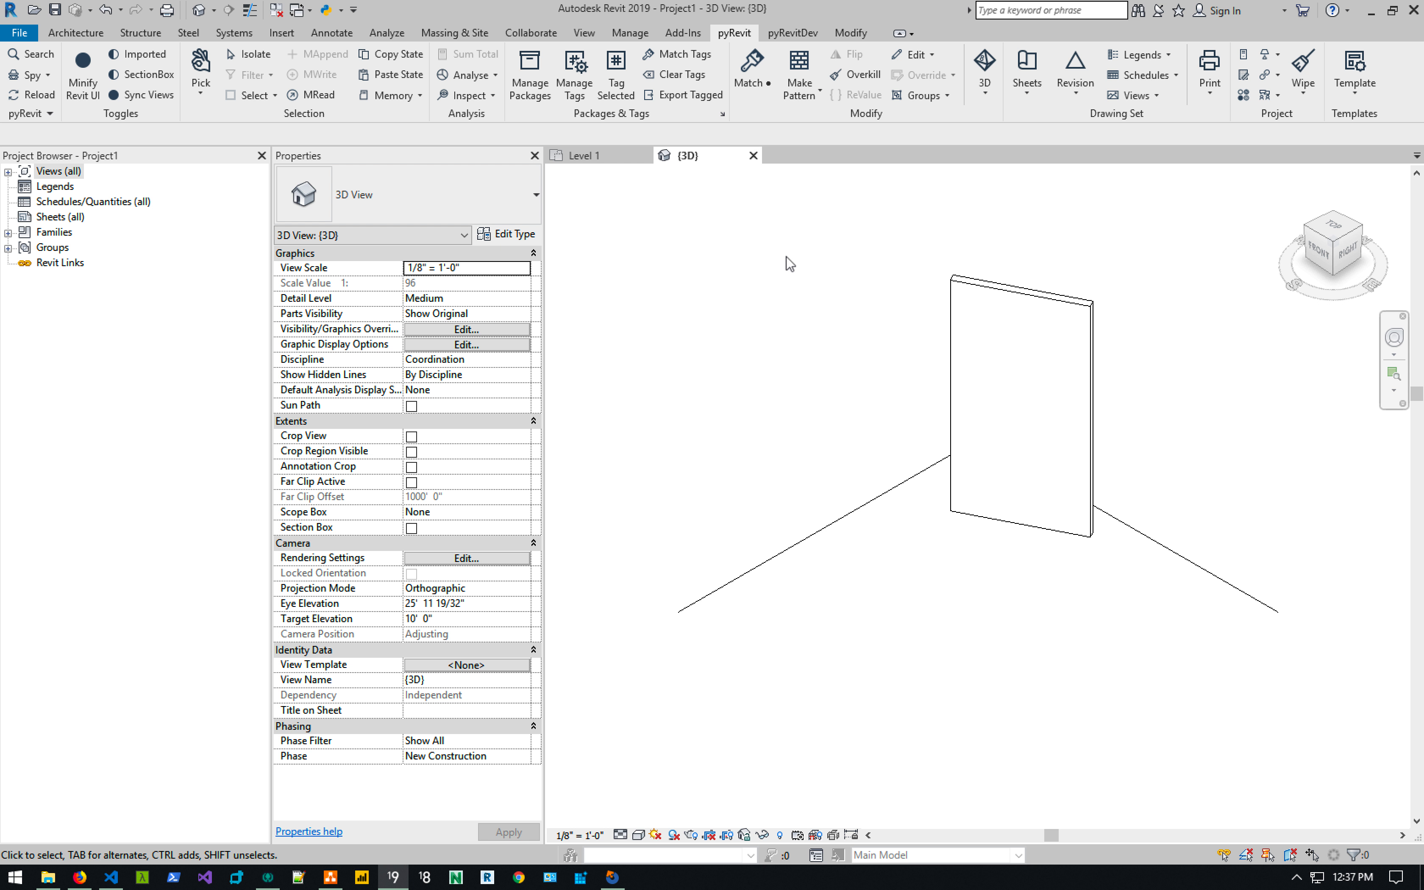
- Try tagging the wall, acknowledge the warning, and name the new parameter DOCTAG
click(974, 285)
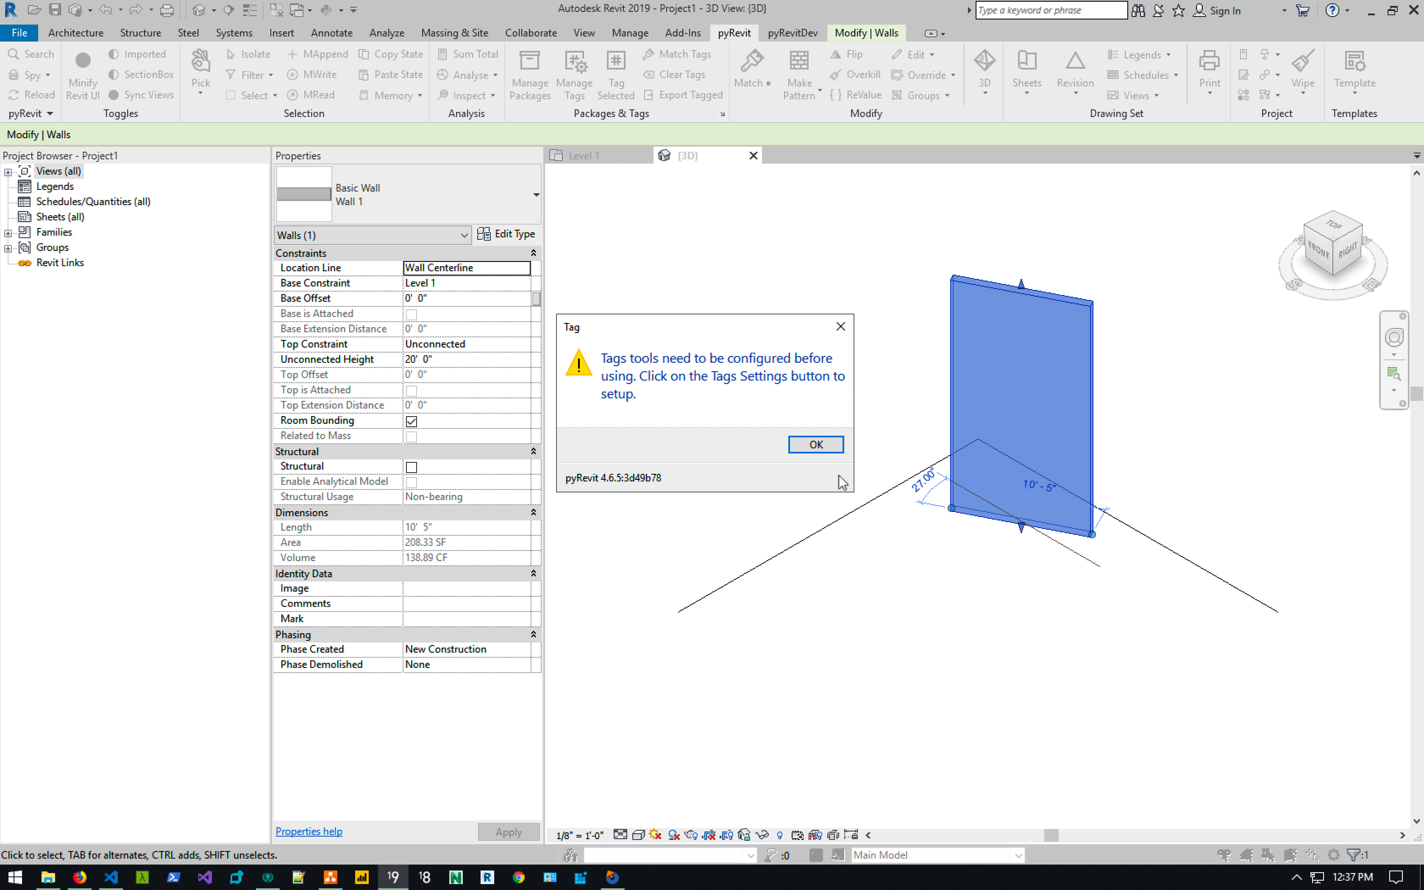
click(816, 444)
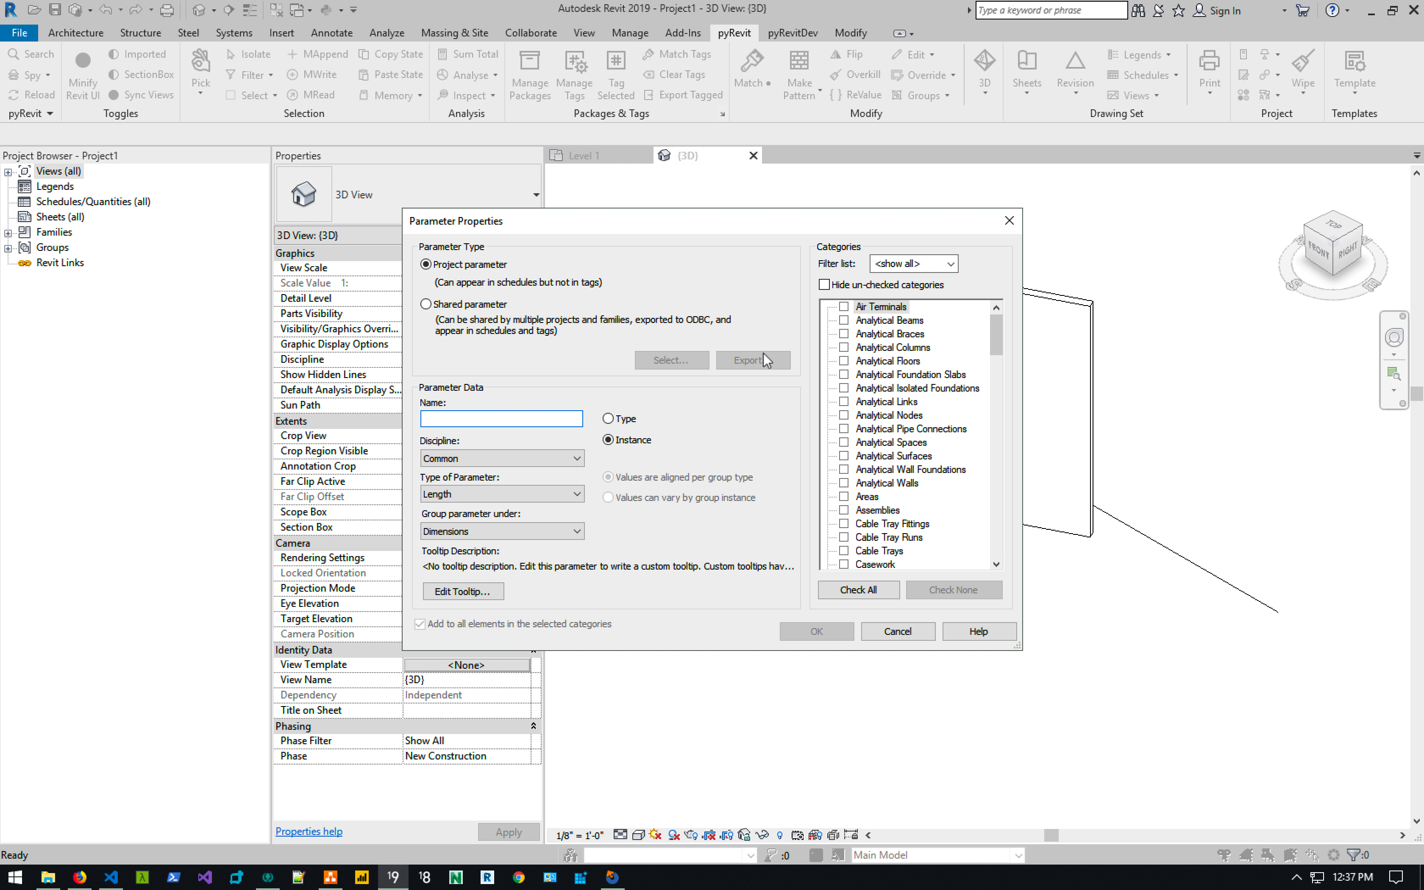
text(doc)
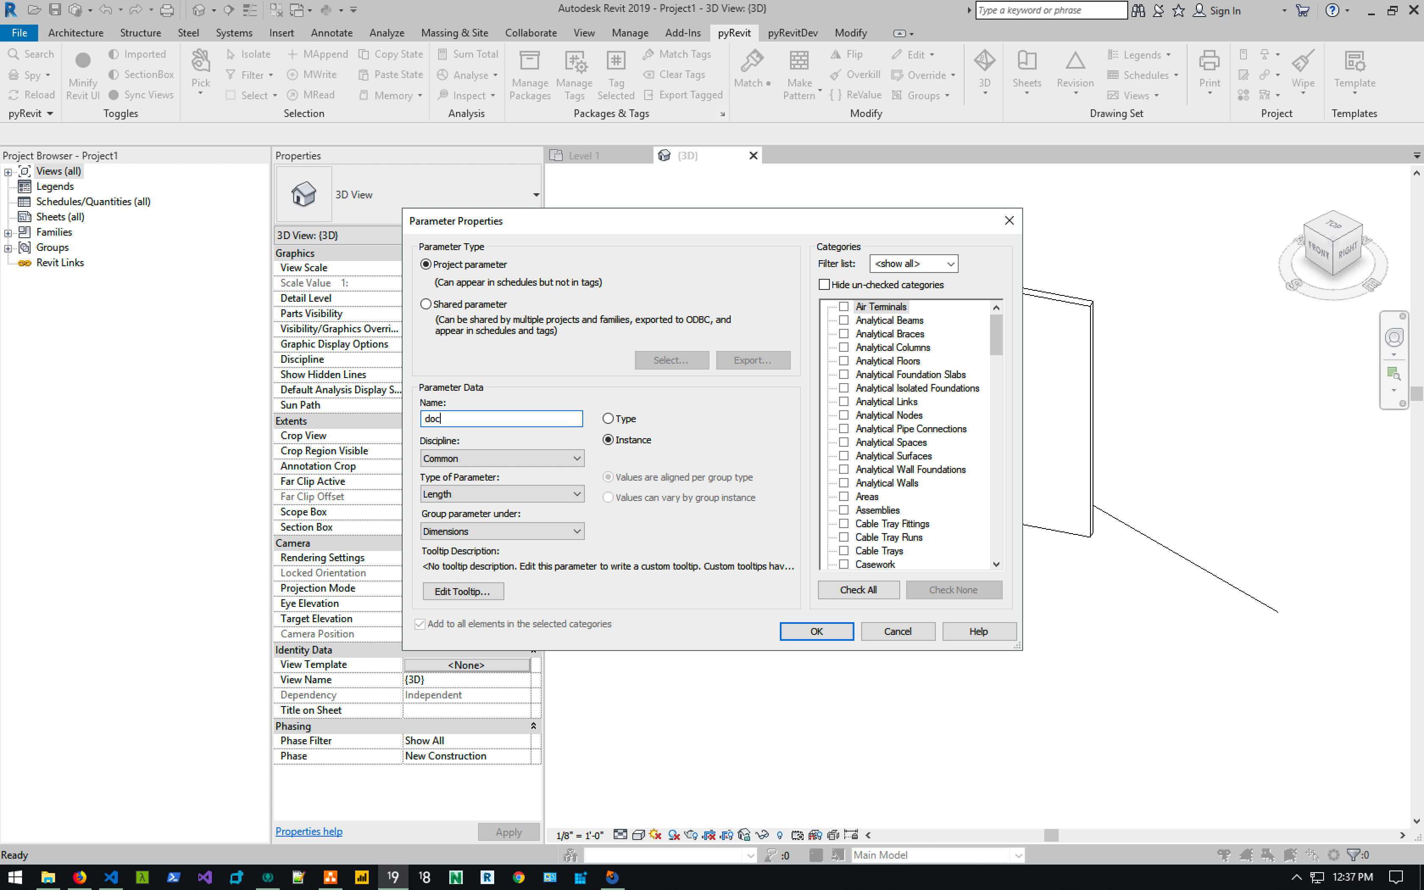
text(DOC)
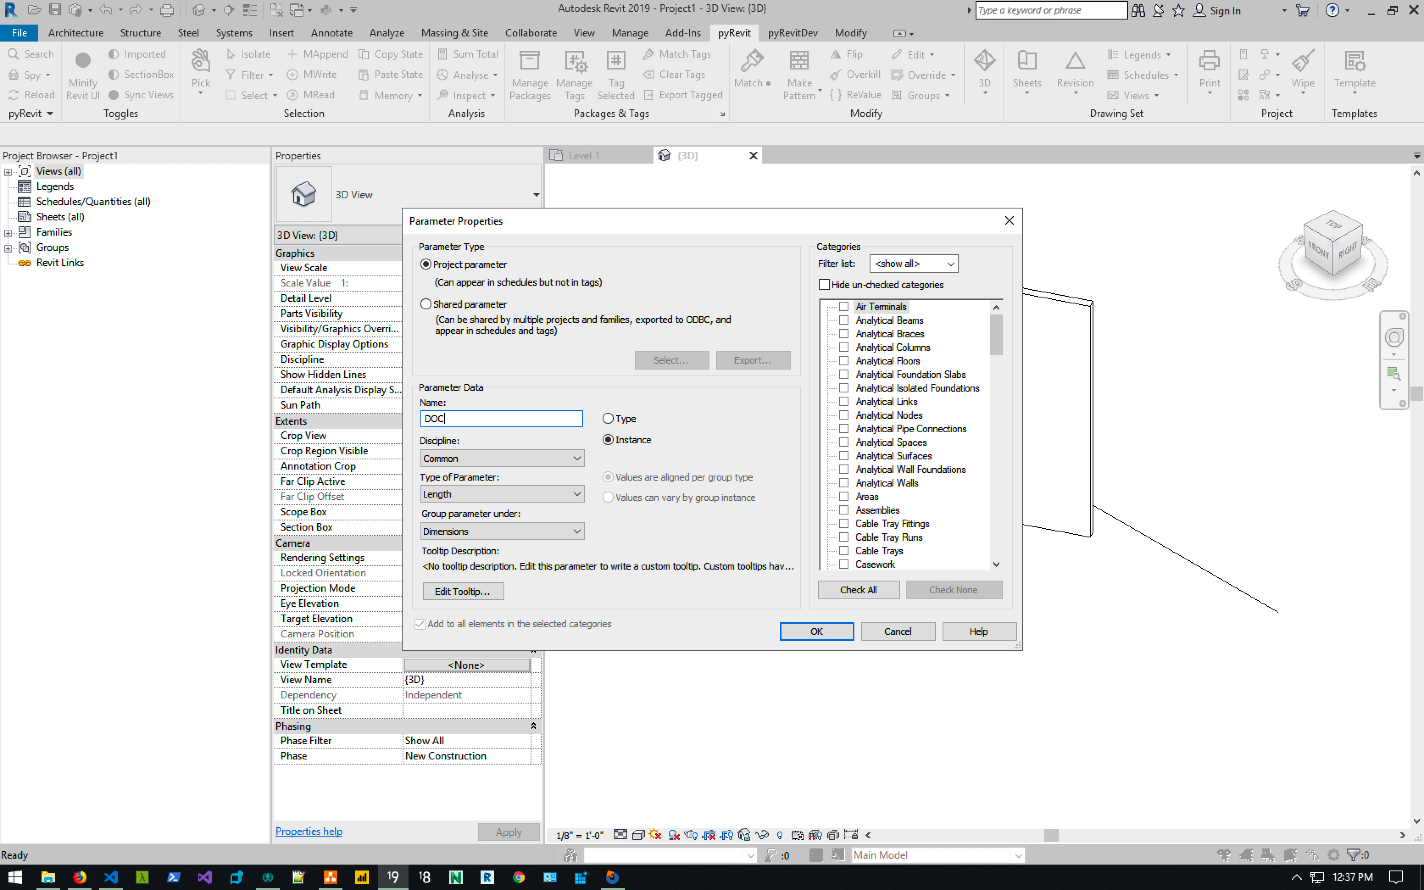
text(TAG)
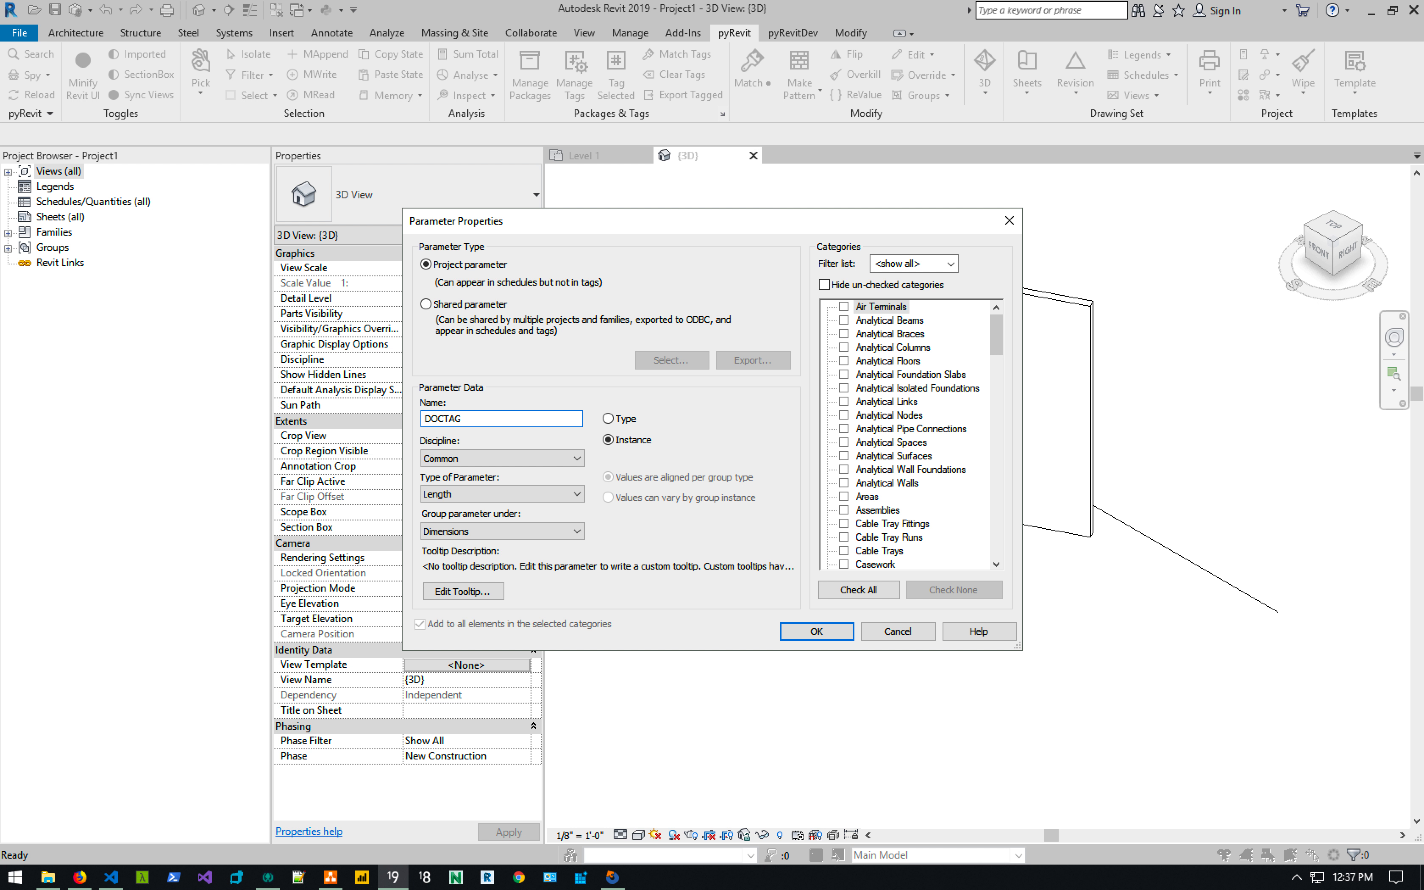
mouse_move(900, 409)
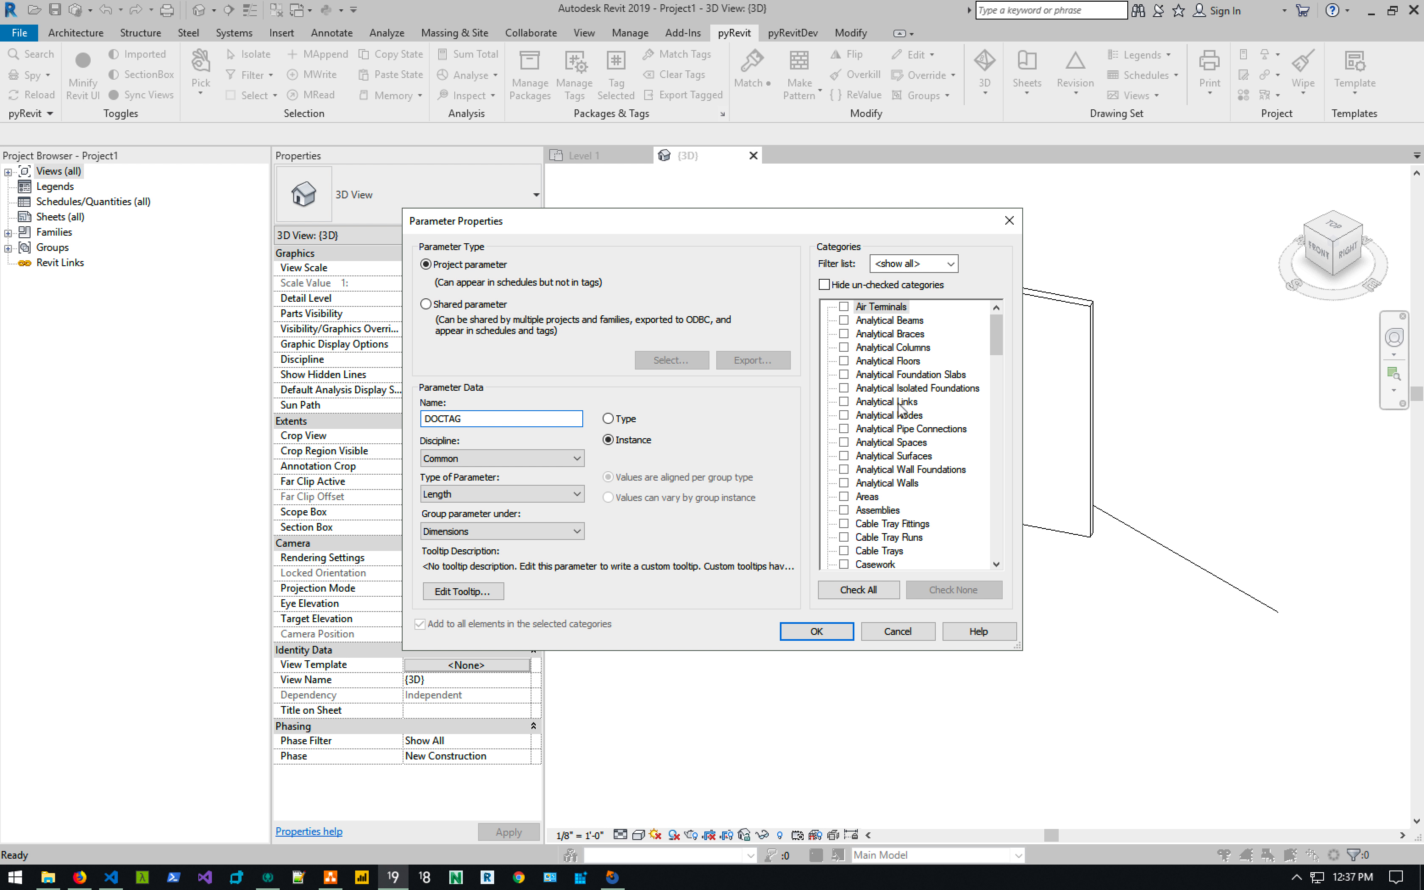
- Make DOCTAG an instance text parameter applied to every category and confirm it
click(859, 590)
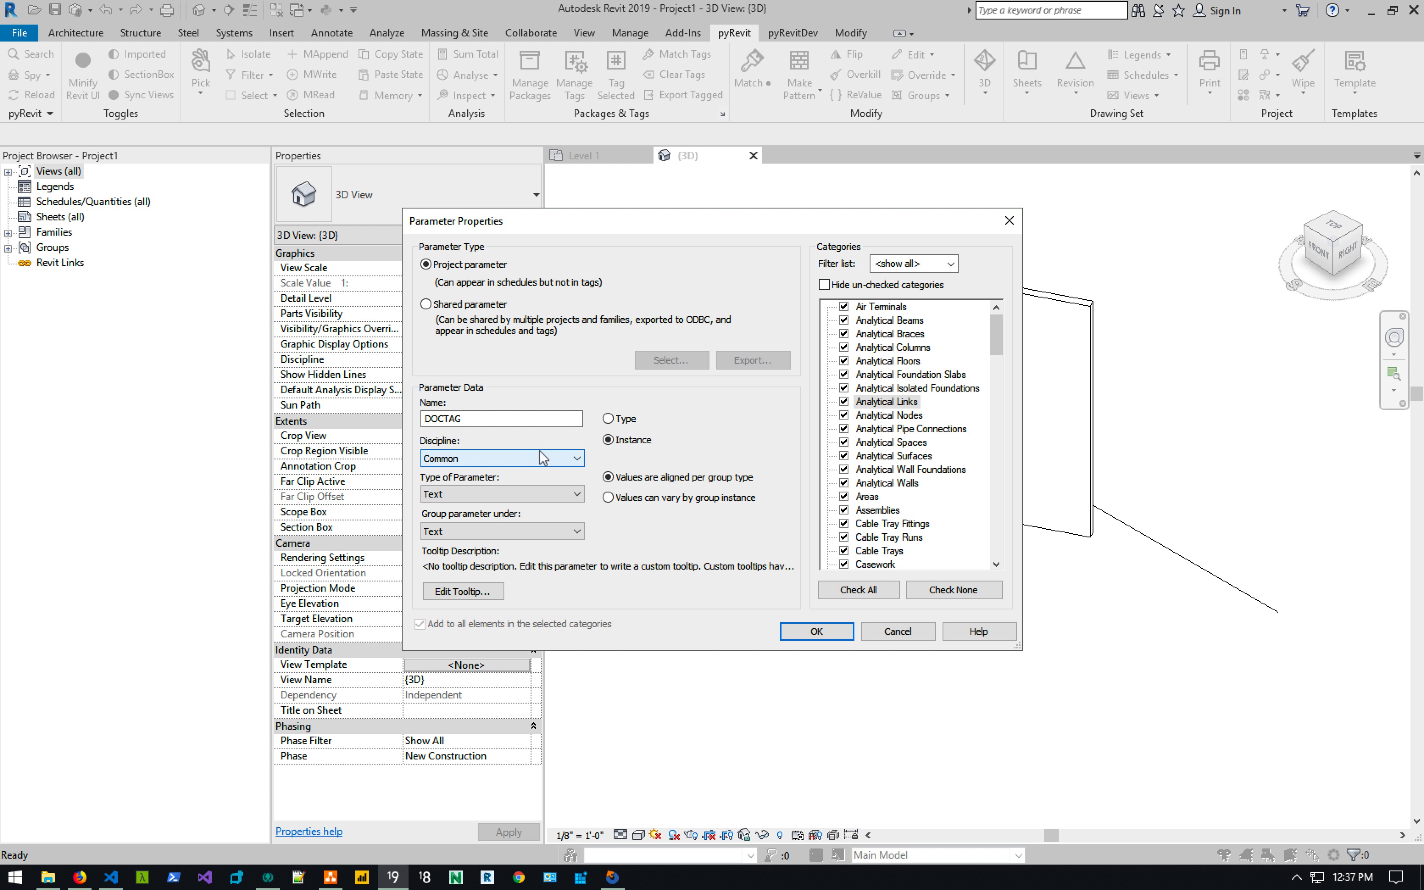
click(606, 497)
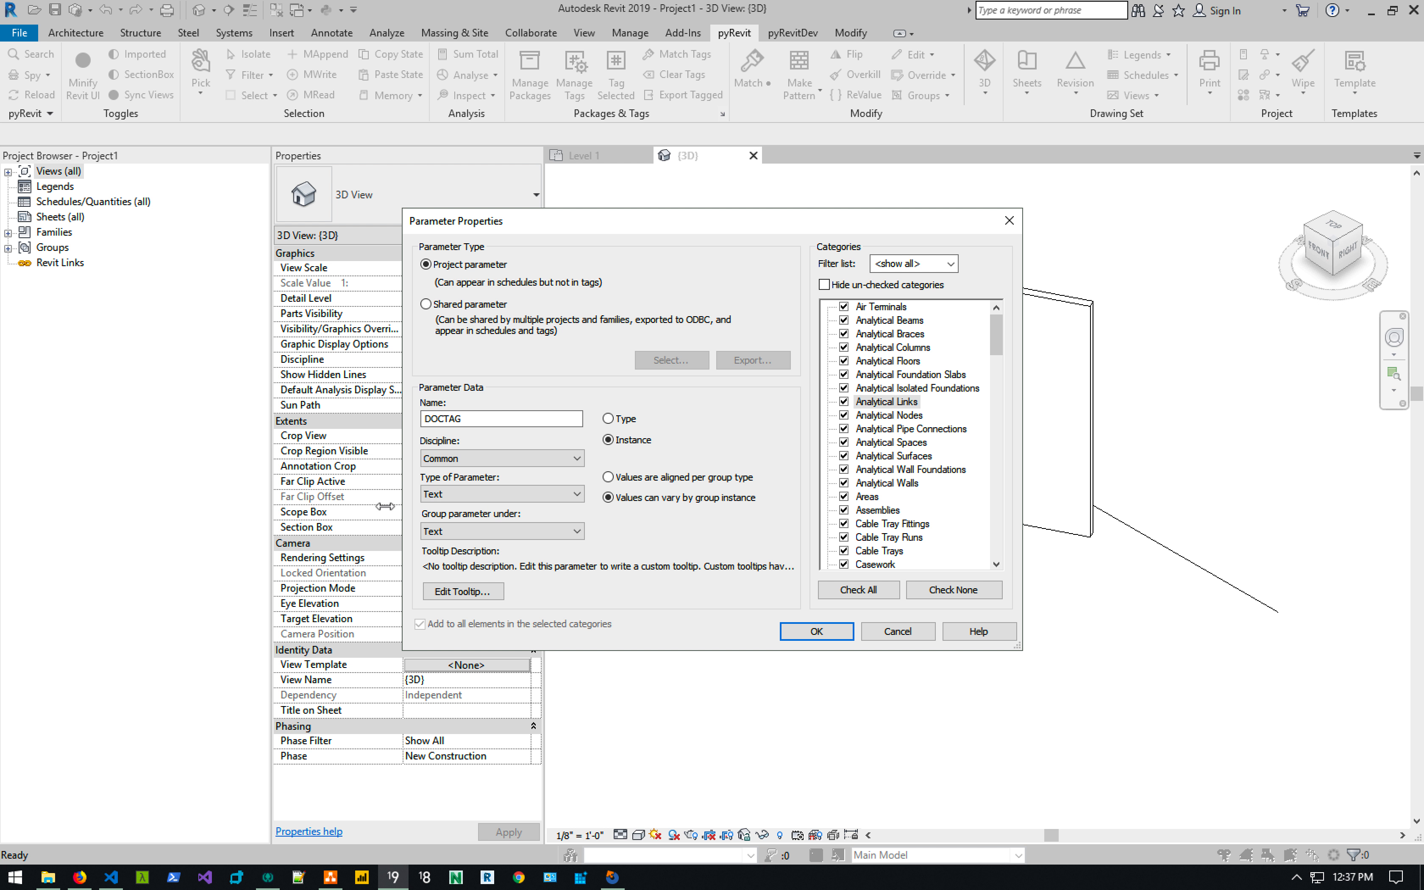
click(817, 631)
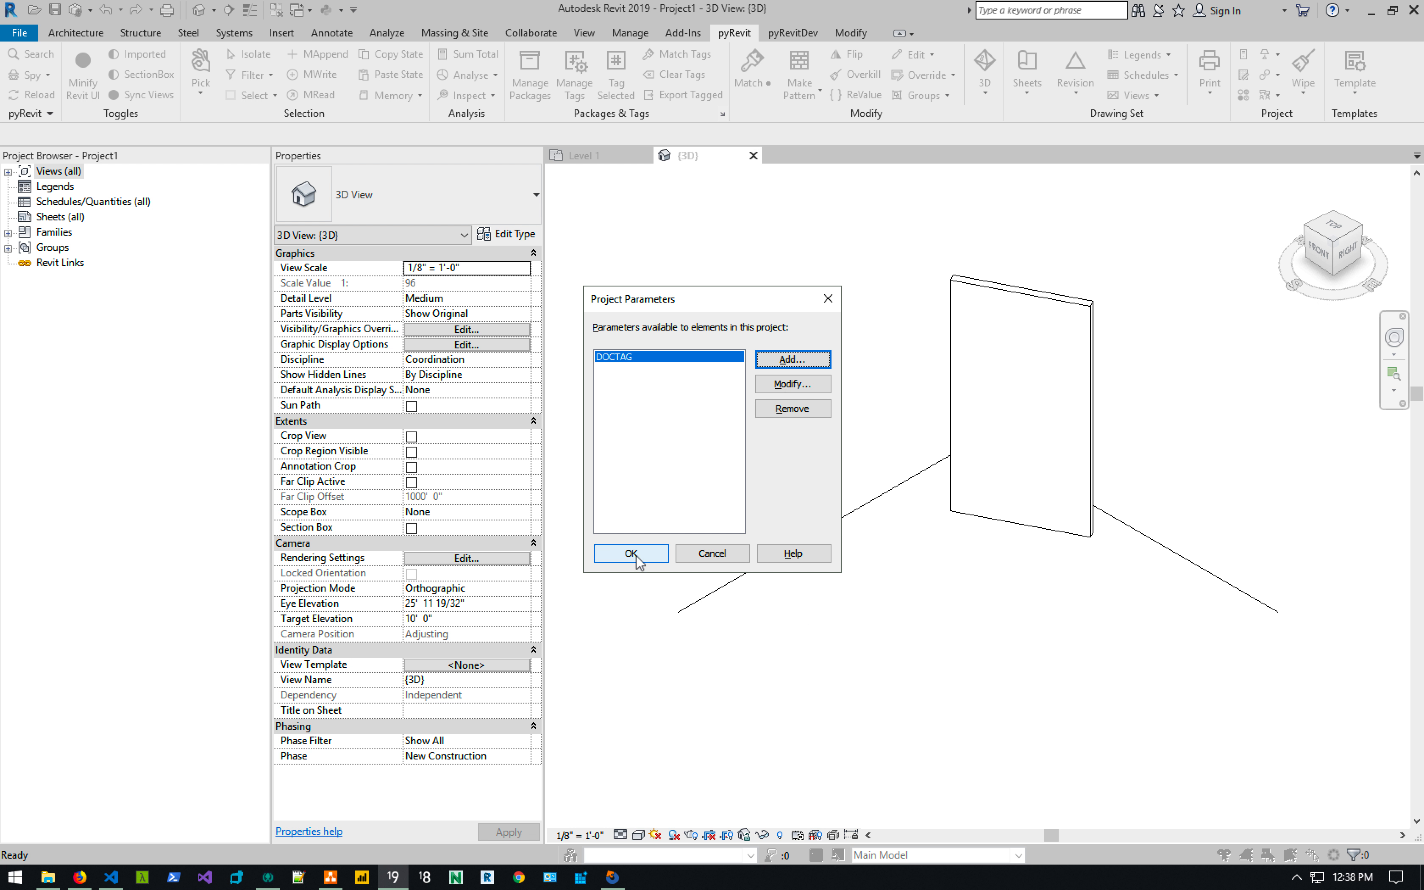
- Group the DOCTAG parameter under Data and close the Project Parameters list
click(631, 554)
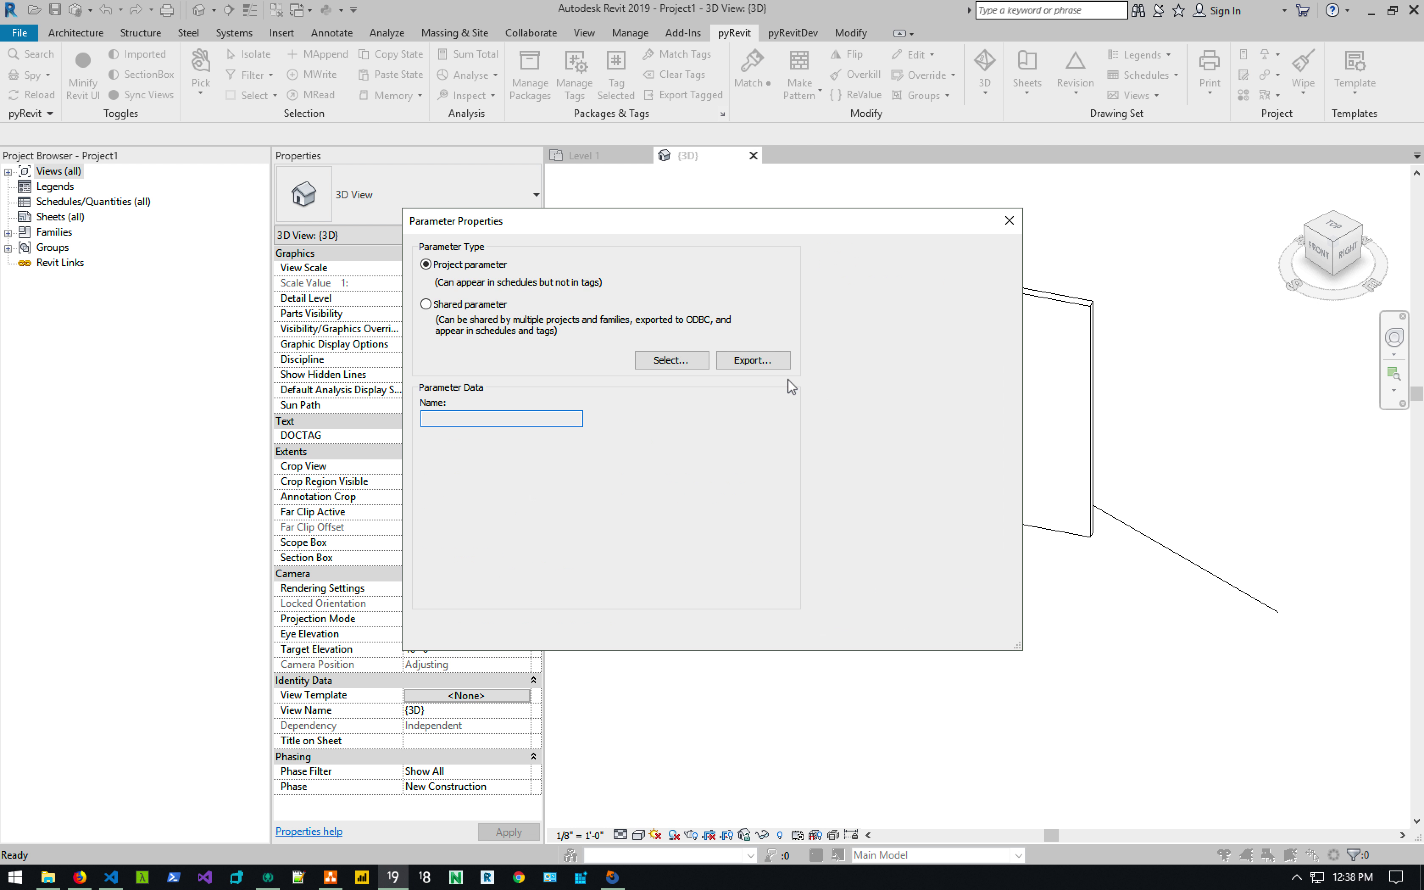
click(503, 531)
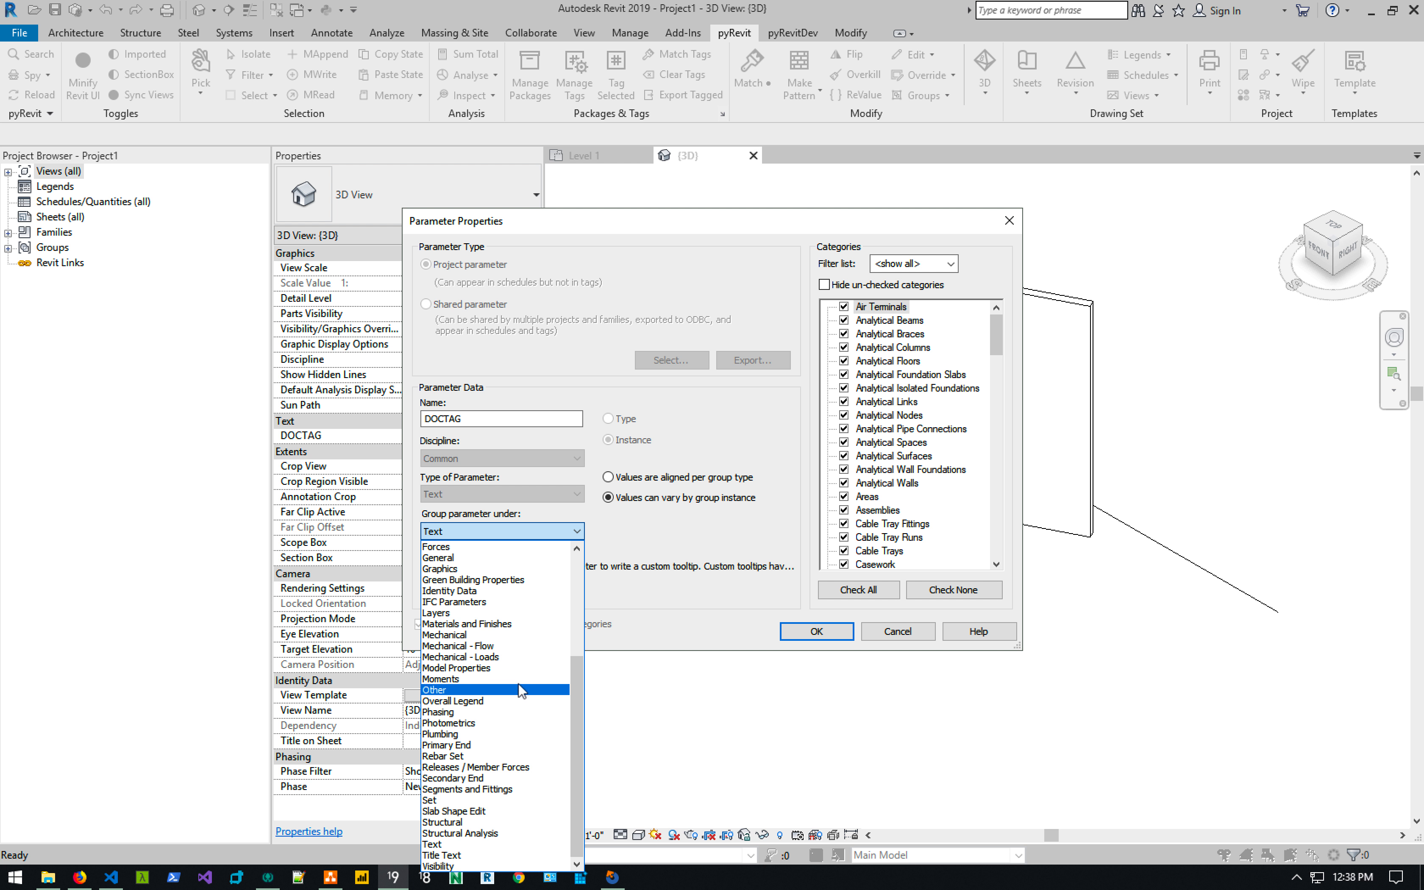
mouse_move(503, 700)
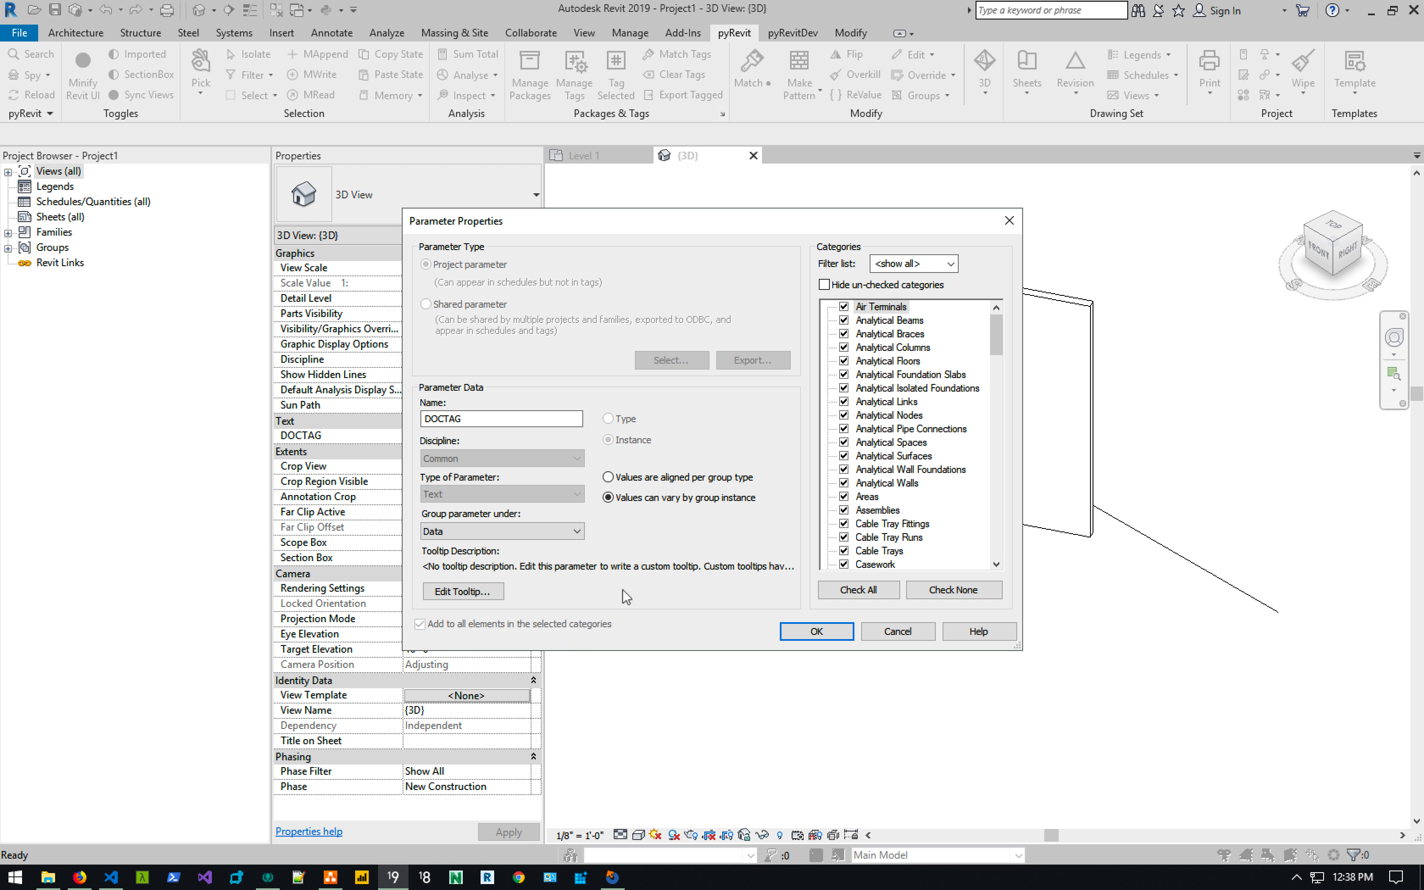
click(817, 630)
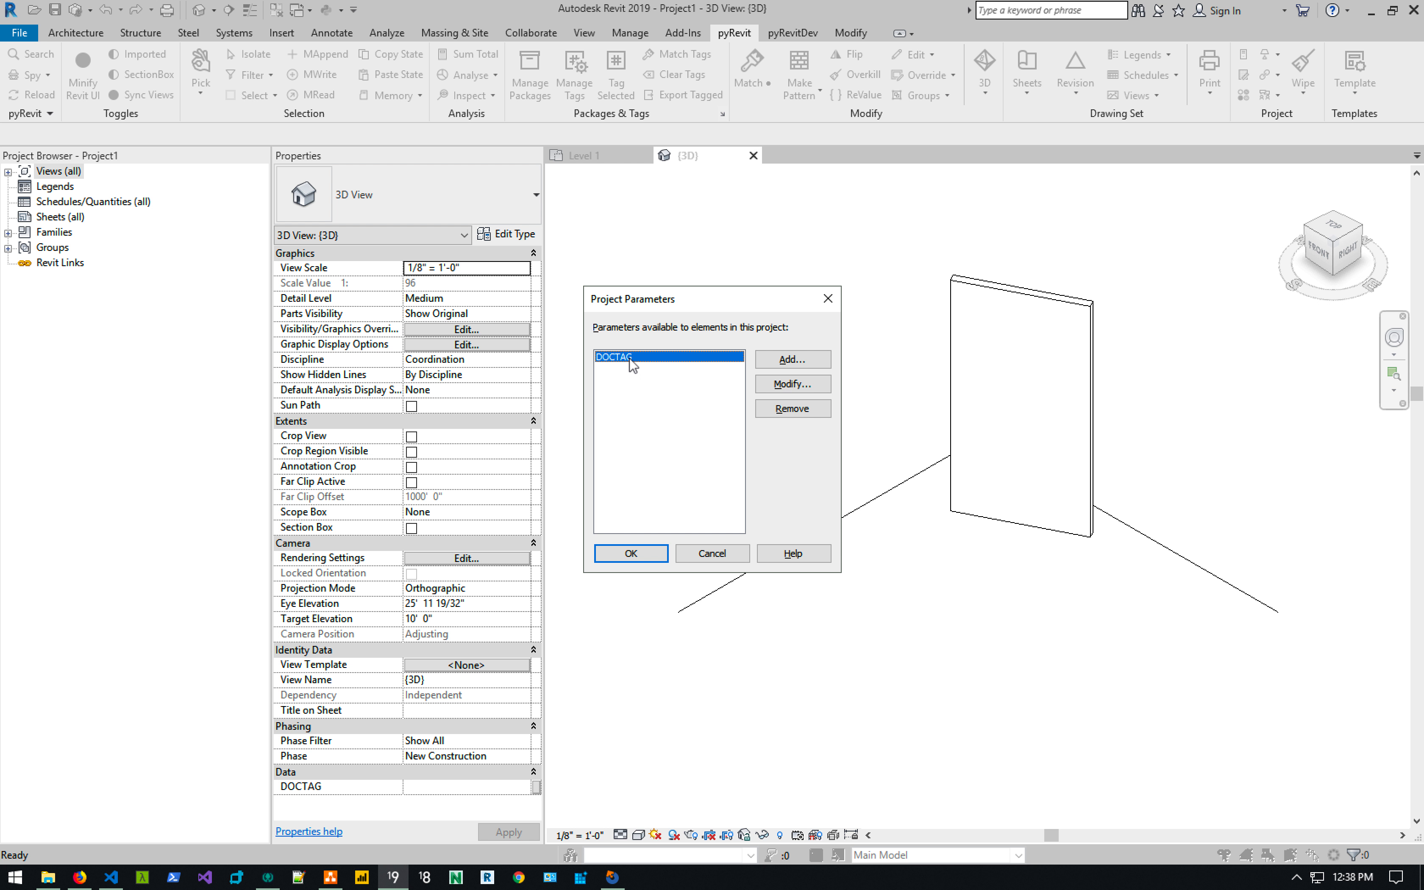
mouse_move(708, 379)
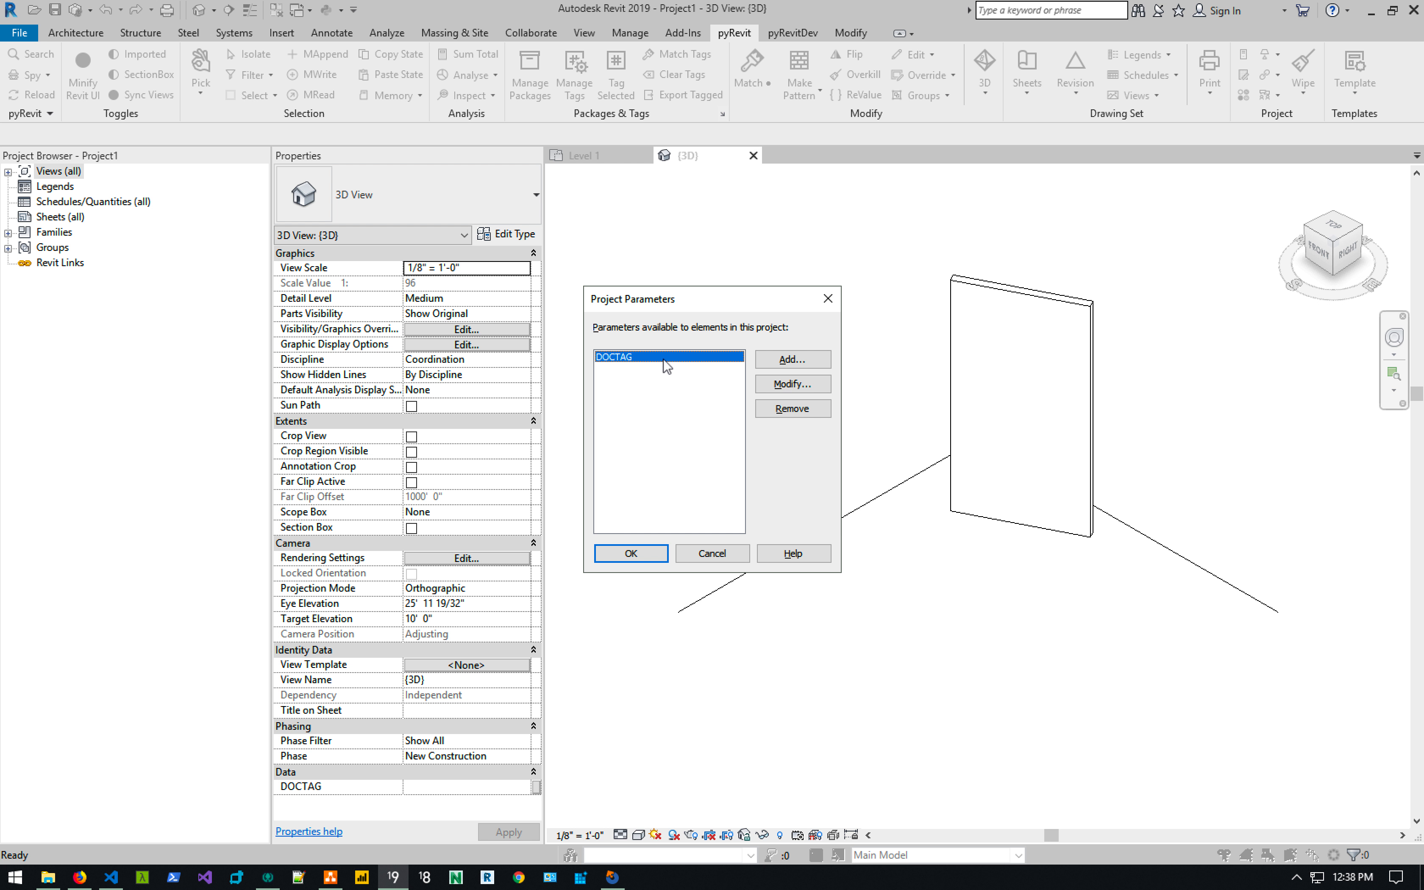
mouse_move(570, 361)
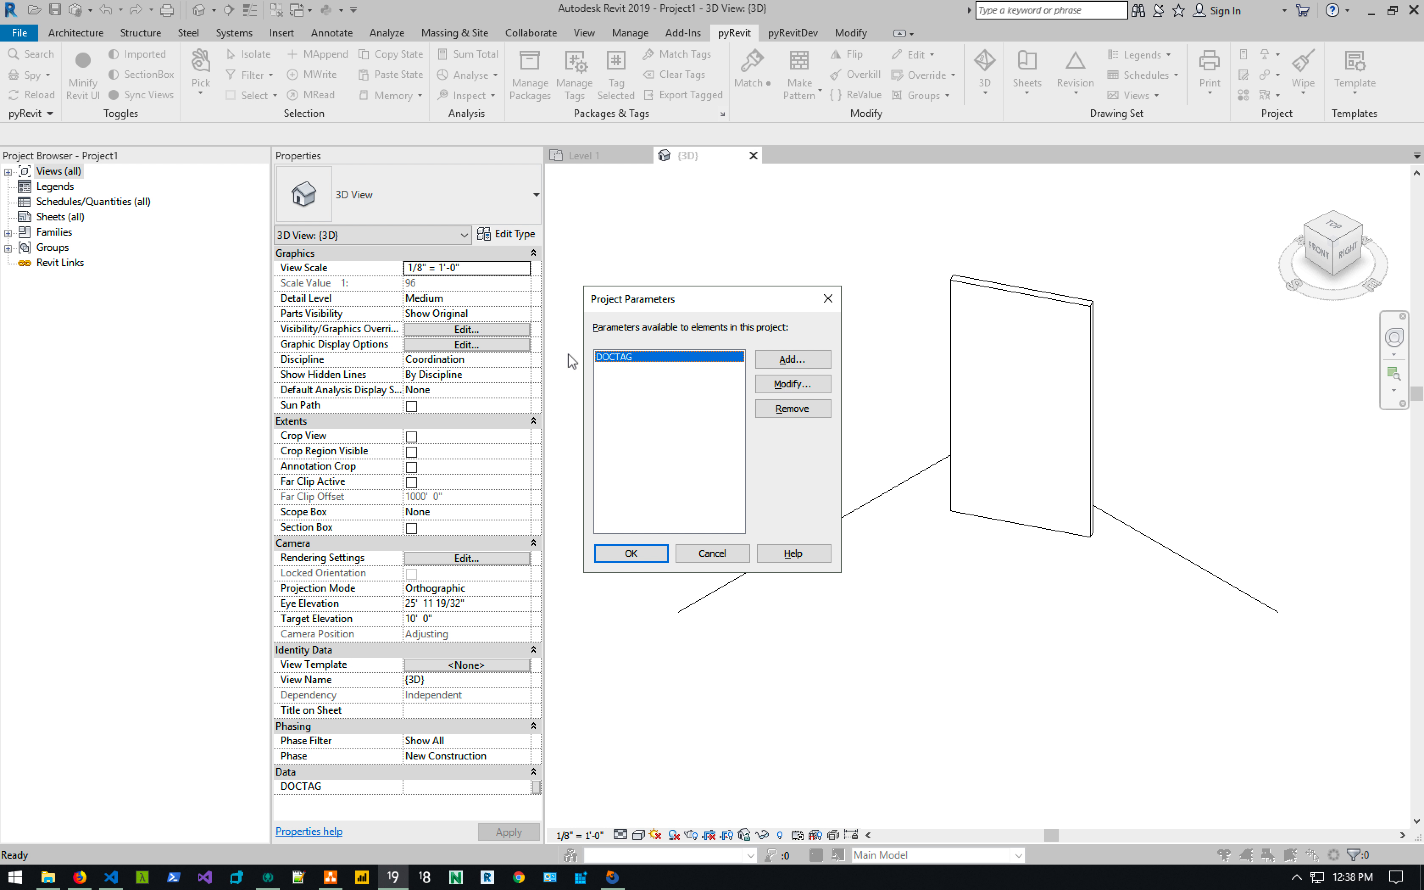
mouse_move(701, 343)
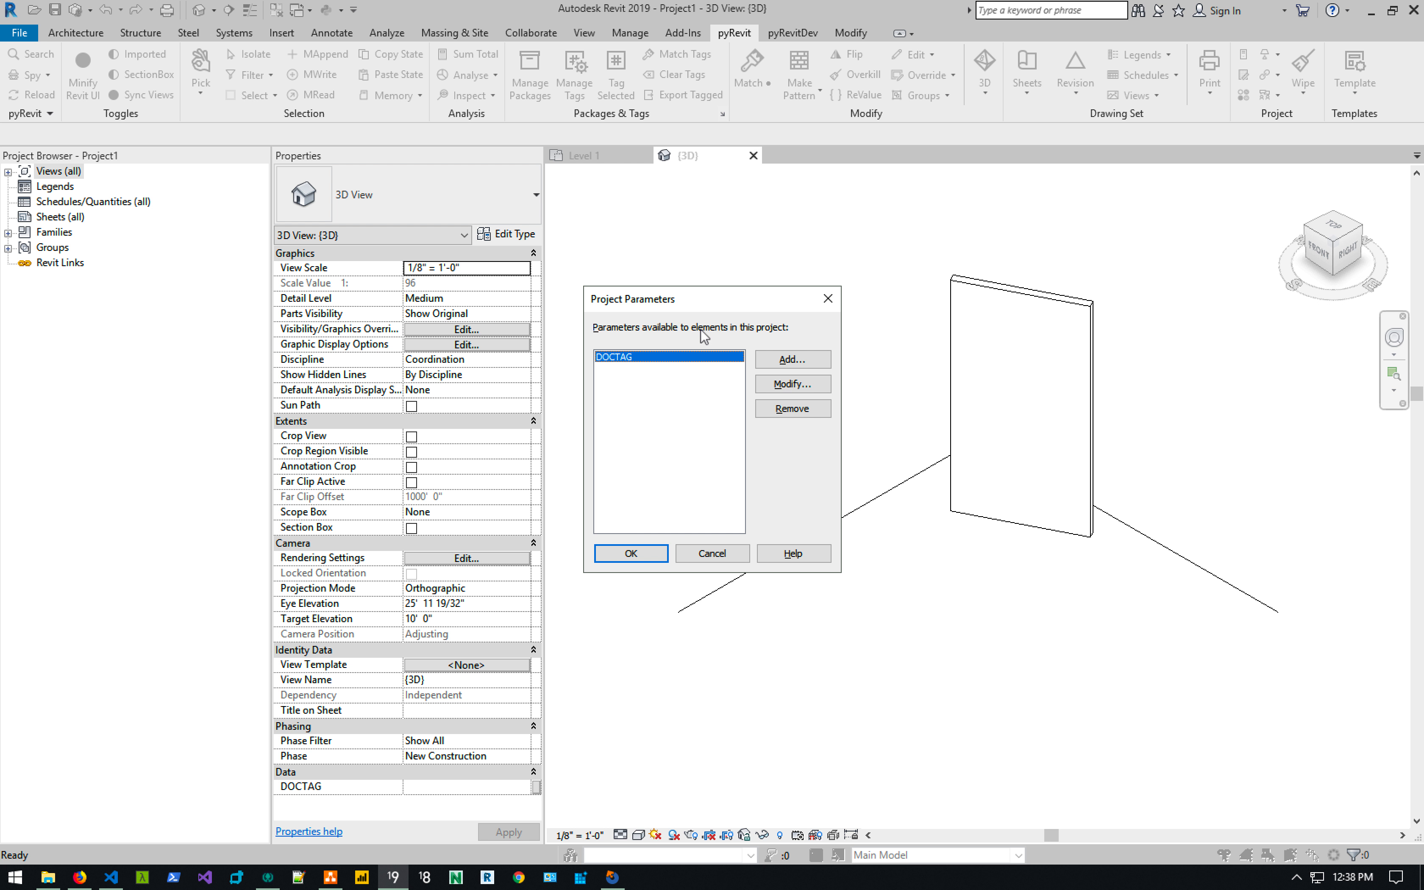
mouse_move(700, 229)
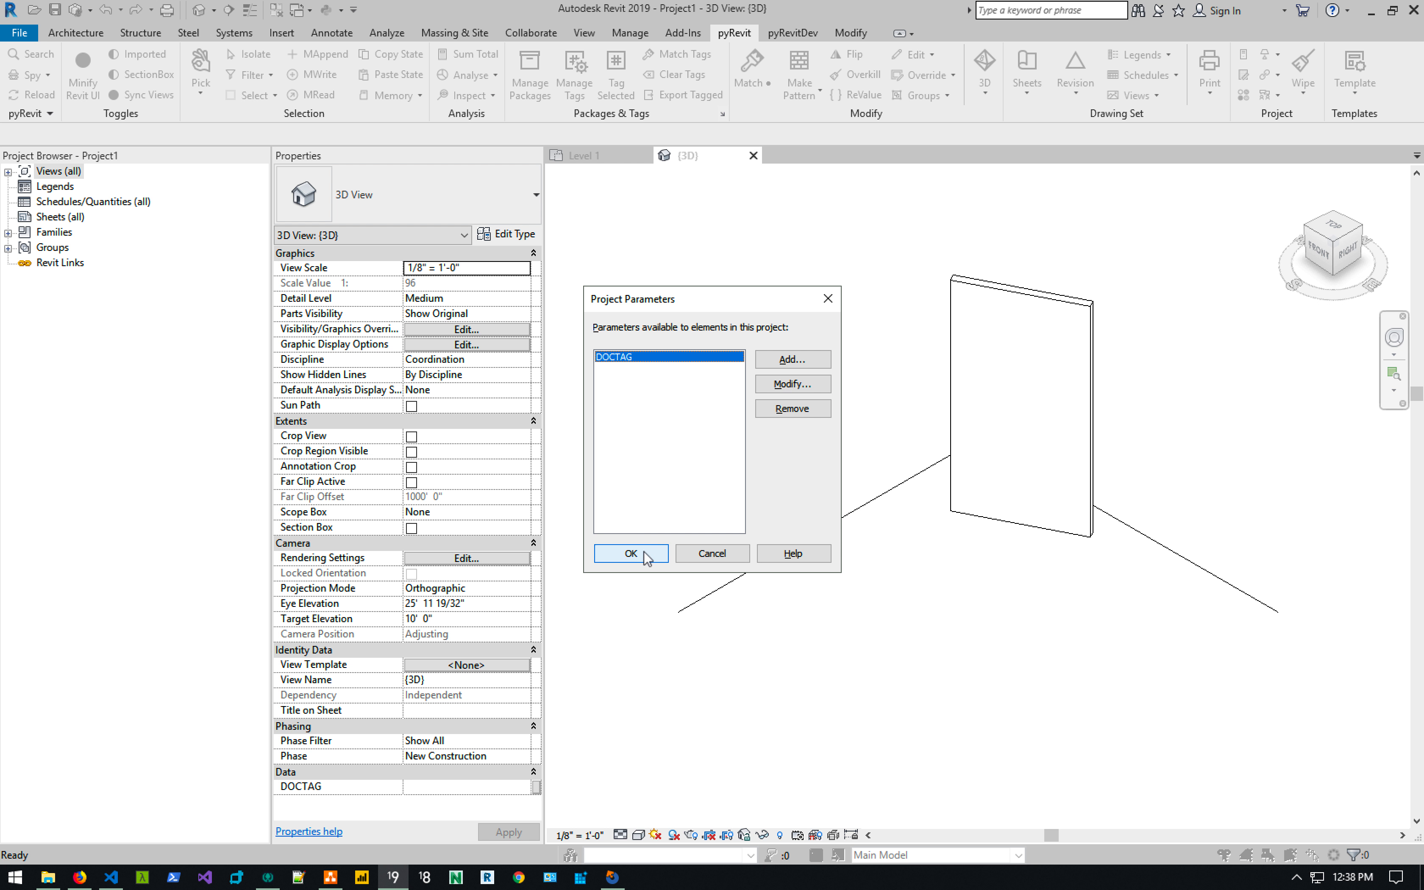
click(631, 553)
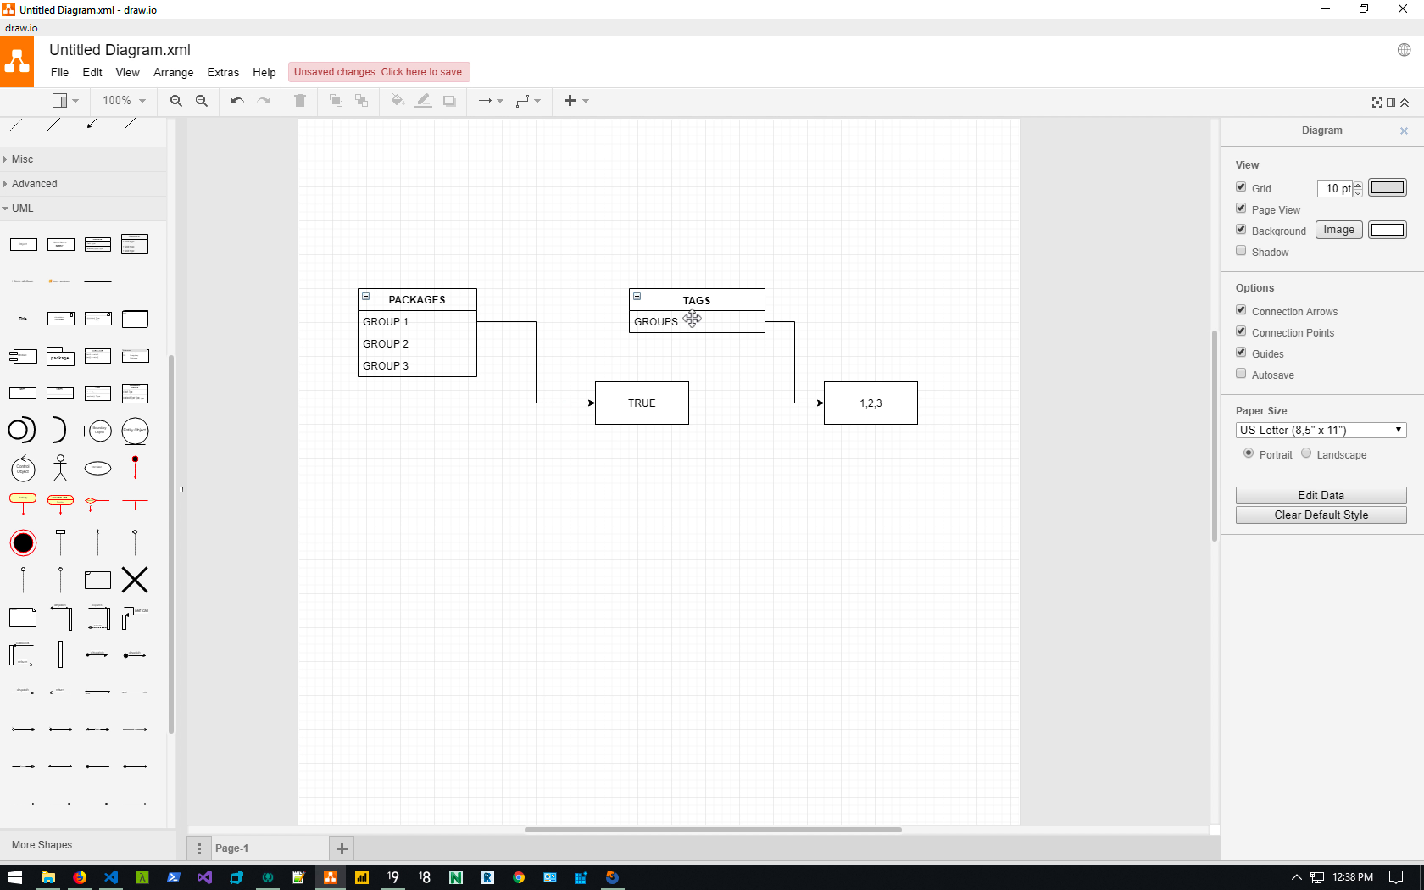
- Glance at the TAGS table in the diagram, then hide it to return to the model
click(697, 300)
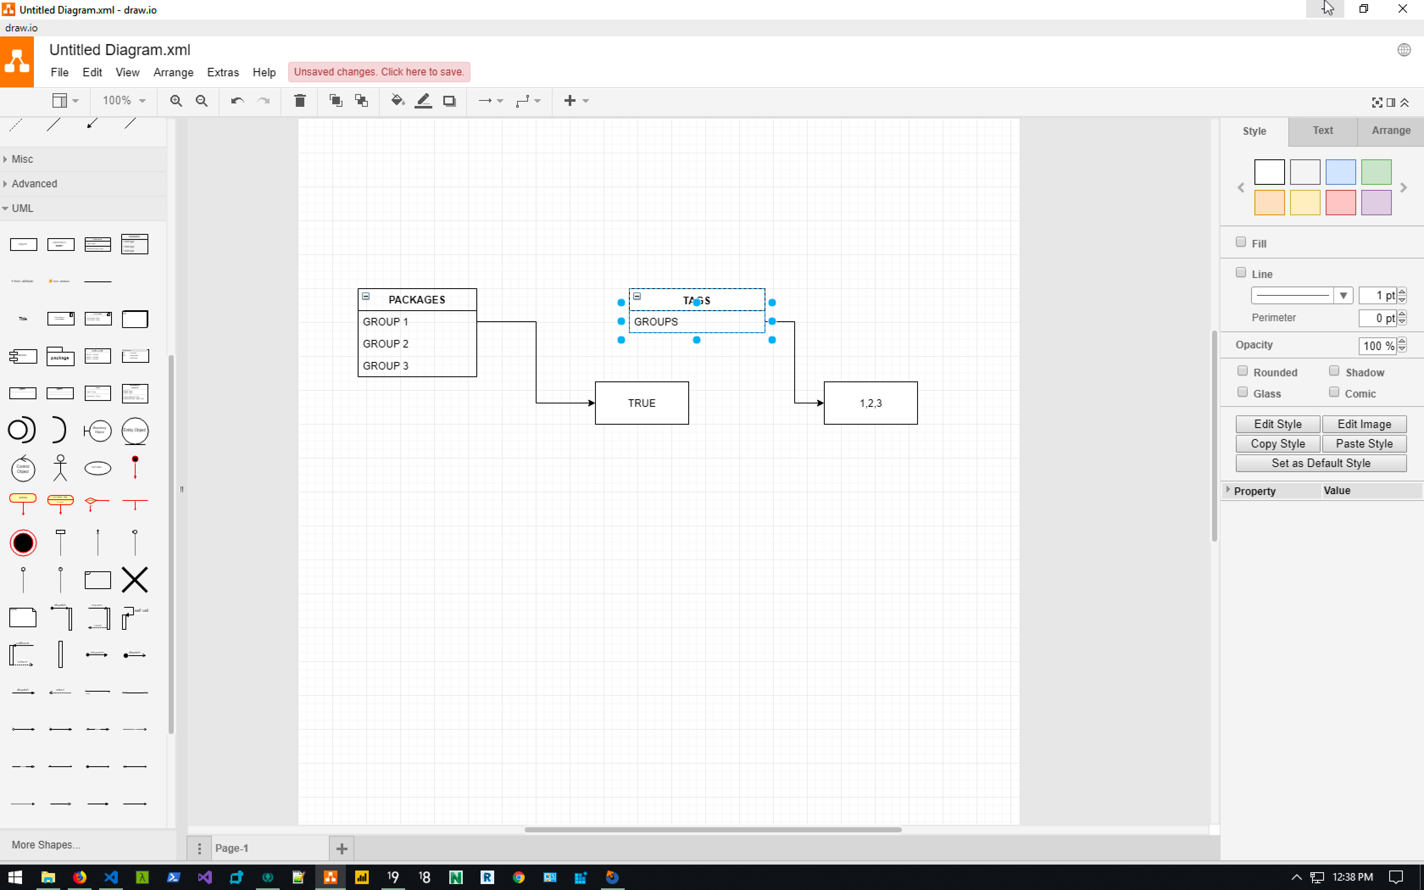
click(395, 877)
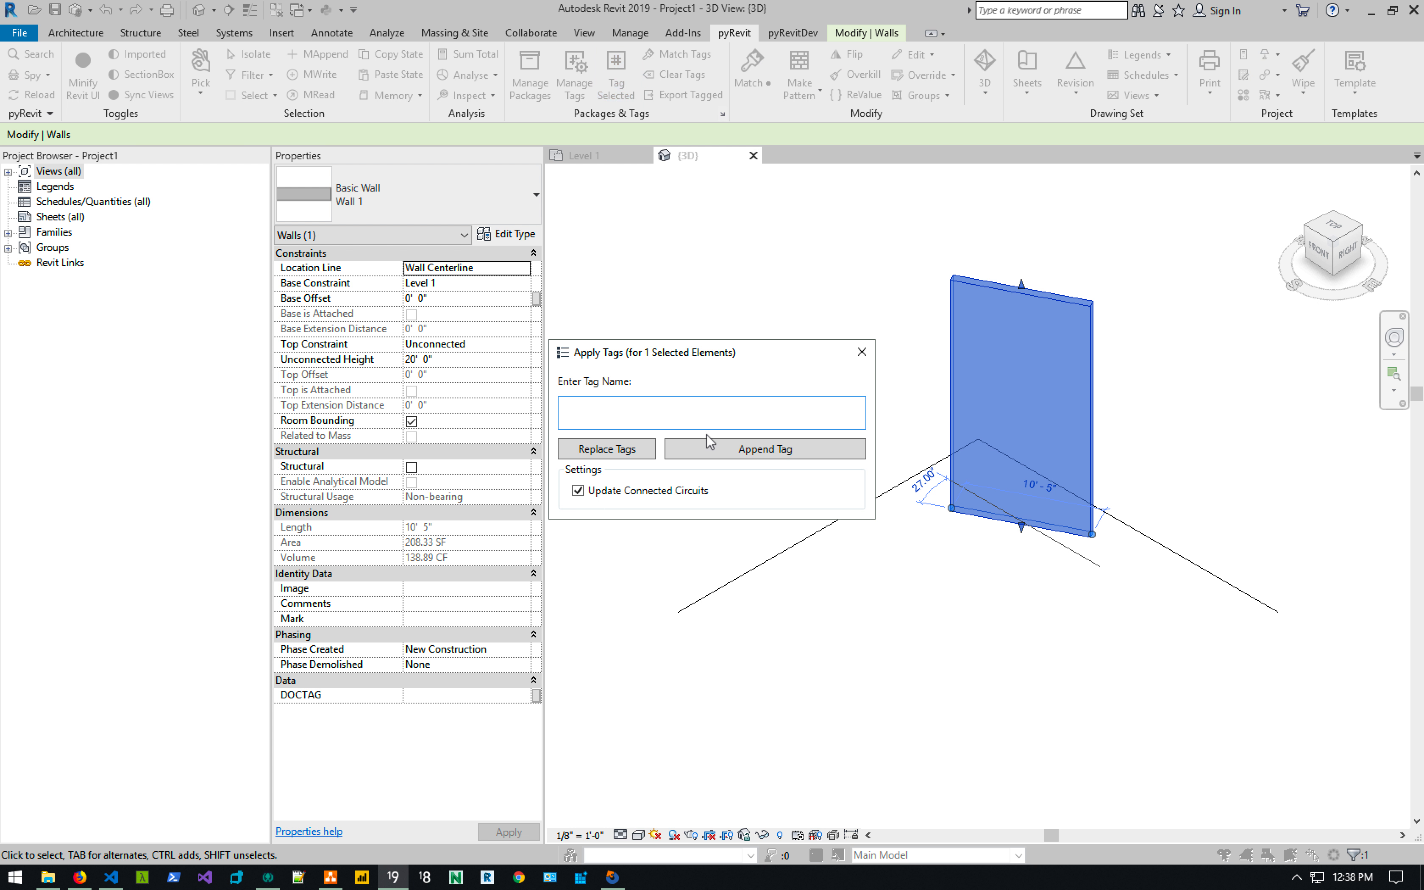
- Apply tag-one to the wall, then append tag-two so DOCTAG reads "tag-two,tag-one"
text(tag)
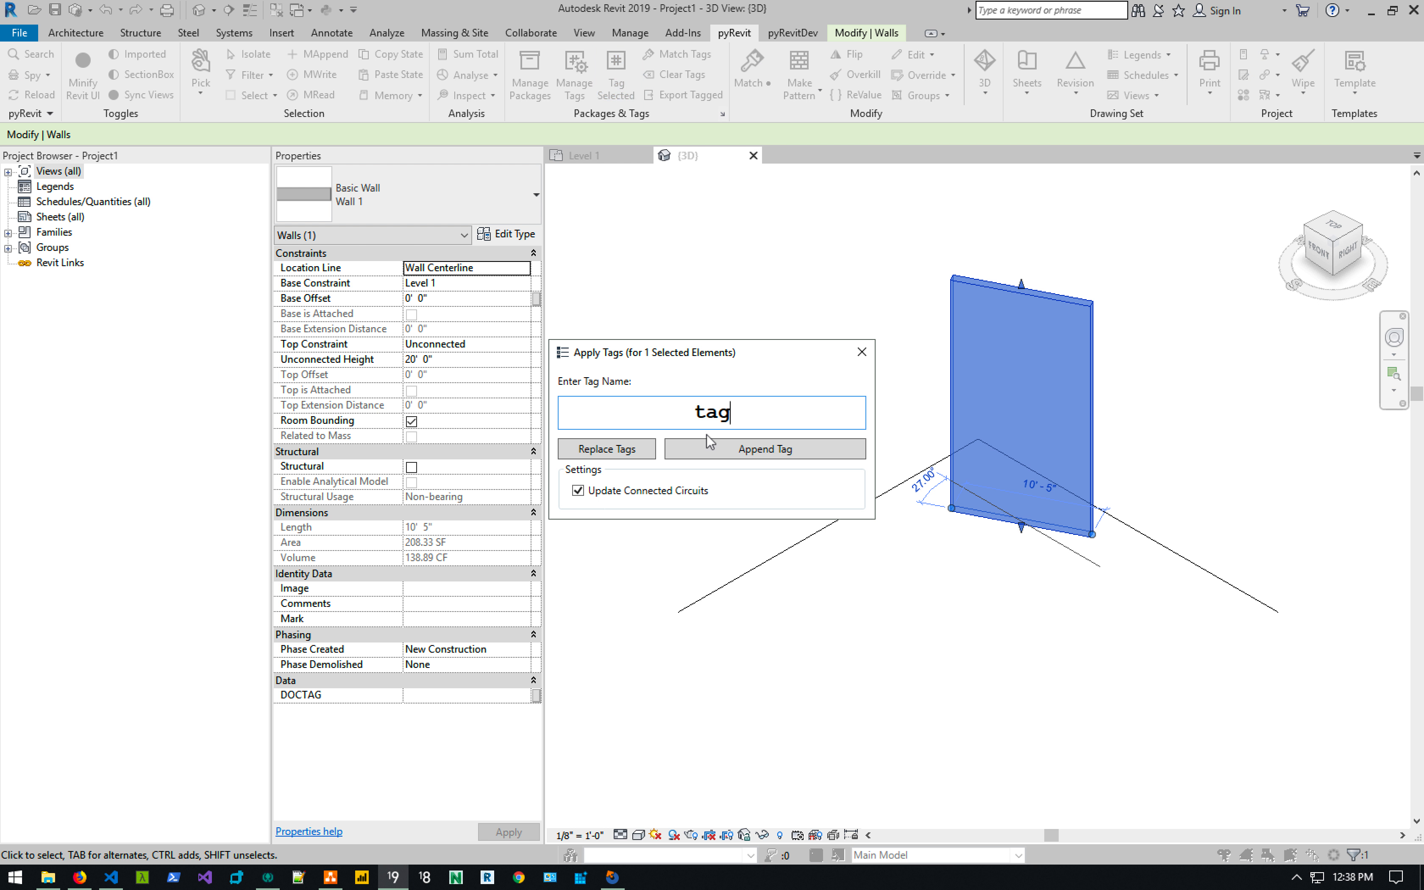
click(764, 449)
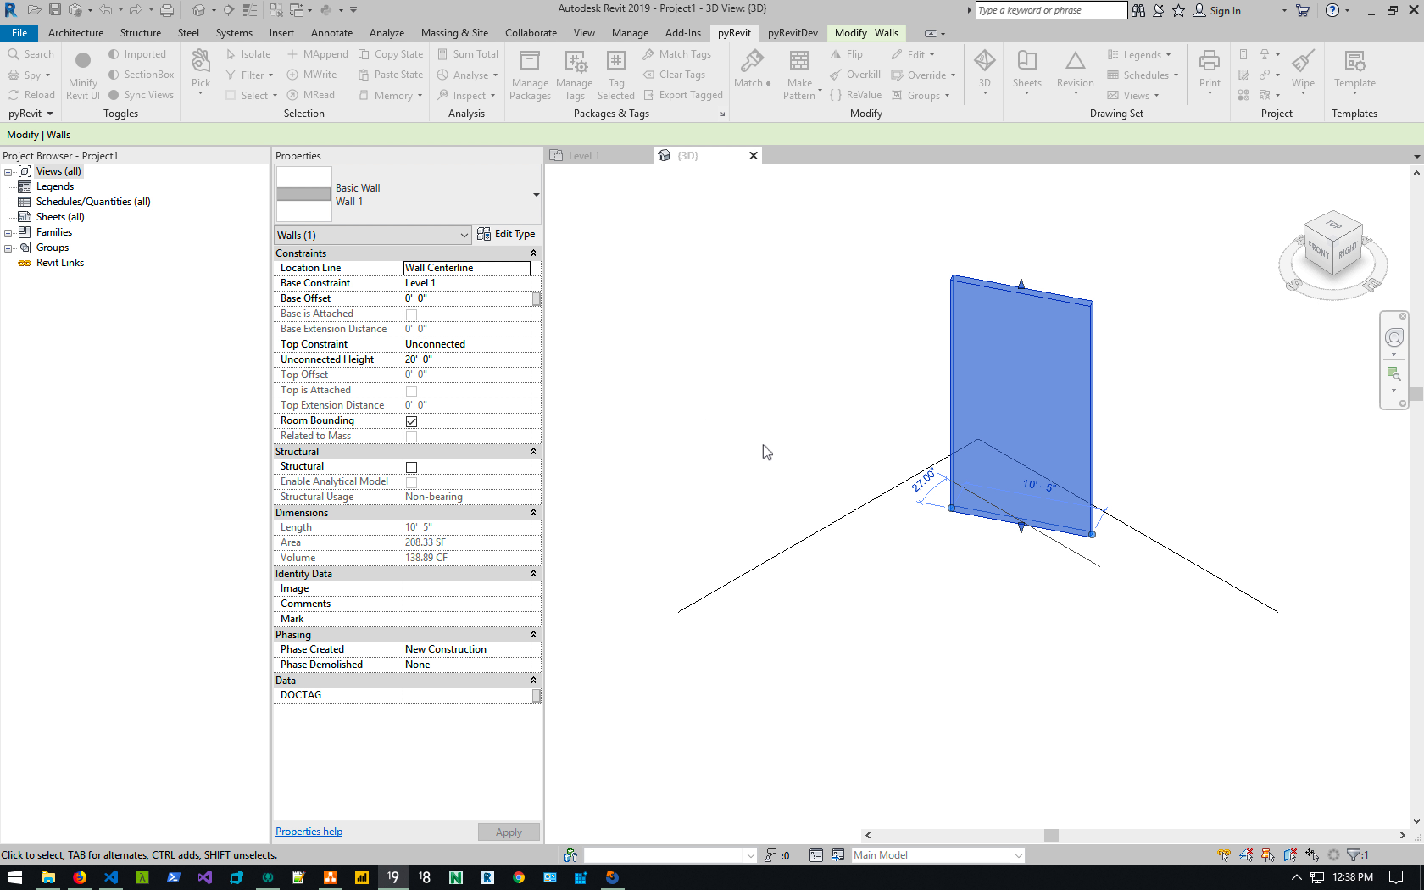
text(tag-one)
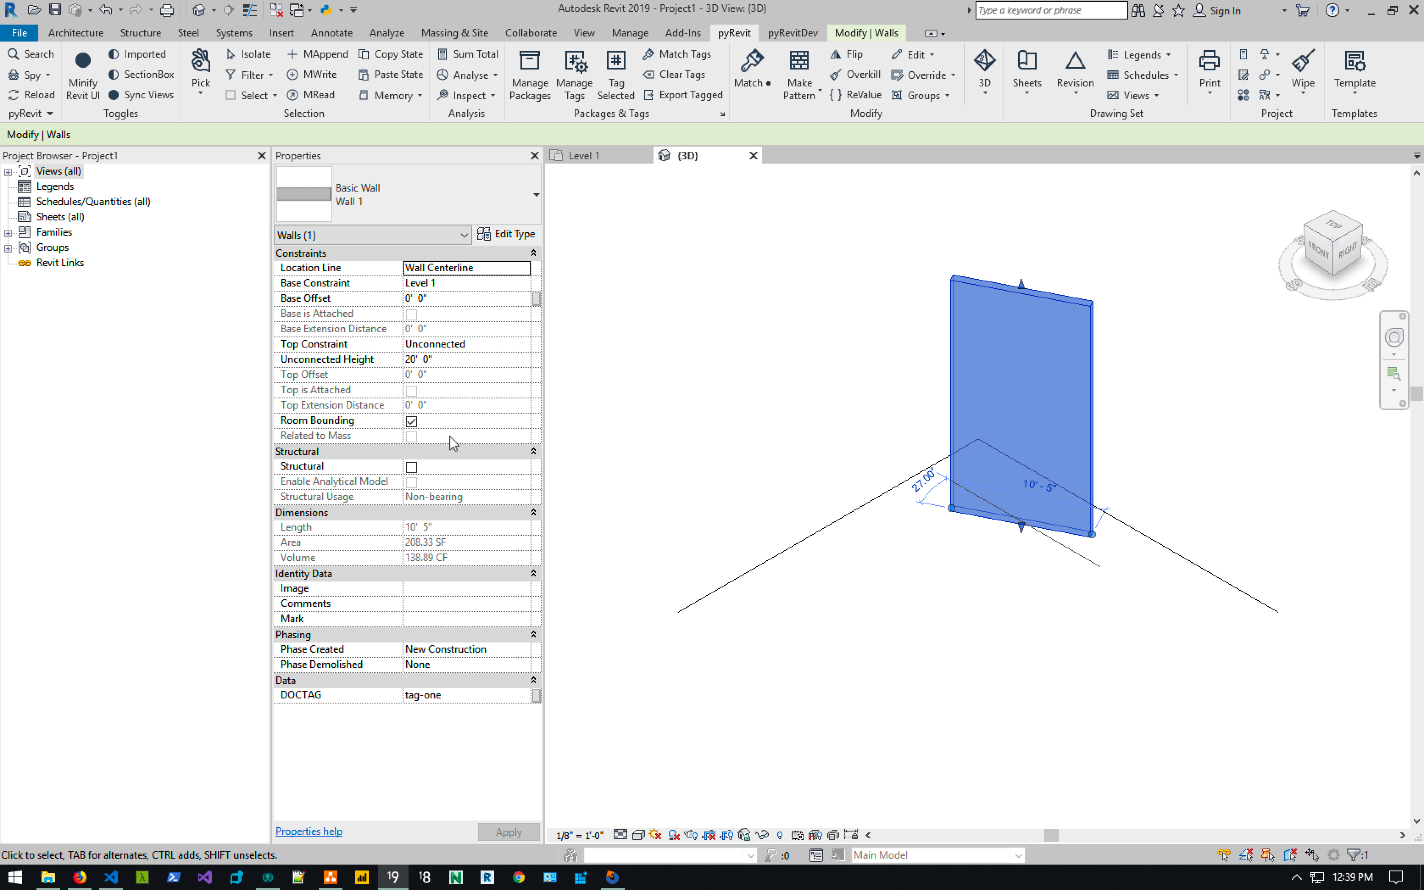
mouse_move(431, 707)
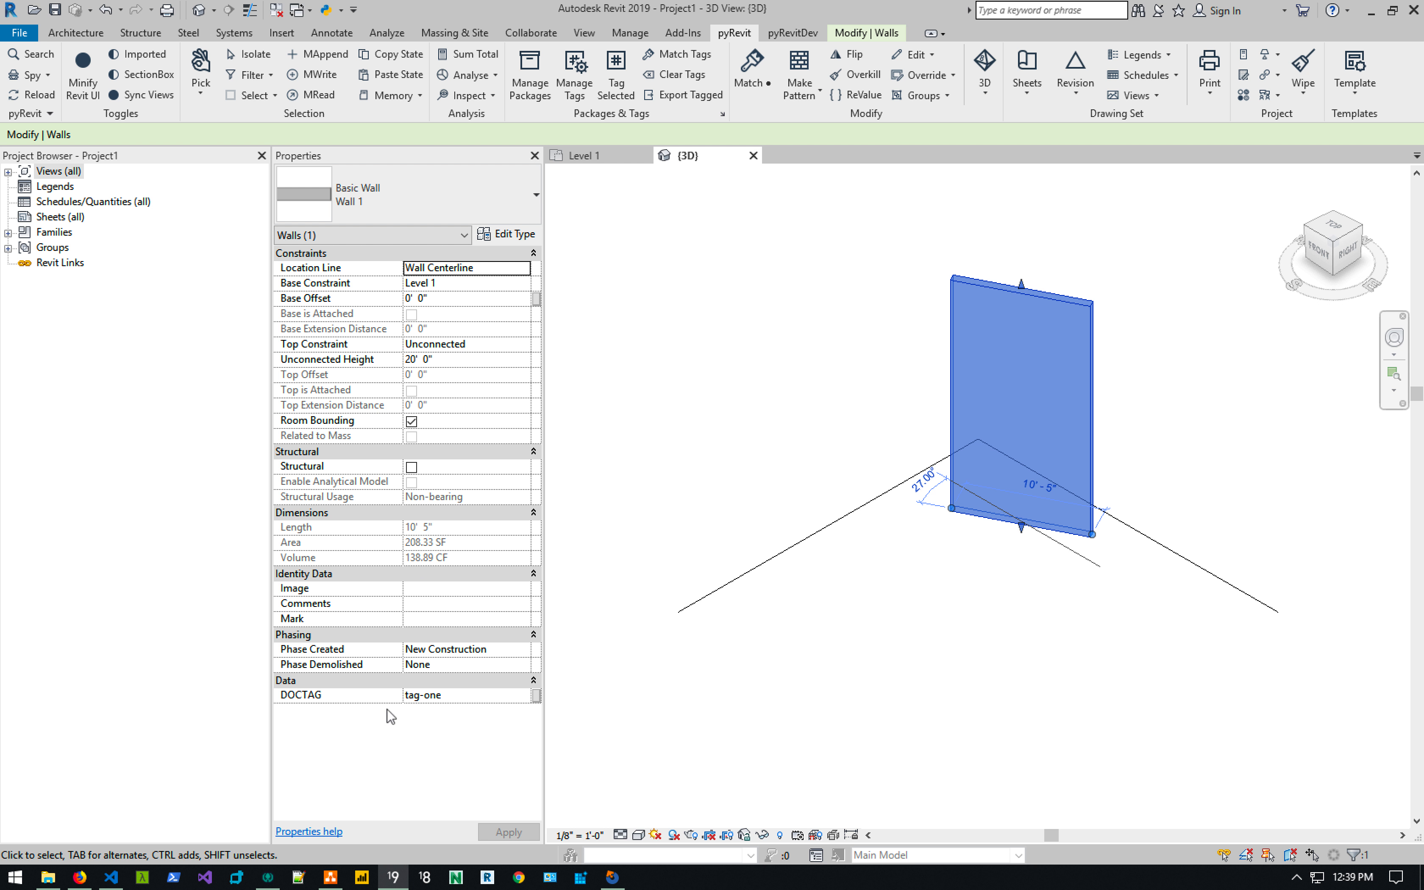
mouse_move(386, 703)
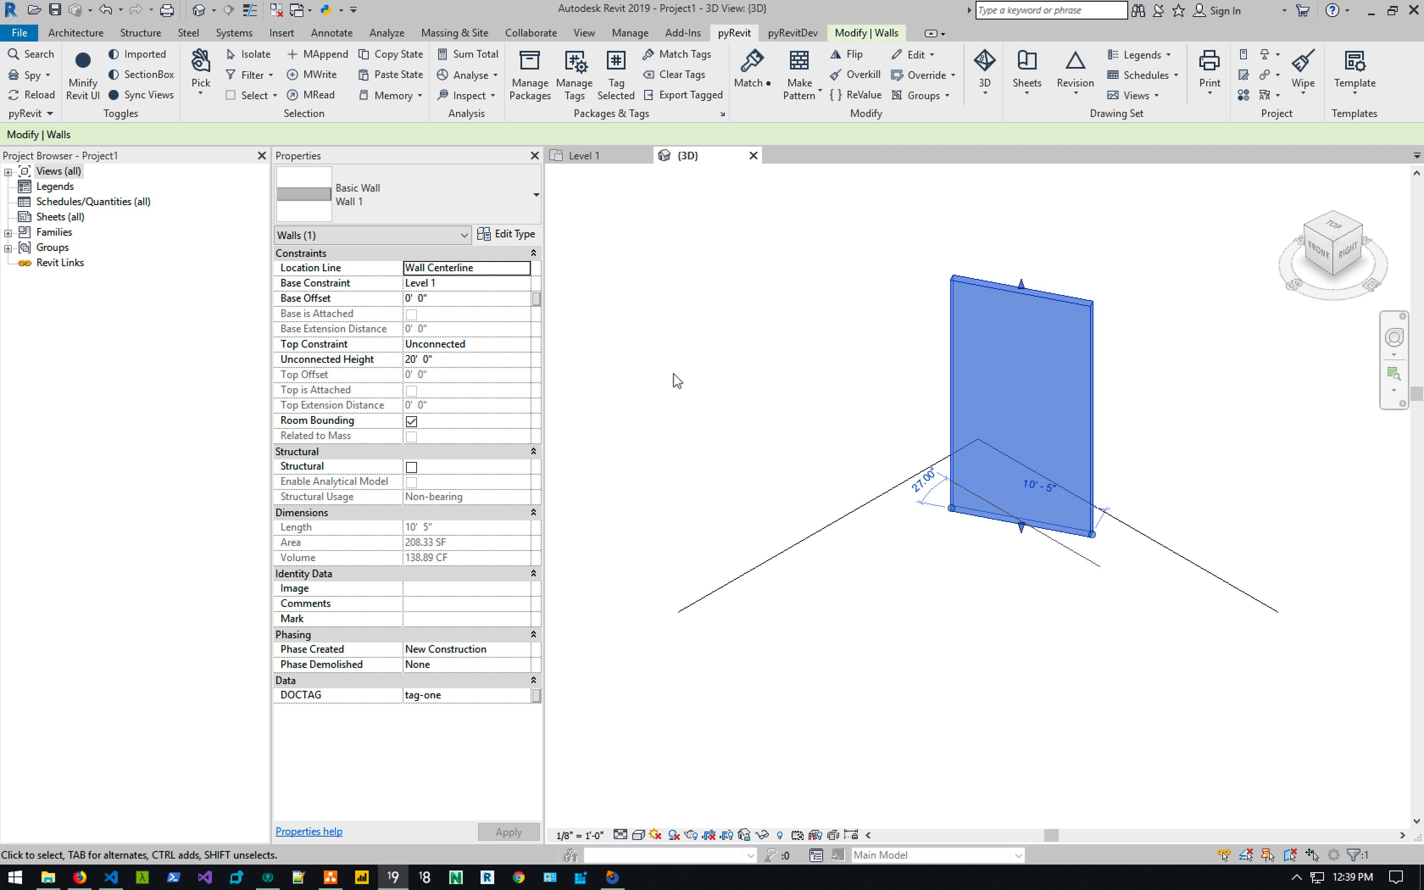
mouse_move(659, 398)
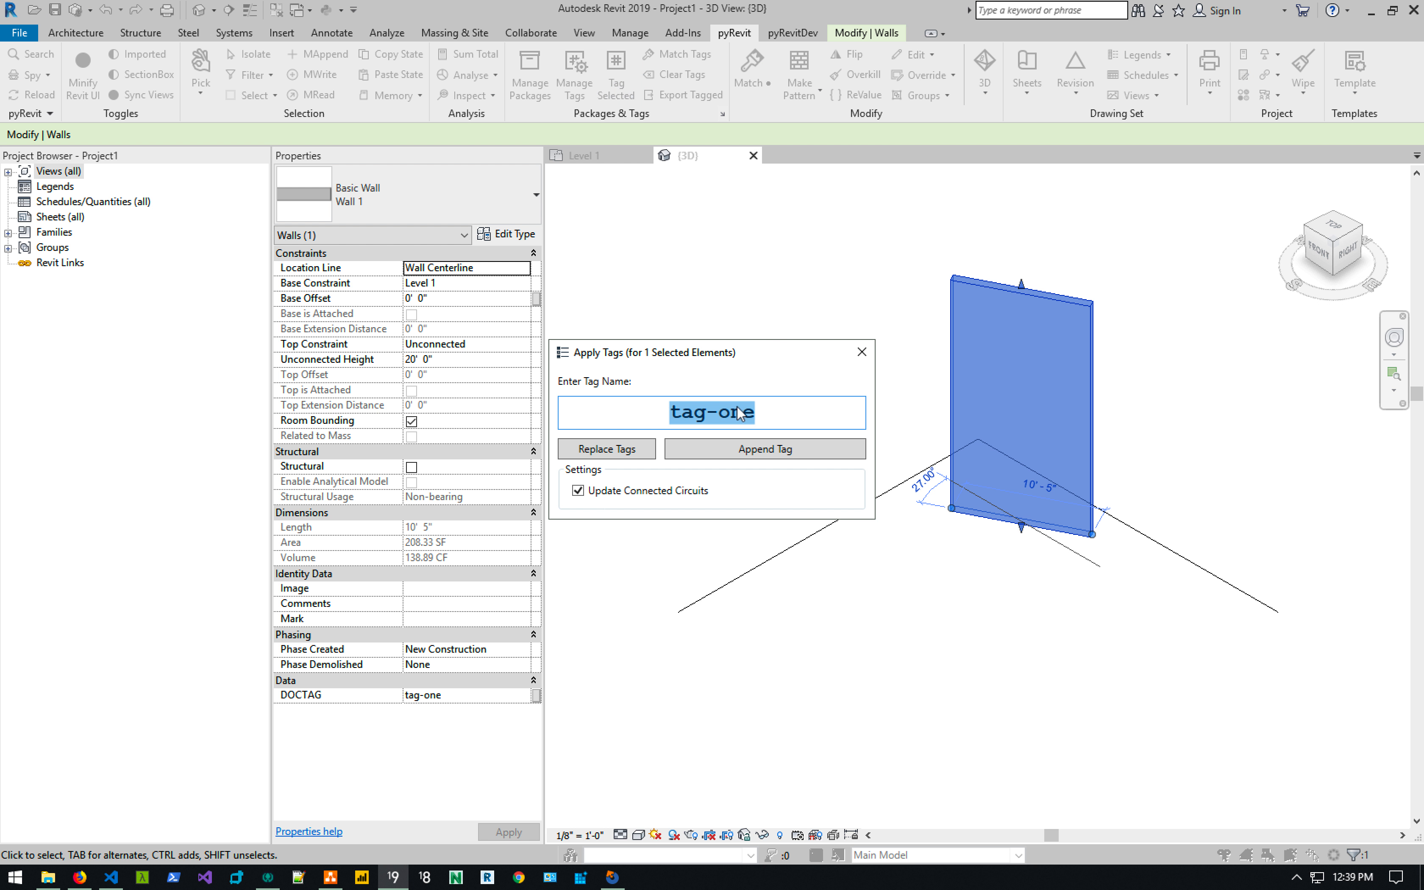
text(tag-two)
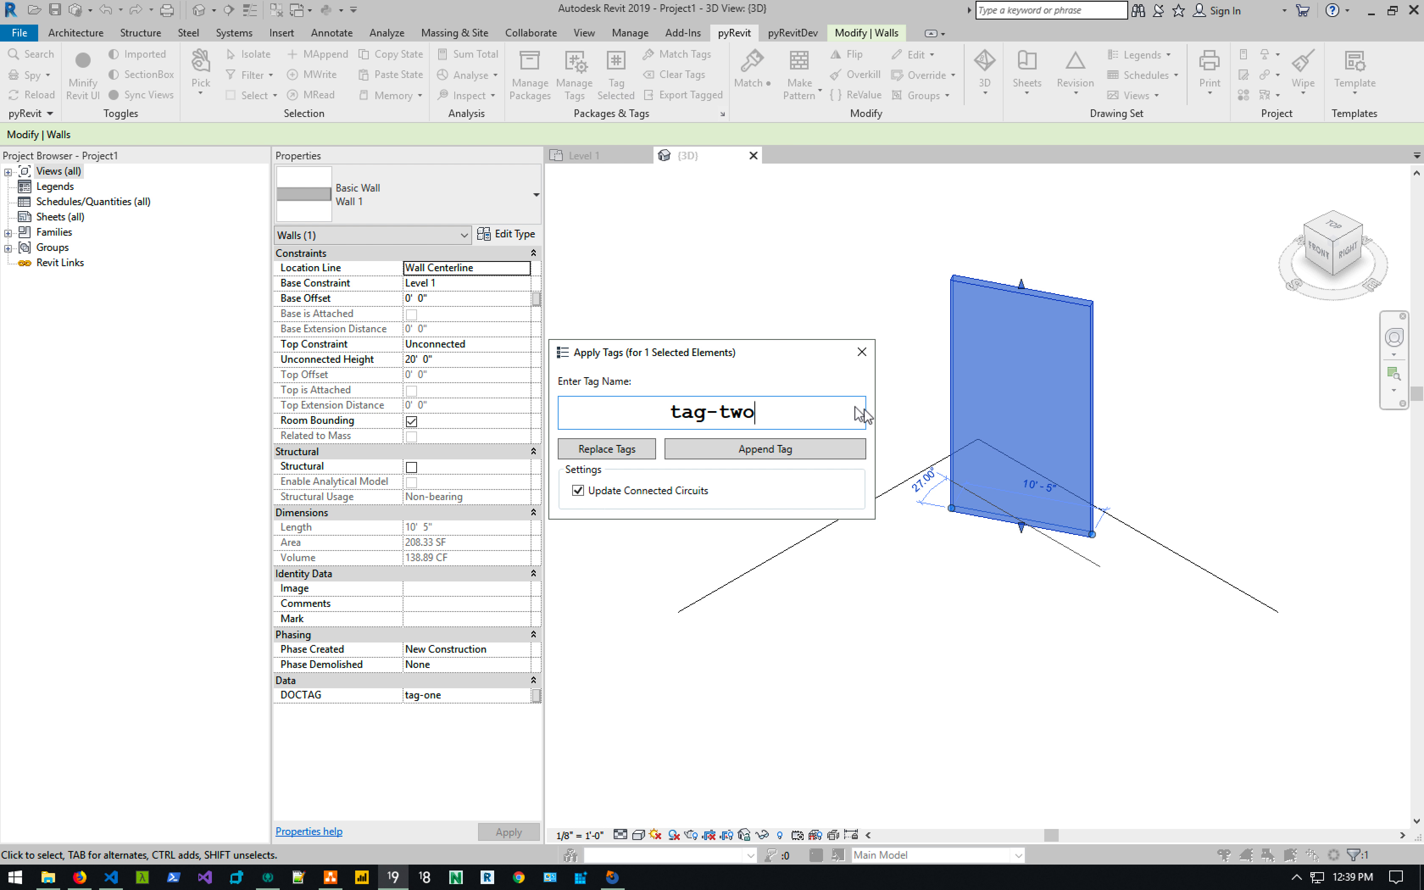
click(764, 448)
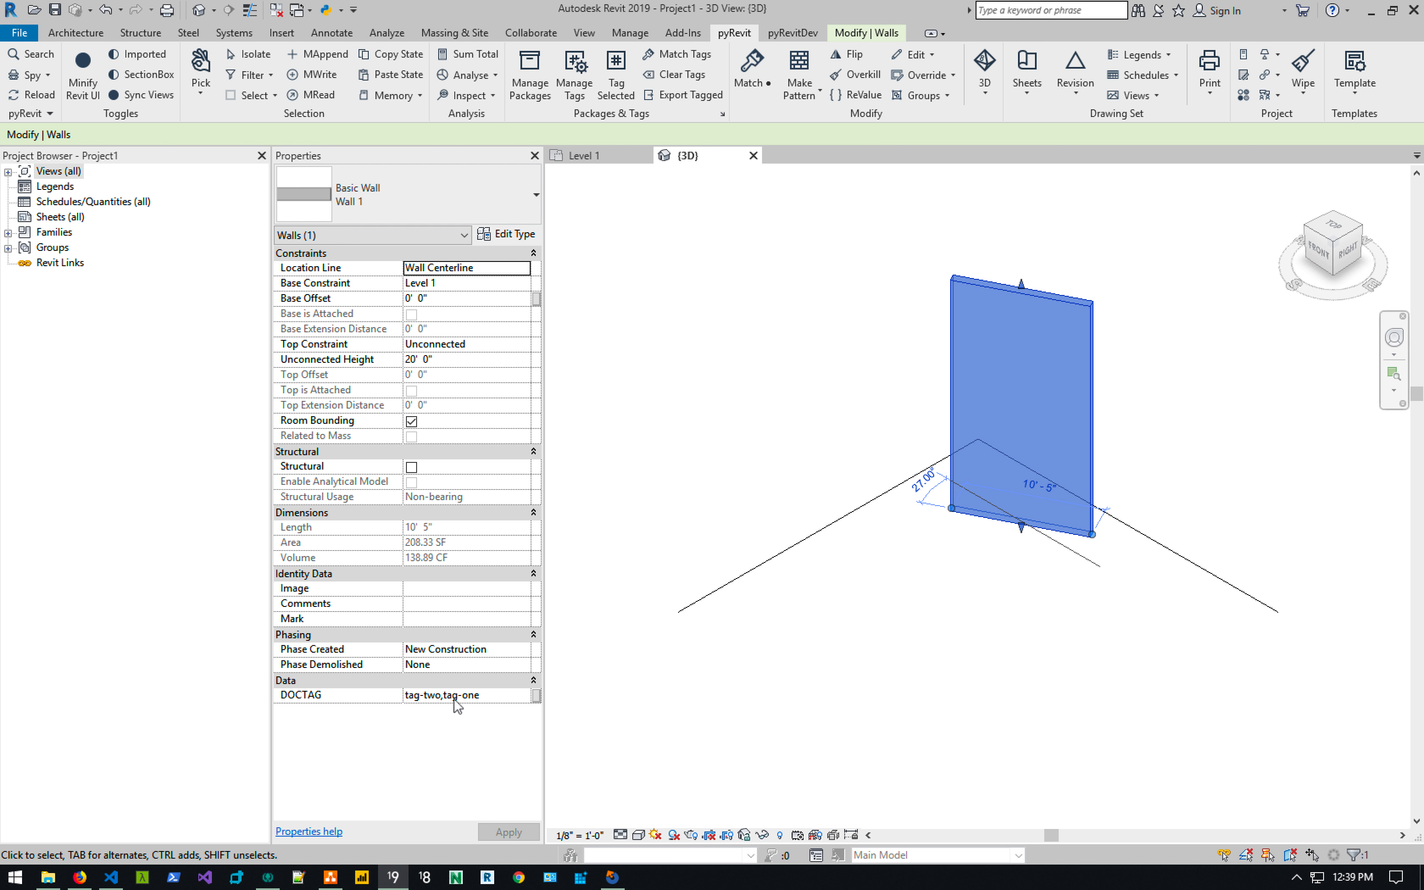
mouse_move(475, 684)
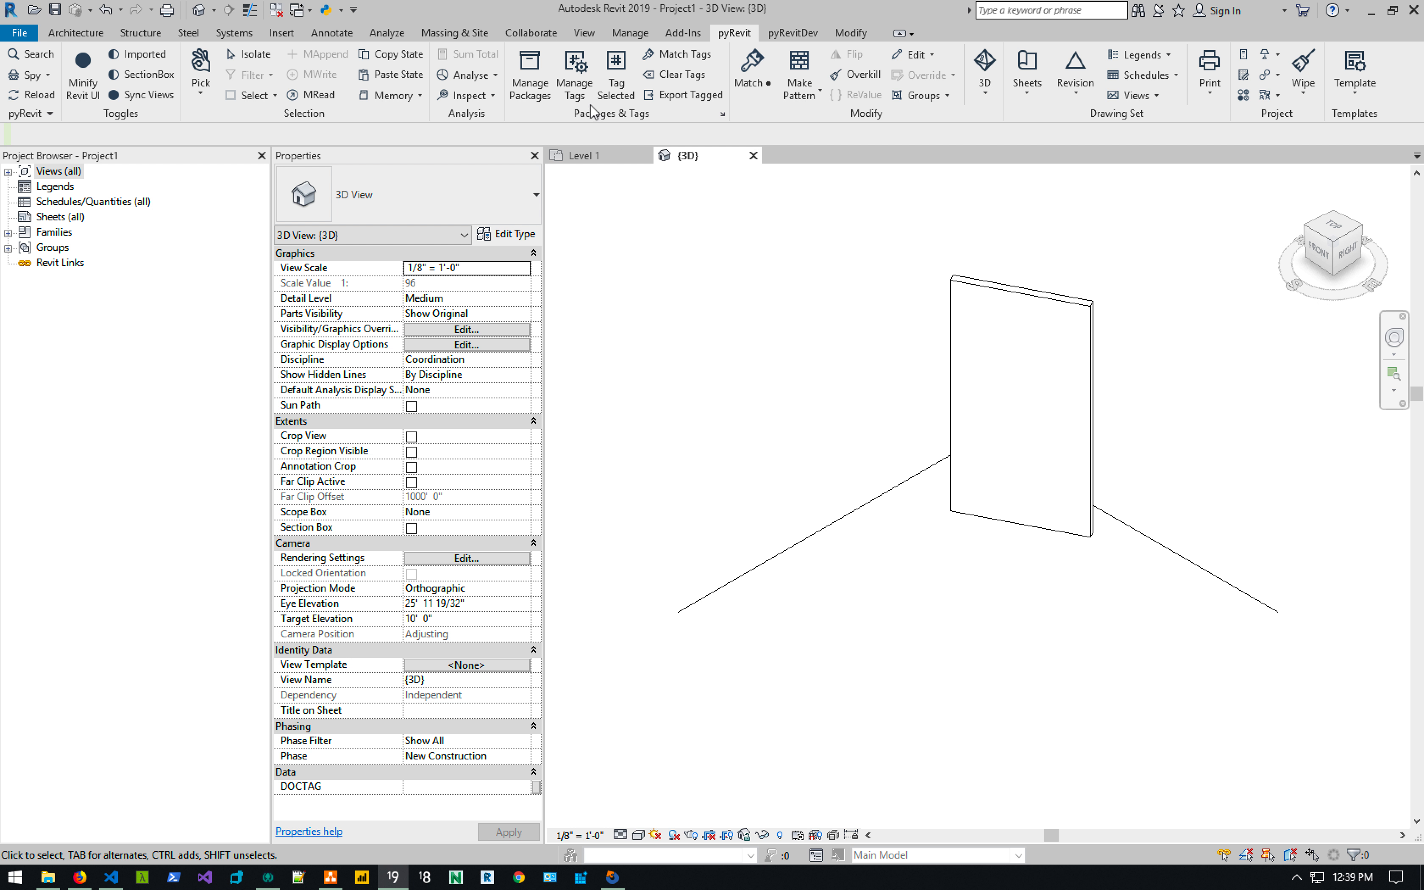
click(575, 66)
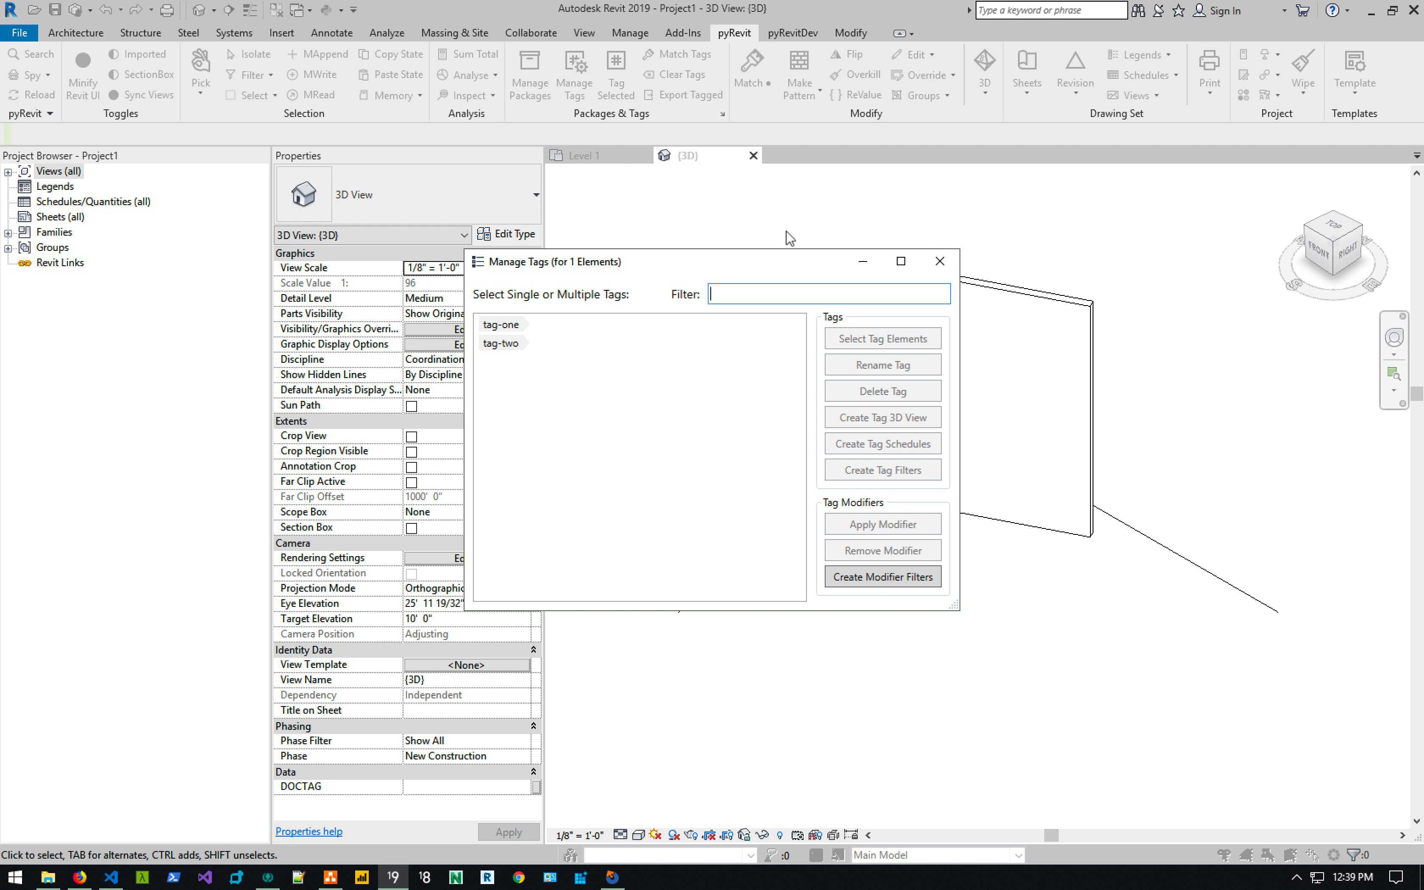
mouse_move(940, 261)
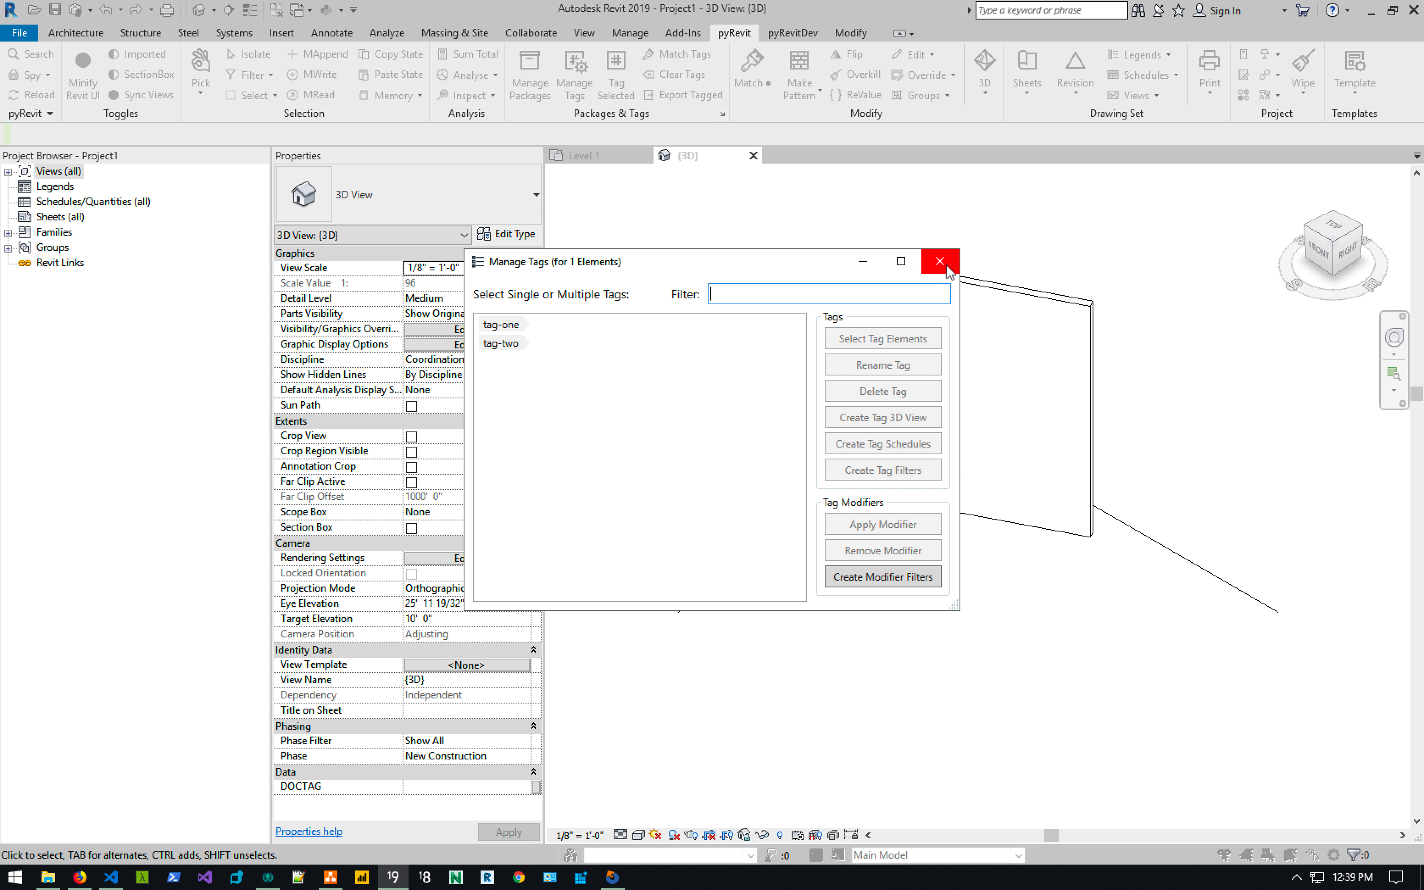
click(940, 261)
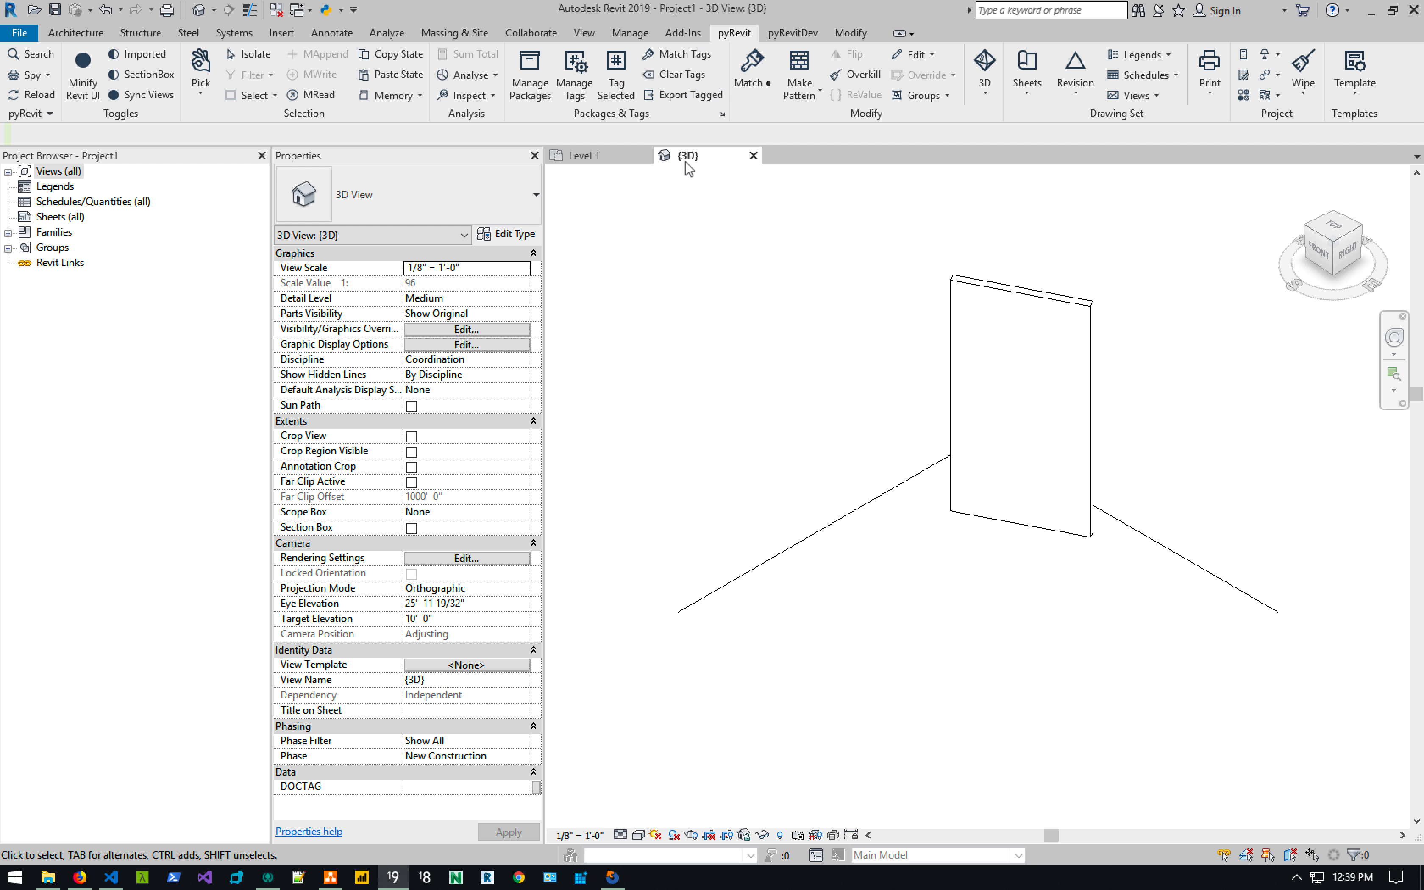
mouse_move(702, 217)
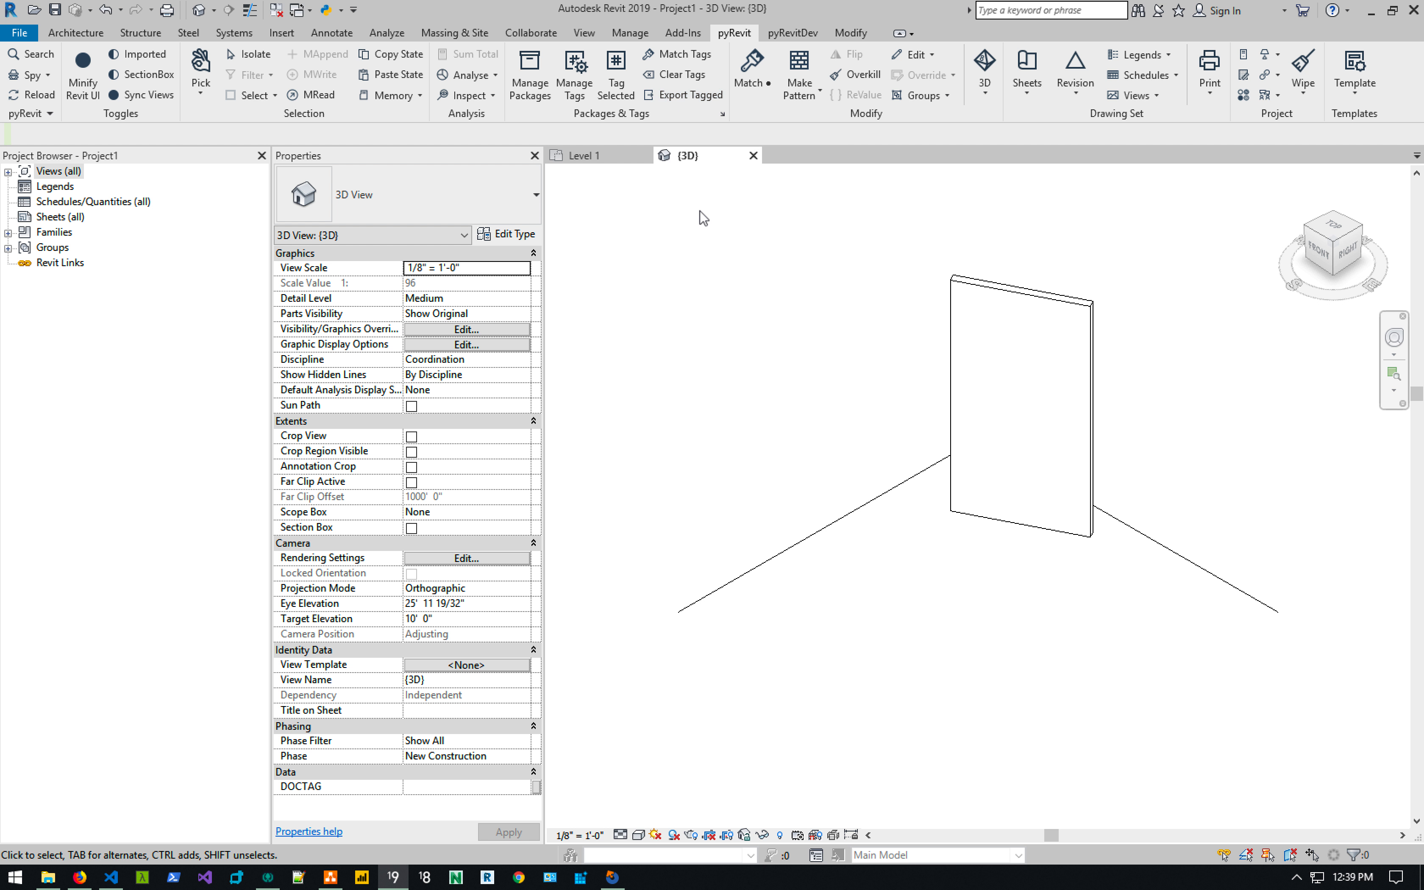
mouse_move(702, 215)
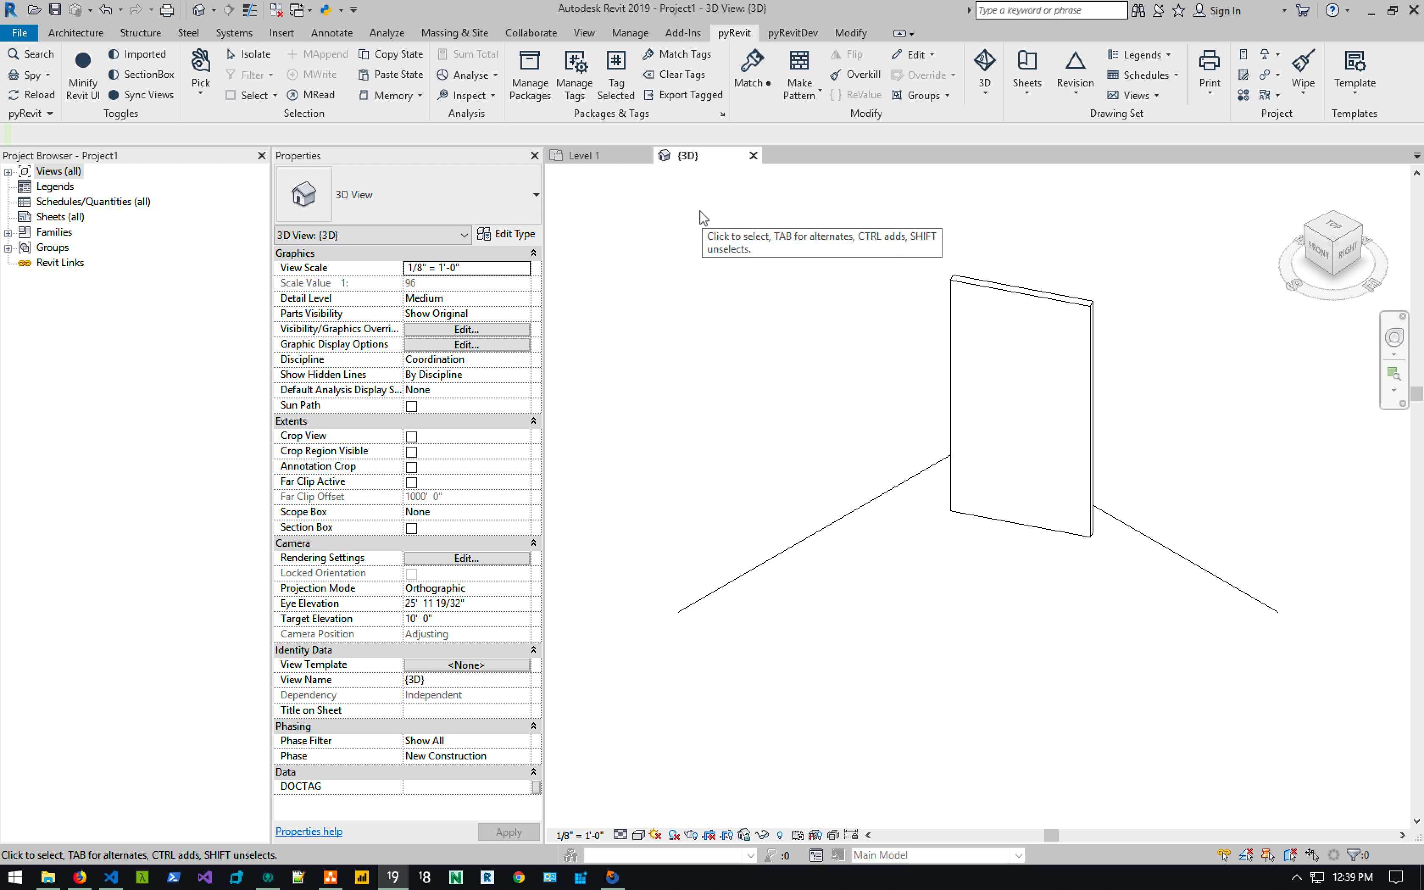
mouse_move(712, 239)
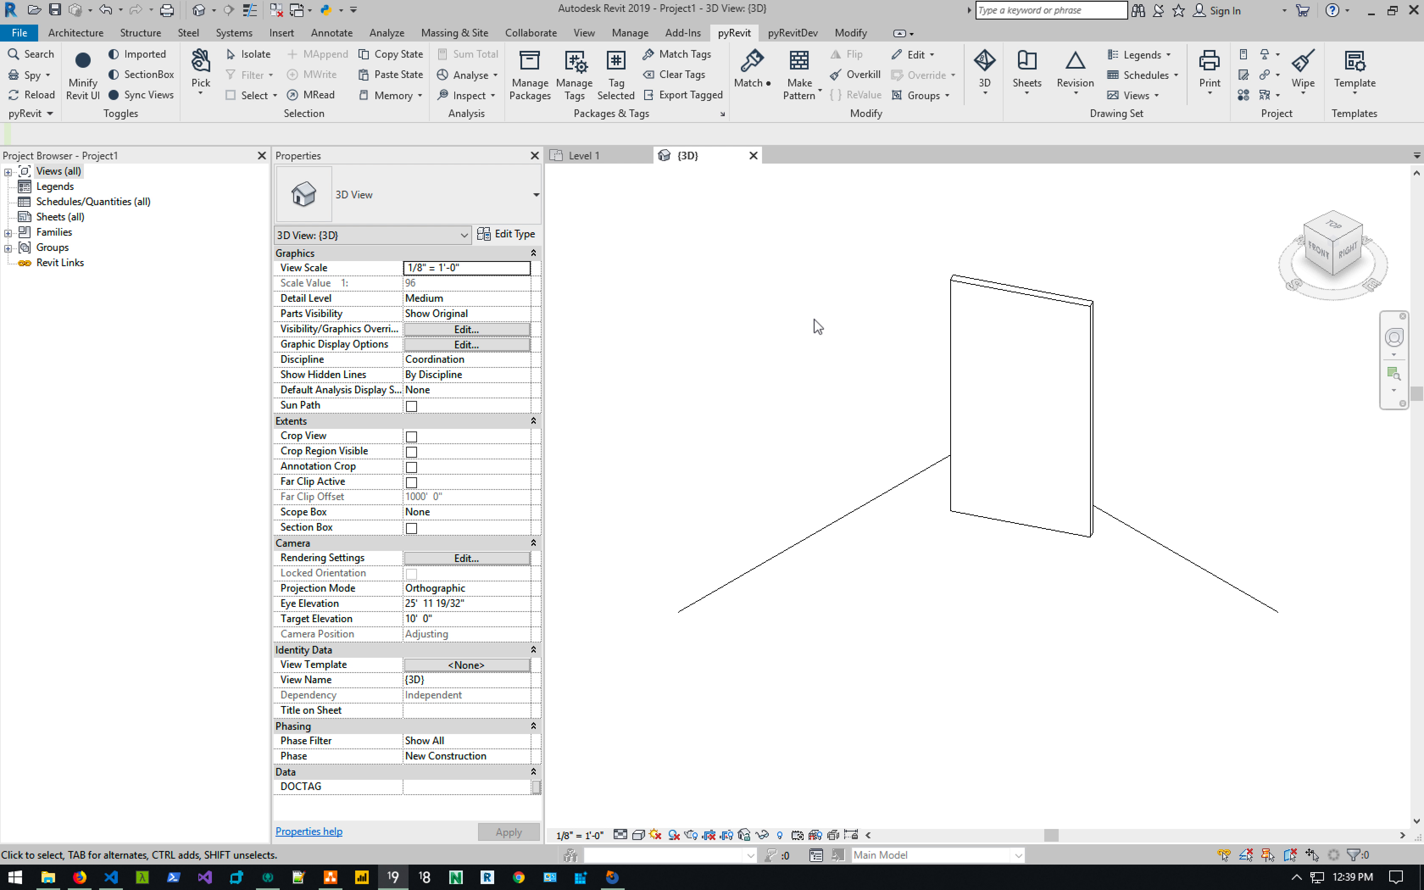
mouse_move(732, 321)
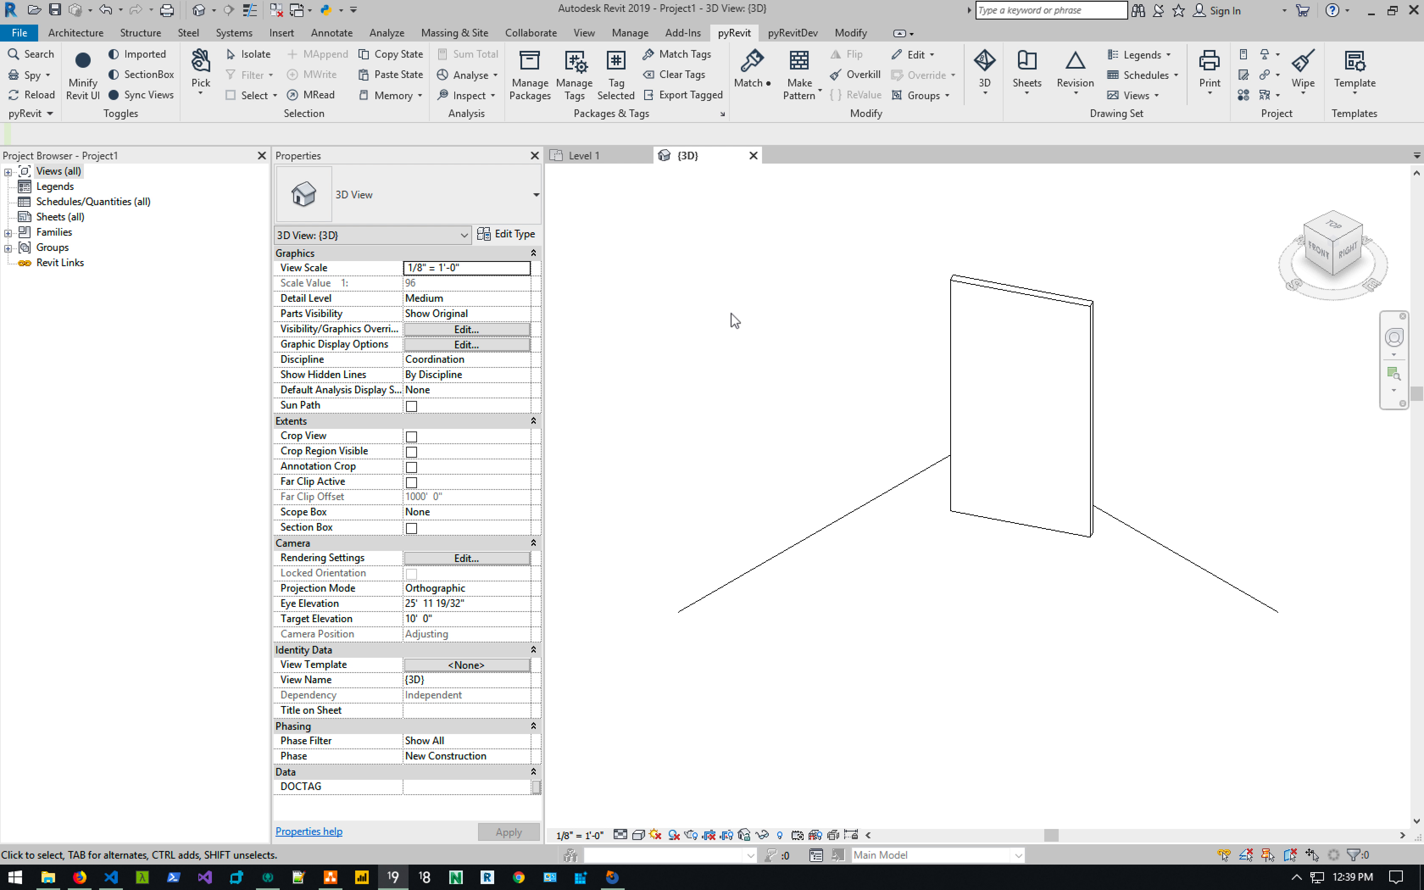
- With Batch Sheet Maker, create sheets A100::A120 named "sheet name" without a title block
click(1028, 70)
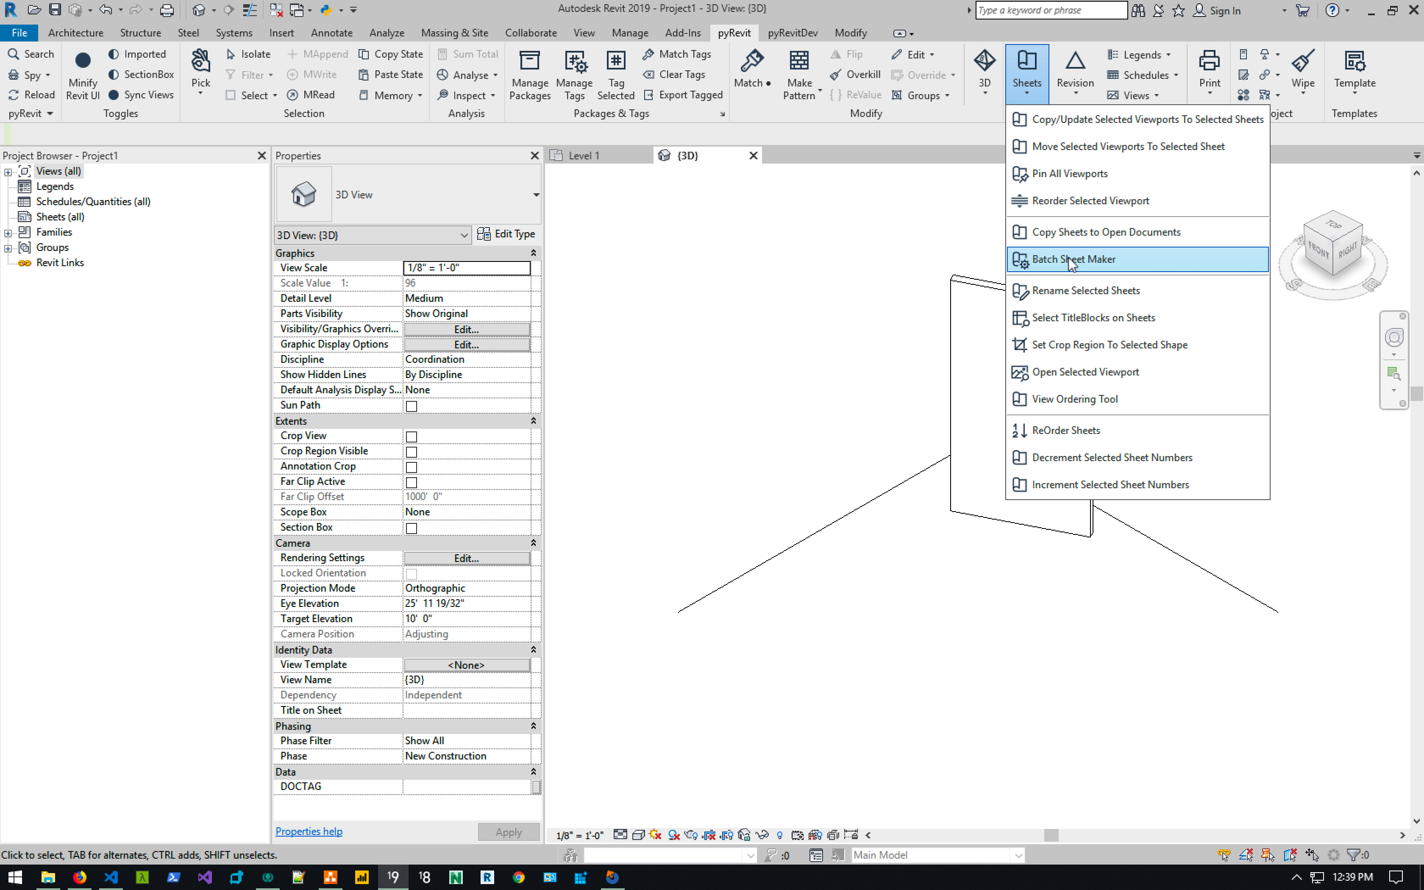
click(1074, 260)
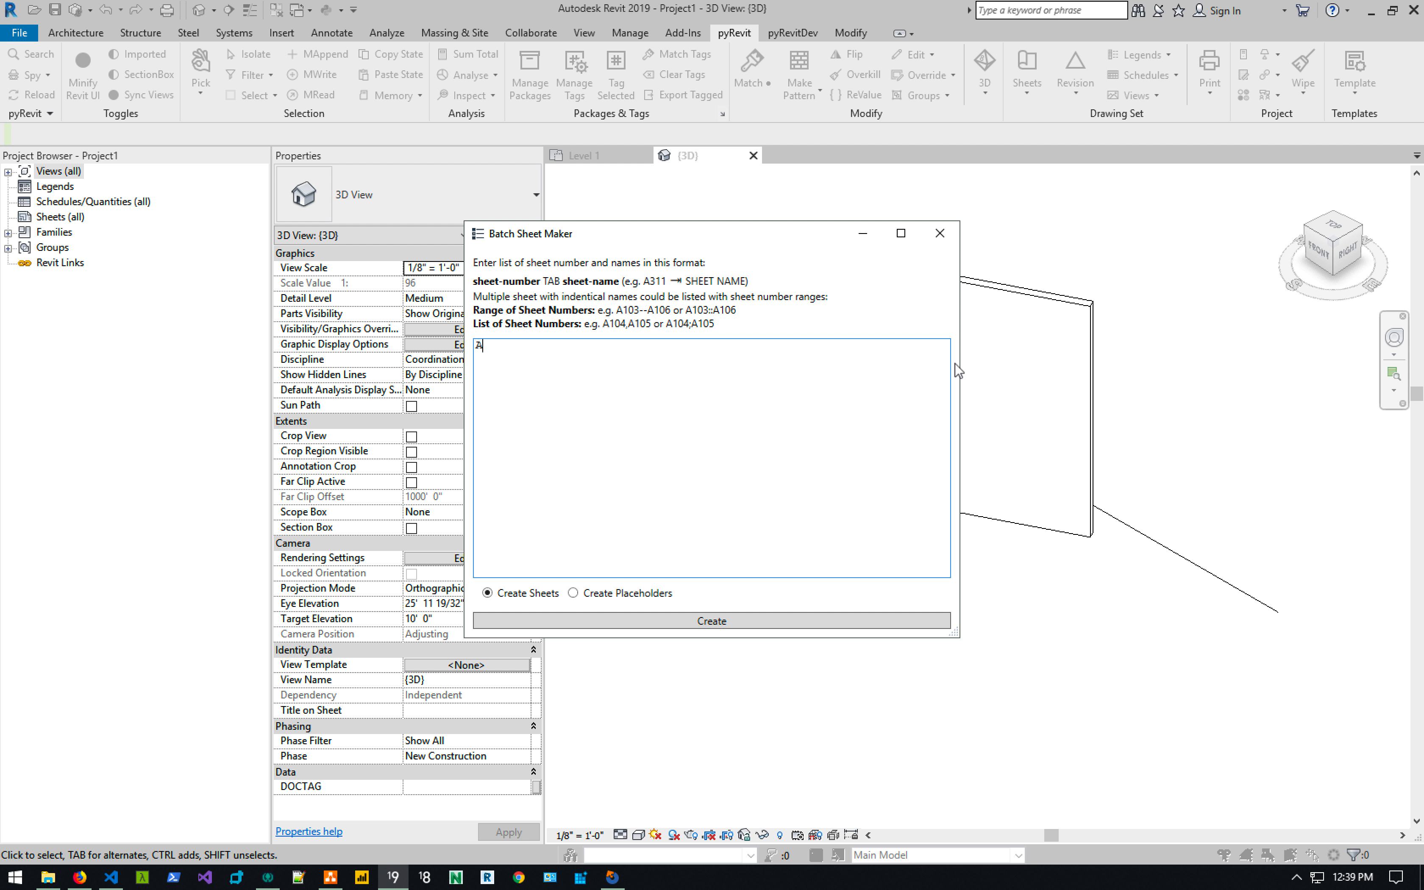
text(A100::A120)
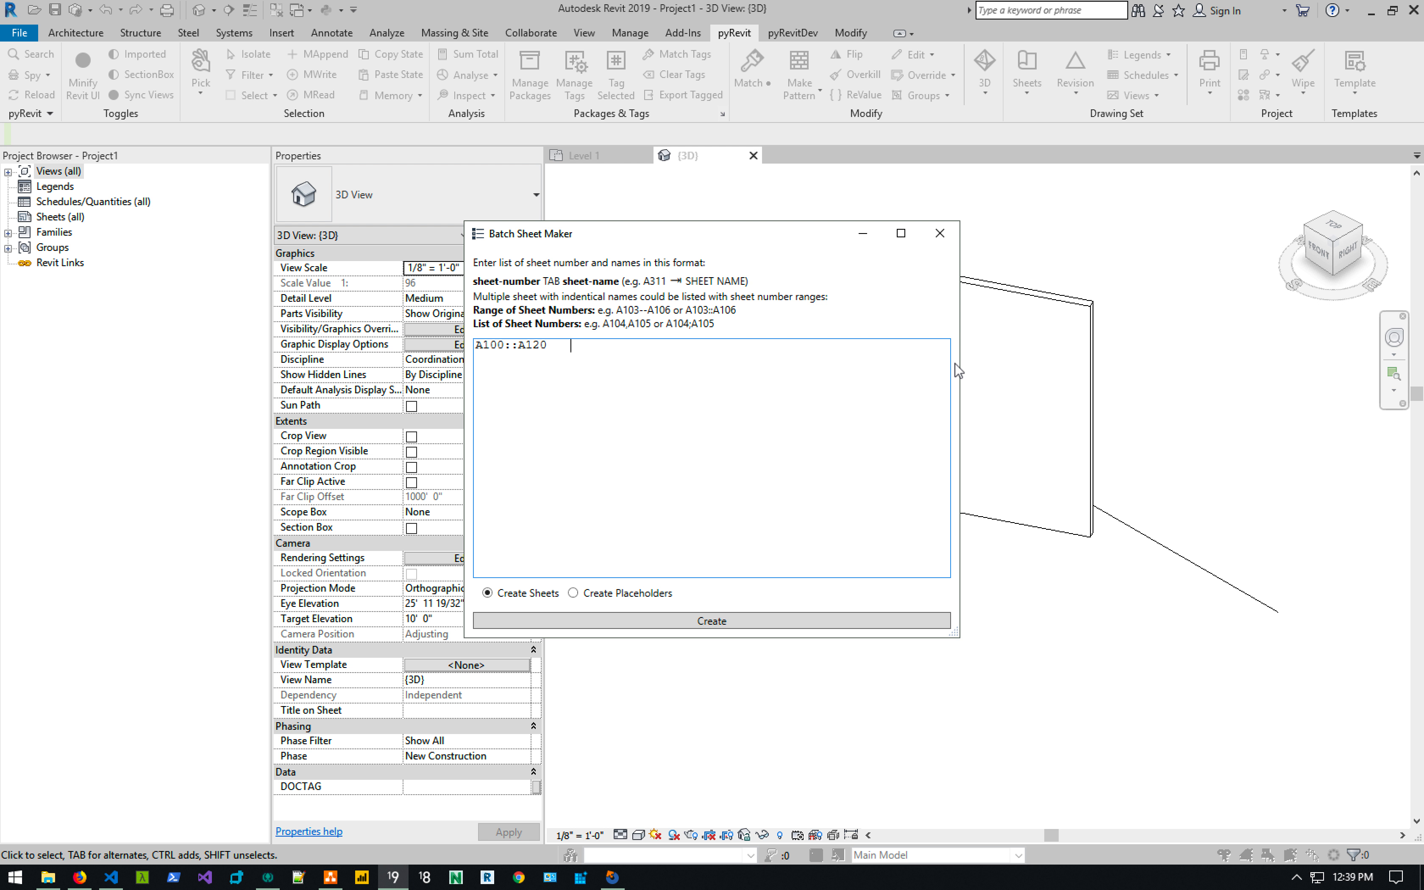
text(sheet name)
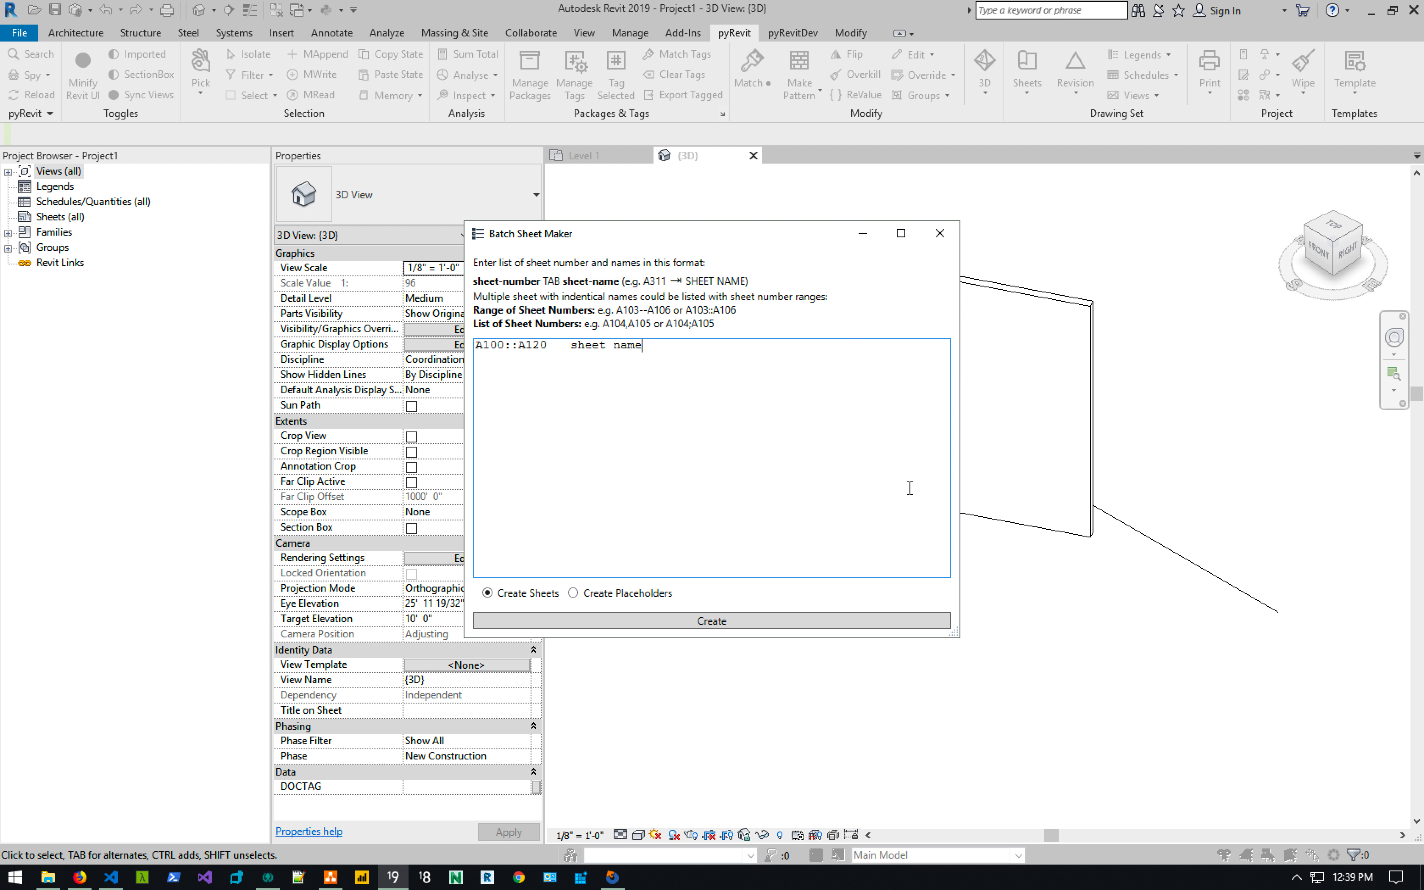
click(713, 621)
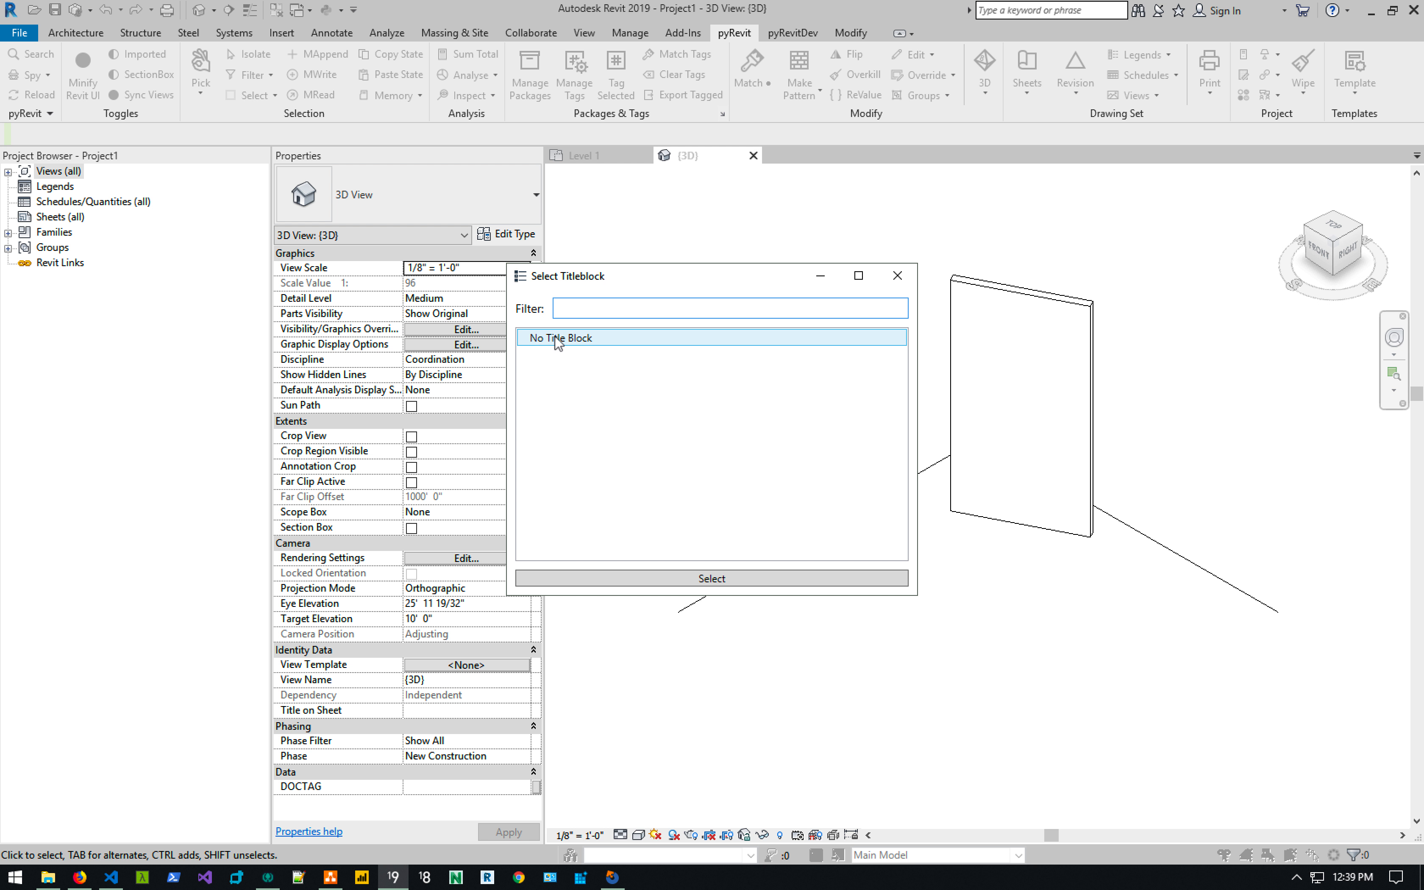
click(713, 578)
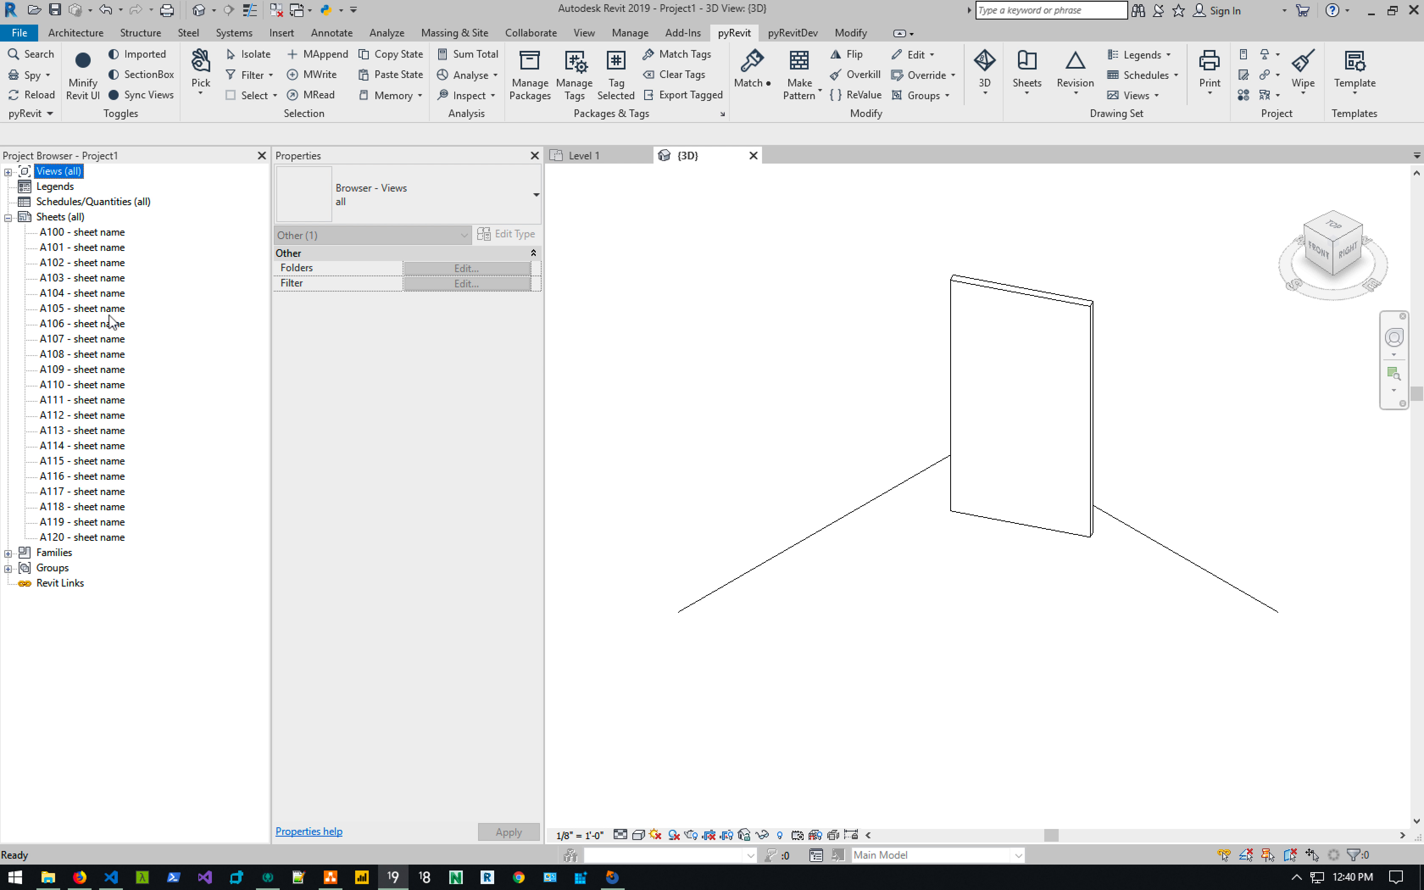
mouse_move(113, 262)
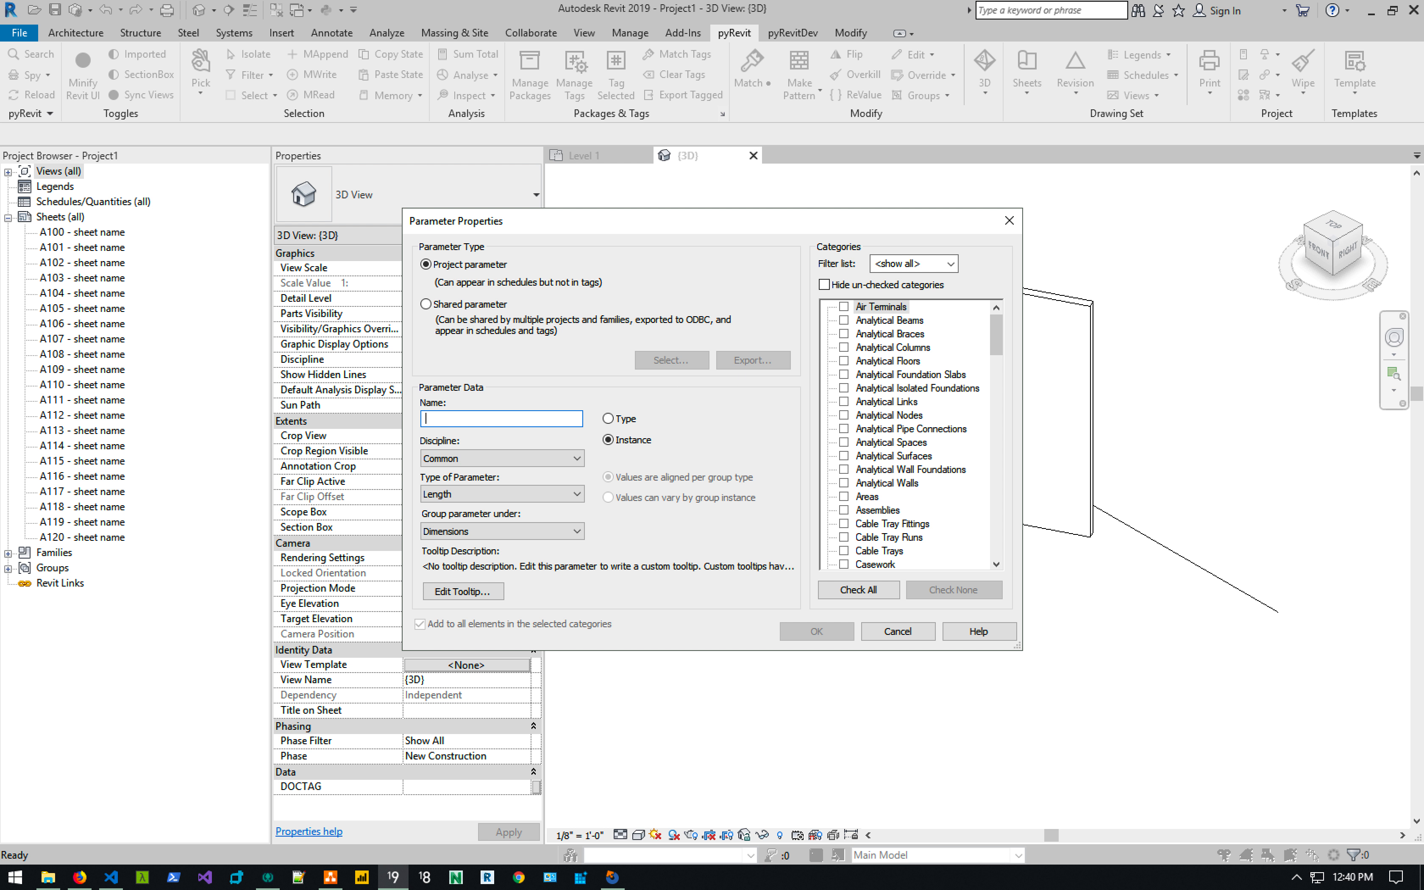
- Add a text sheet parameter named SD (XX-XX-20XX) and start another parameter
text(SD (x)
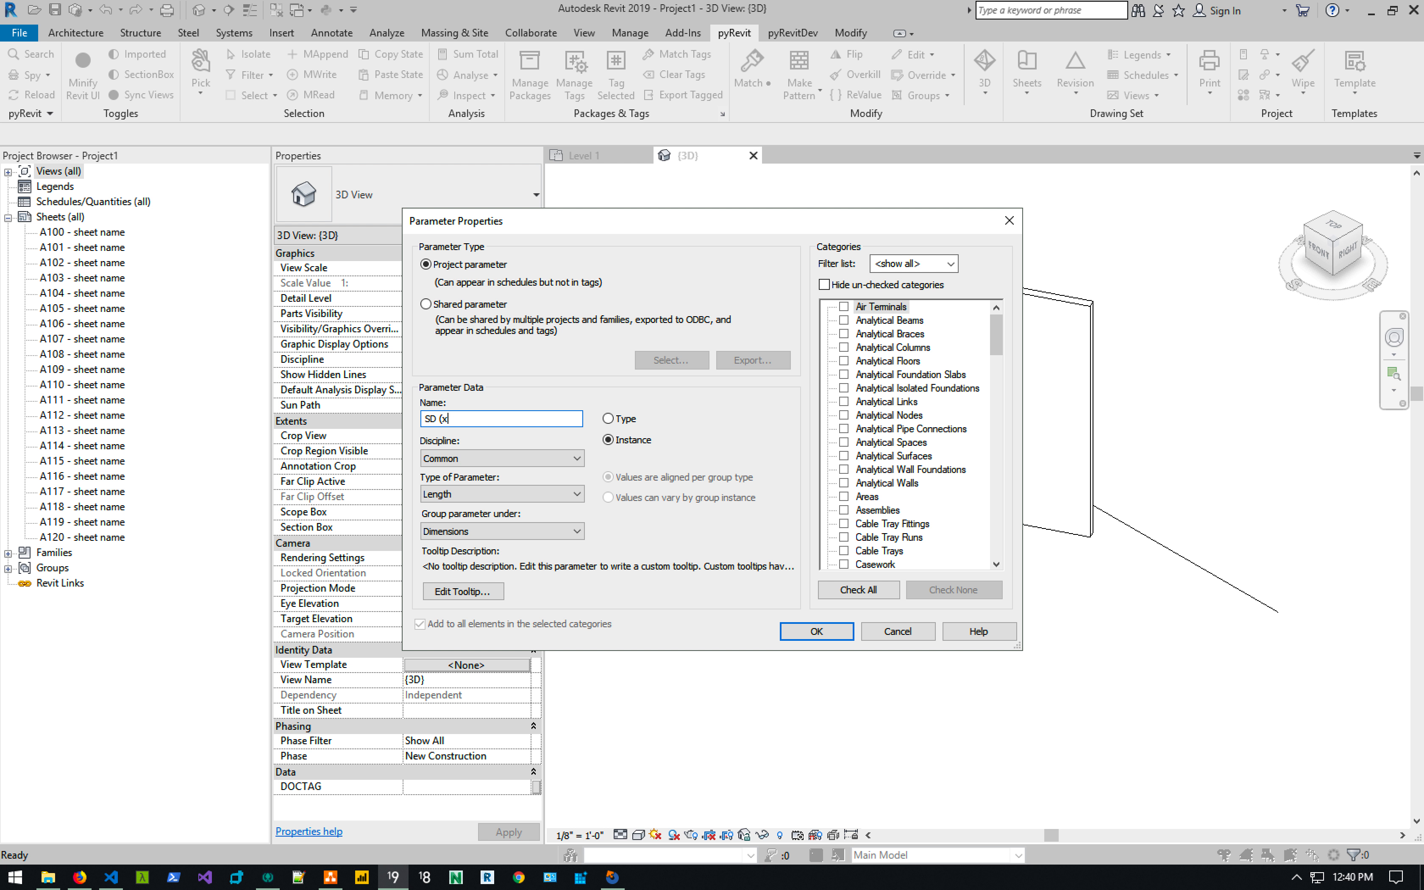
text(XX-)
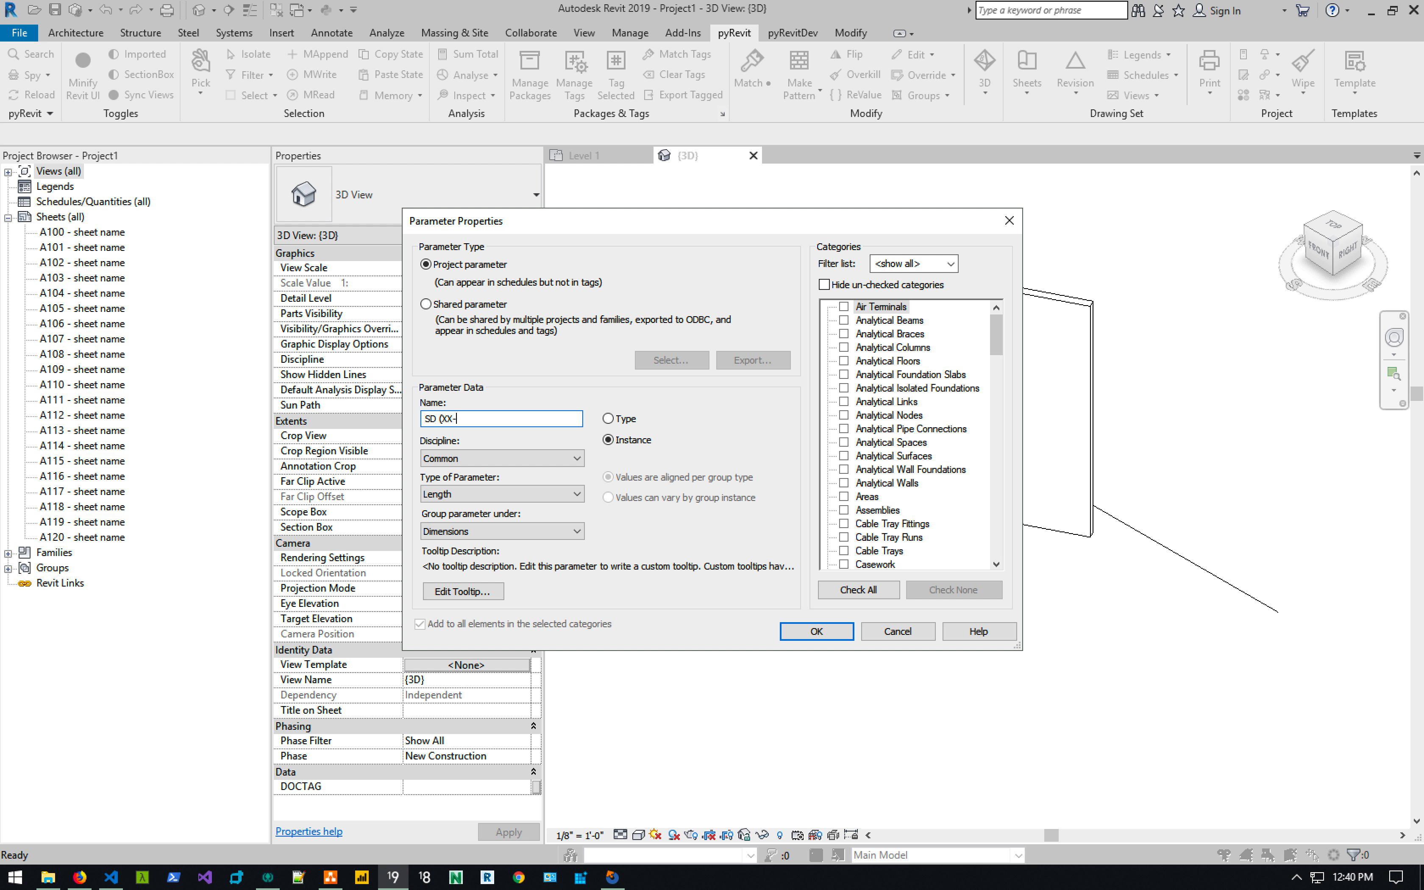
text(XX-20)
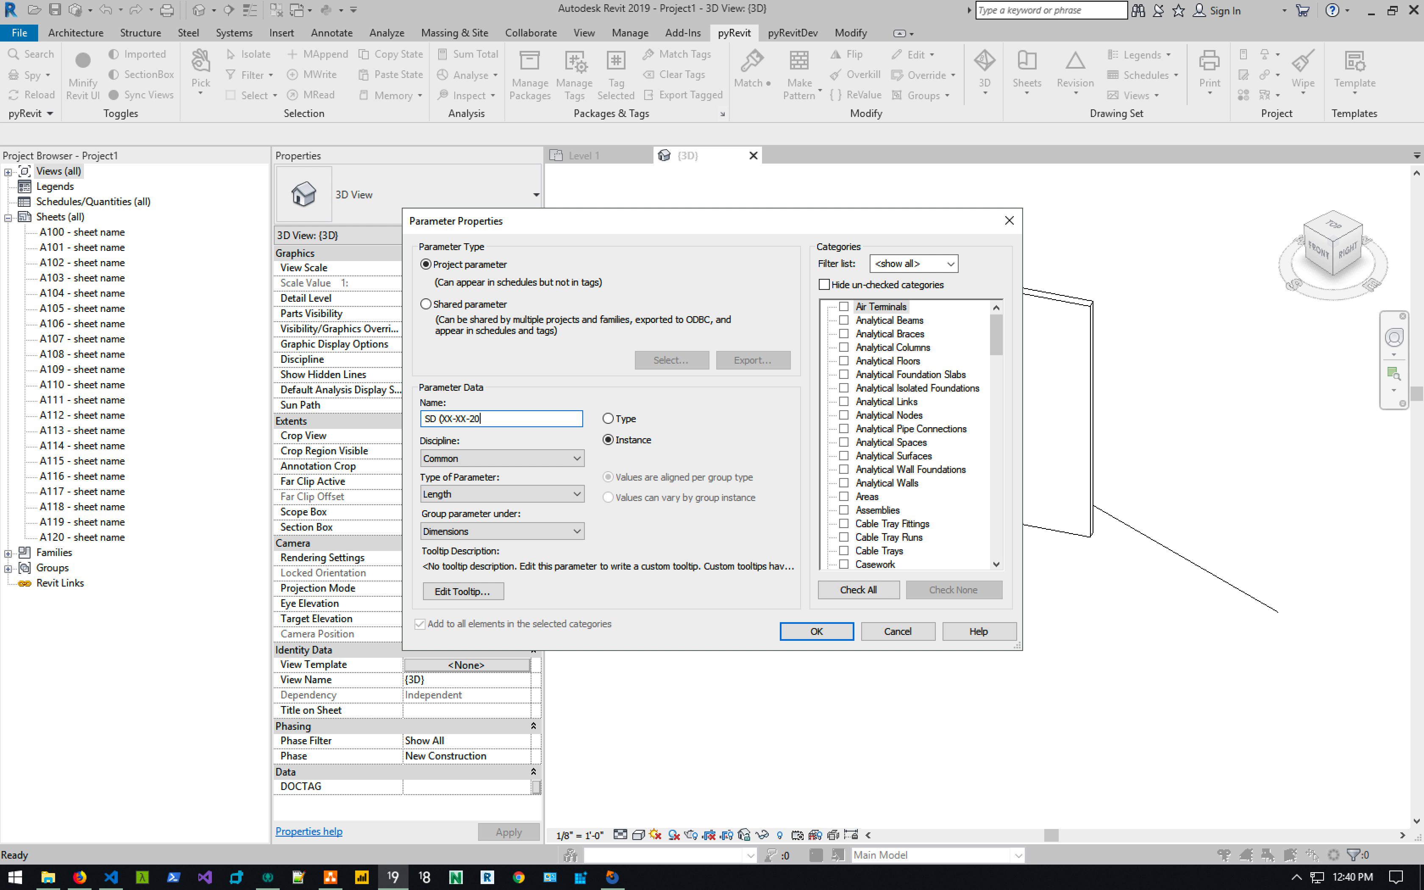
text(XX))
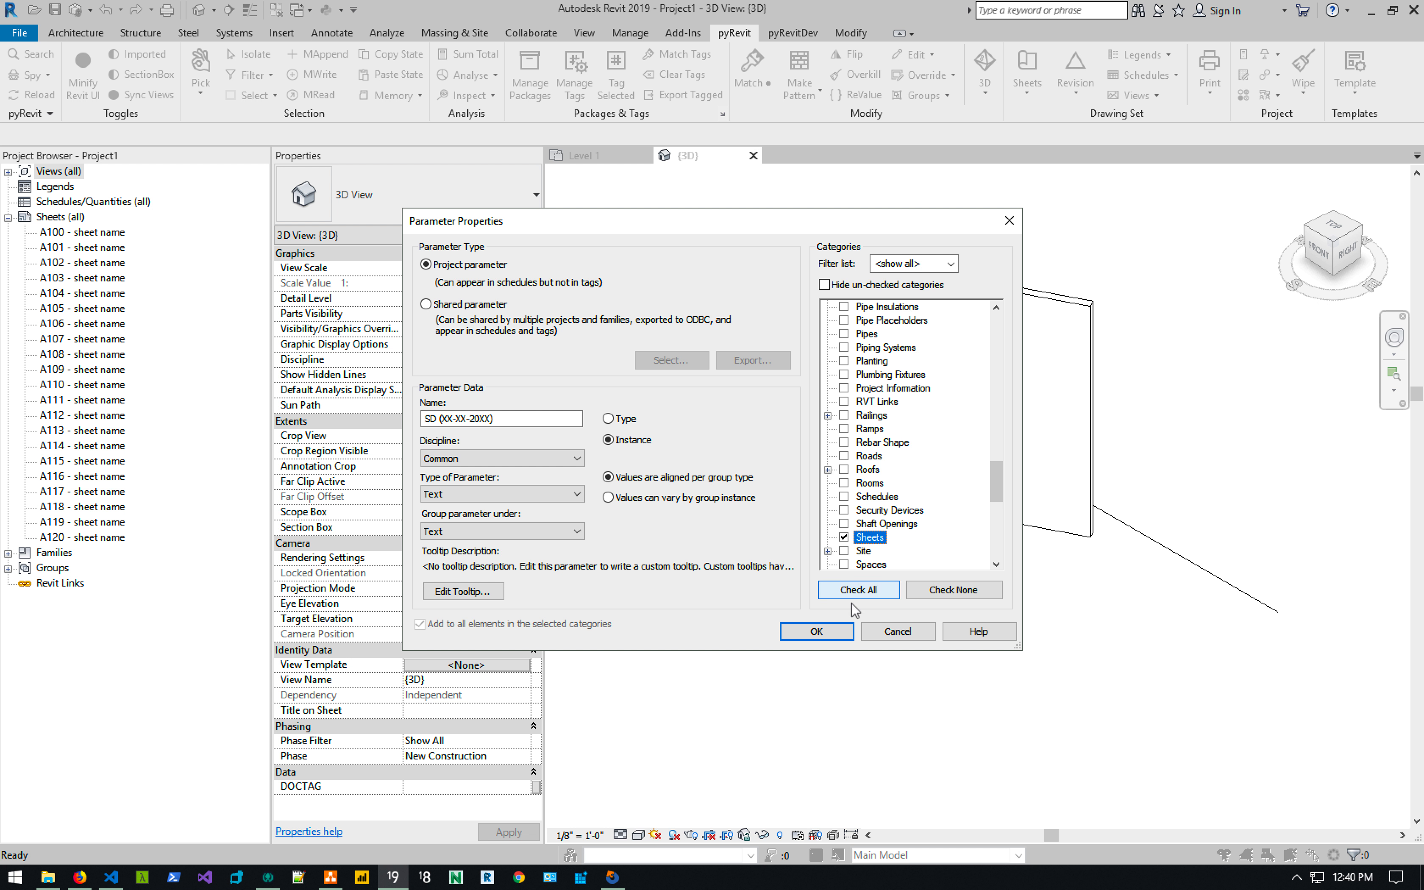
click(816, 631)
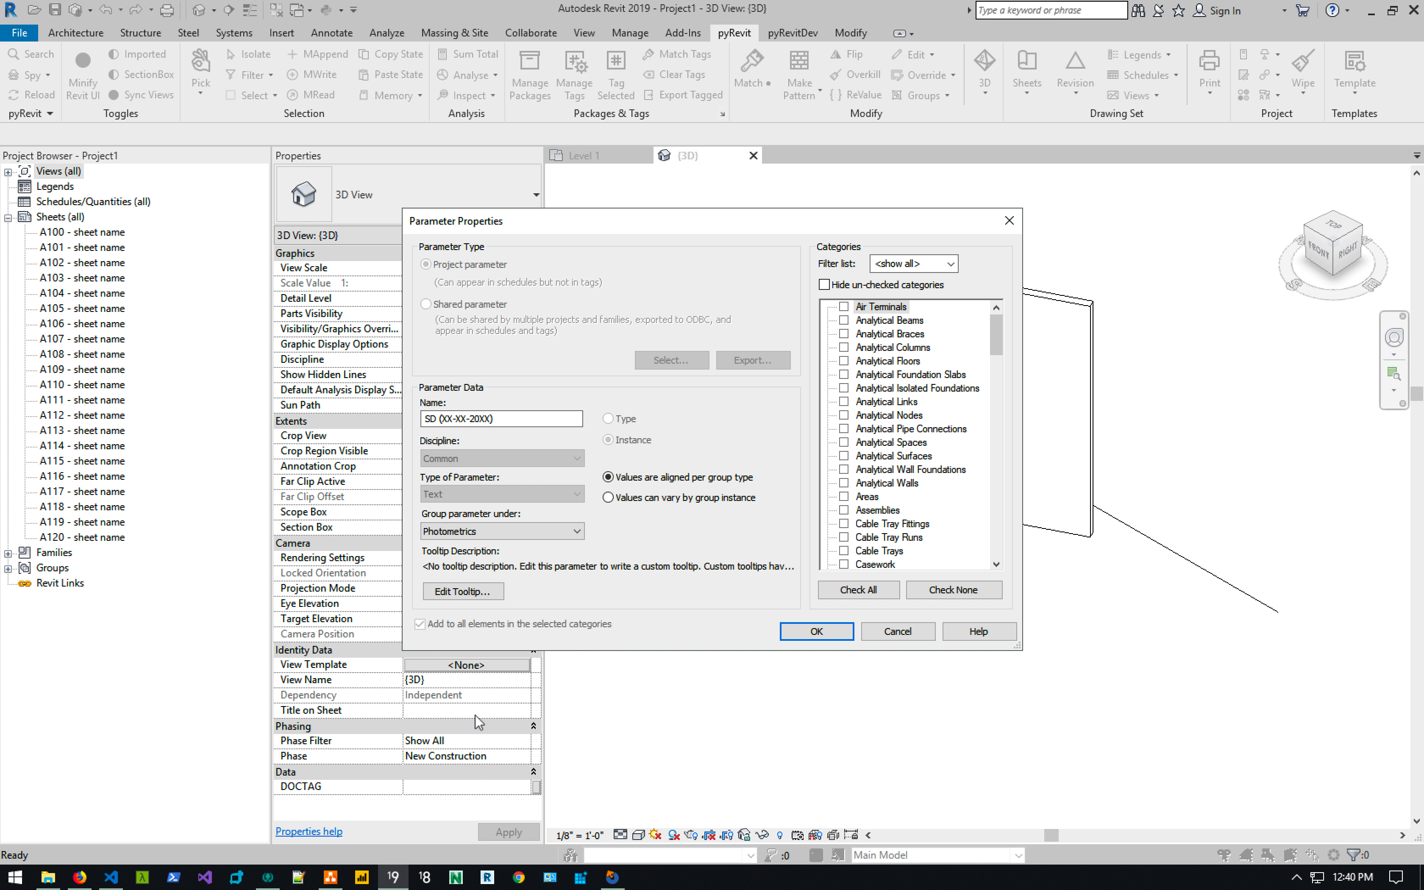
click(817, 632)
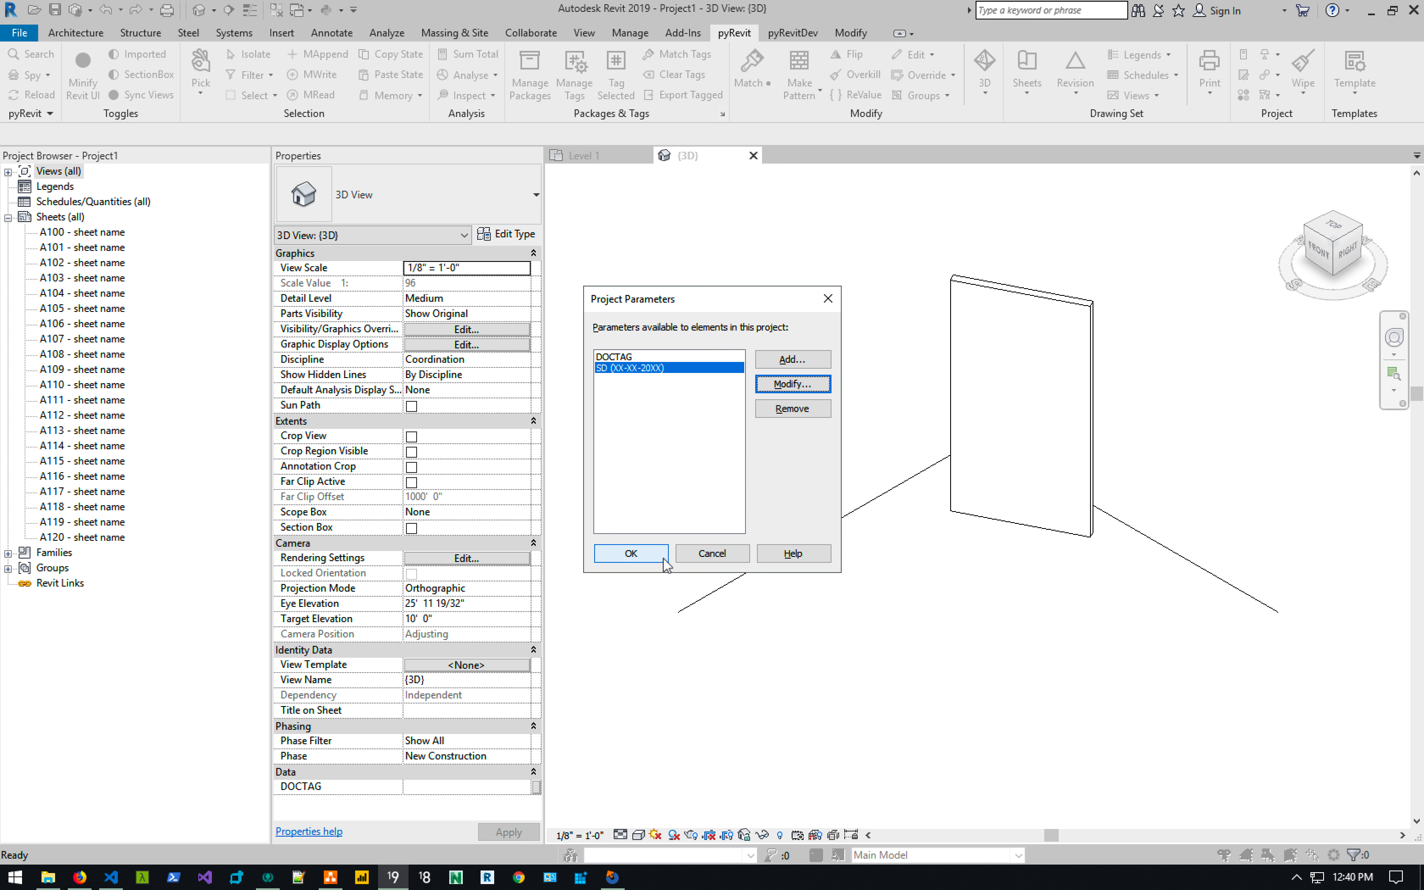
click(631, 553)
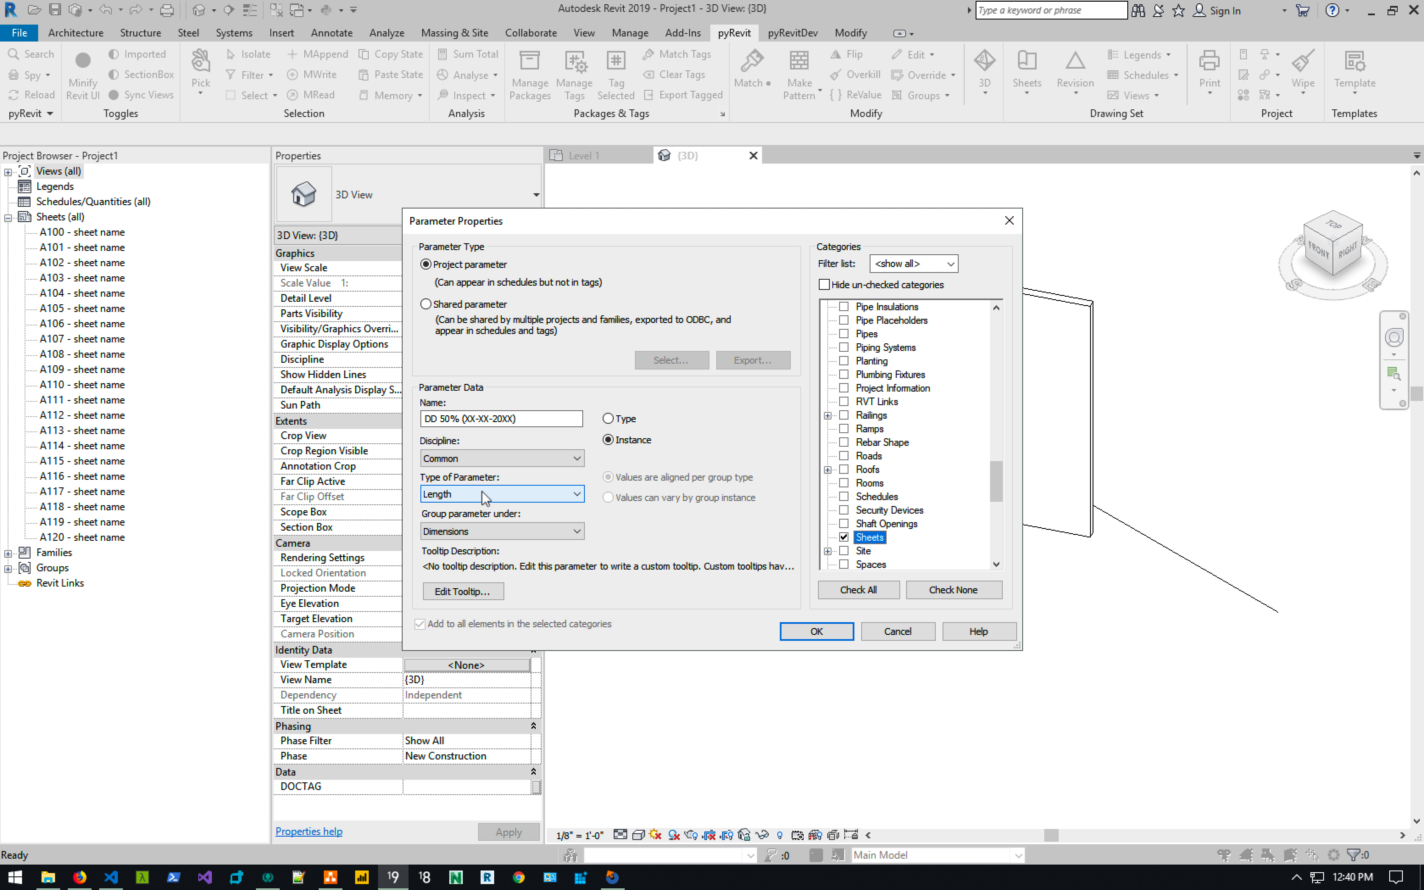
- Add the DD 50% (XX-XX-20XX) text parameter for sheets and finish with Project Parameters
click(504, 530)
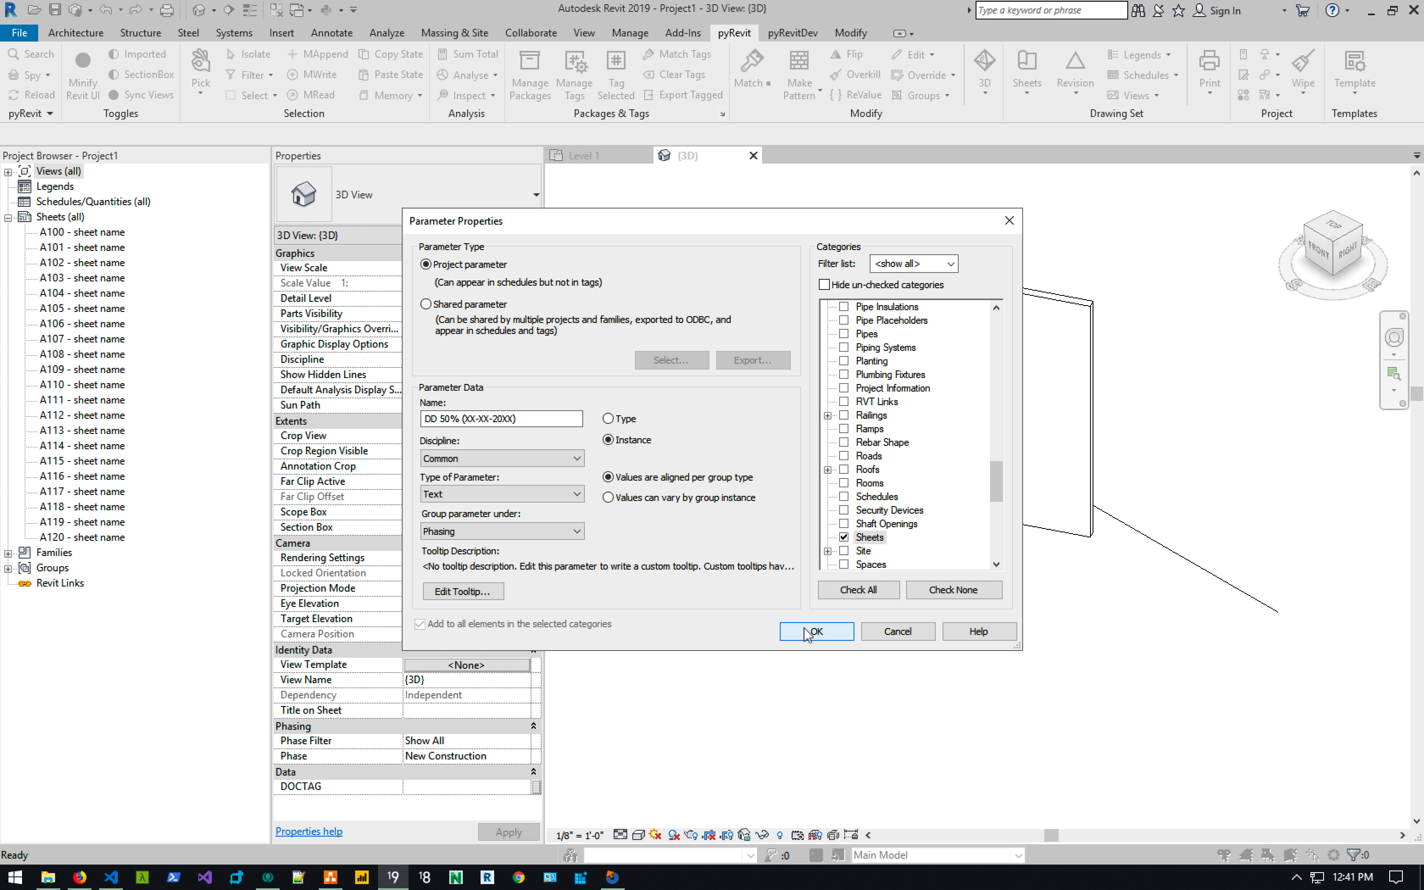
click(816, 632)
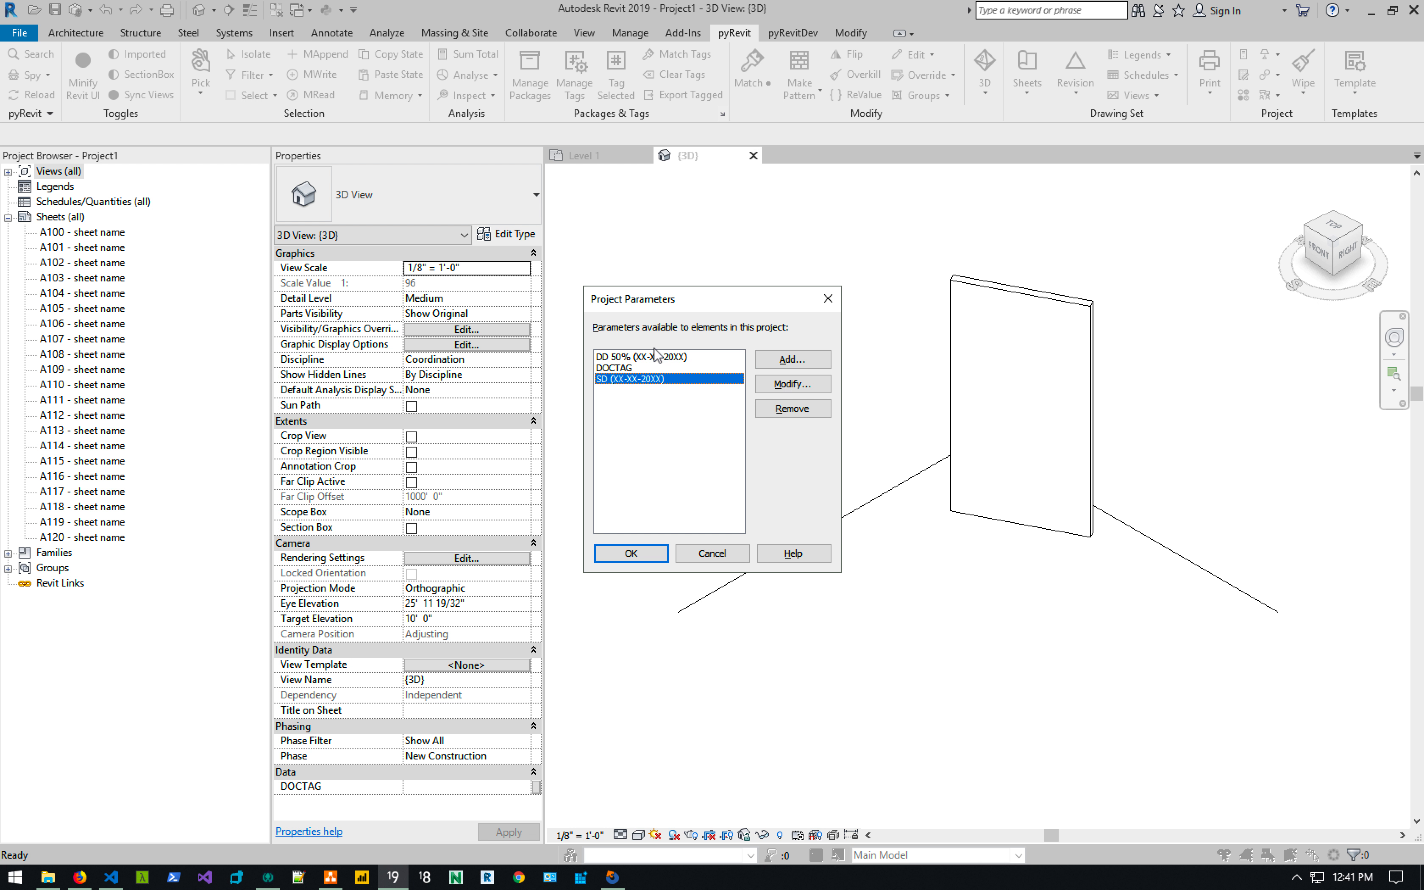
click(64, 354)
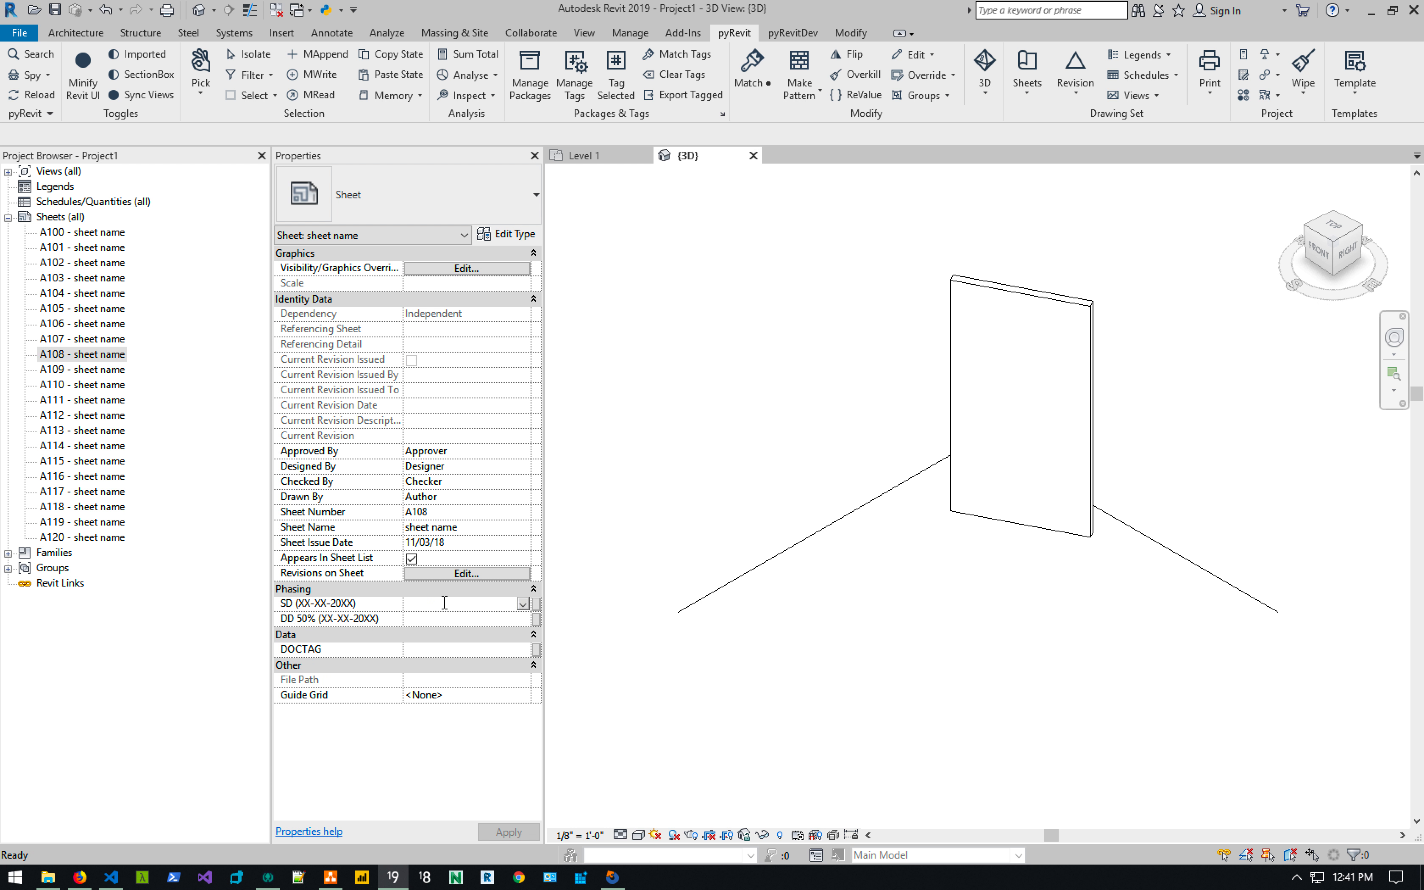
- Enter Y as sheet A108's SD value and check it on sheets A107 and A108
text(Y)
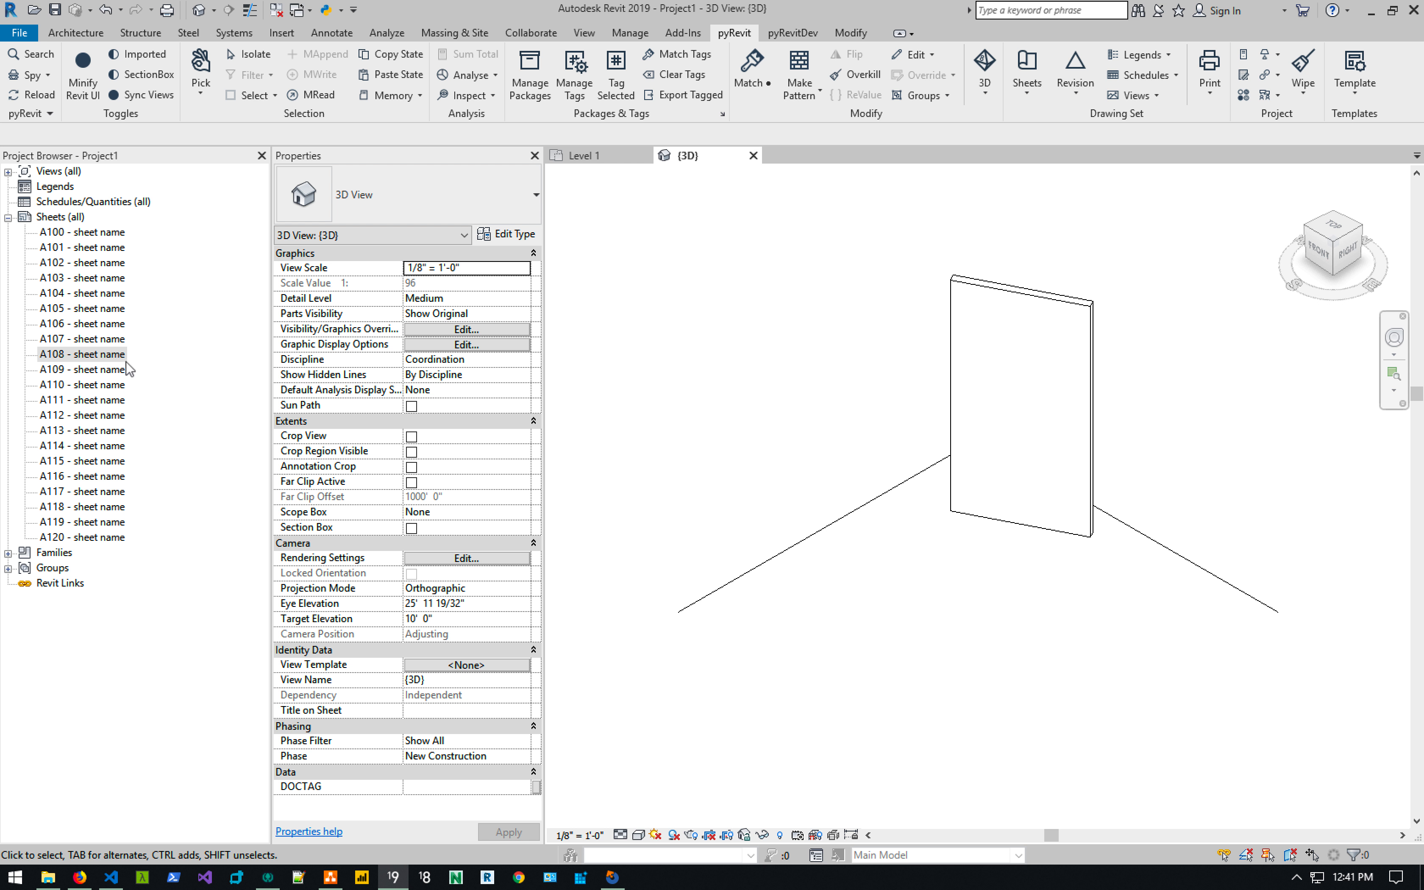
click(76, 339)
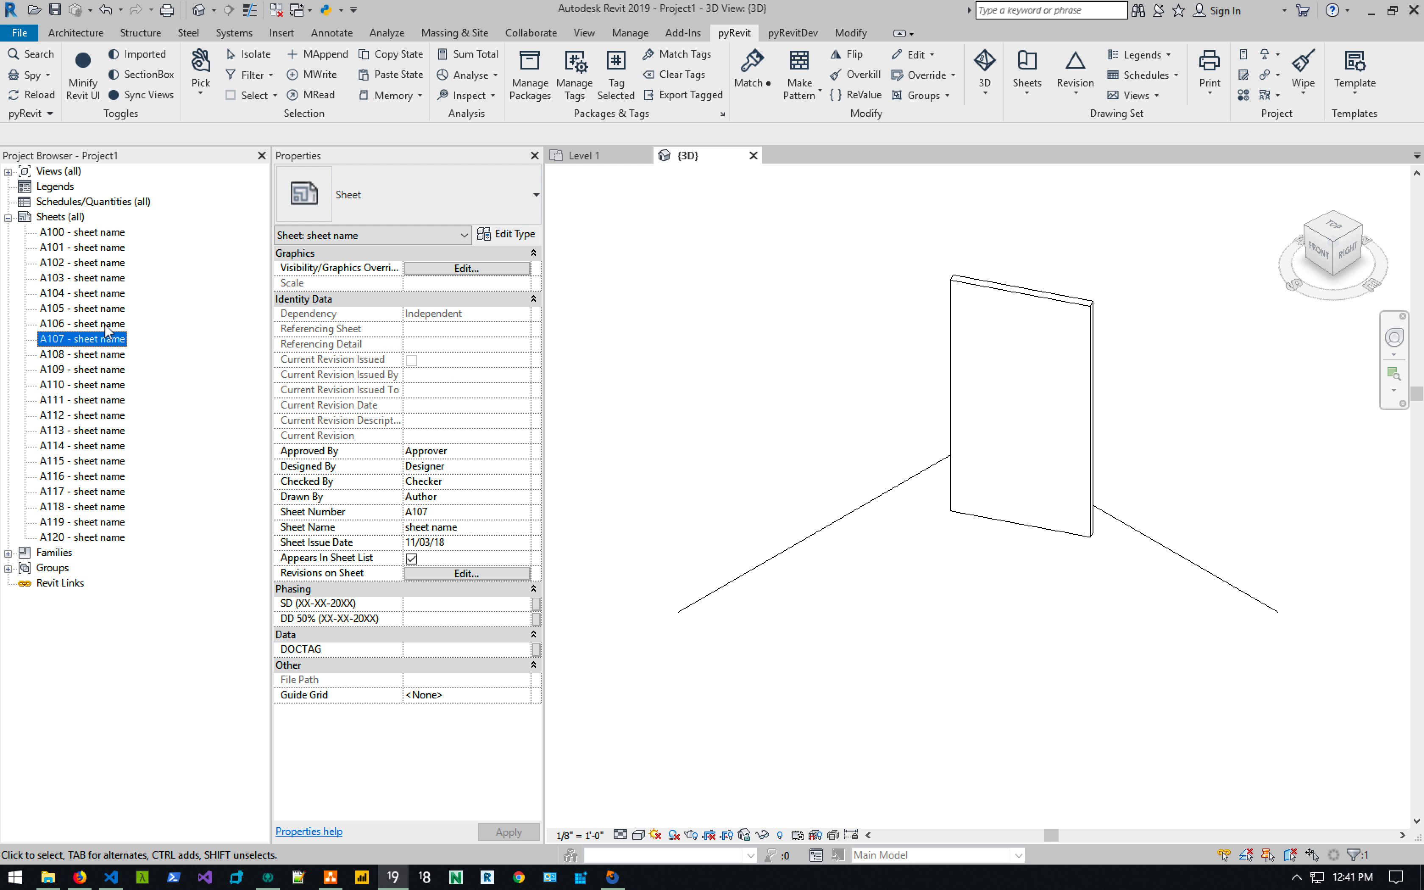
click(81, 354)
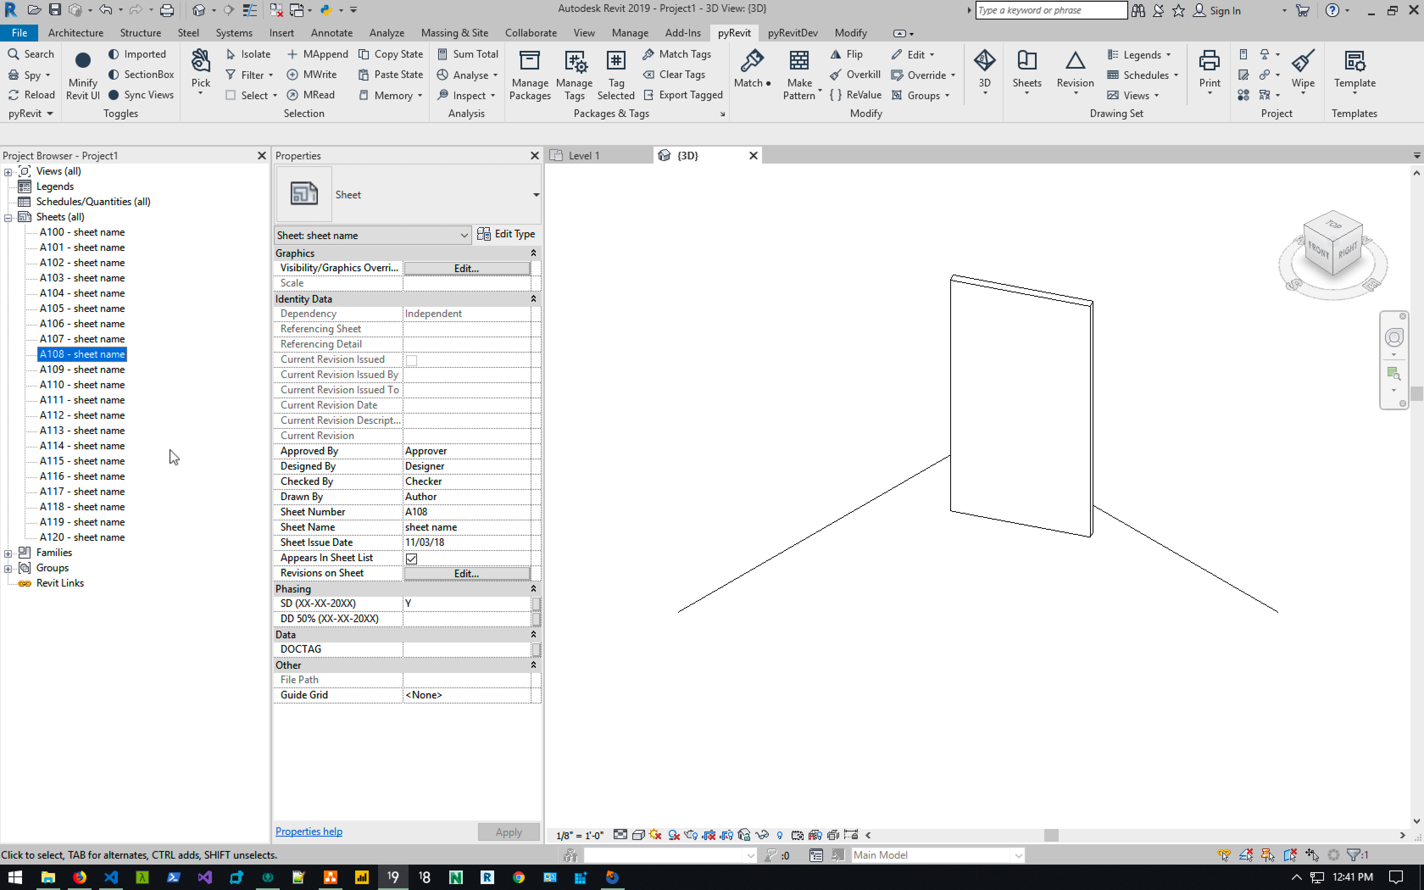
click(468, 619)
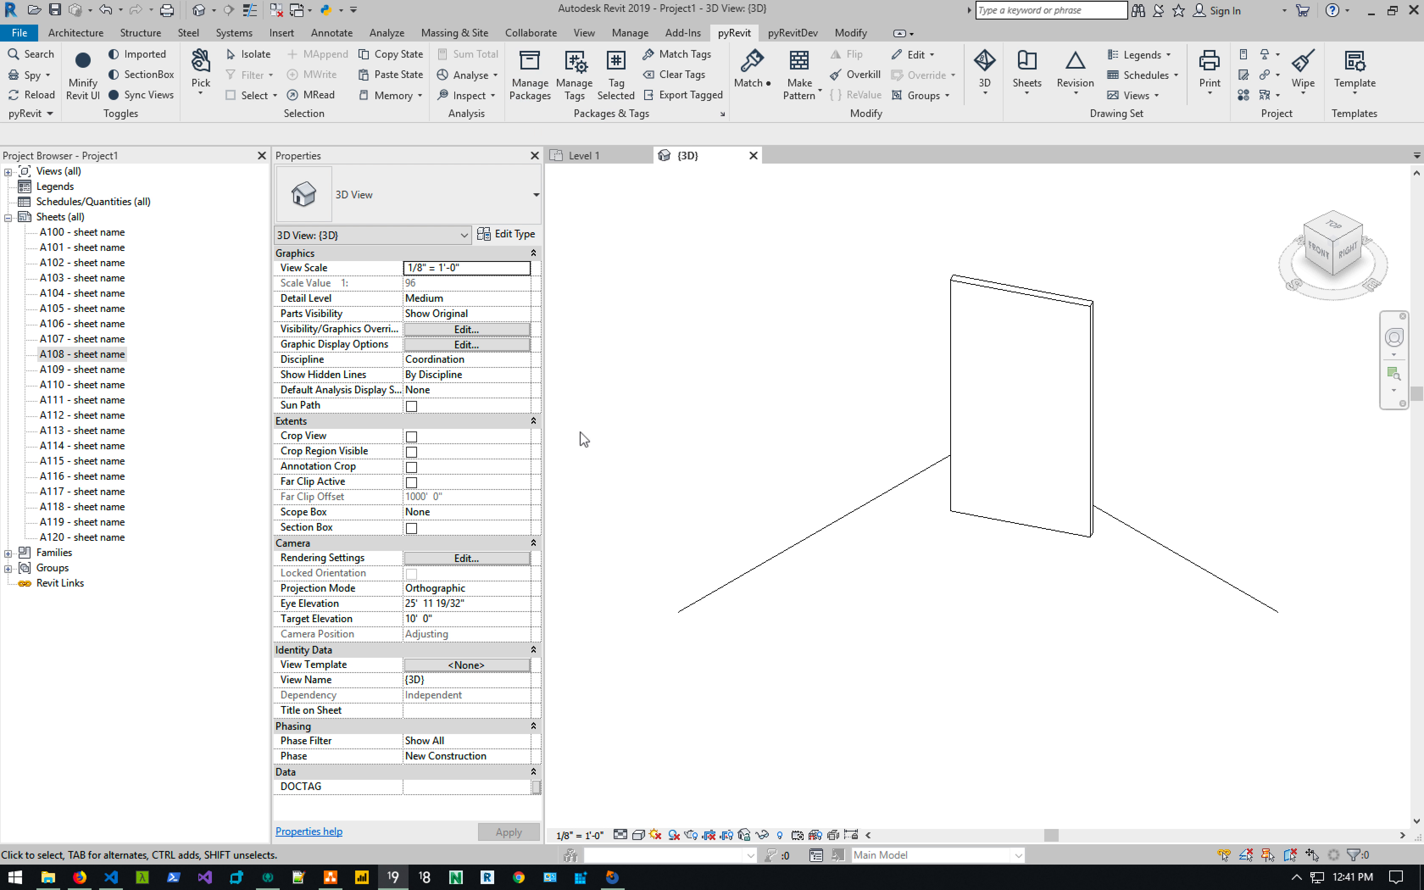
mouse_move(707, 451)
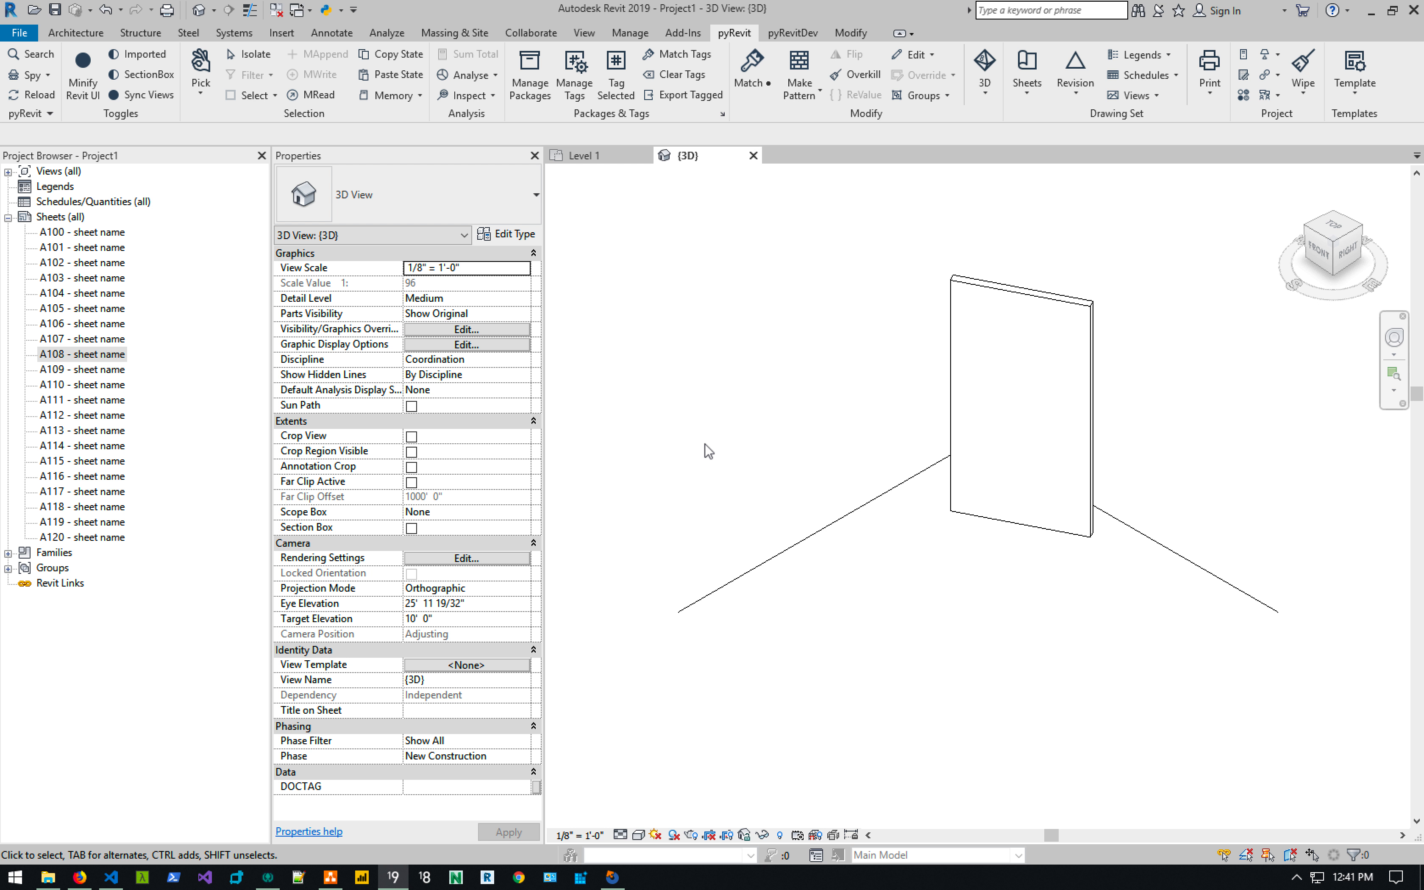
mouse_move(677, 696)
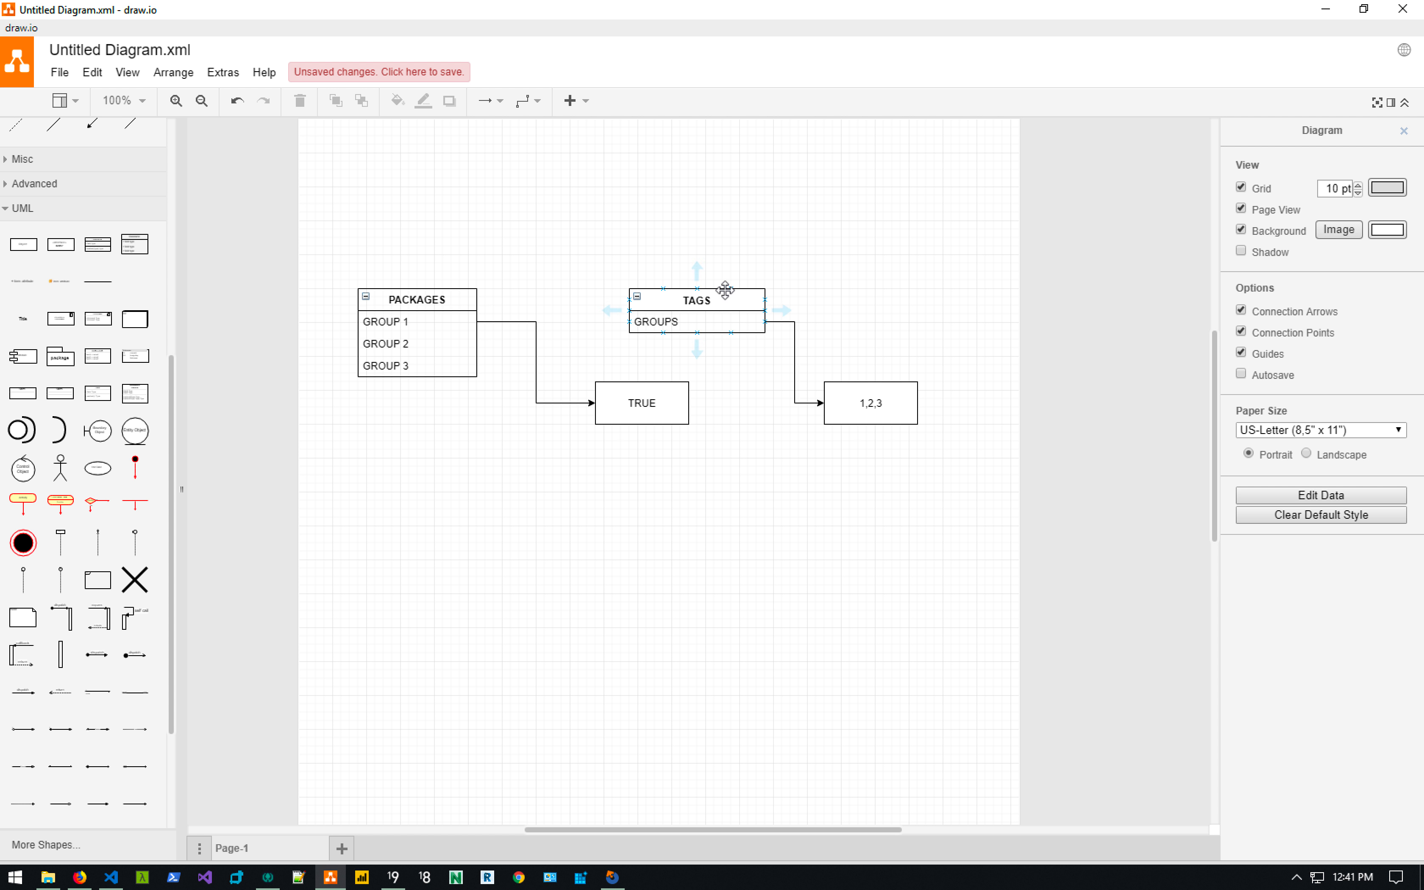
click(841, 442)
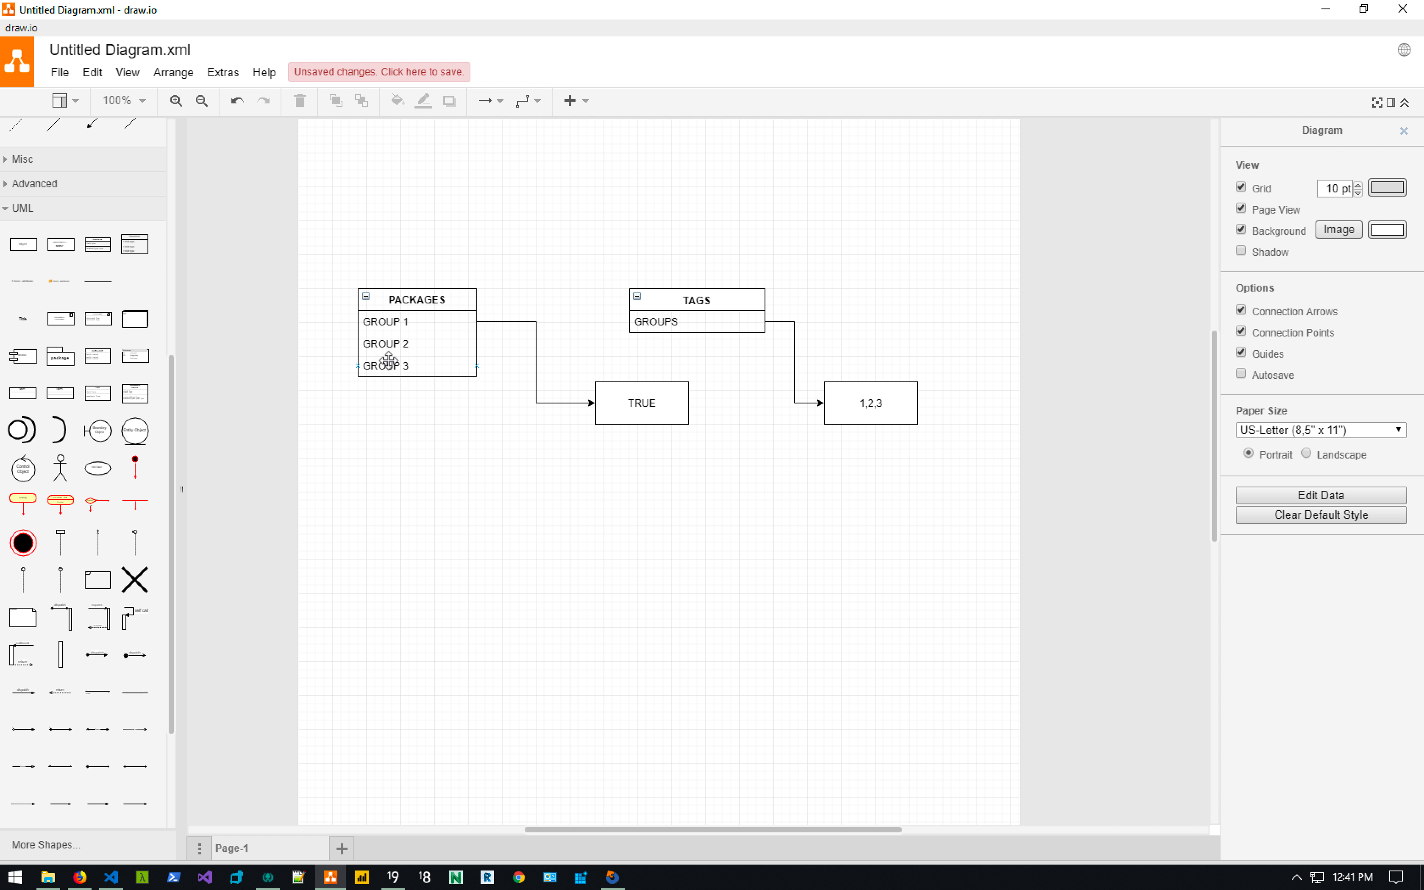
mouse_move(389, 353)
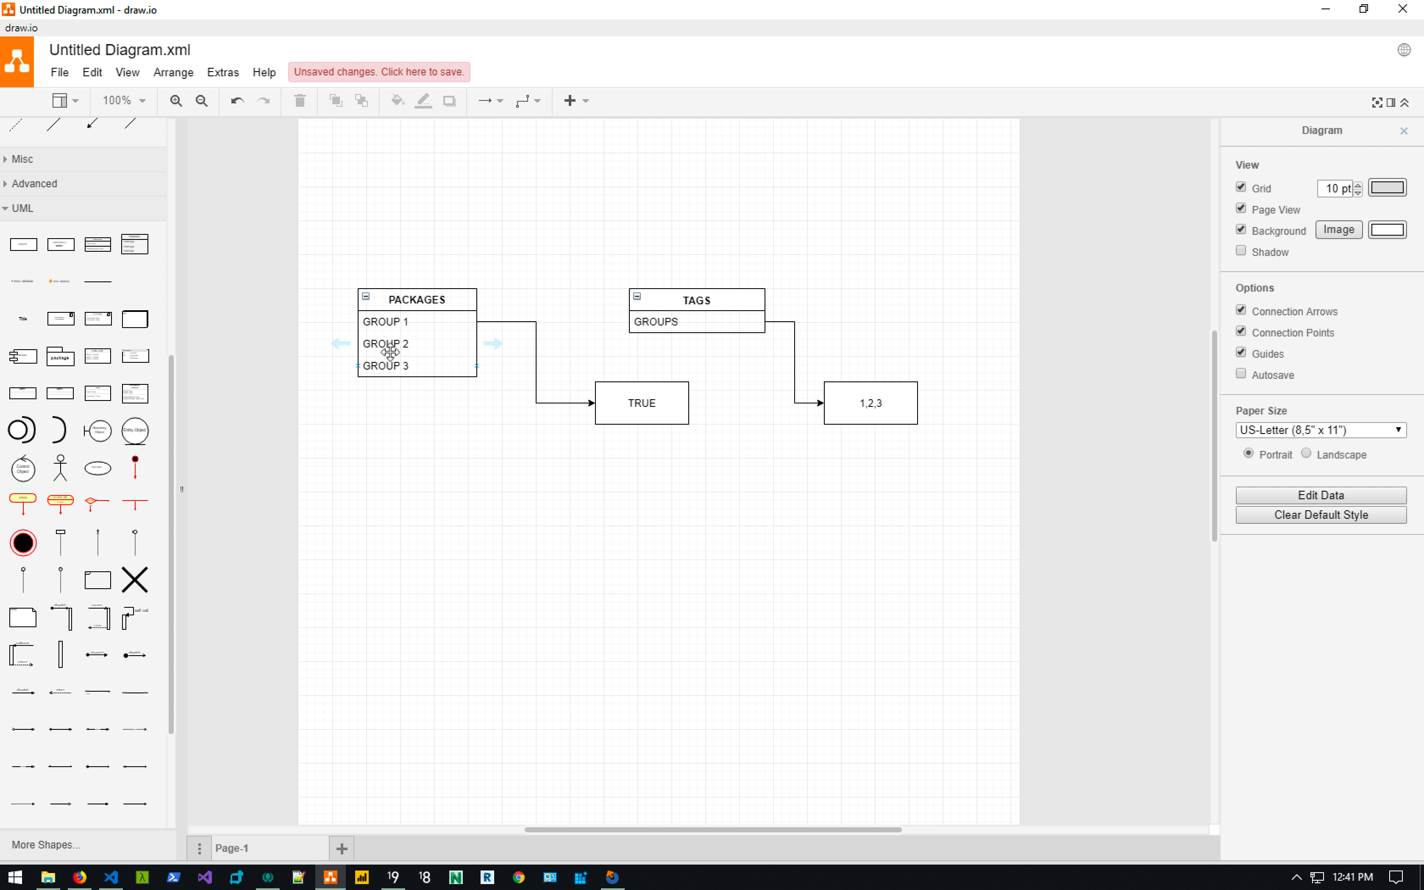
mouse_move(699, 317)
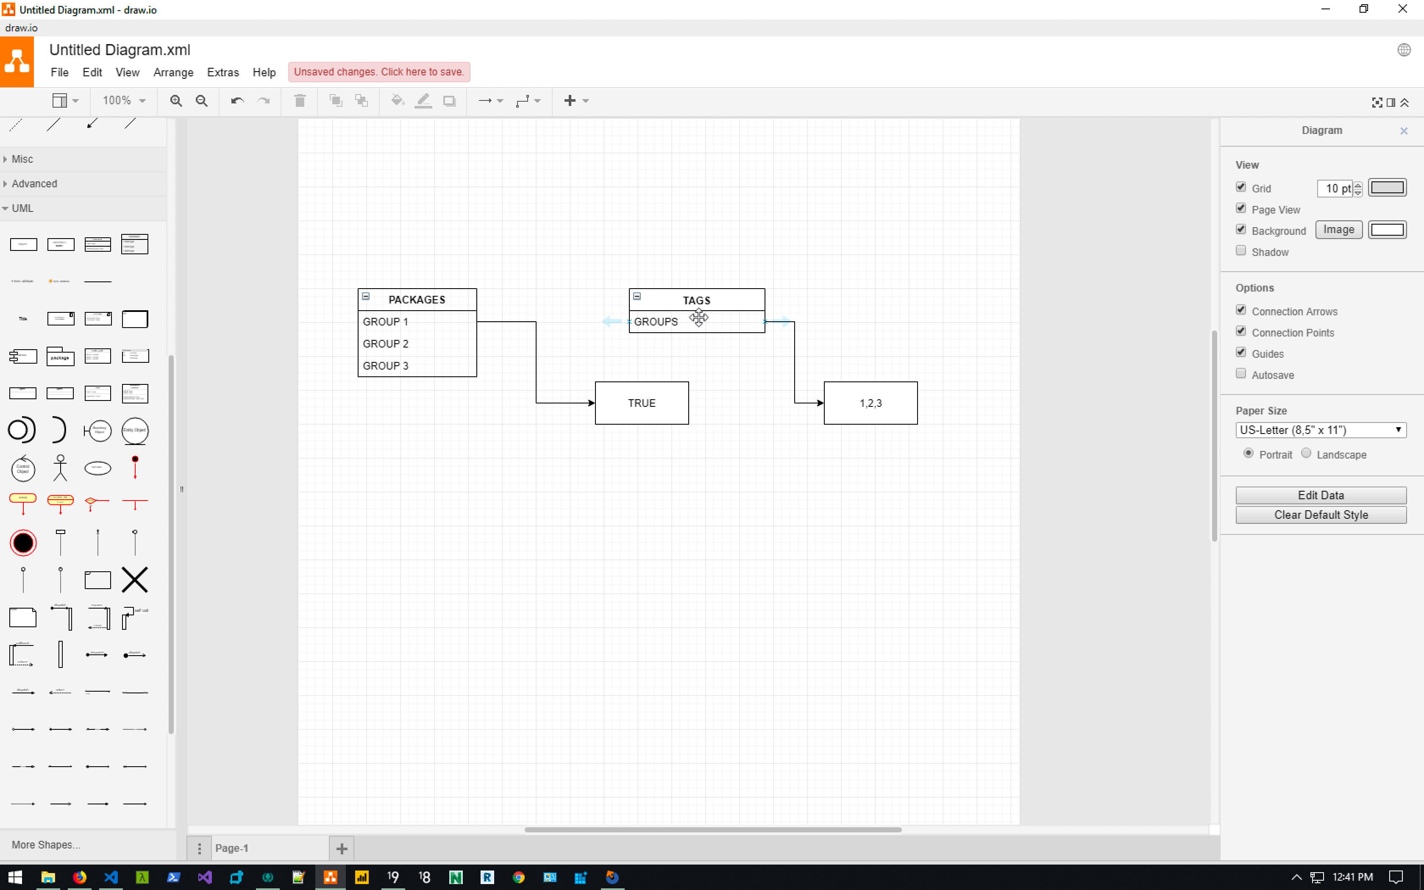
click(697, 321)
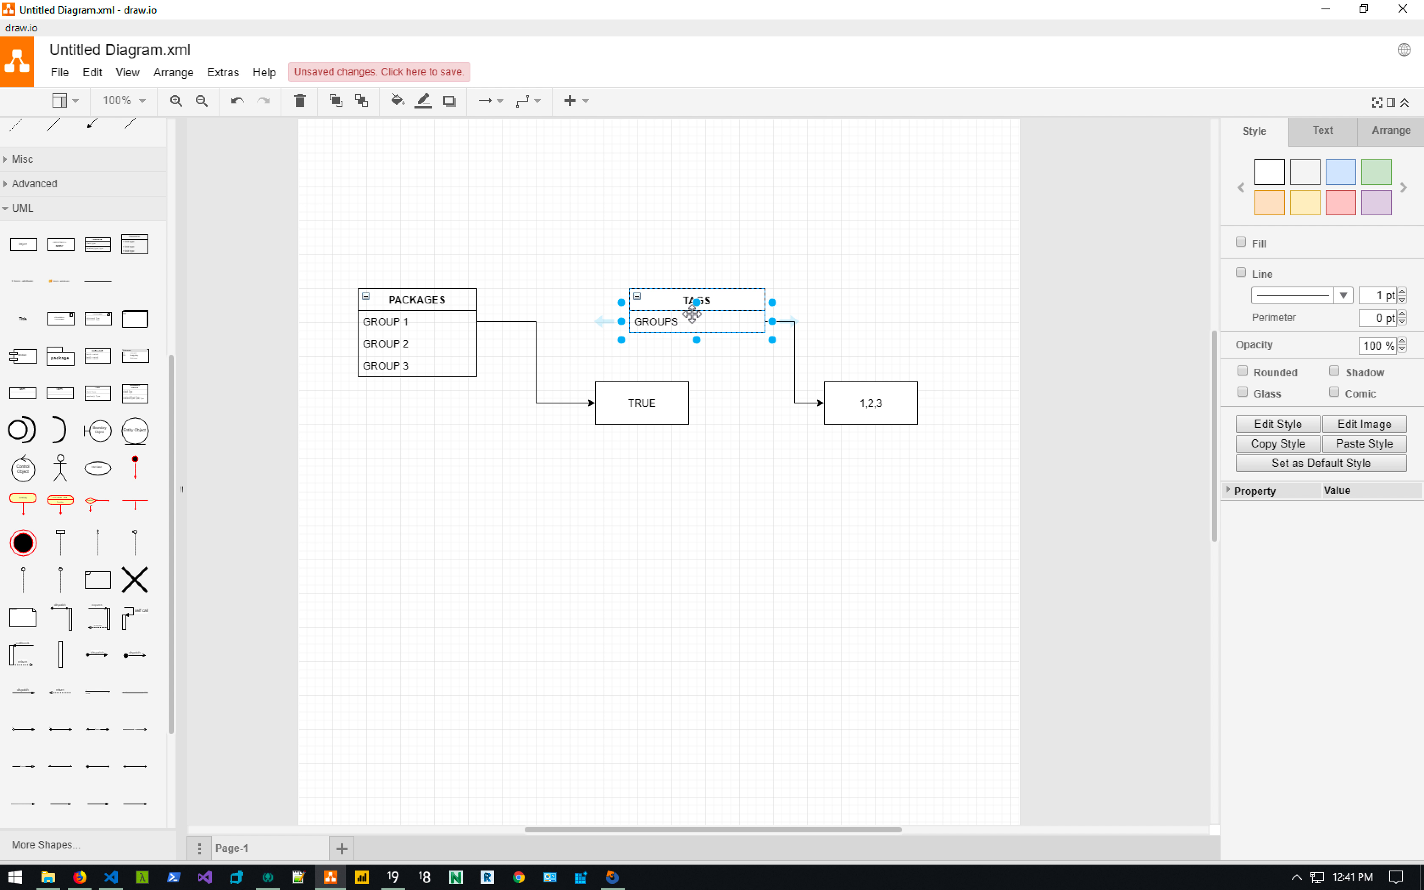
mouse_move(869, 387)
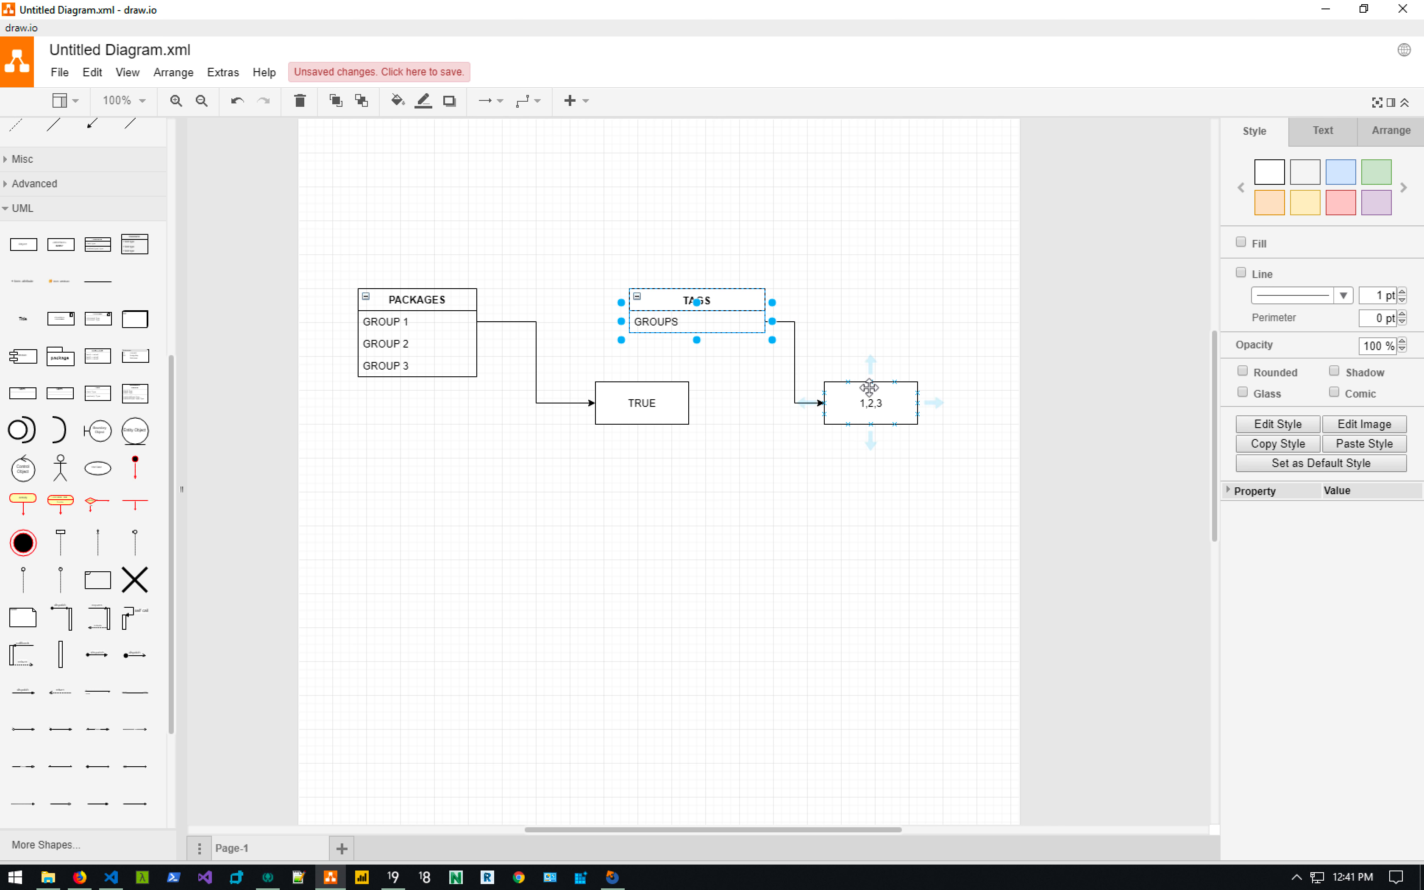
click(869, 404)
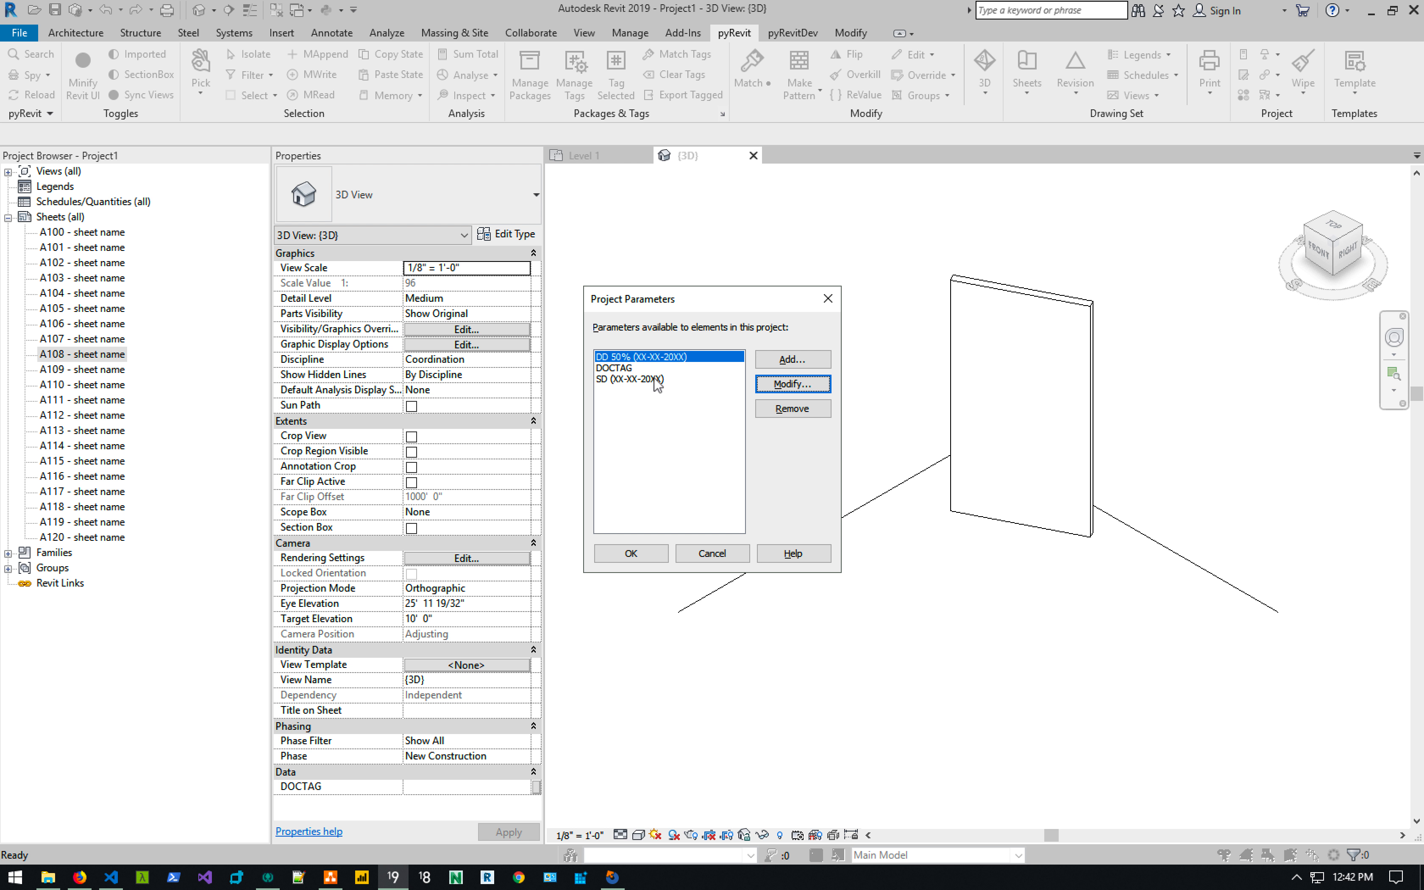
- Rename the SD parameter to DOCPKG1 SD (XX-XX-20XX) and the DD parameter to DOCPKG2 DD 50% (XX-XX-20XX)
click(639, 379)
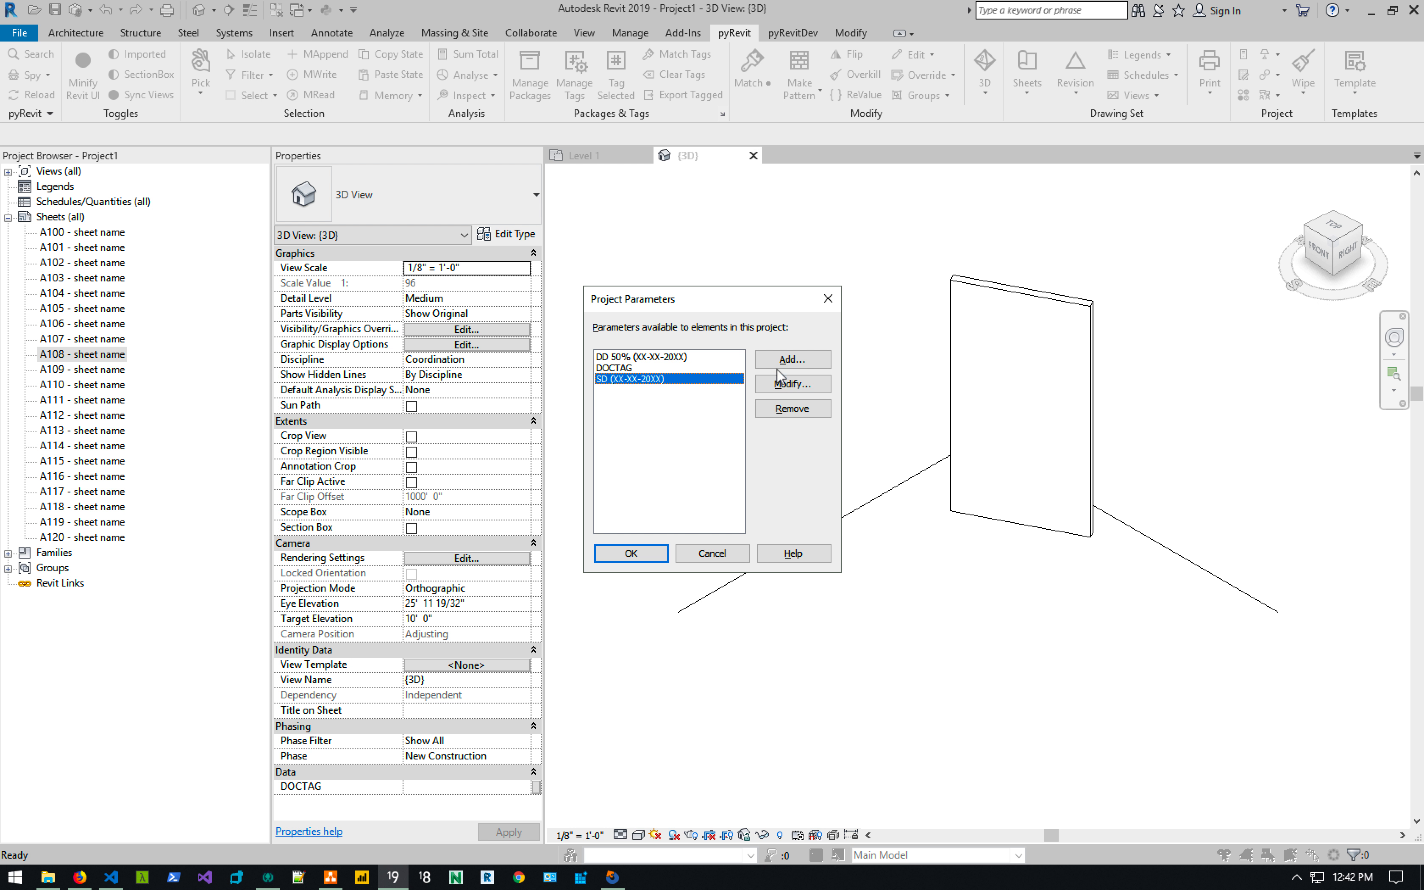
mouse_move(756, 397)
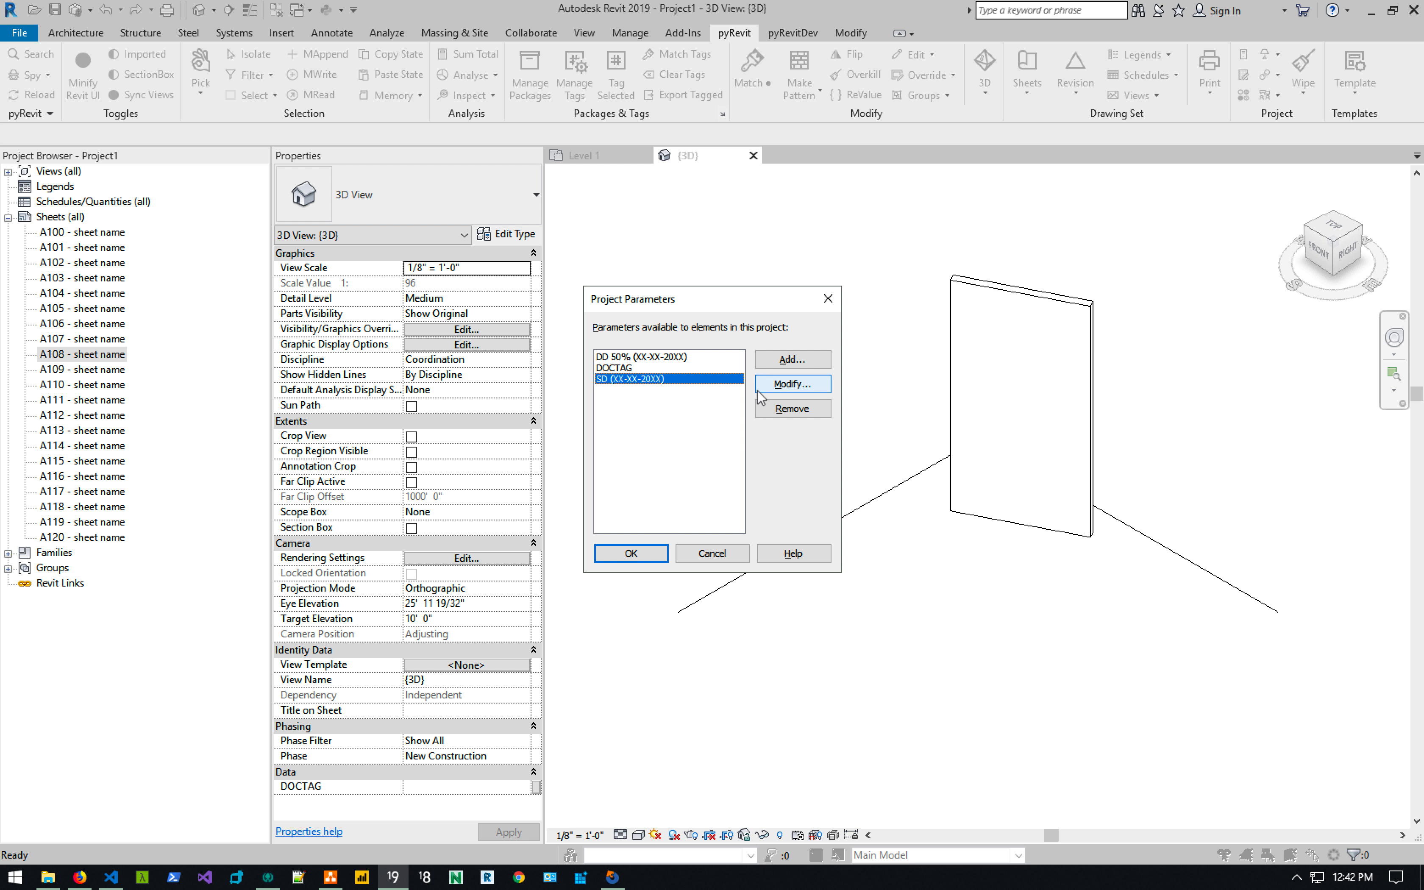
click(792, 384)
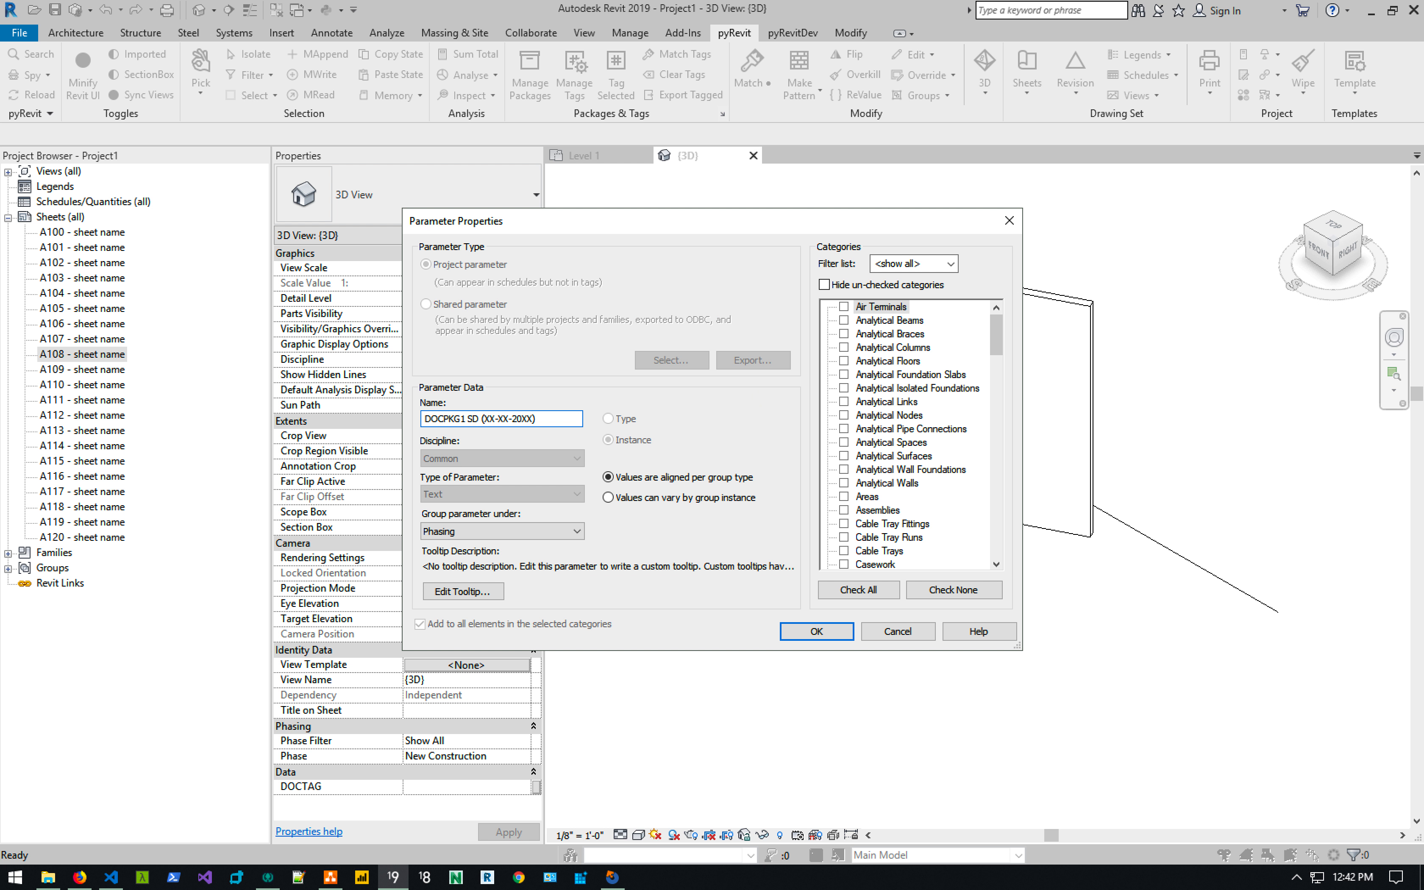
mouse_move(802, 639)
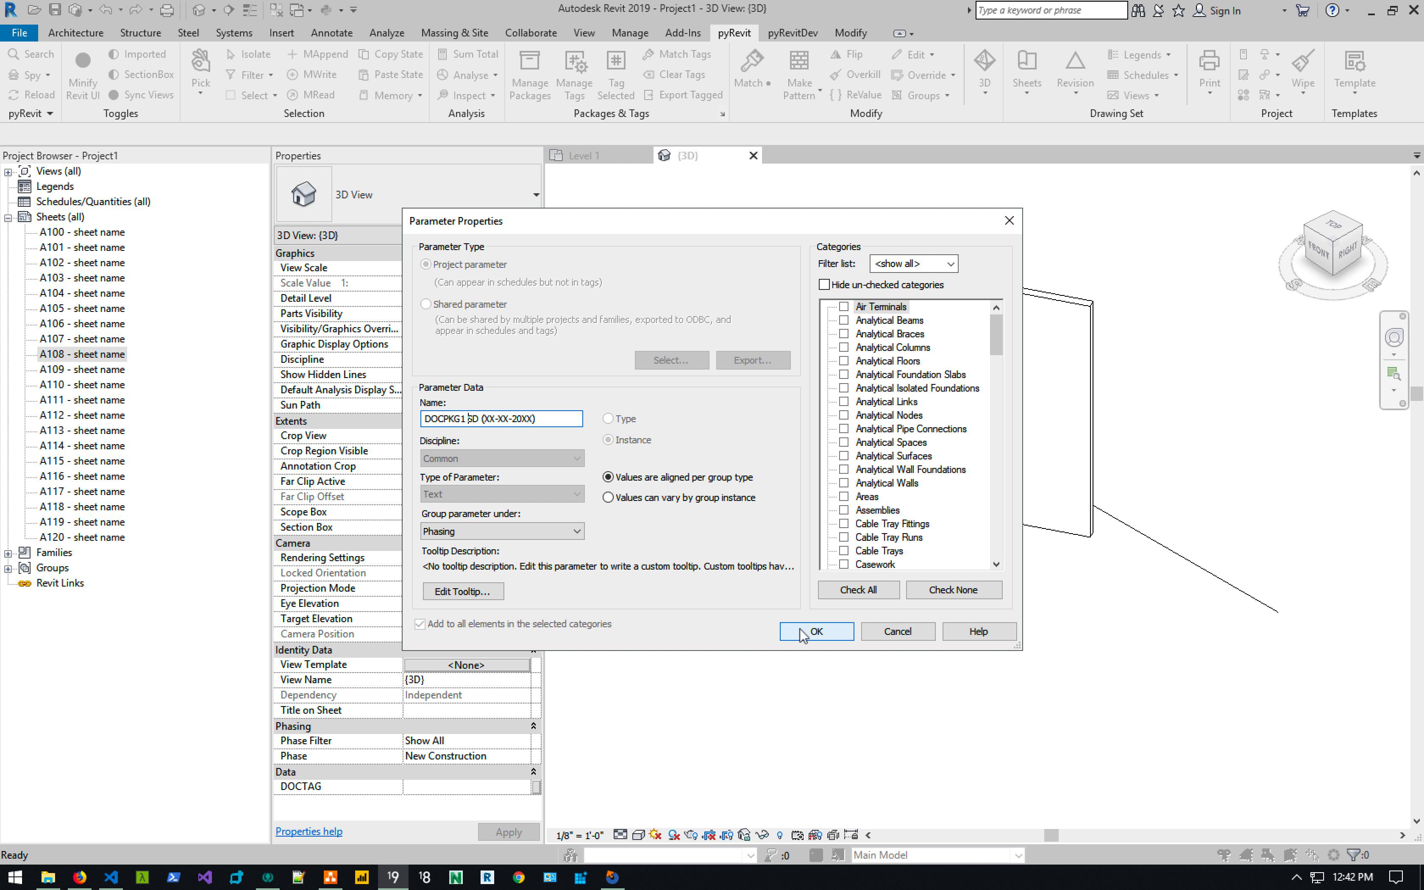
click(816, 631)
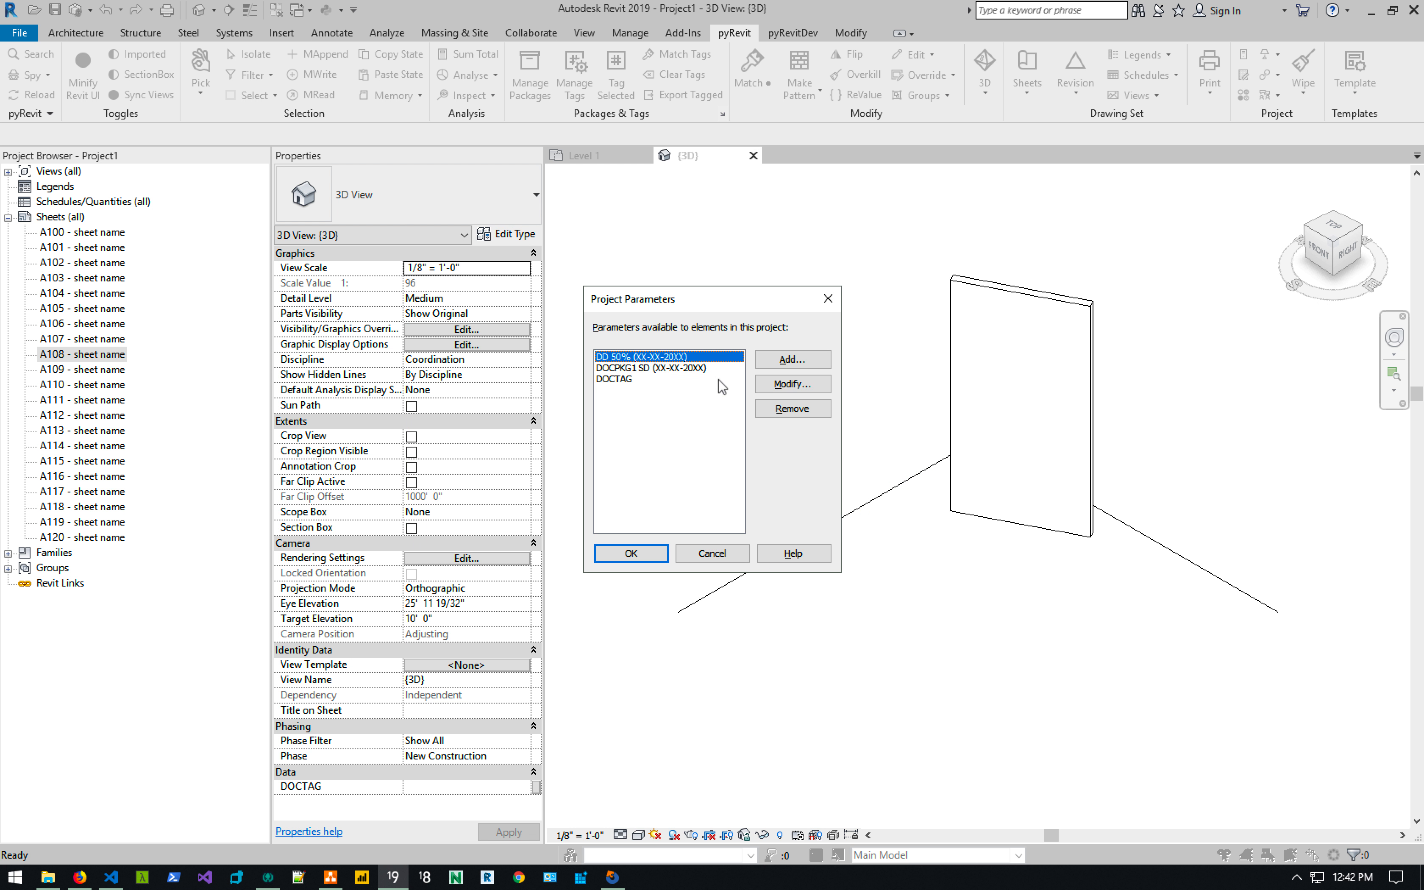
click(792, 384)
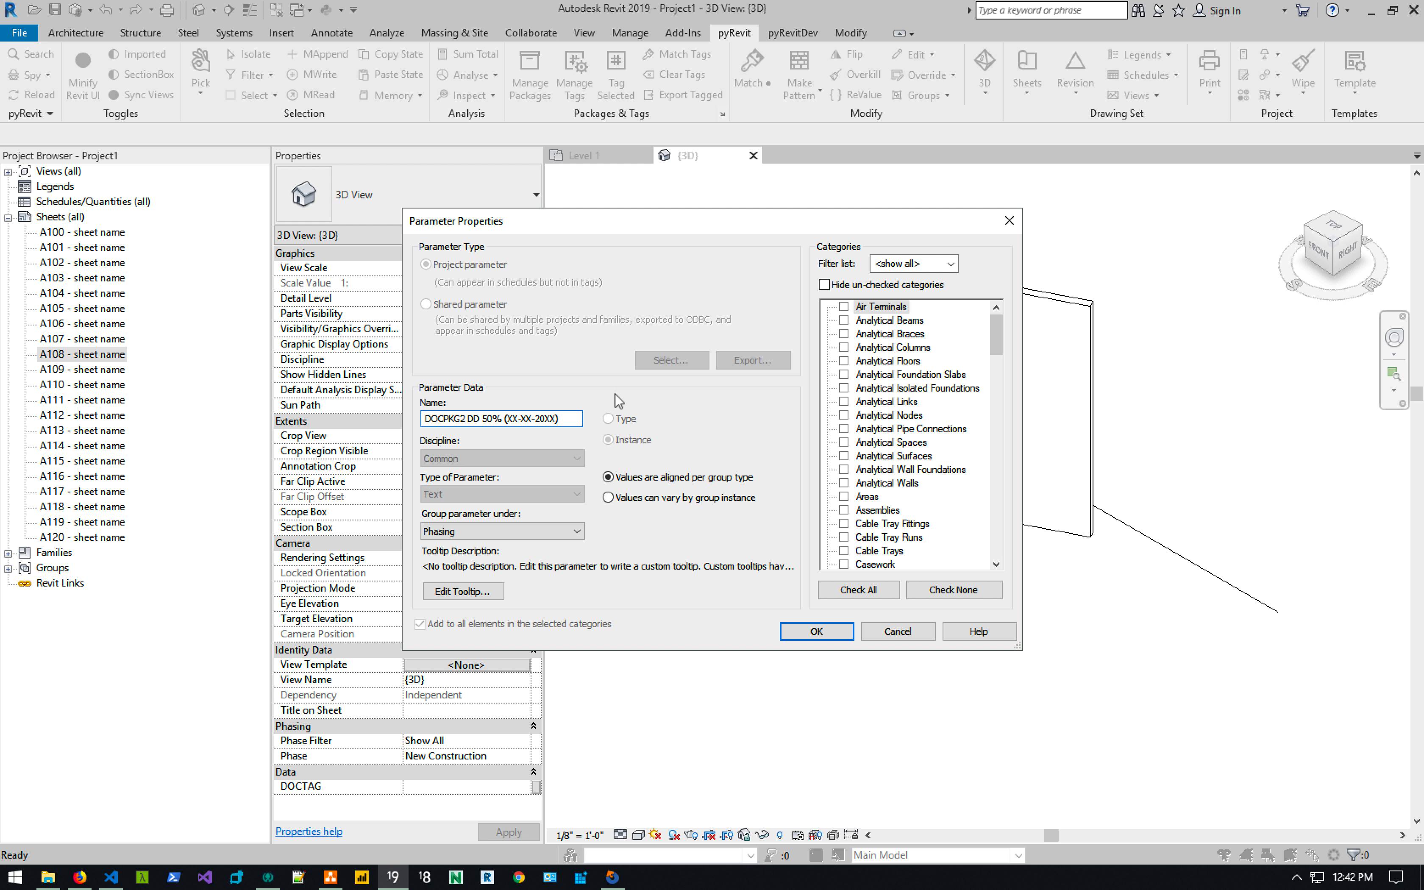
click(816, 630)
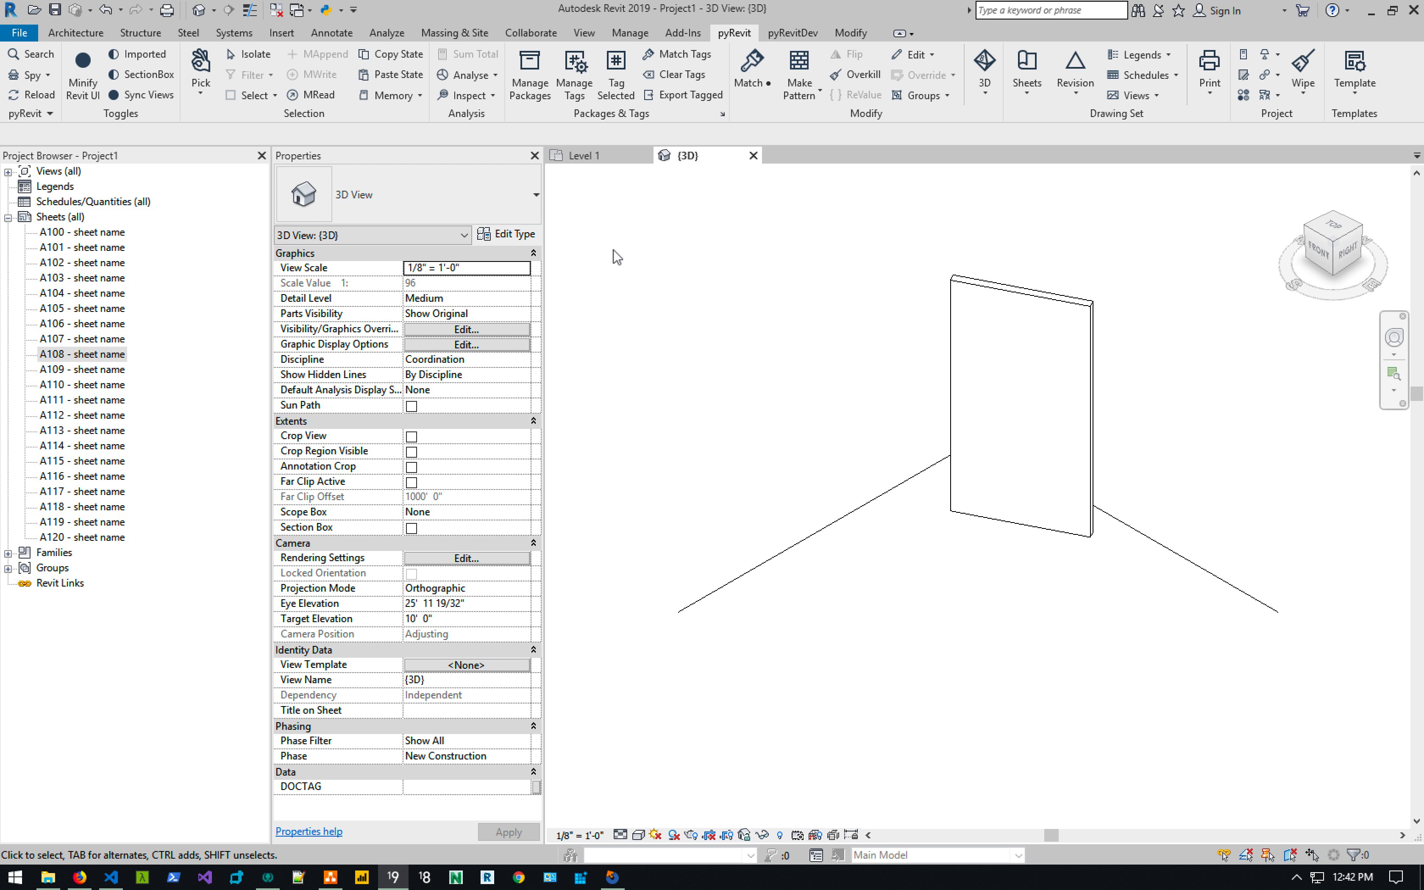
- In pyRevit Manage Packages, set a package change status for sheet A104
click(530, 74)
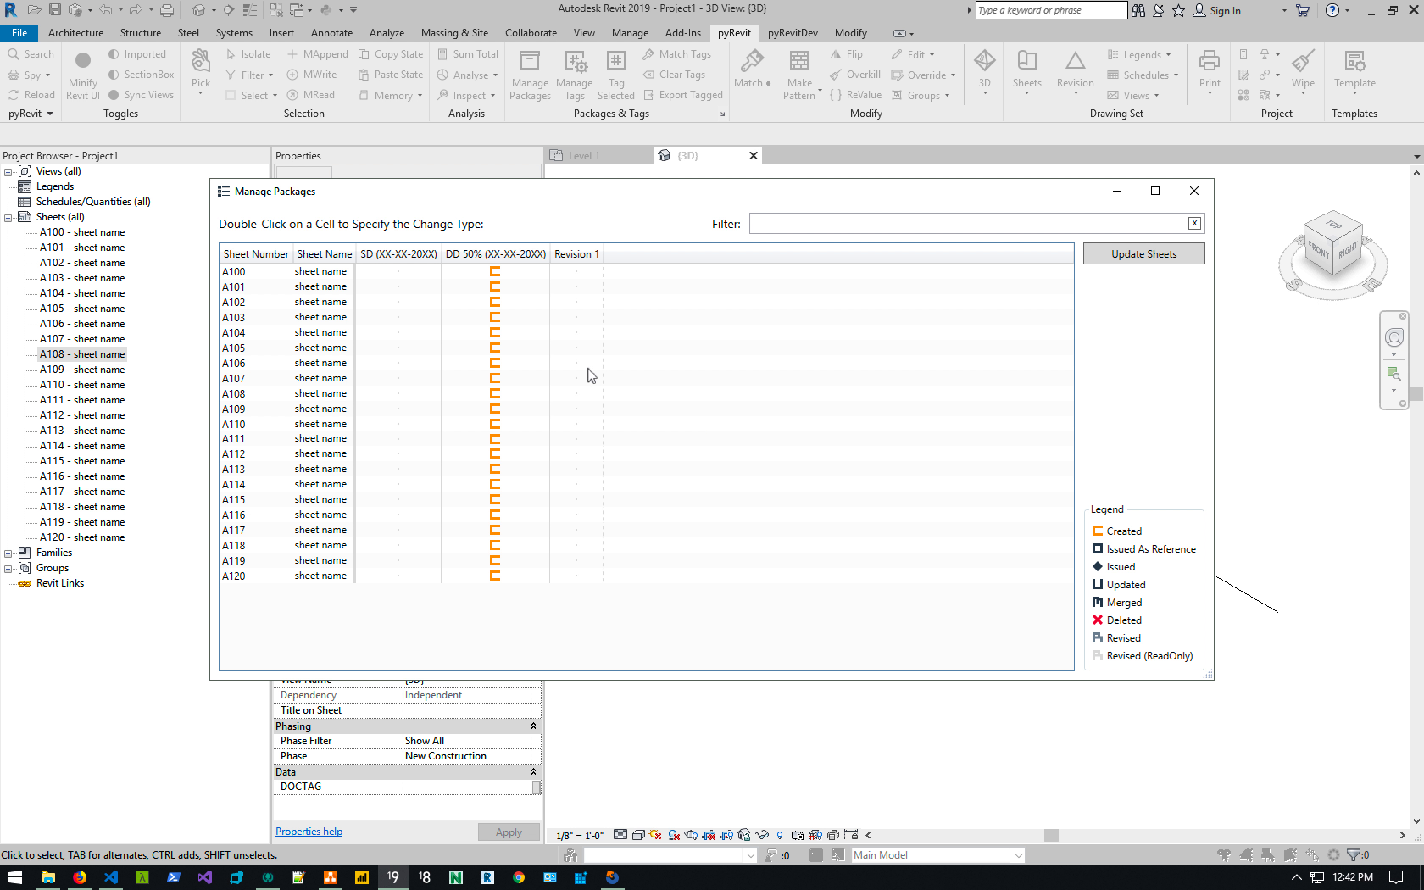
click(399, 254)
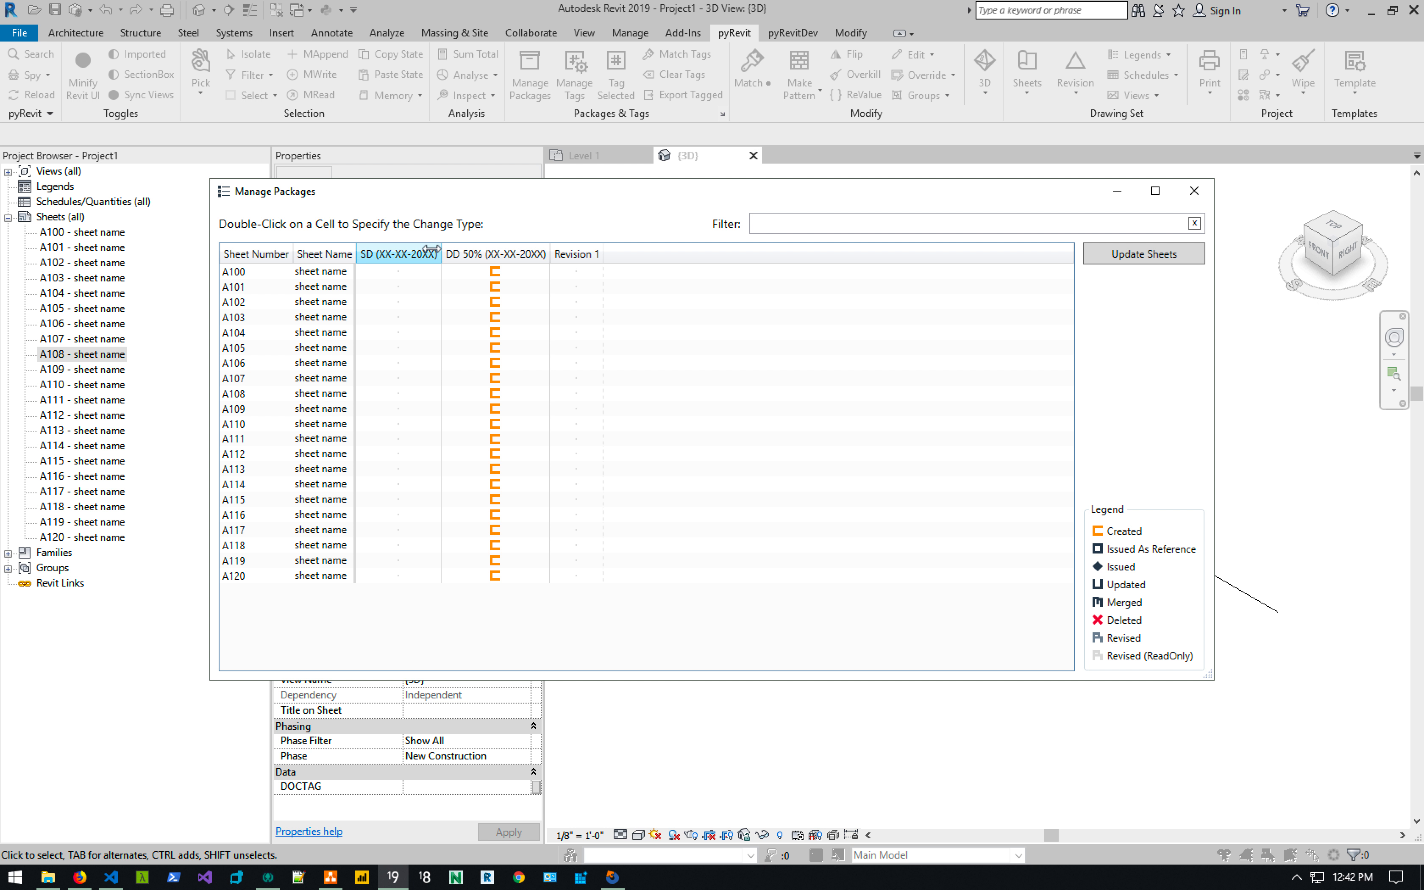
click(495, 255)
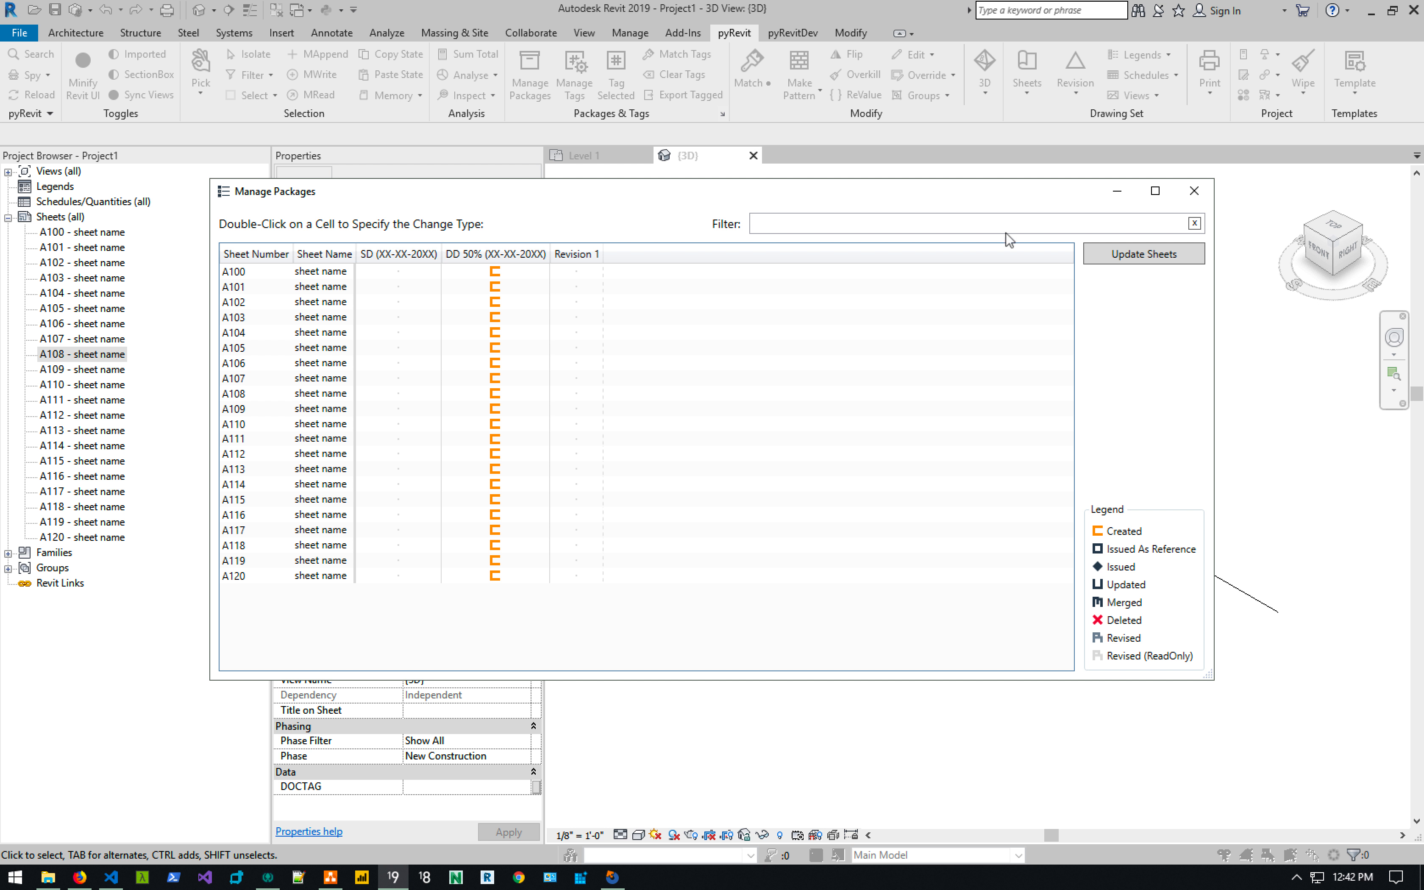
mouse_move(615, 500)
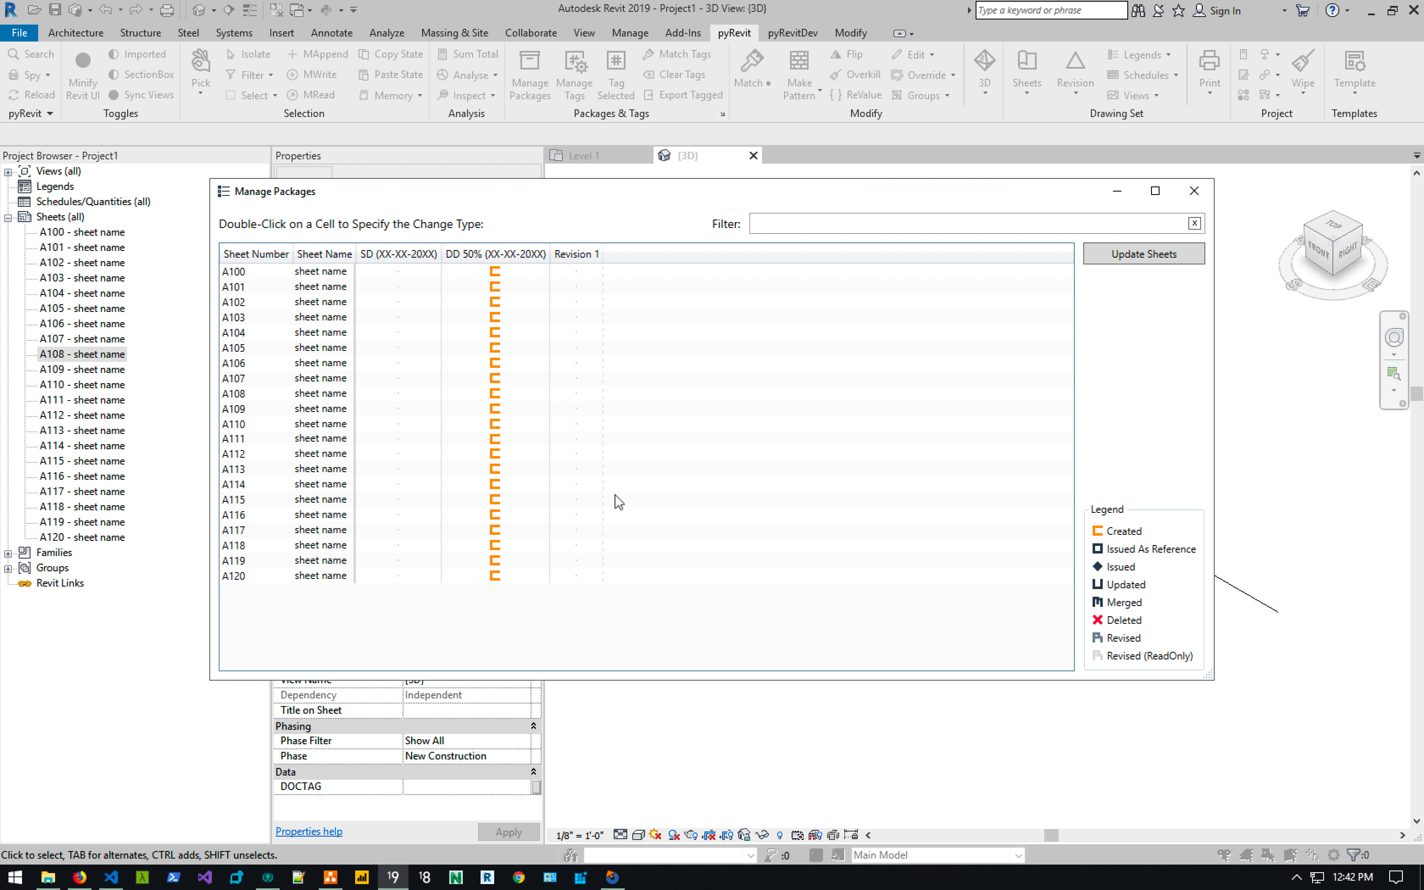
double_click(495, 317)
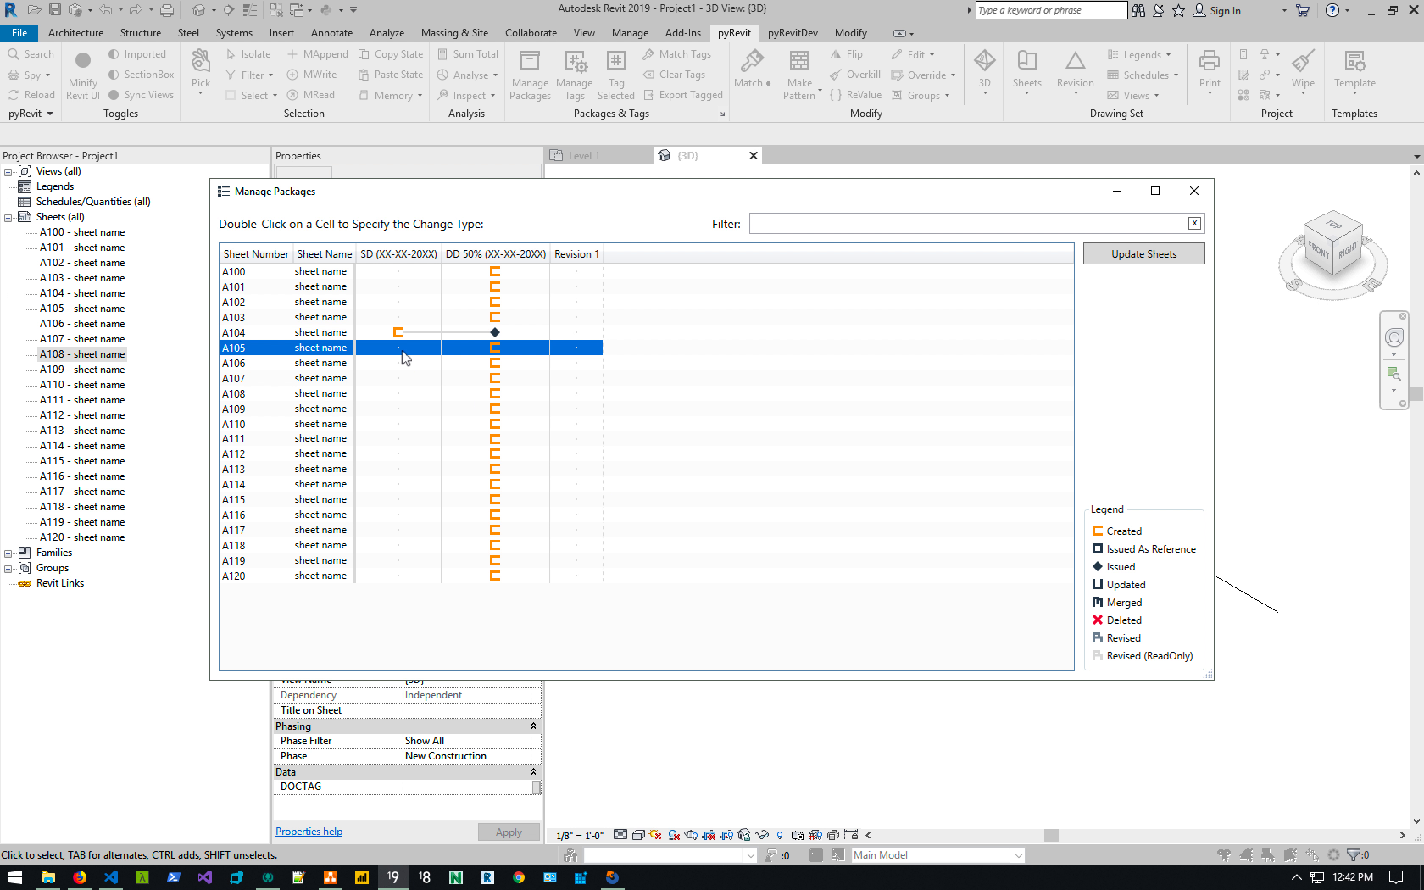
- Mark A109 as issued for reference and apply a change type to sheet A110
double_click(398, 348)
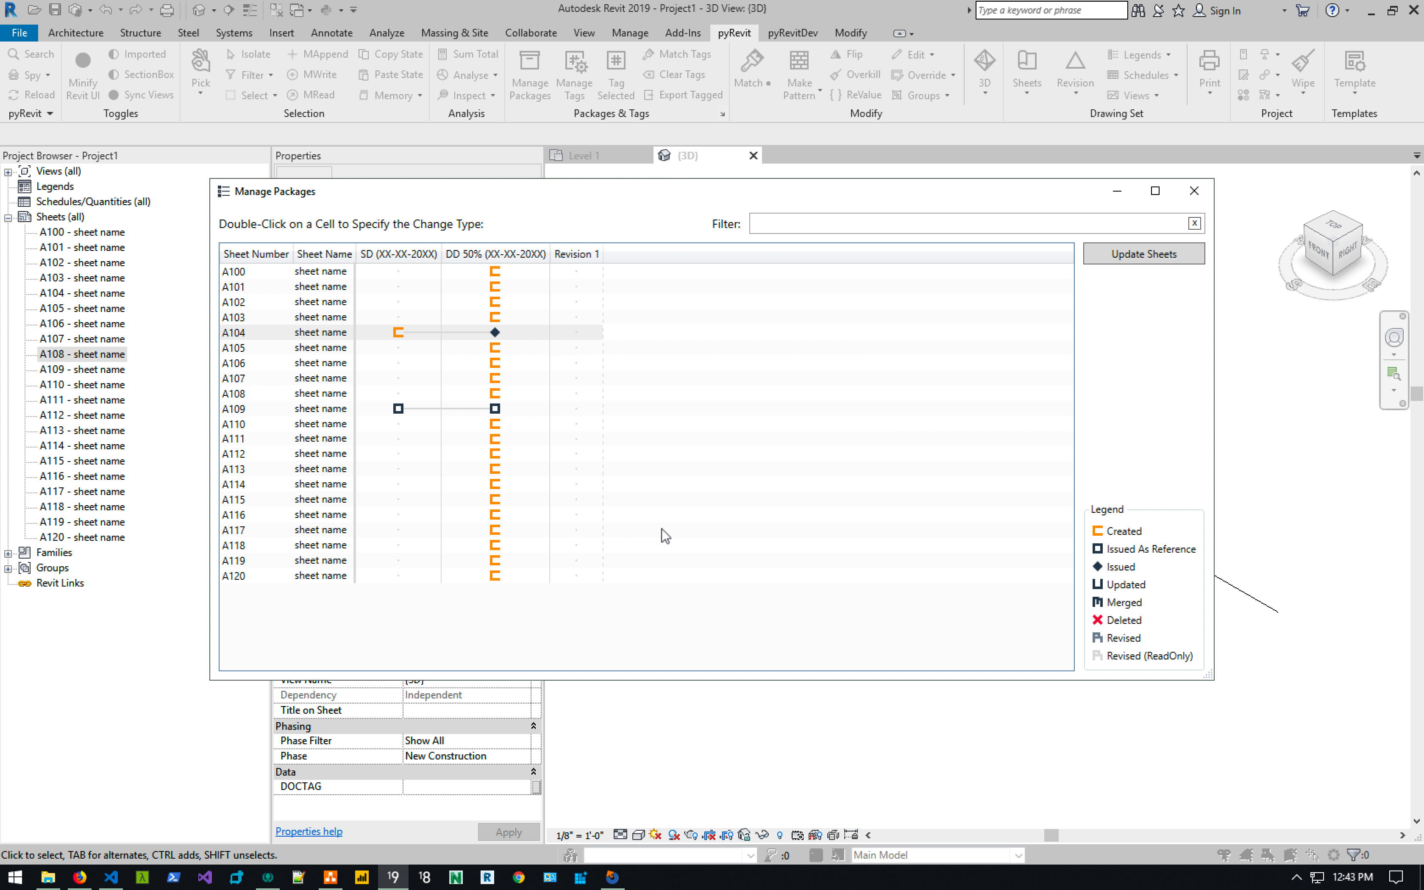
double_click(493, 332)
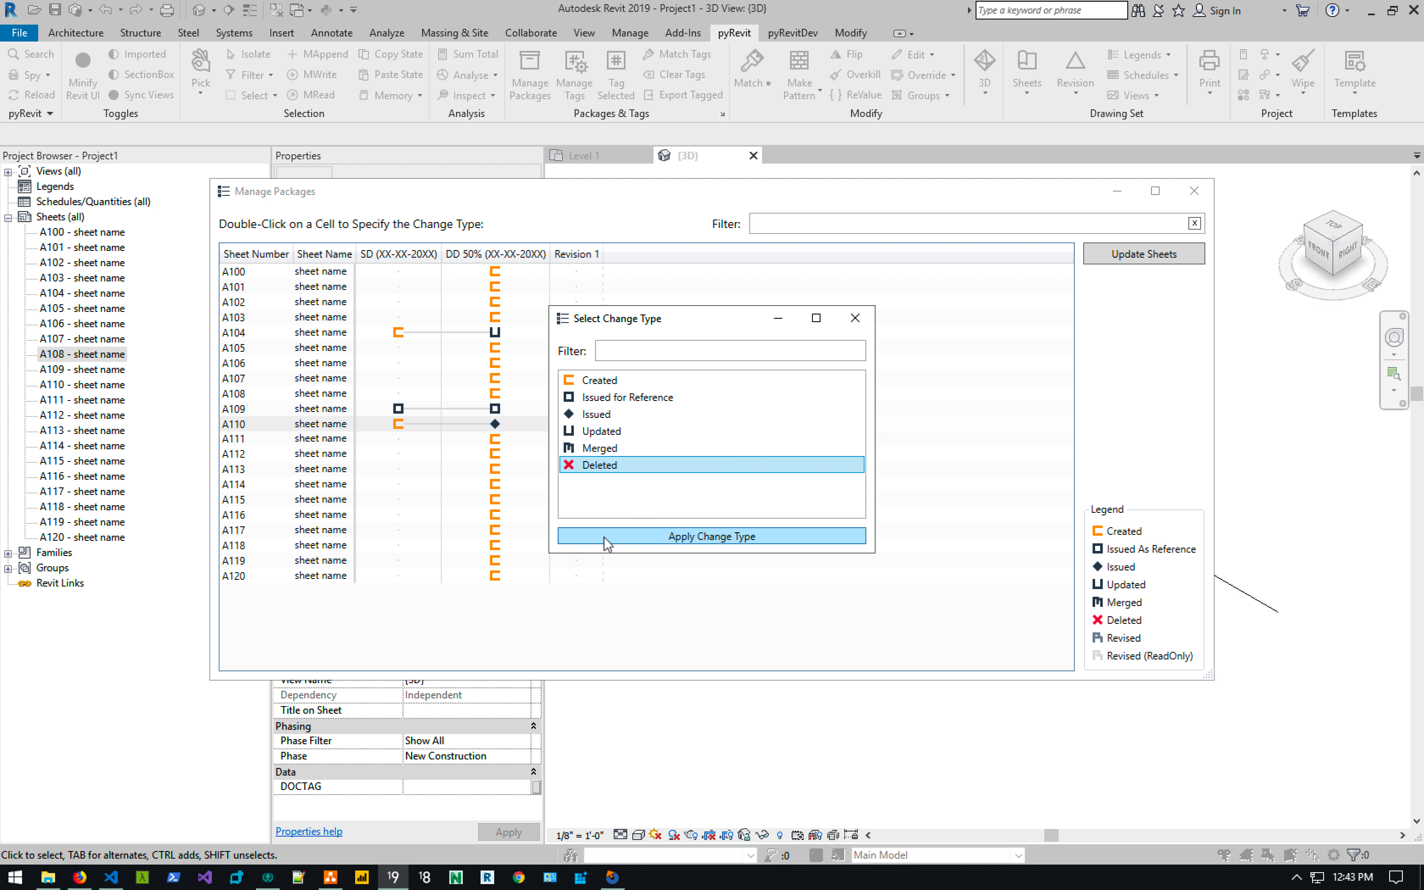
click(713, 536)
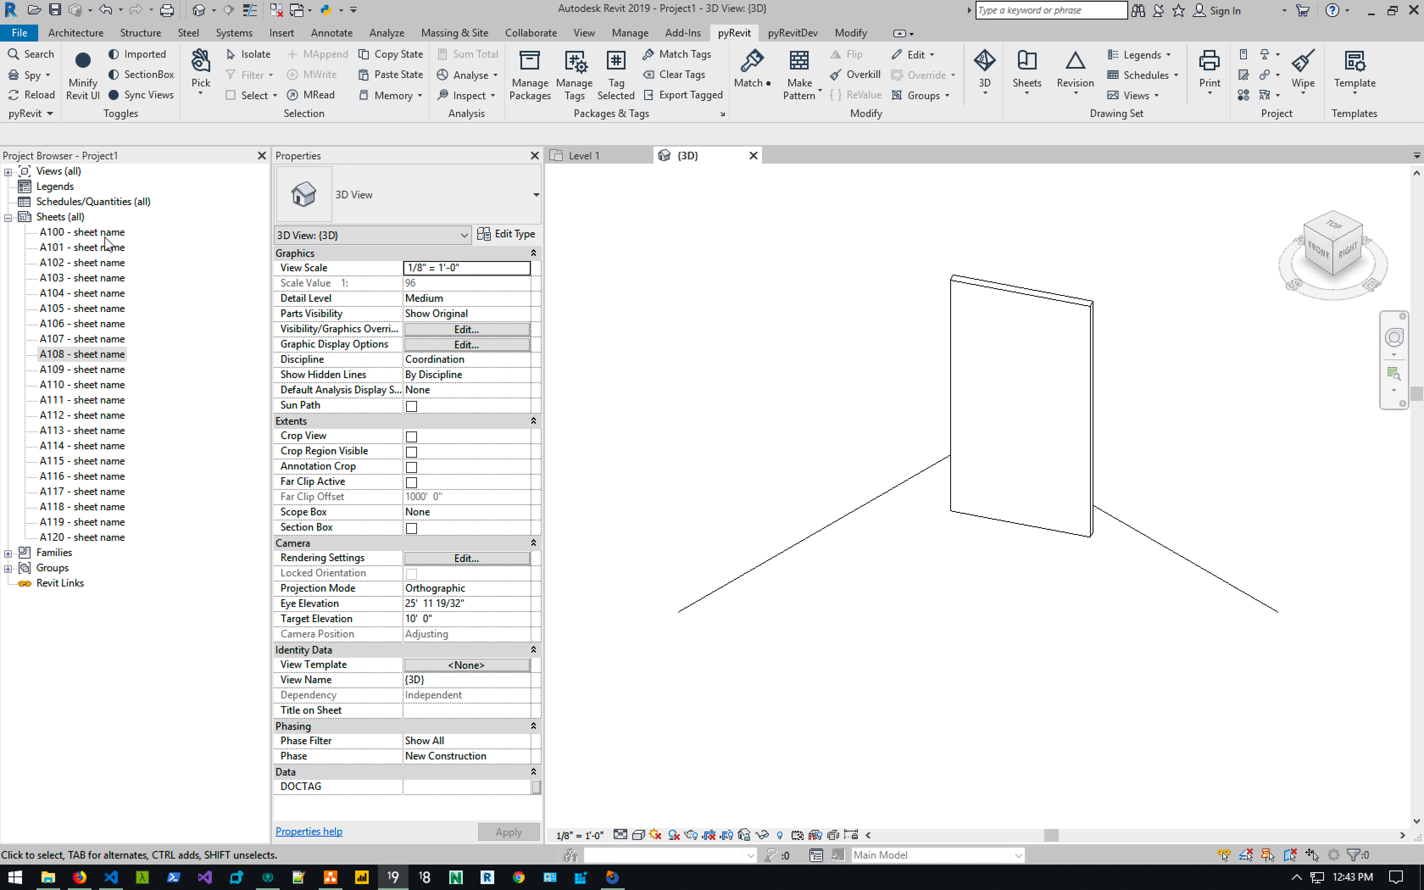
- Select sheets A100, A101, A104, A110 and A109 to check their DOCPKG1 SD and DOCPKG2 DD 50% values
click(68, 232)
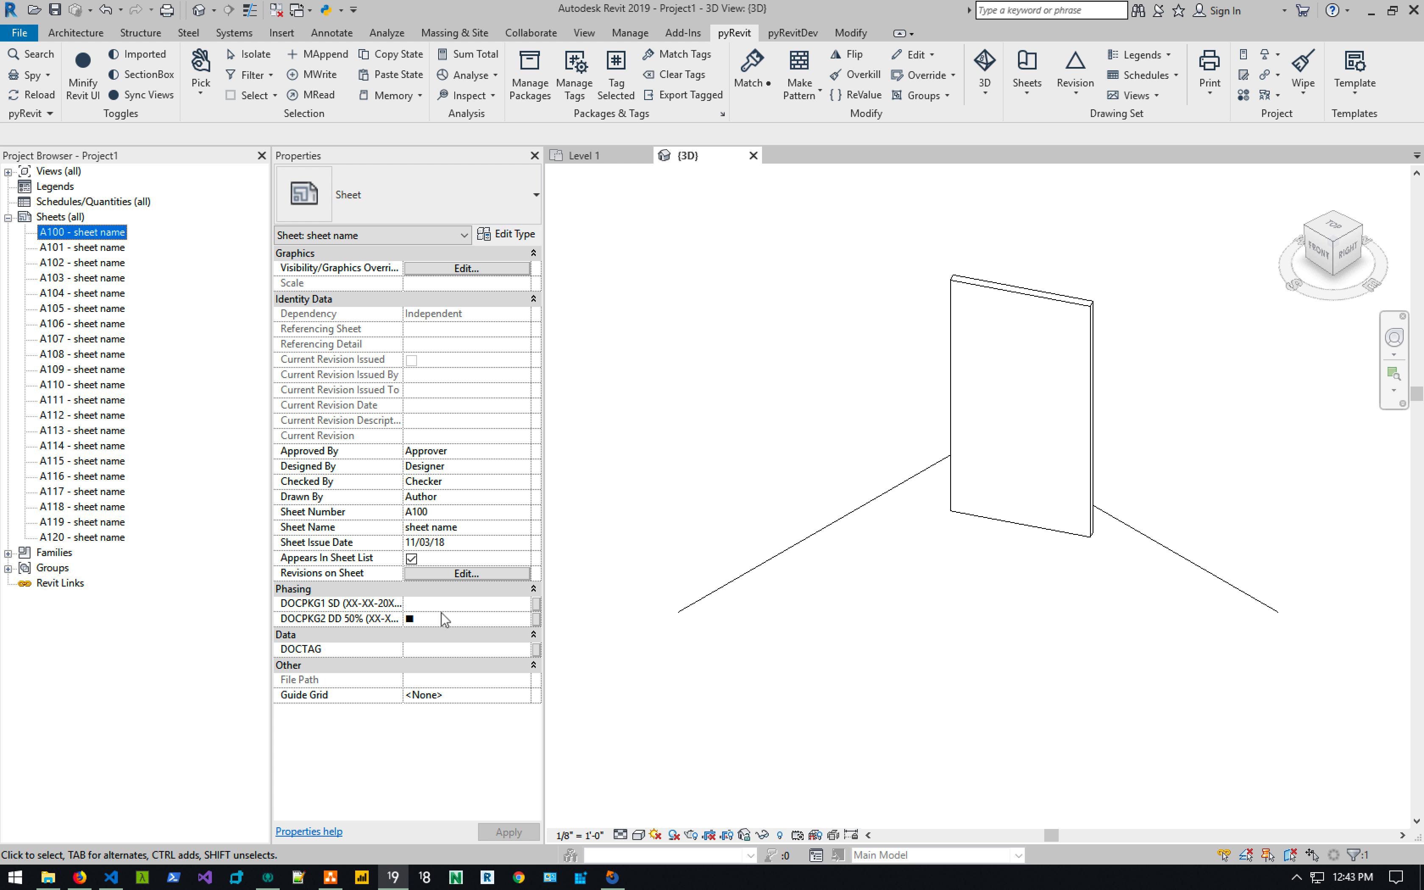
click(82, 248)
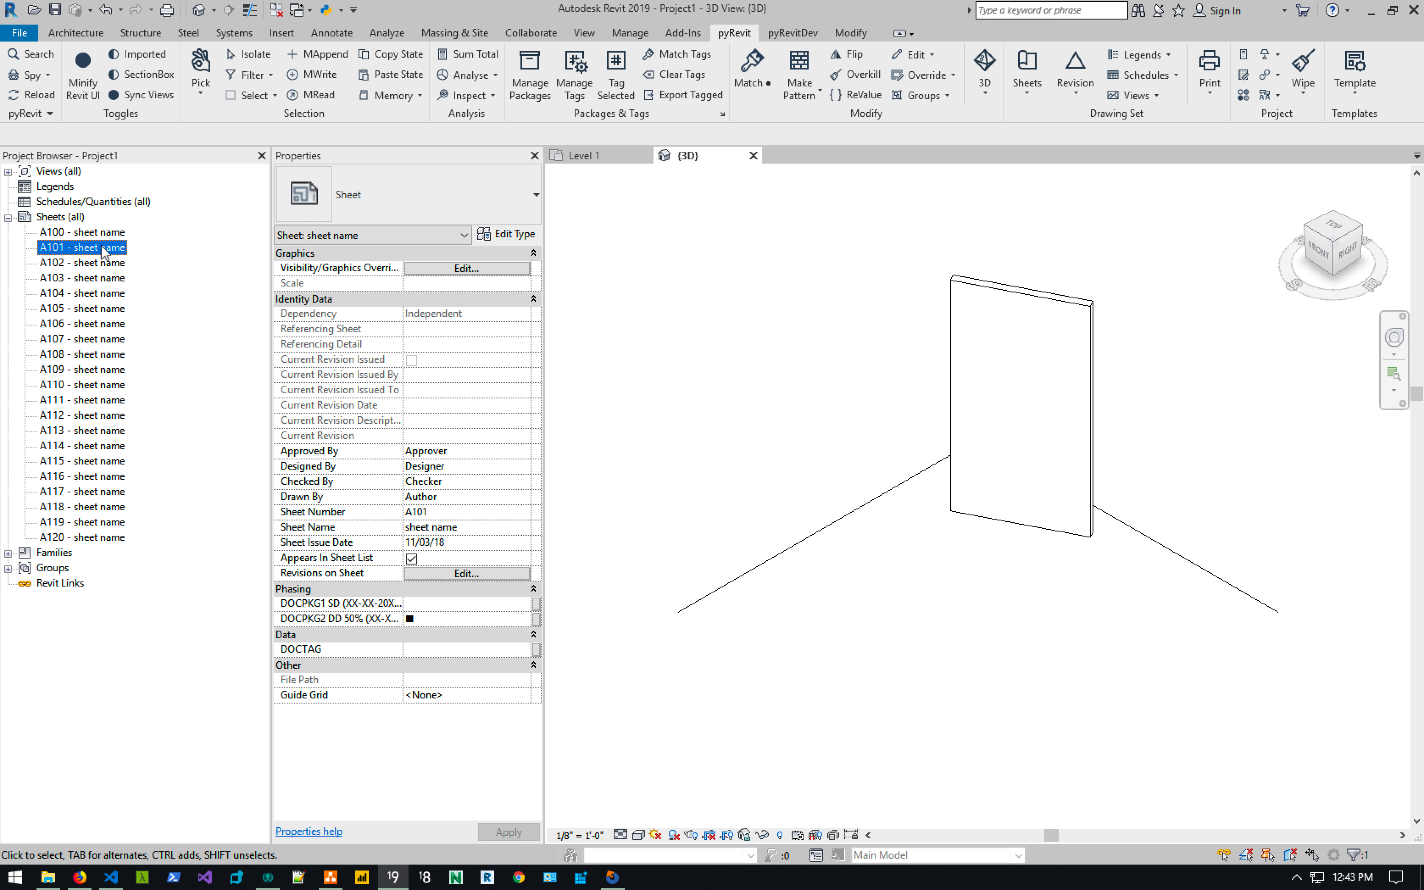
click(81, 293)
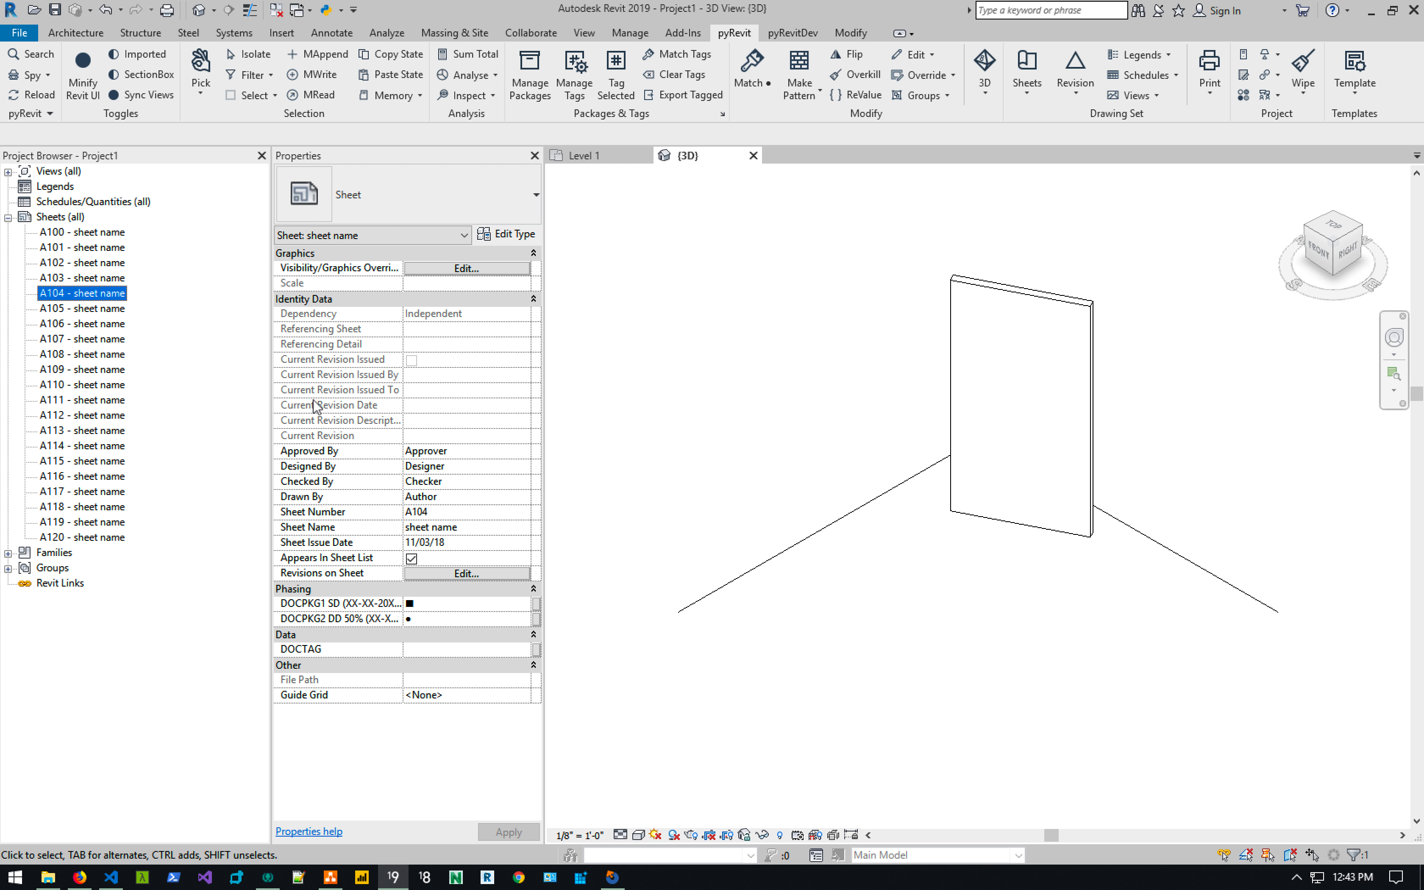
mouse_move(422, 612)
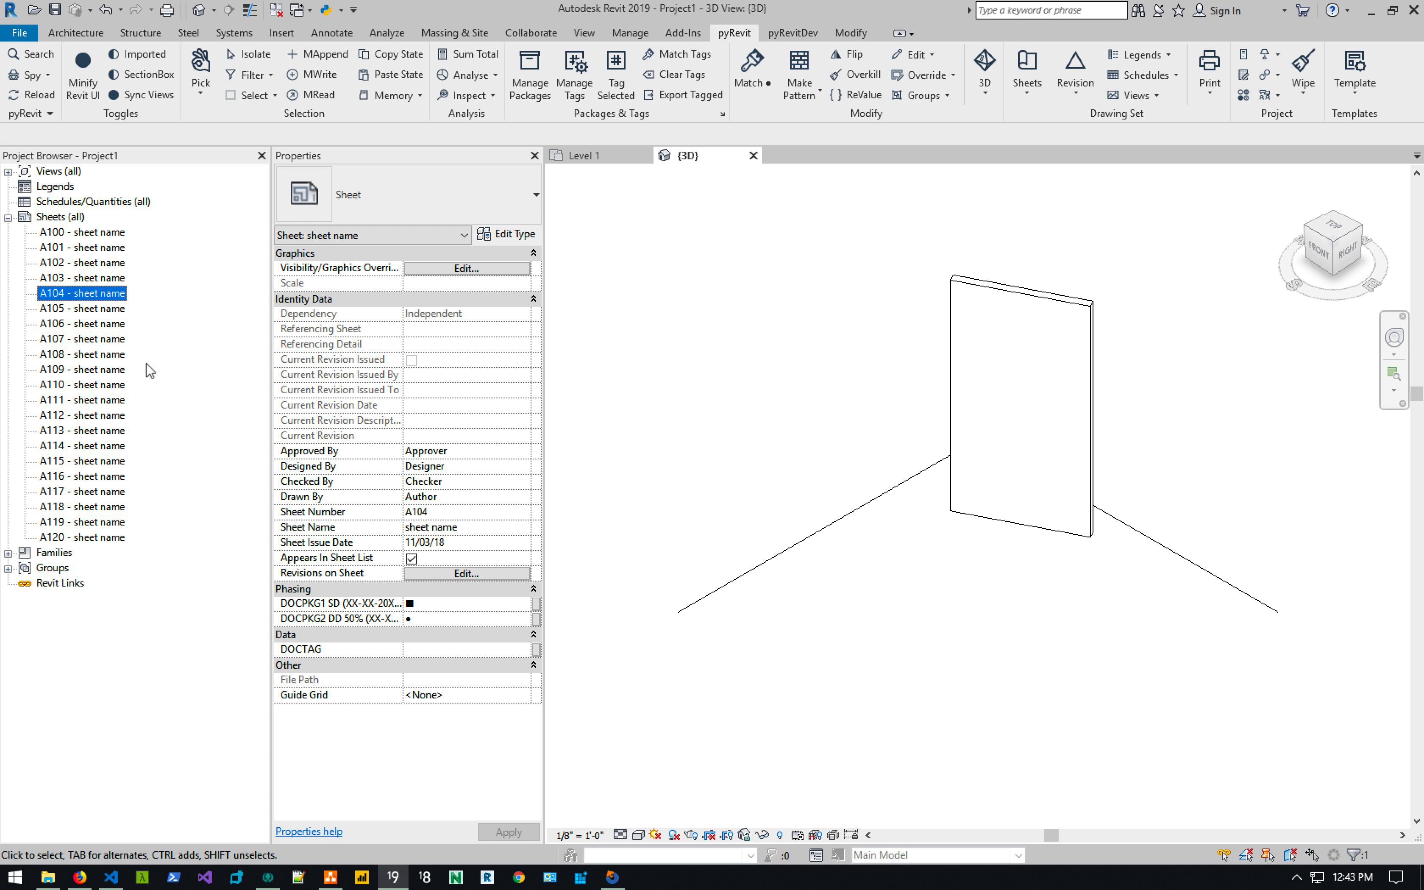
click(83, 385)
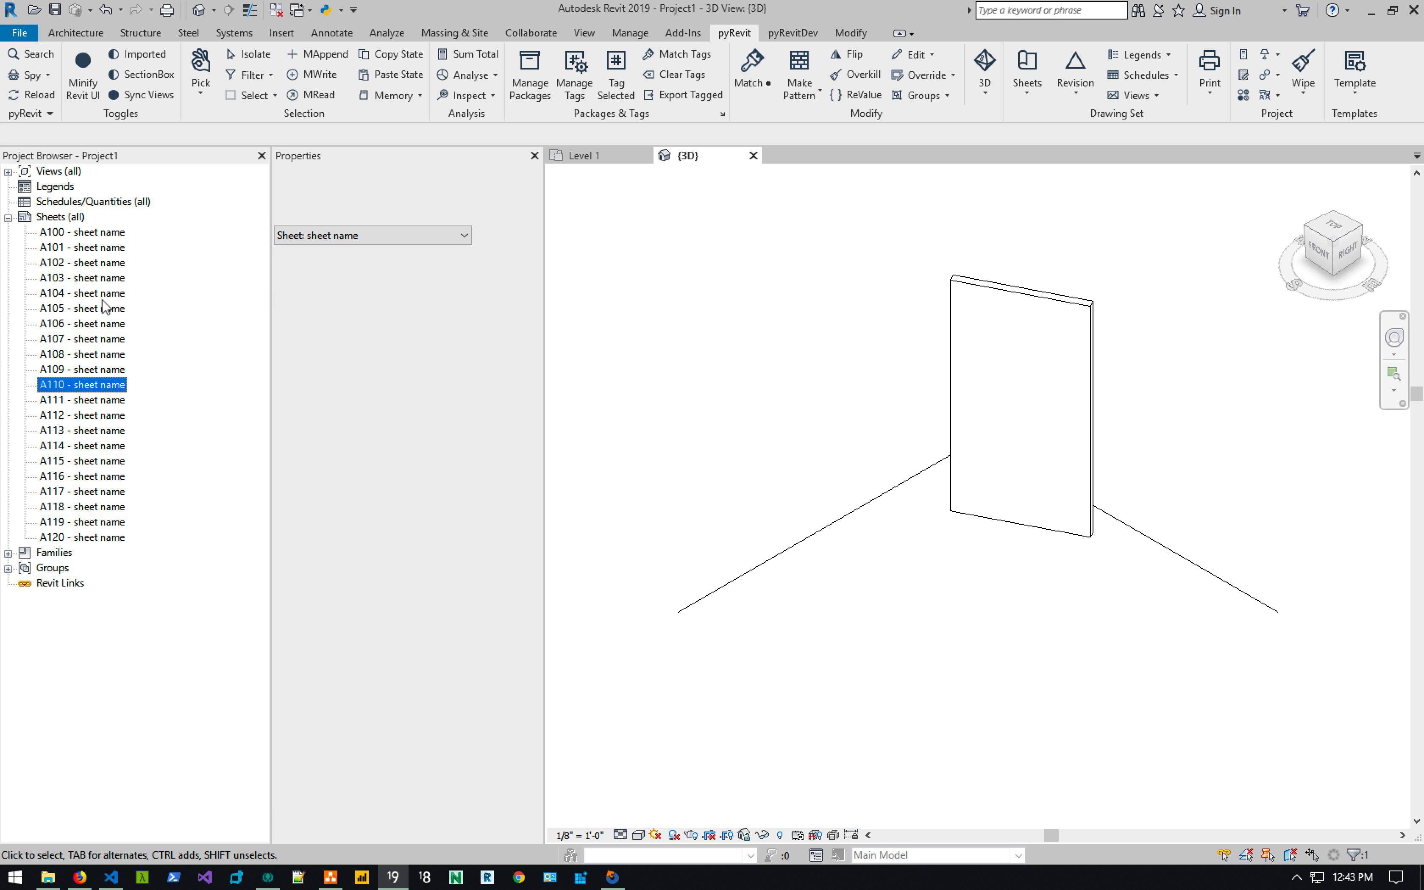
click(76, 370)
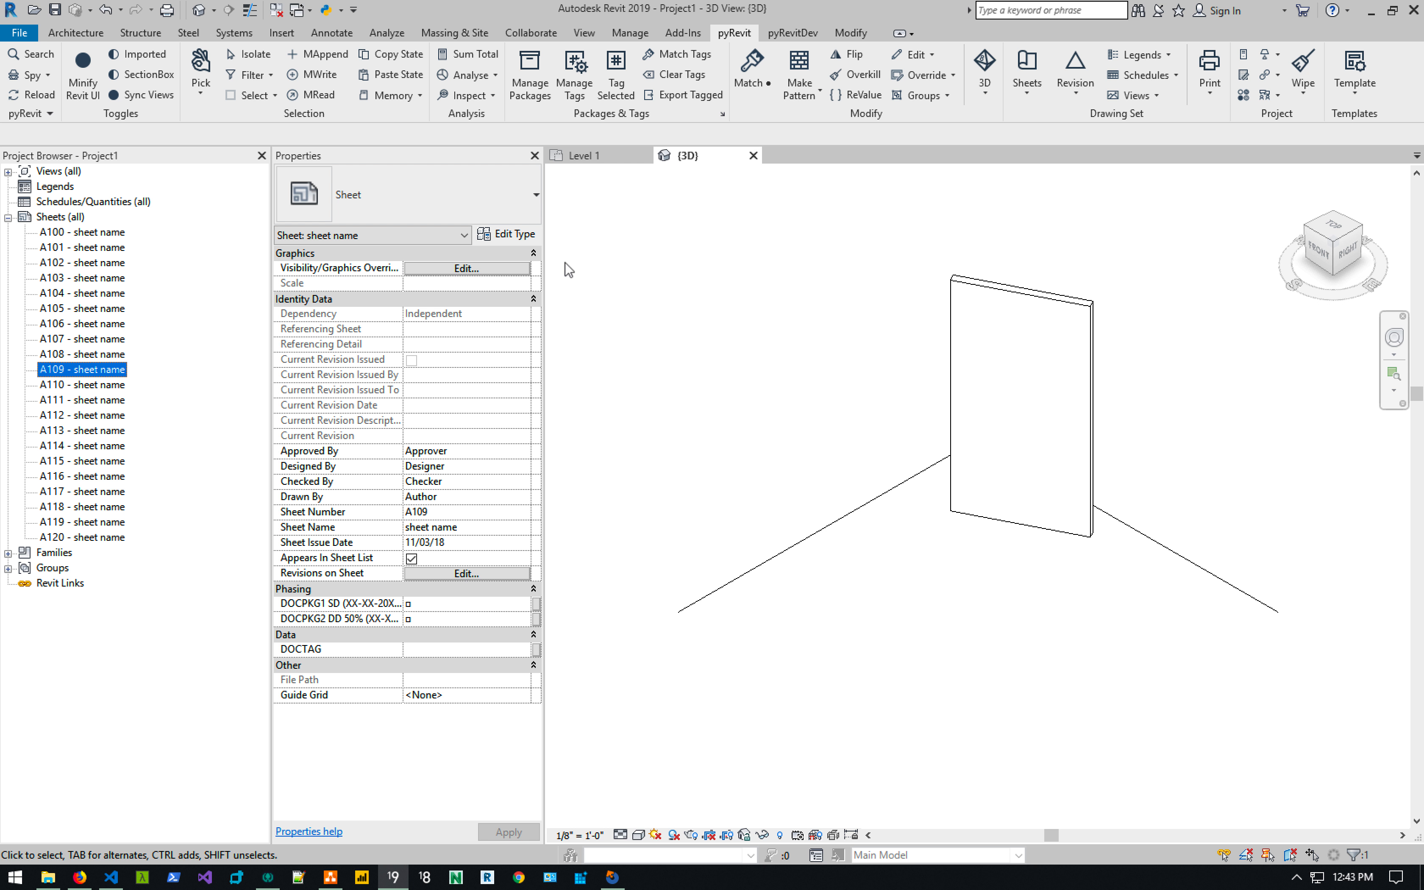
mouse_move(597, 126)
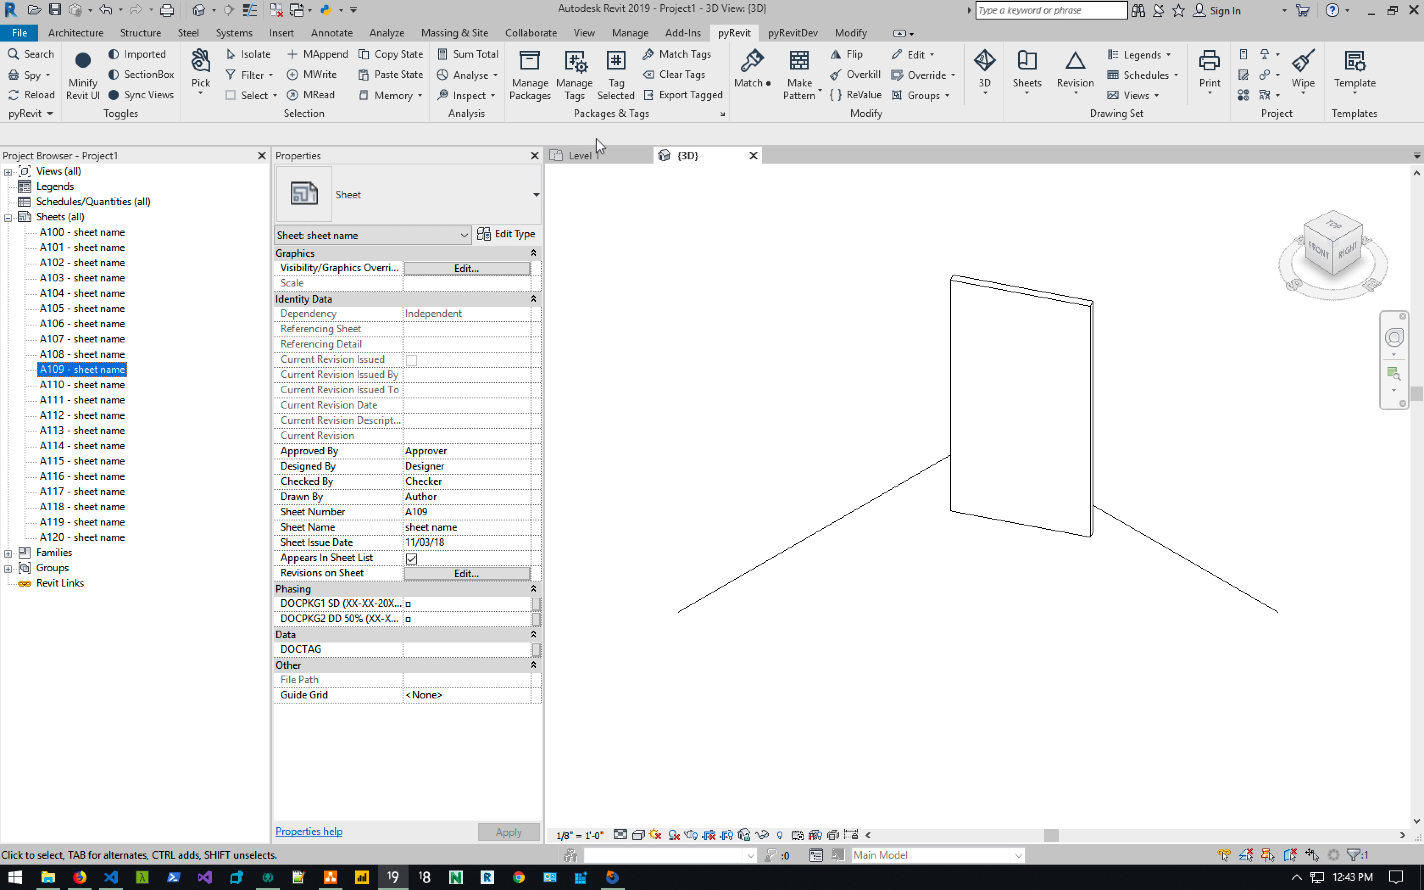
mouse_move(587, 137)
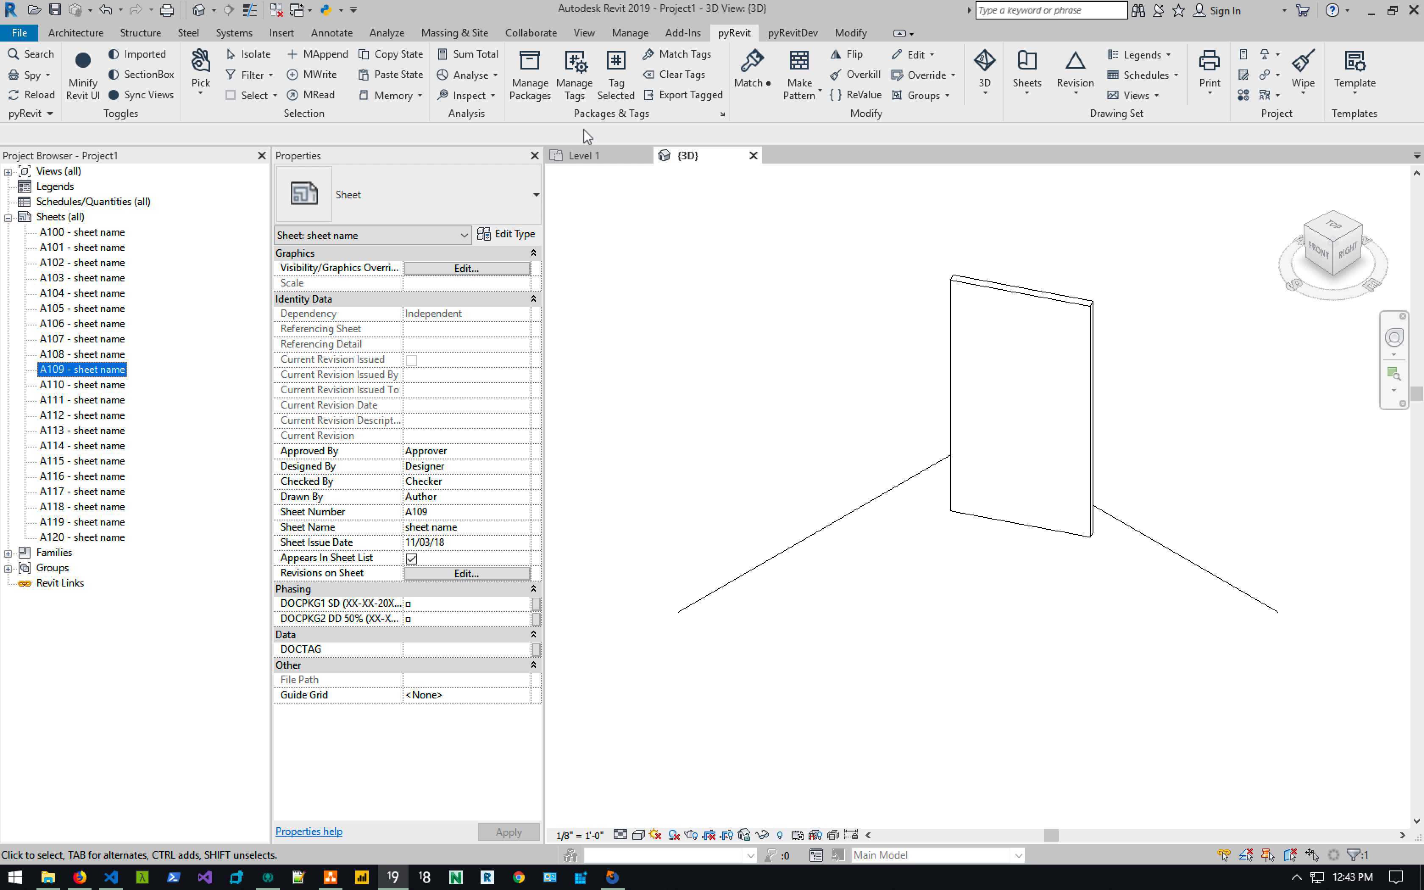
click(97, 146)
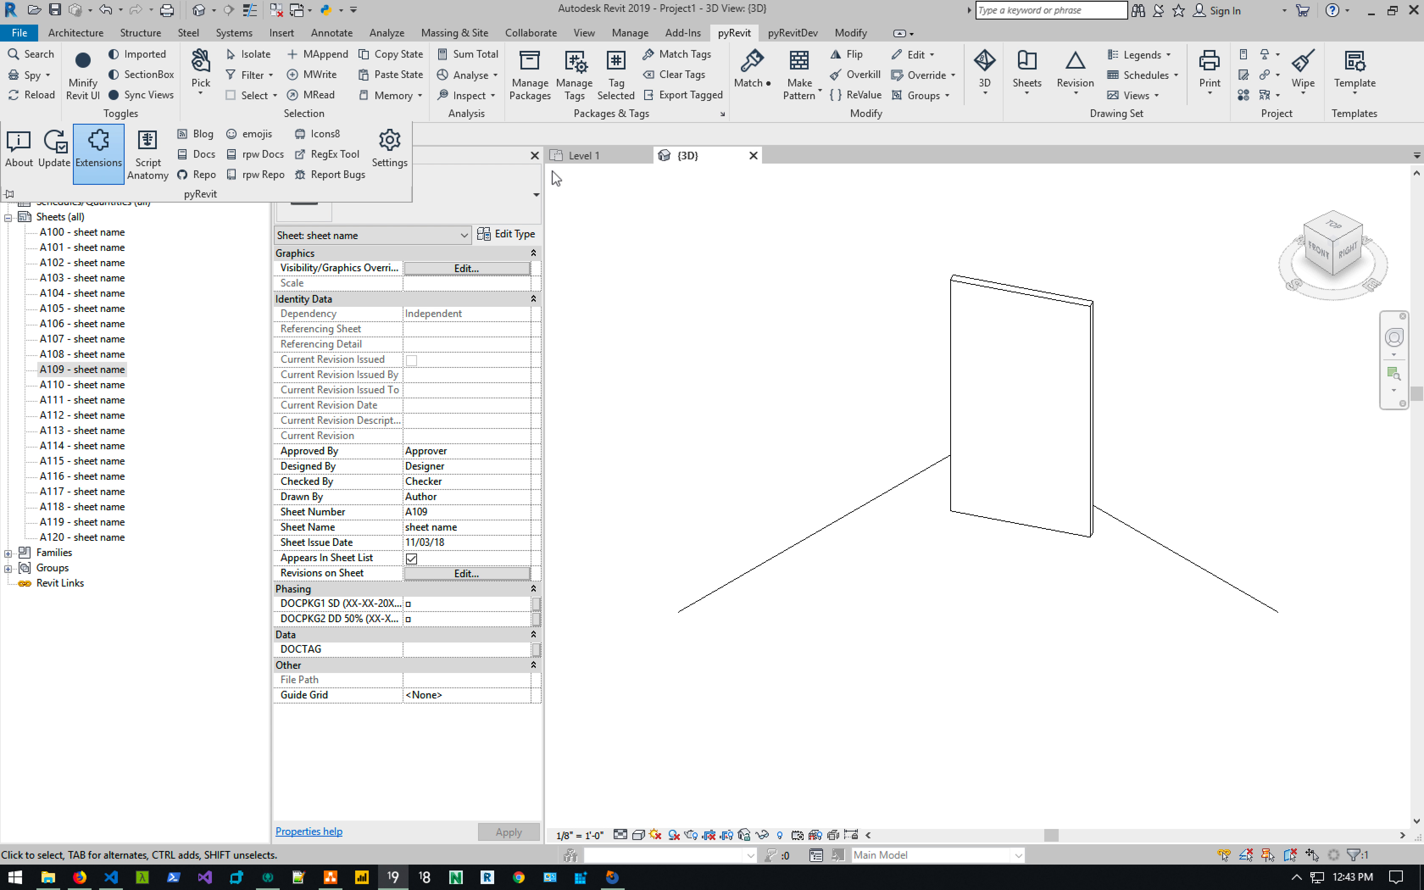
click(97, 141)
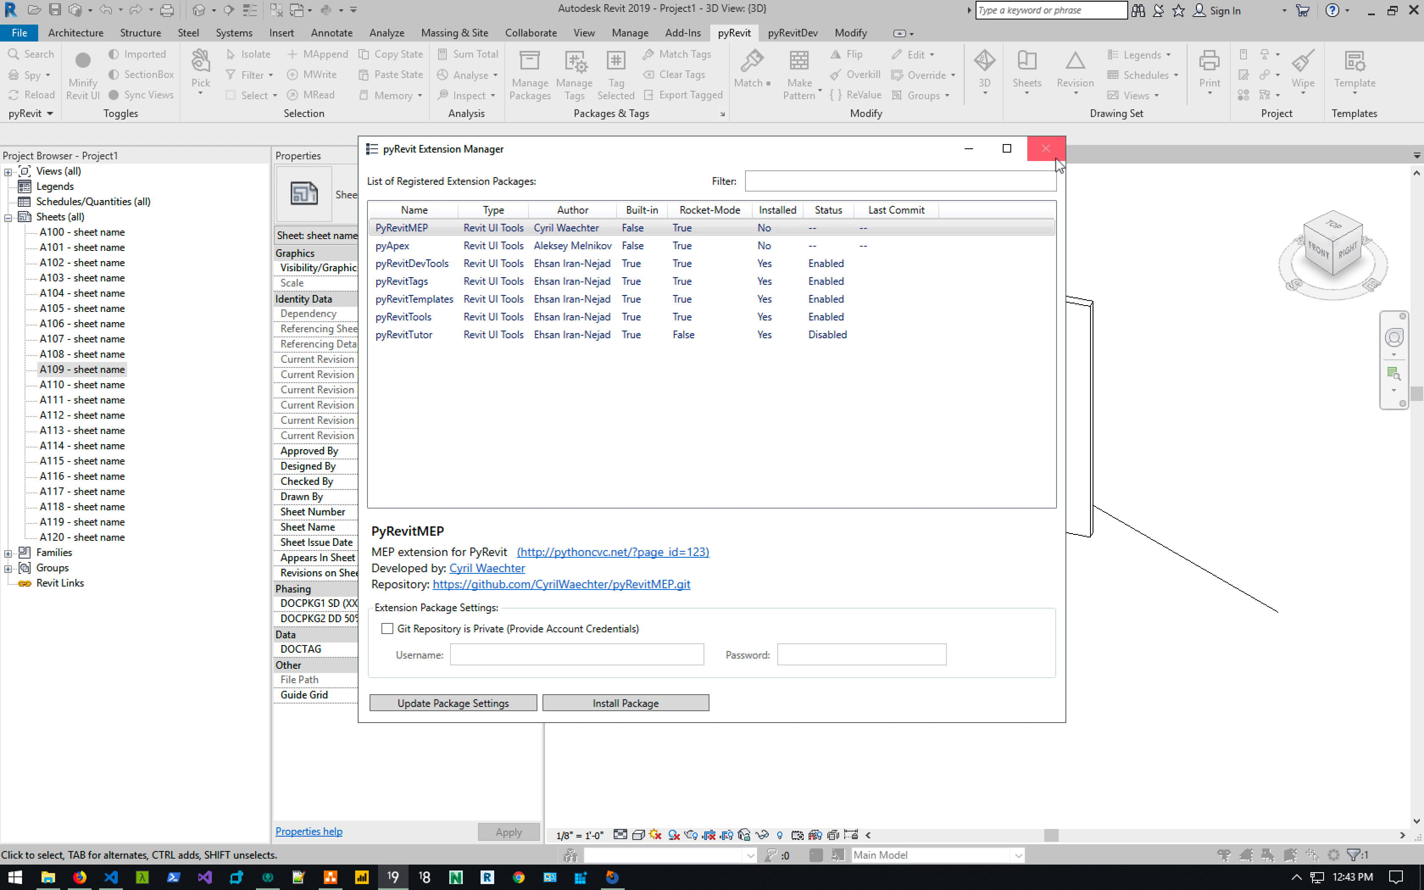
click(1046, 149)
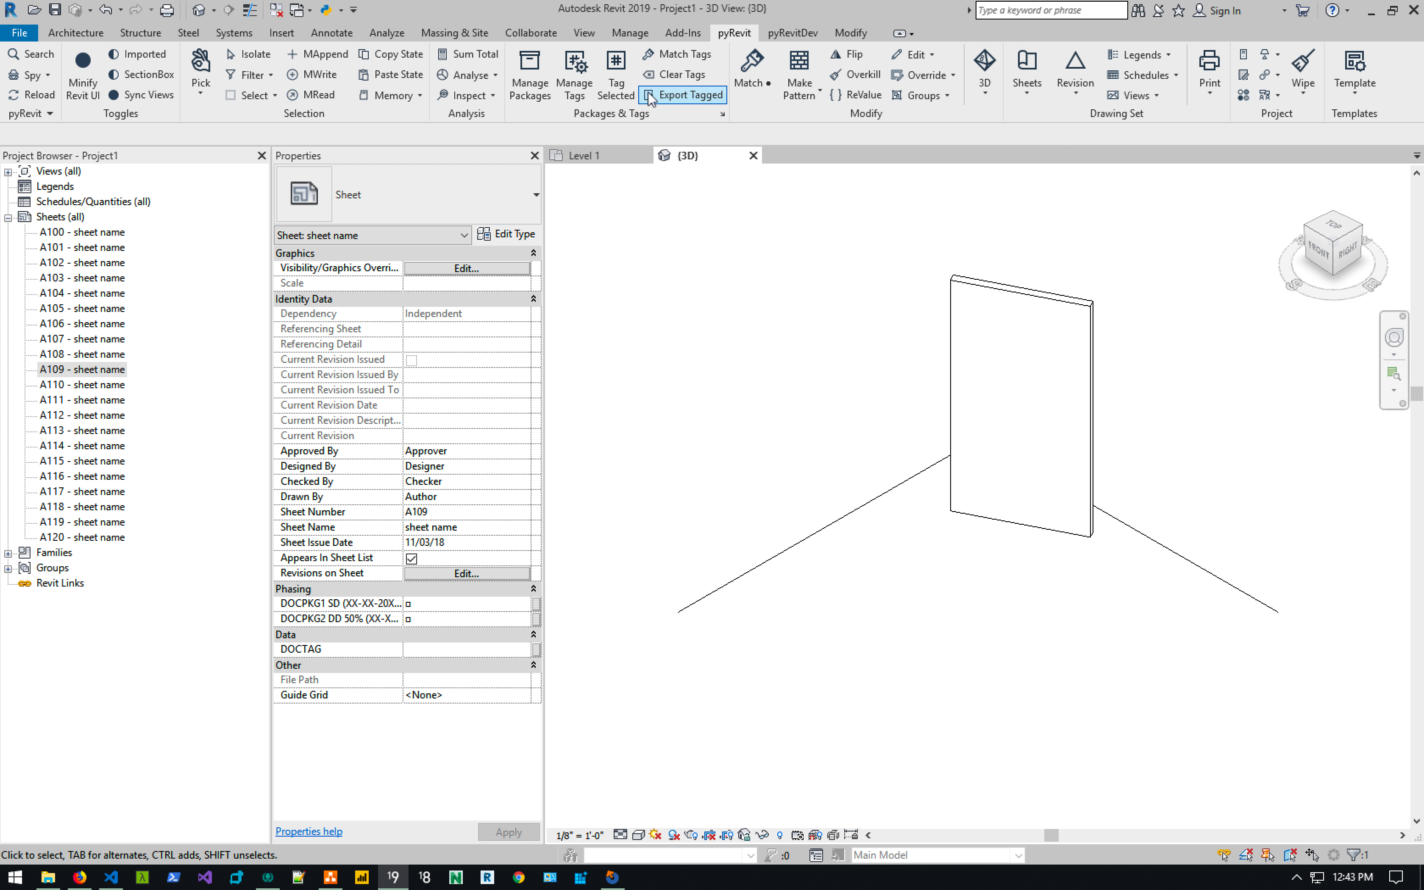
mouse_move(667, 226)
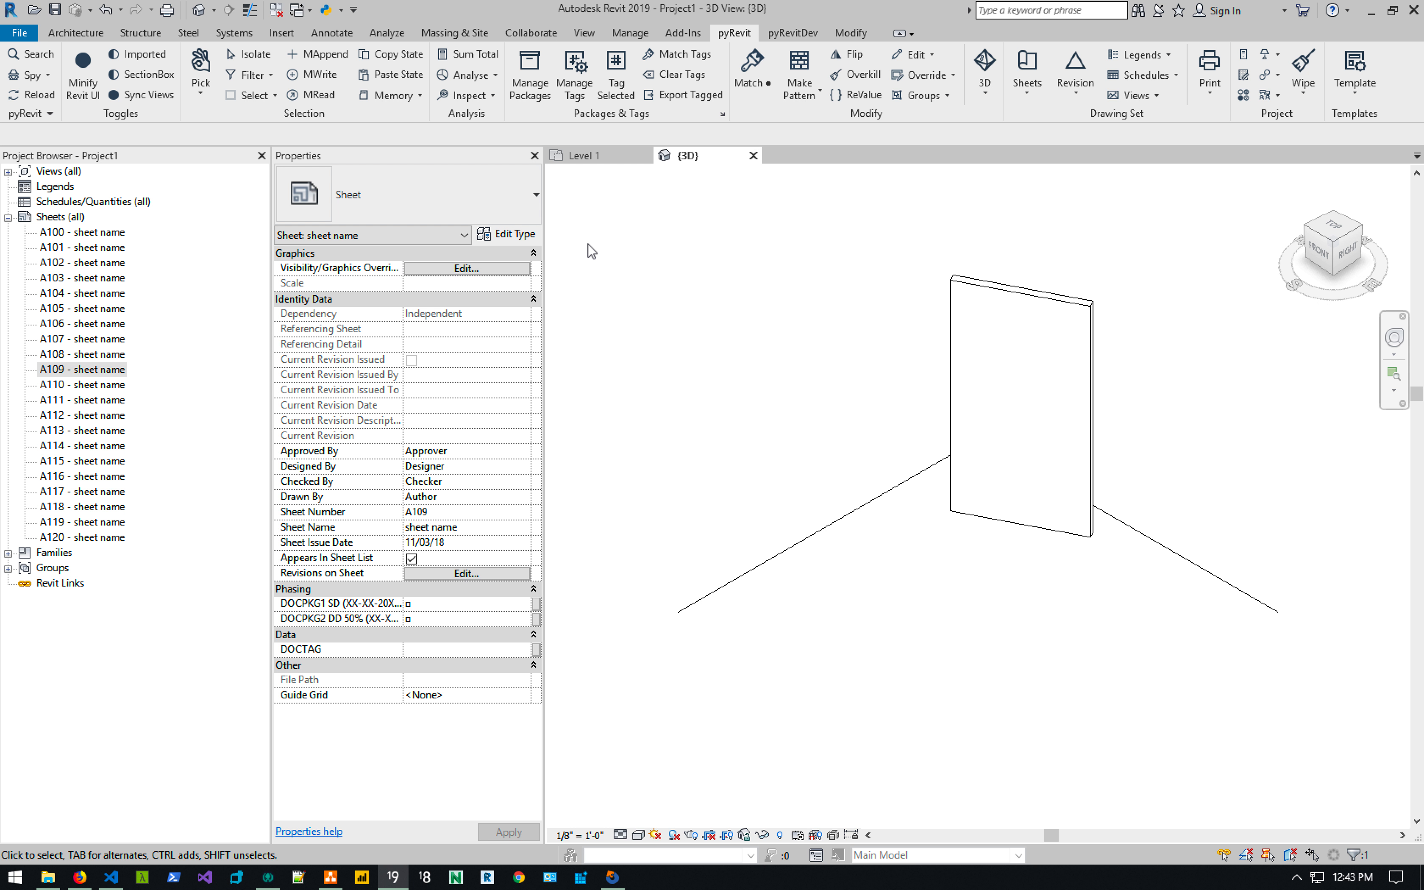
mouse_move(656, 253)
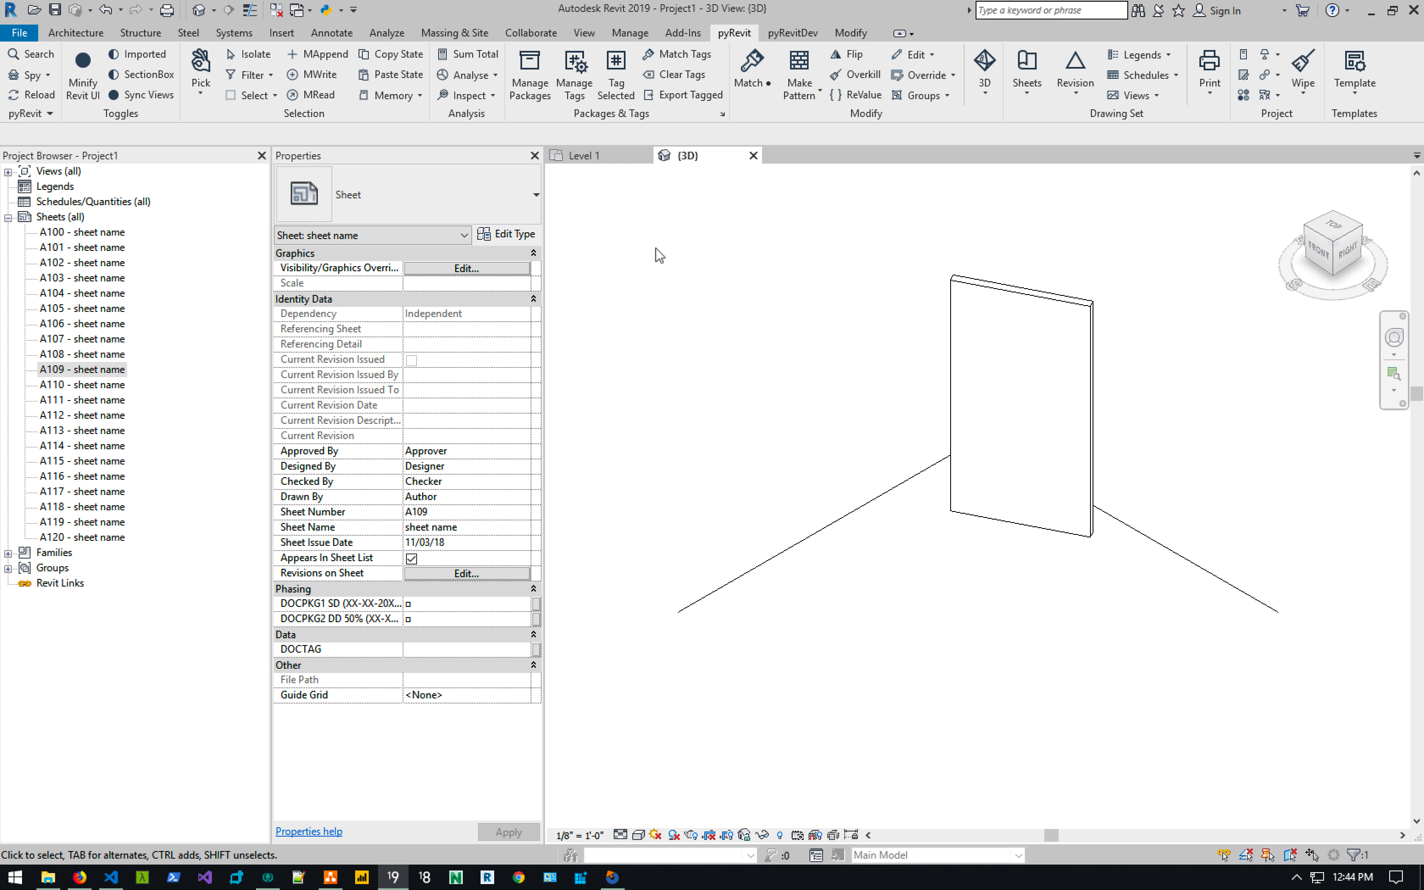
mouse_move(574, 72)
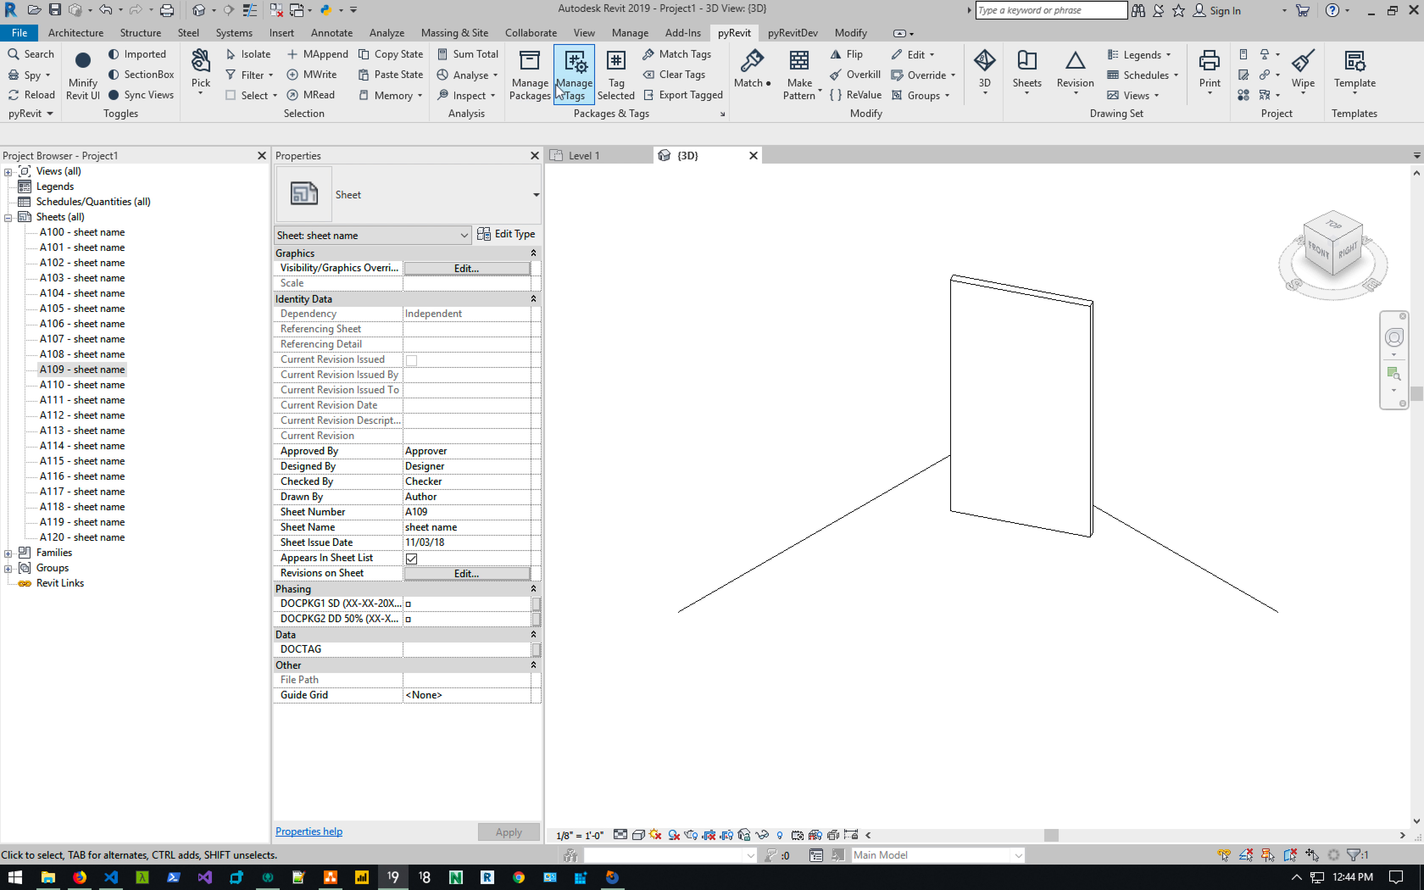
mouse_move(659, 258)
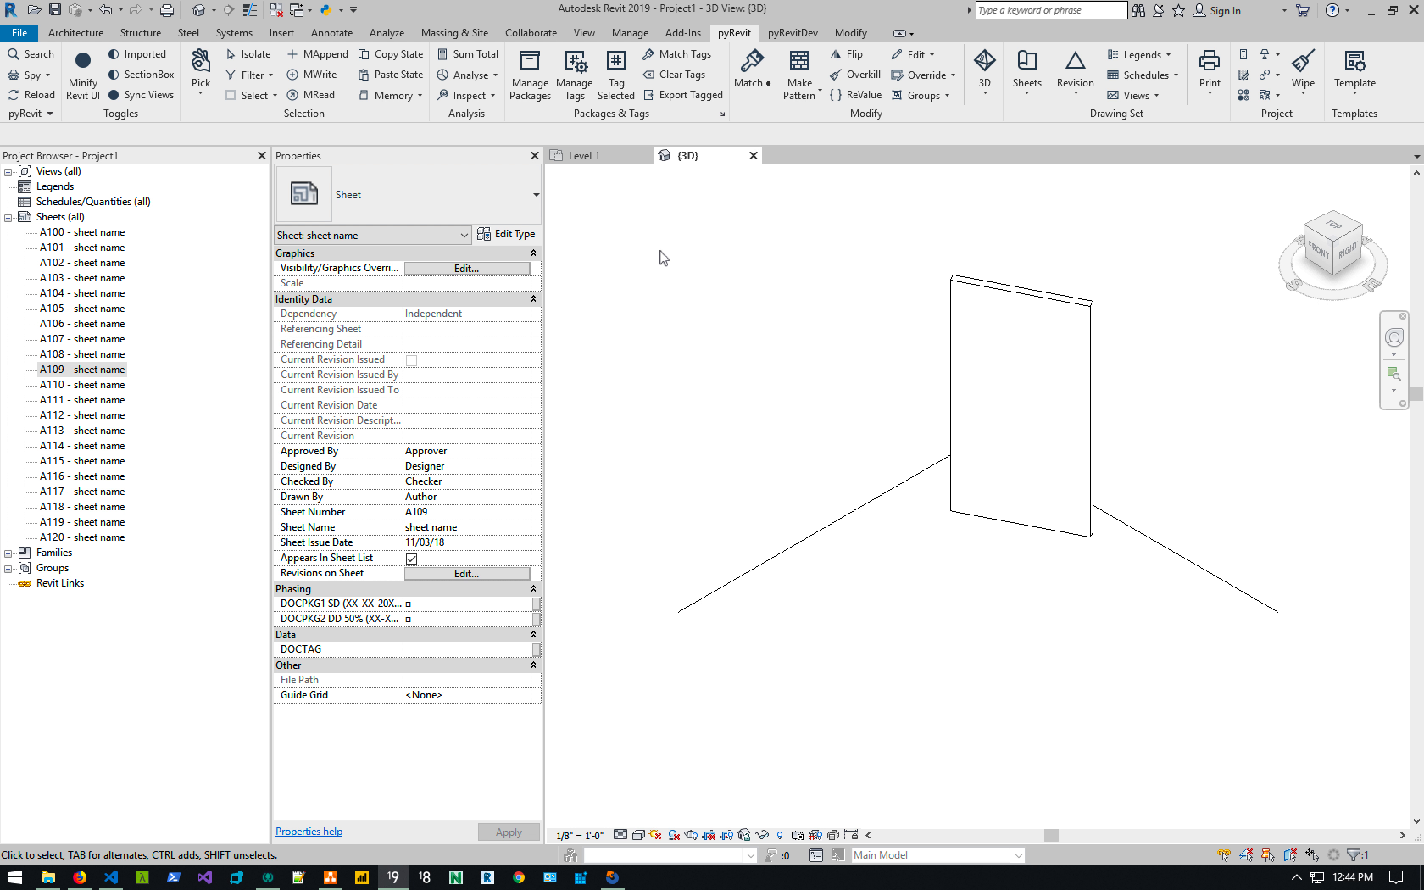